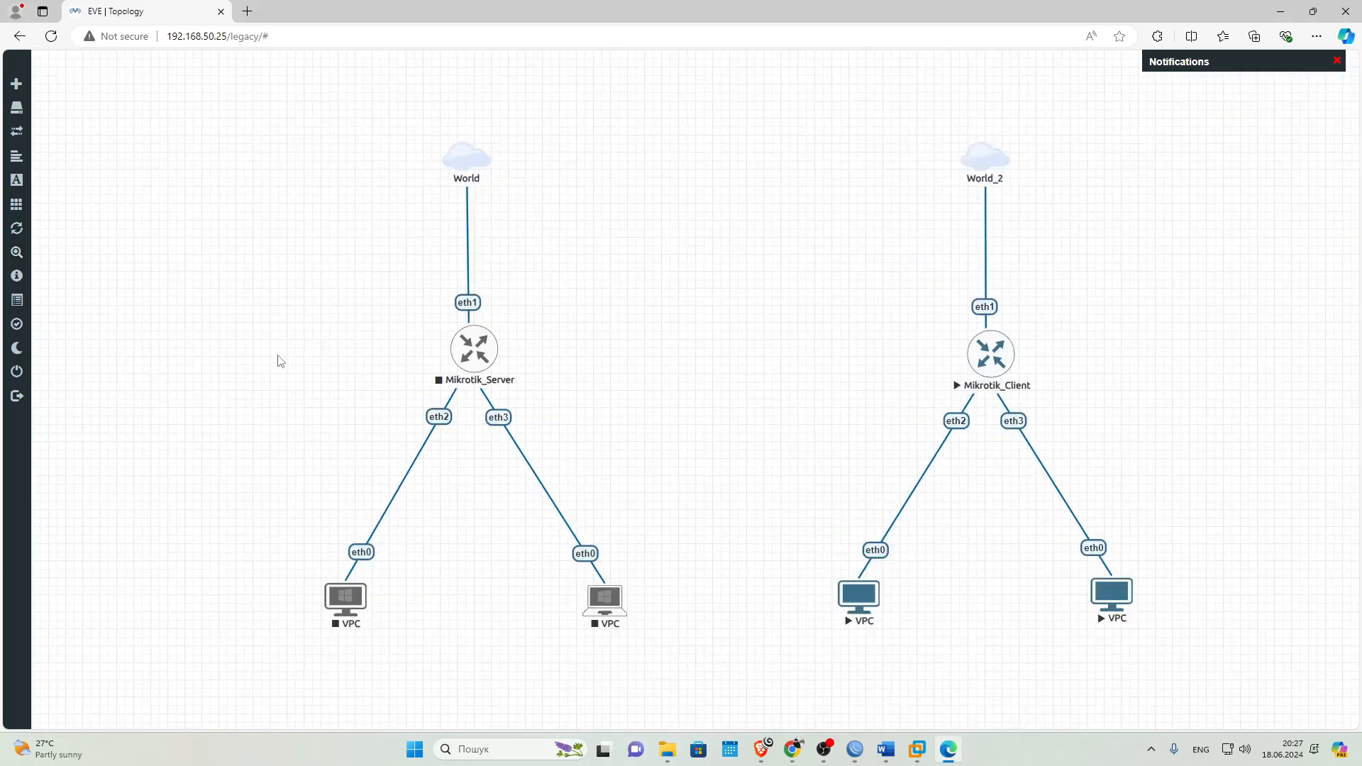
pyautogui.moveTo(365, 439)
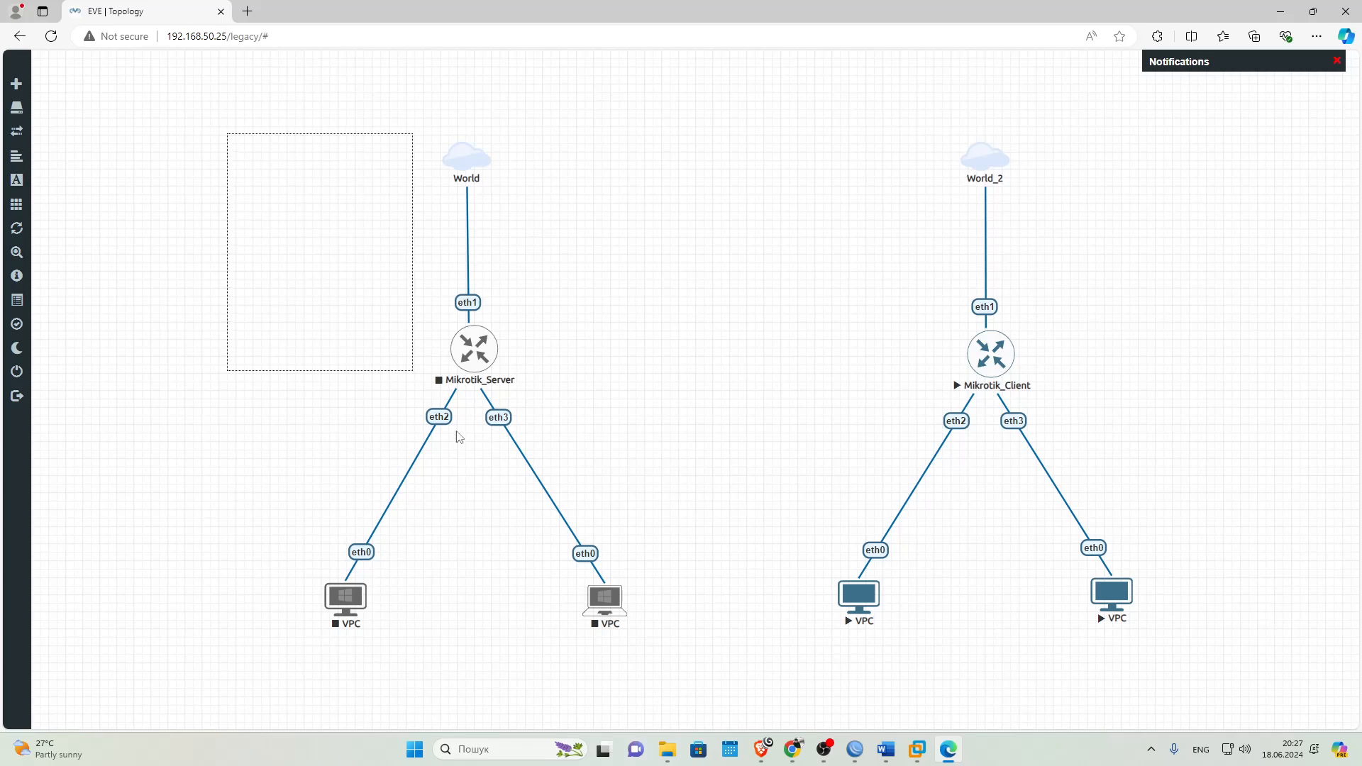
# Start the selected Mikrotik_Server group nodes via Start Selected and deselect them.
pyautogui.rightClick(474, 351)
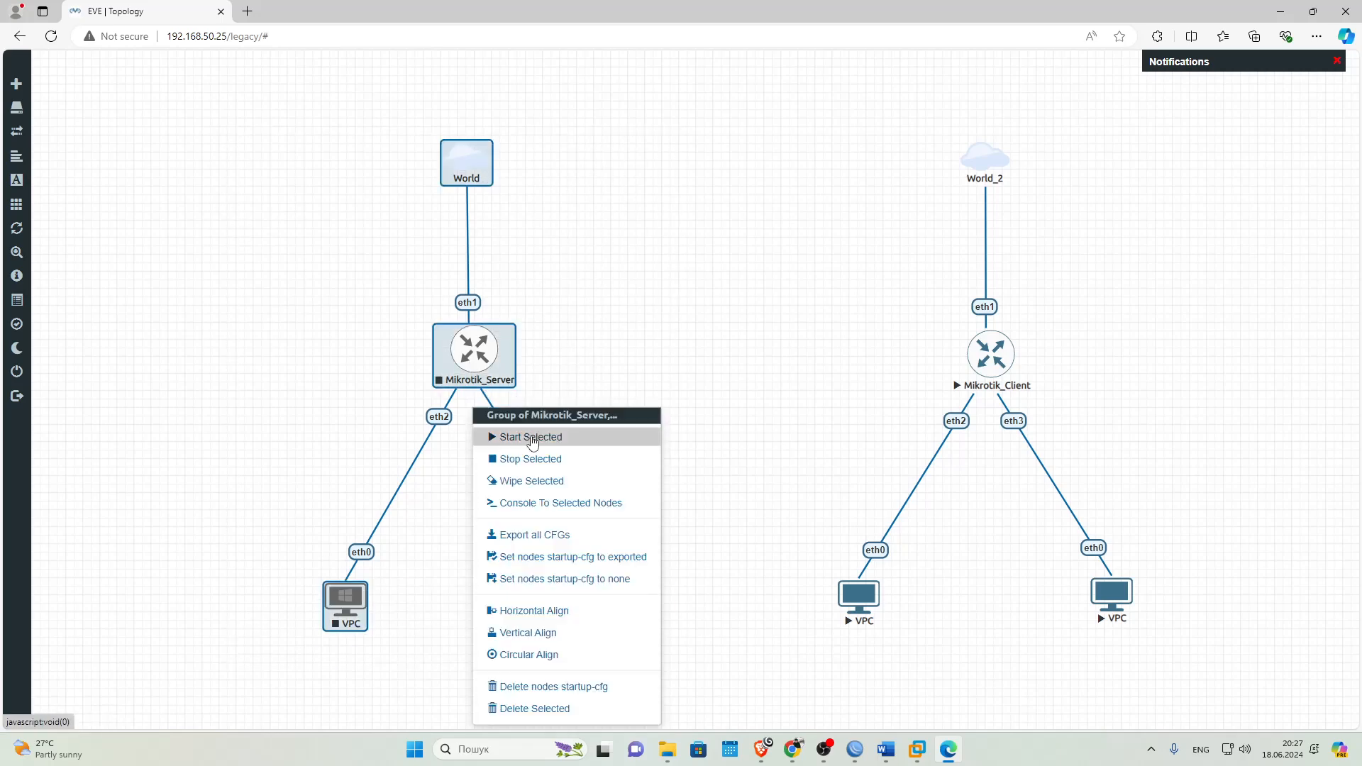
pyautogui.click(529, 437)
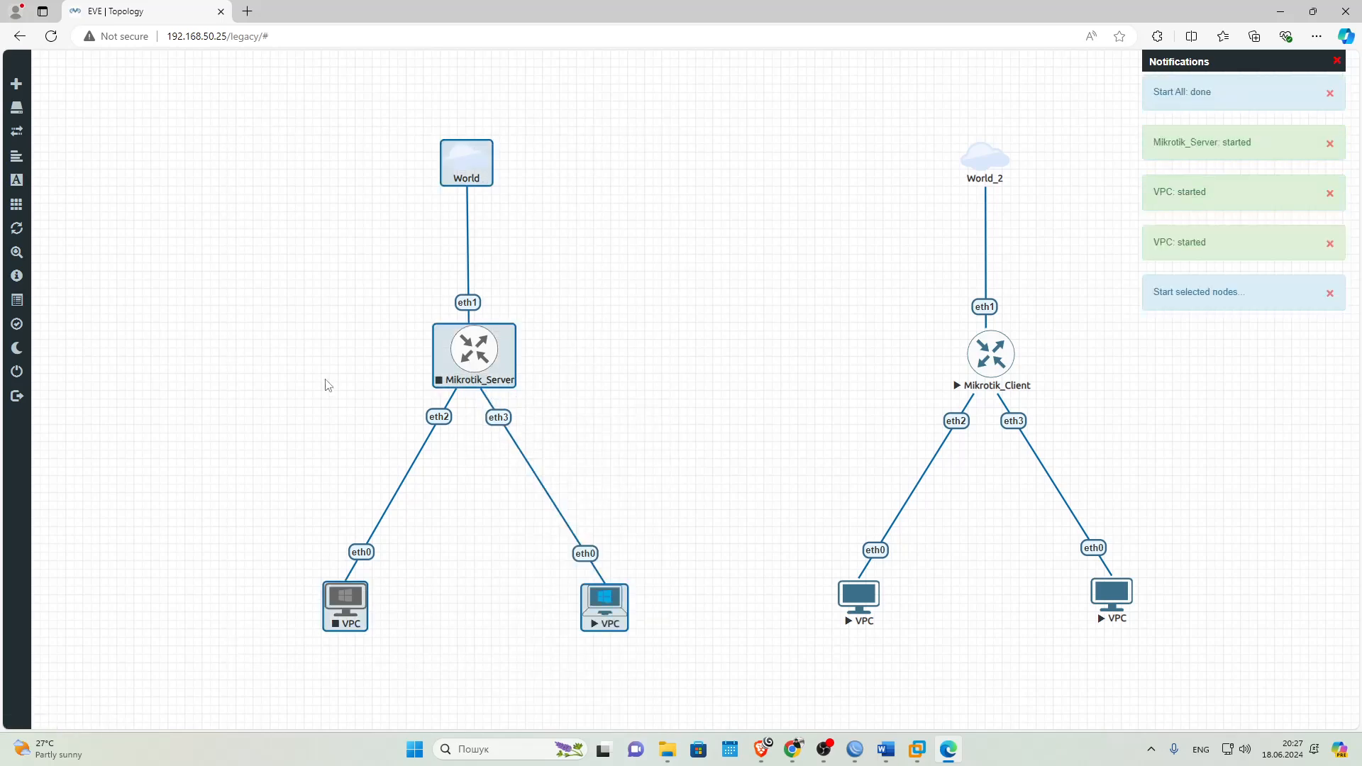
pyautogui.click(328, 384)
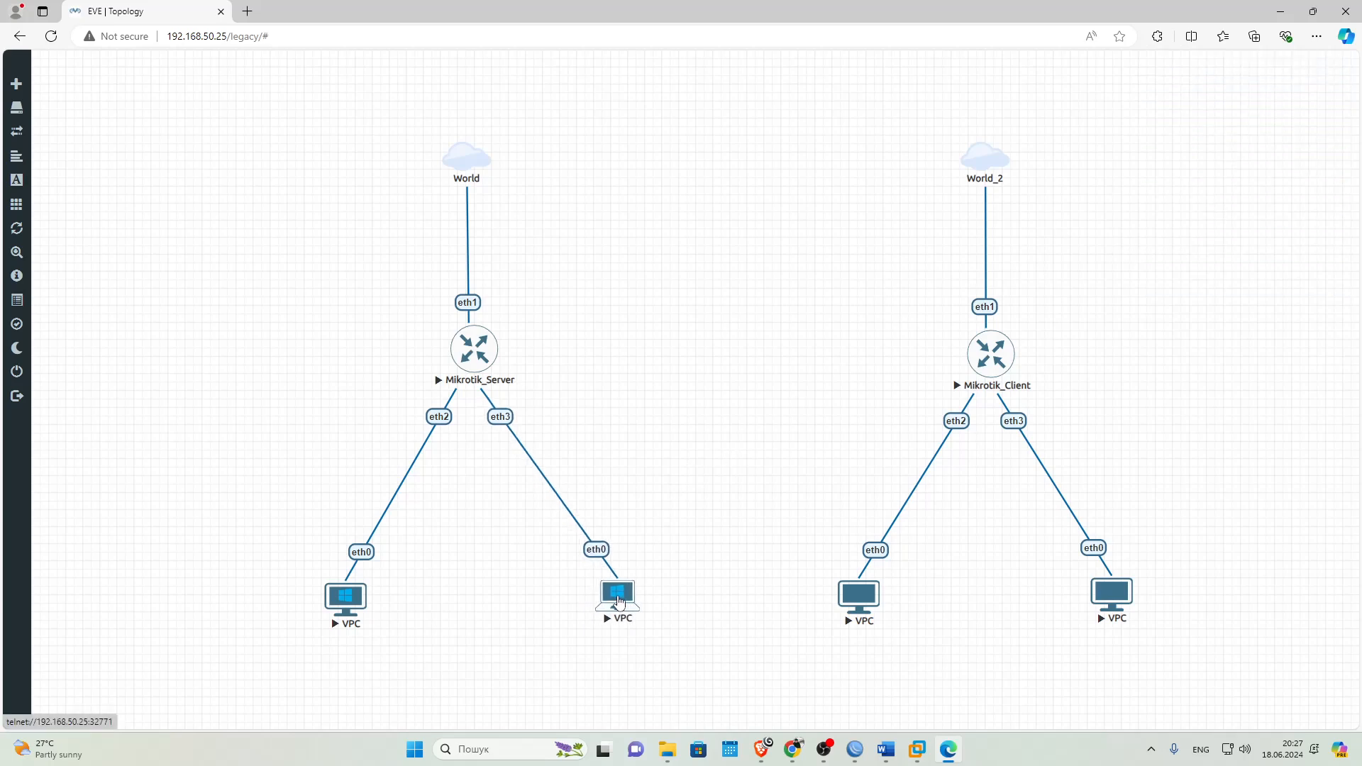
pyautogui.moveTo(401, 613)
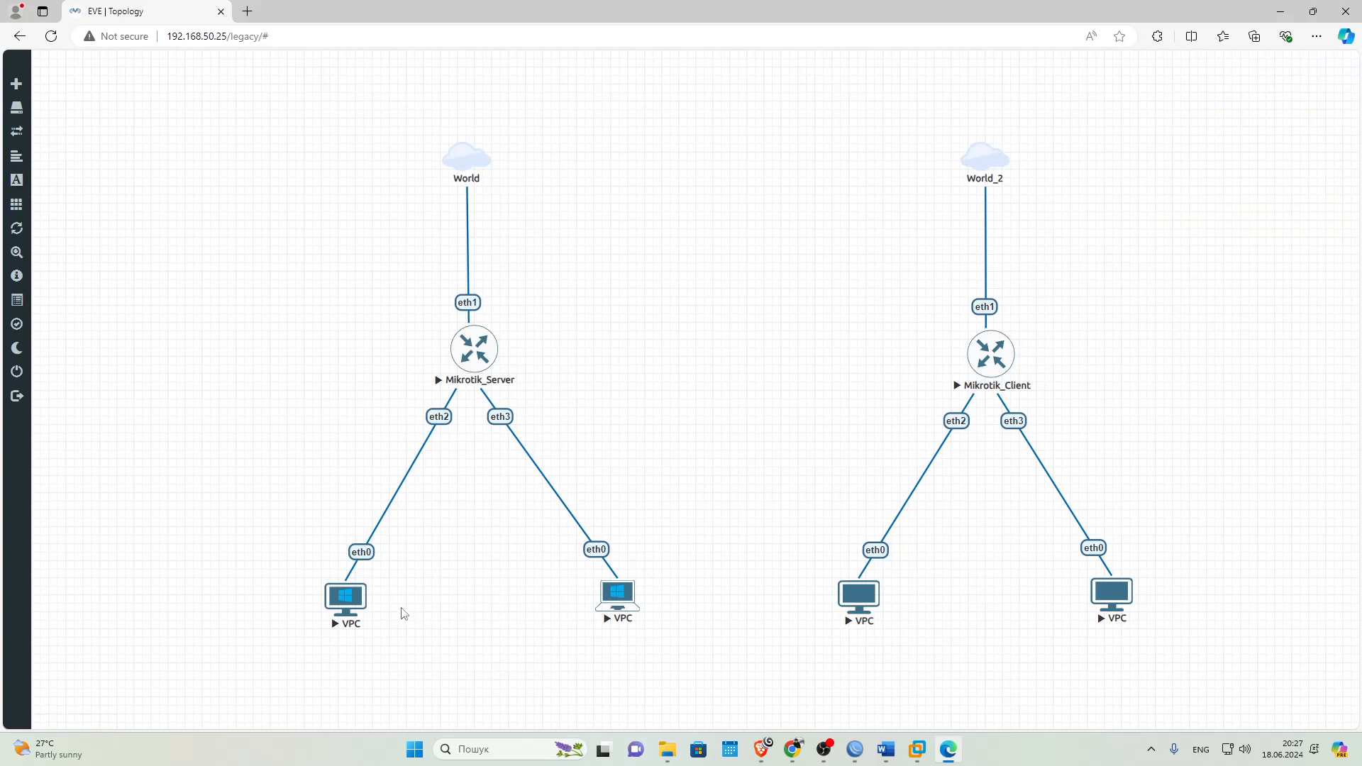
pyautogui.moveTo(345, 599)
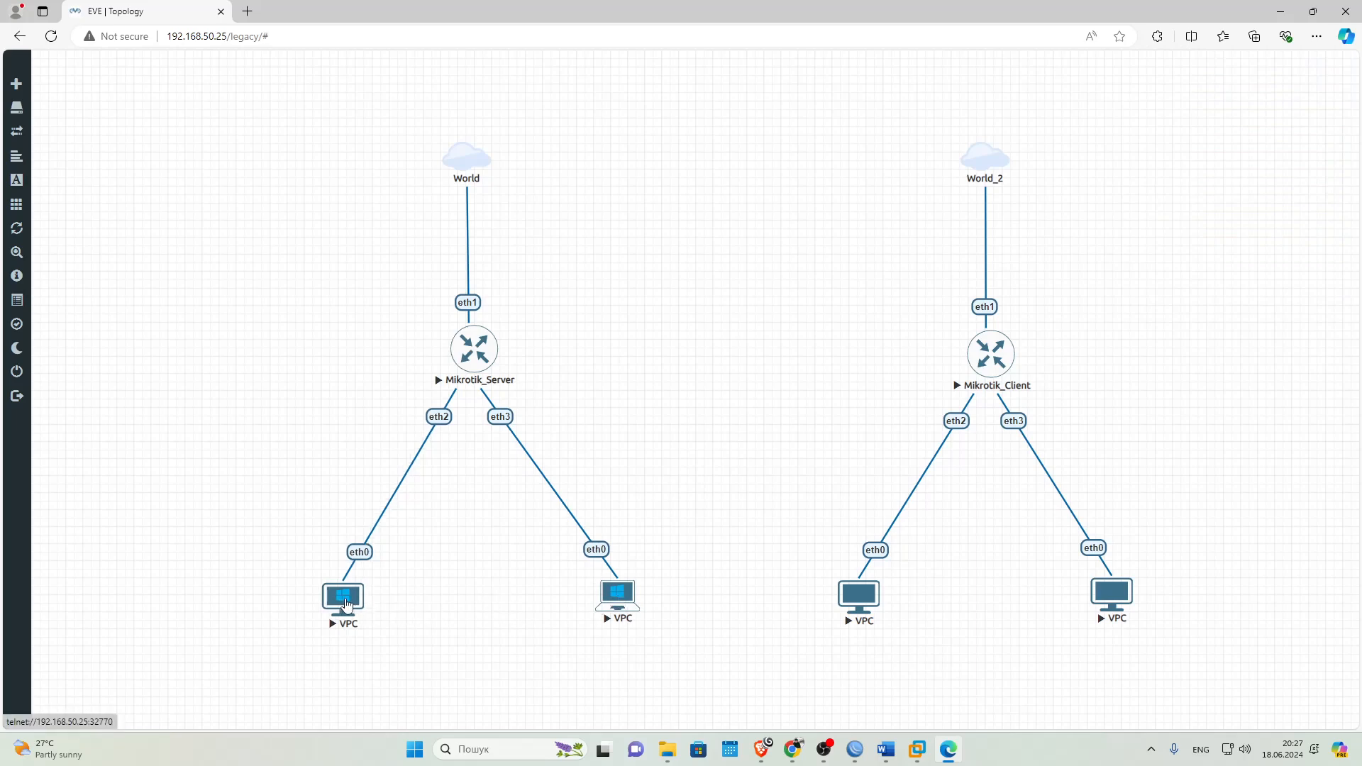
pyautogui.moveTo(727, 613)
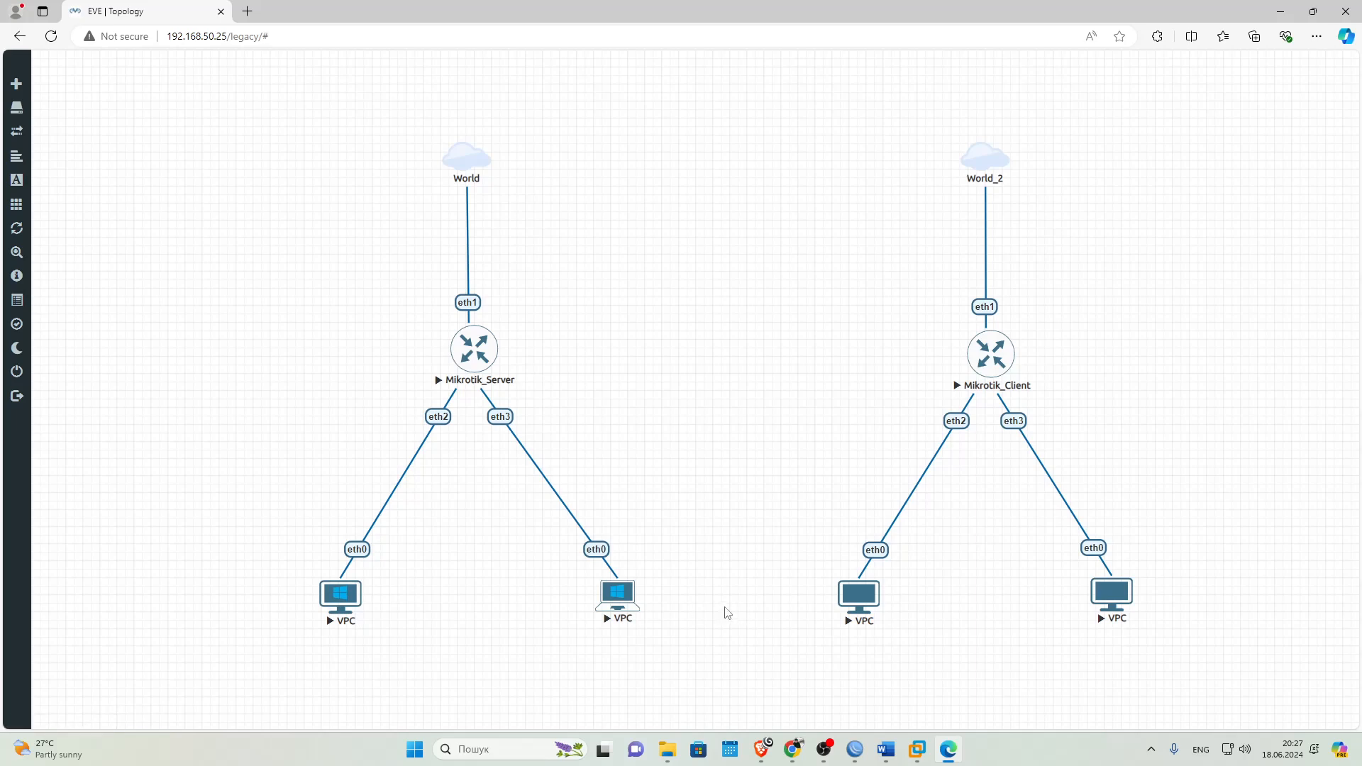
pyautogui.moveTo(1113, 599)
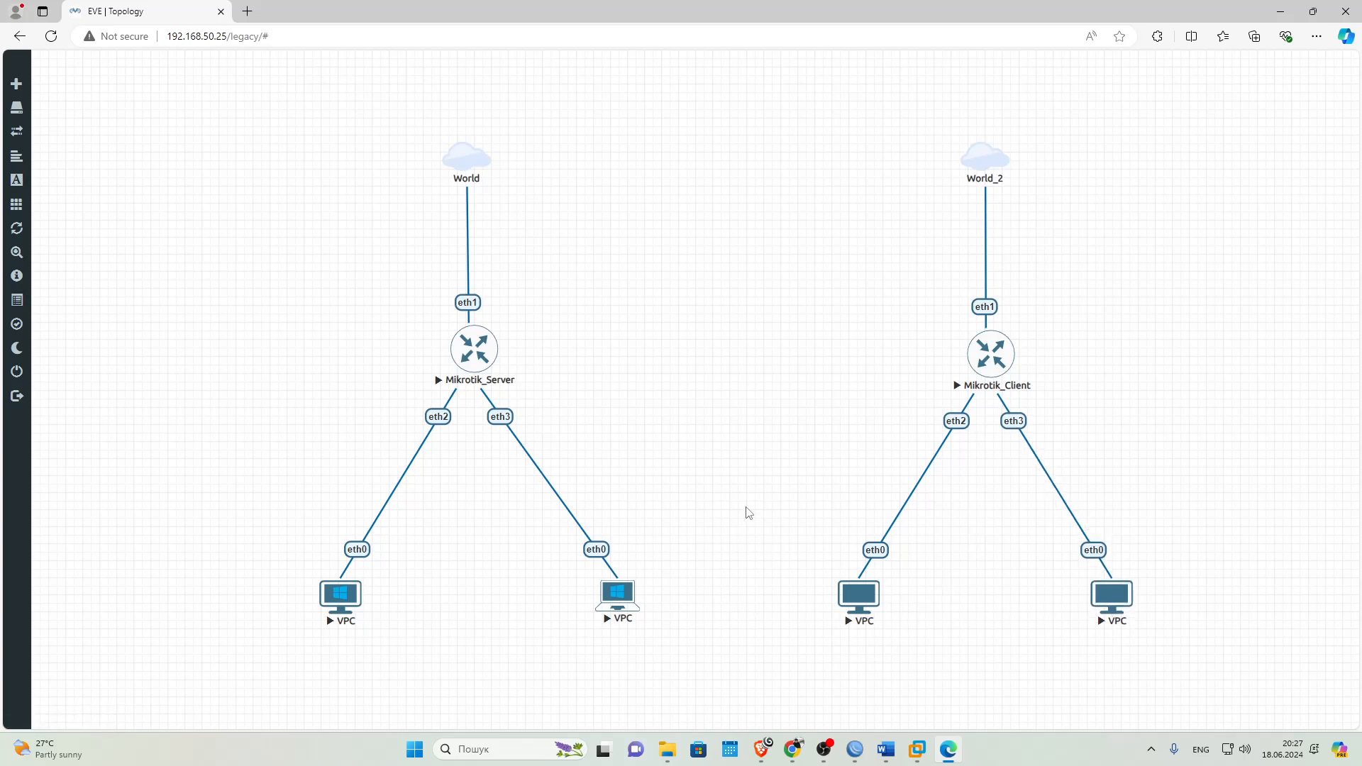
pyautogui.moveTo(636, 488)
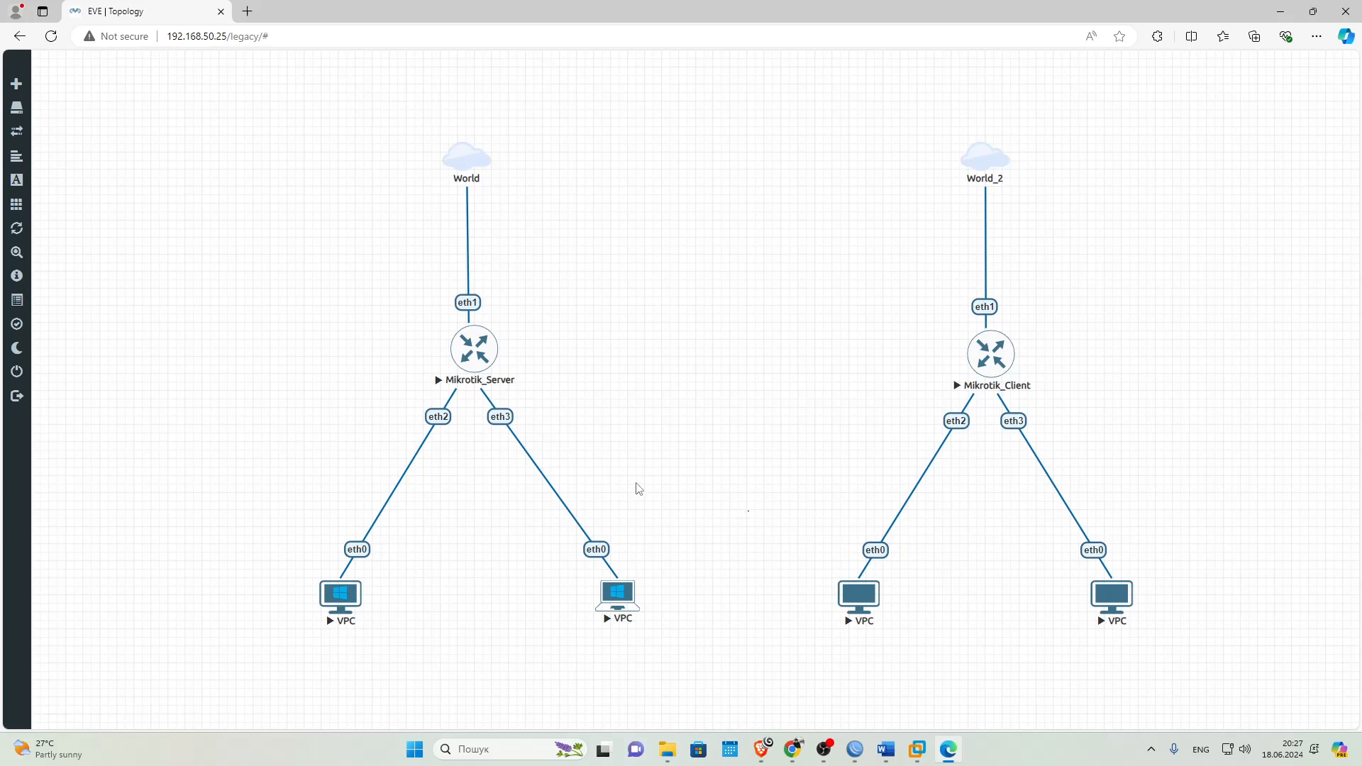
pyautogui.moveTo(599, 673)
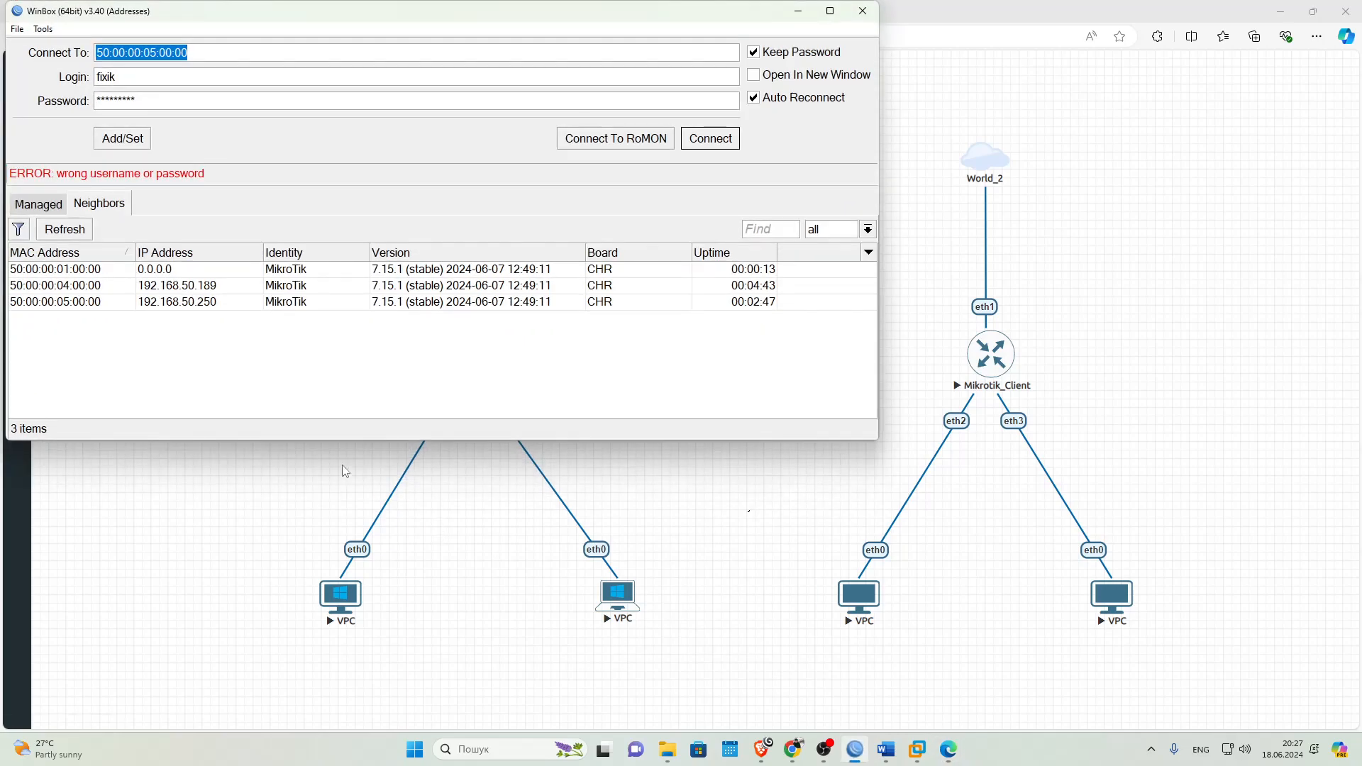
# Refresh Neighbors and connect to 50:00:00:01:00:00 (192.168.50.60) as admin with empty password.
pyautogui.click(64, 230)
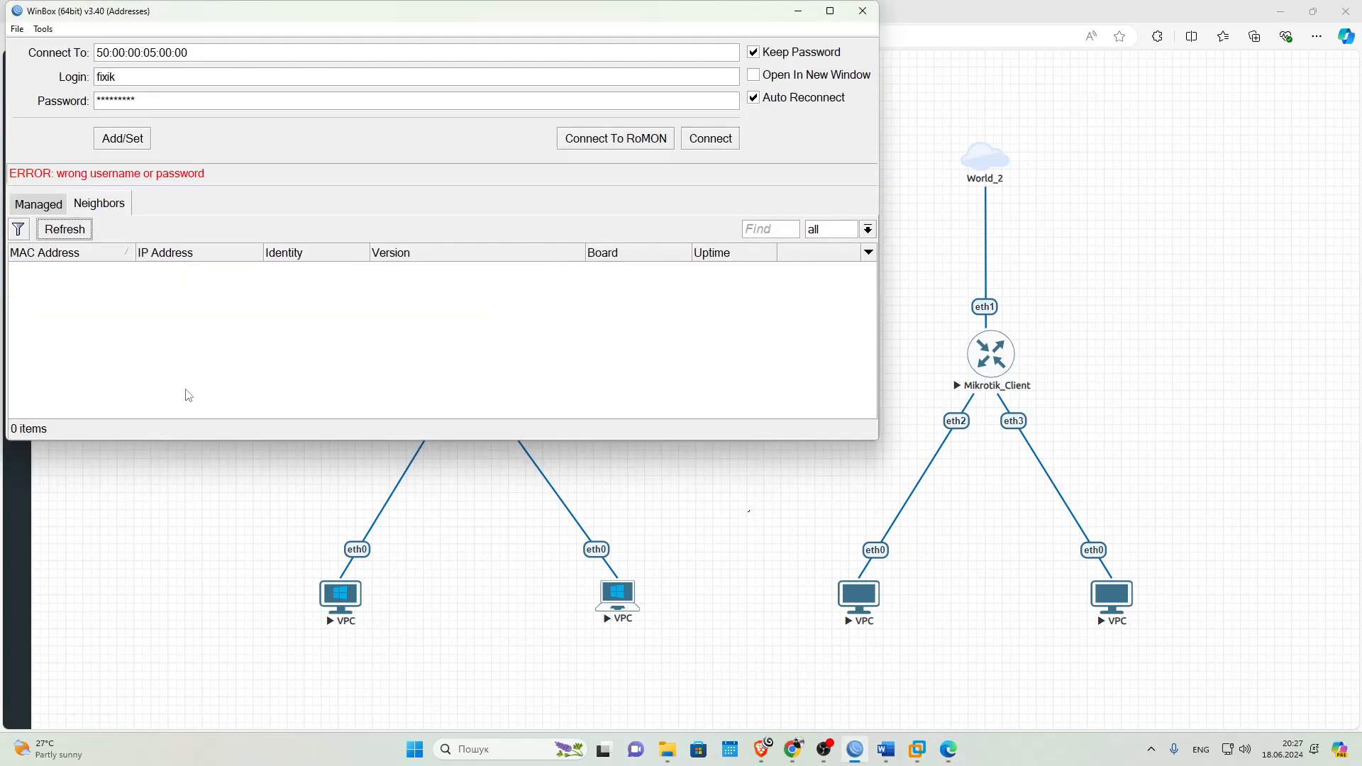
pyautogui.click(63, 230)
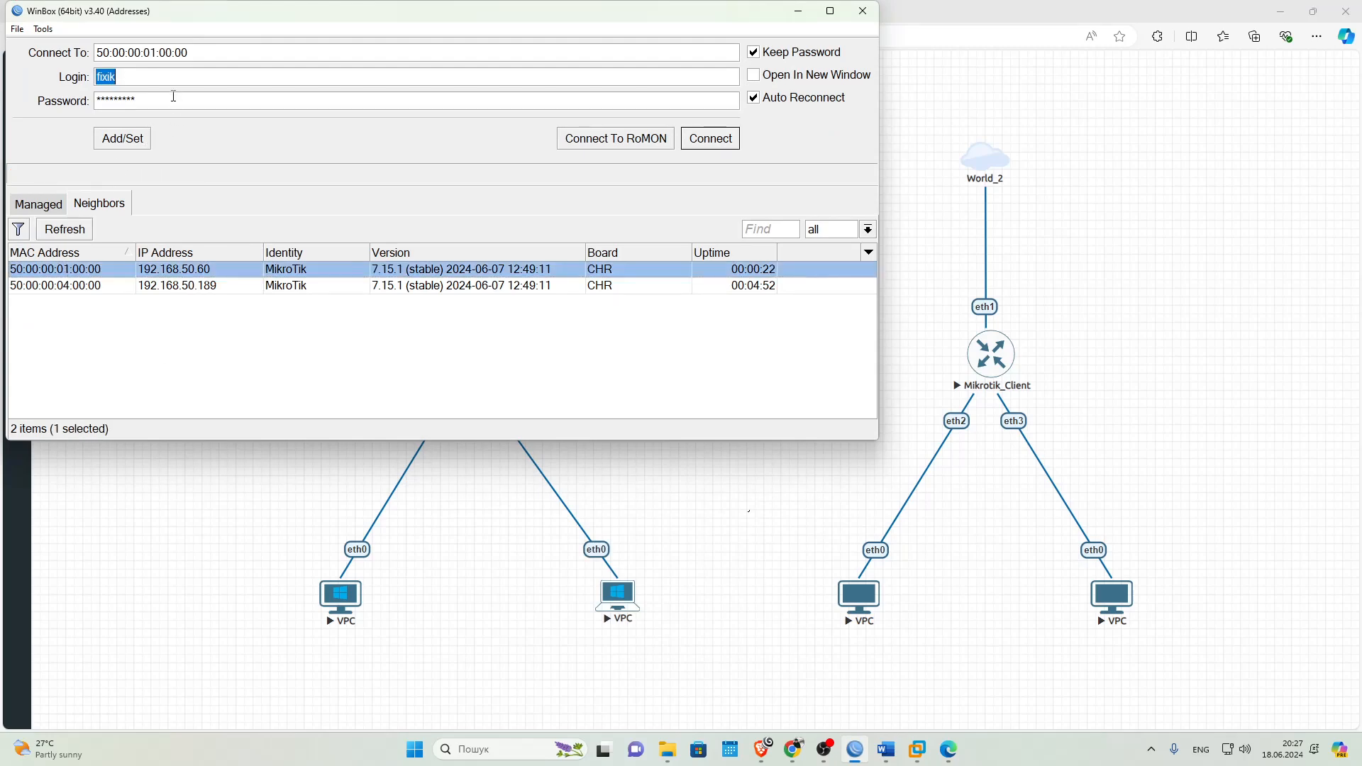
pyautogui.write('admin')
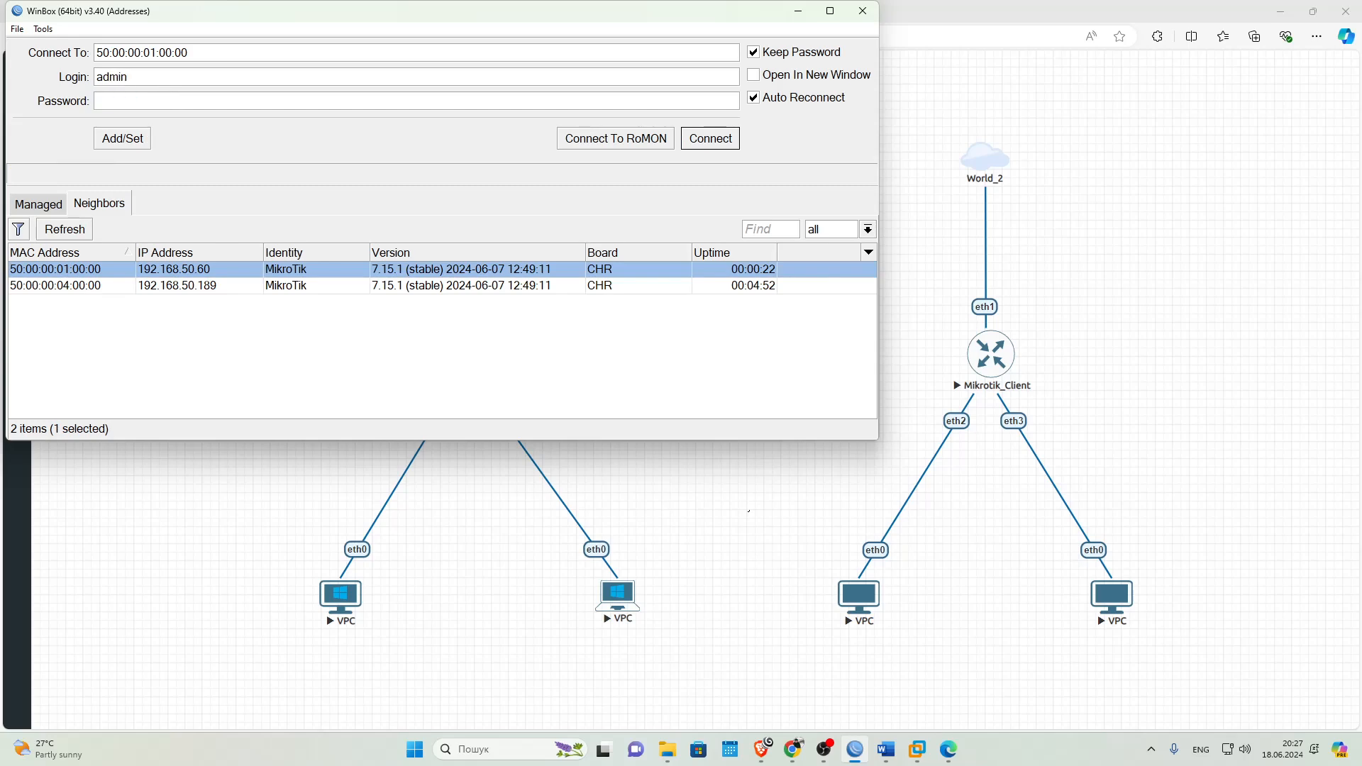
pyautogui.click(710, 137)
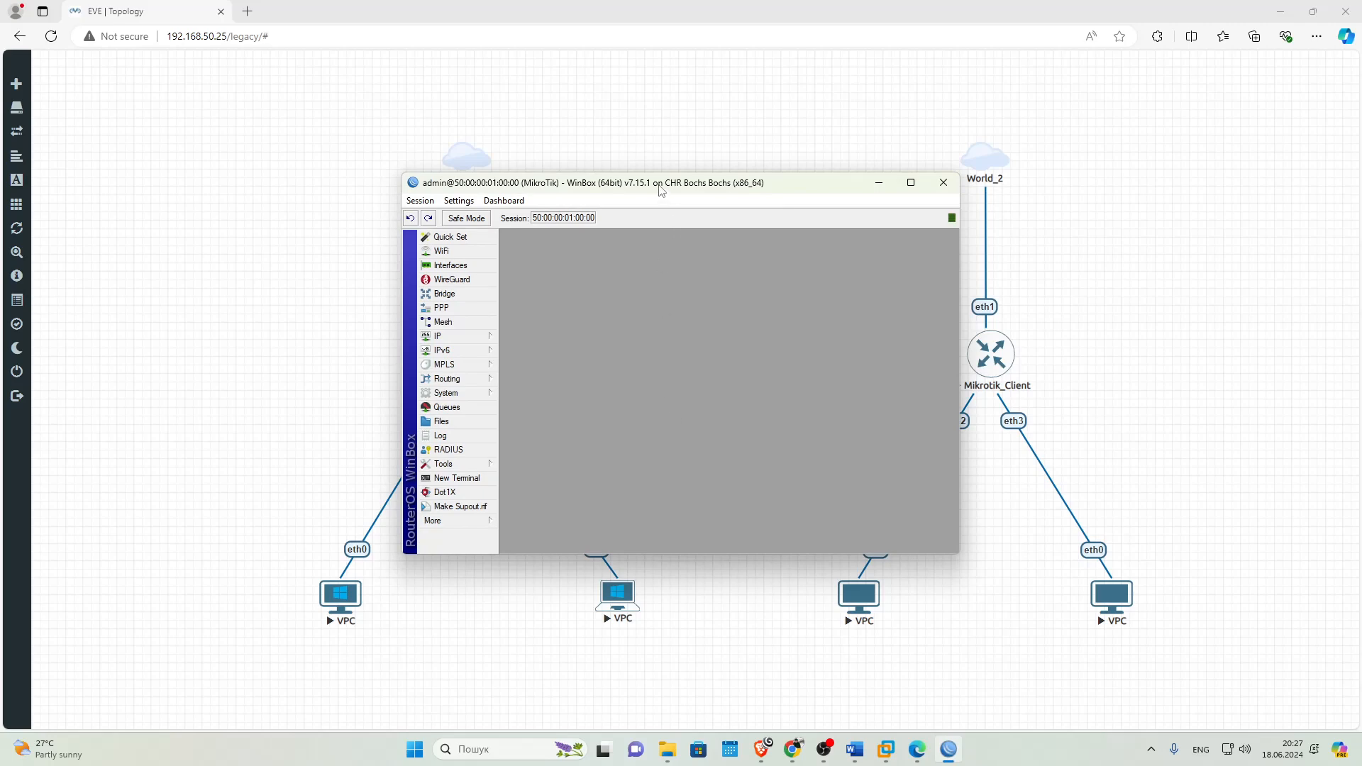
# Drag the router session window to the screen top so it maximizes.
pyautogui.moveTo(660, 183); pyautogui.dragTo(312, 64)
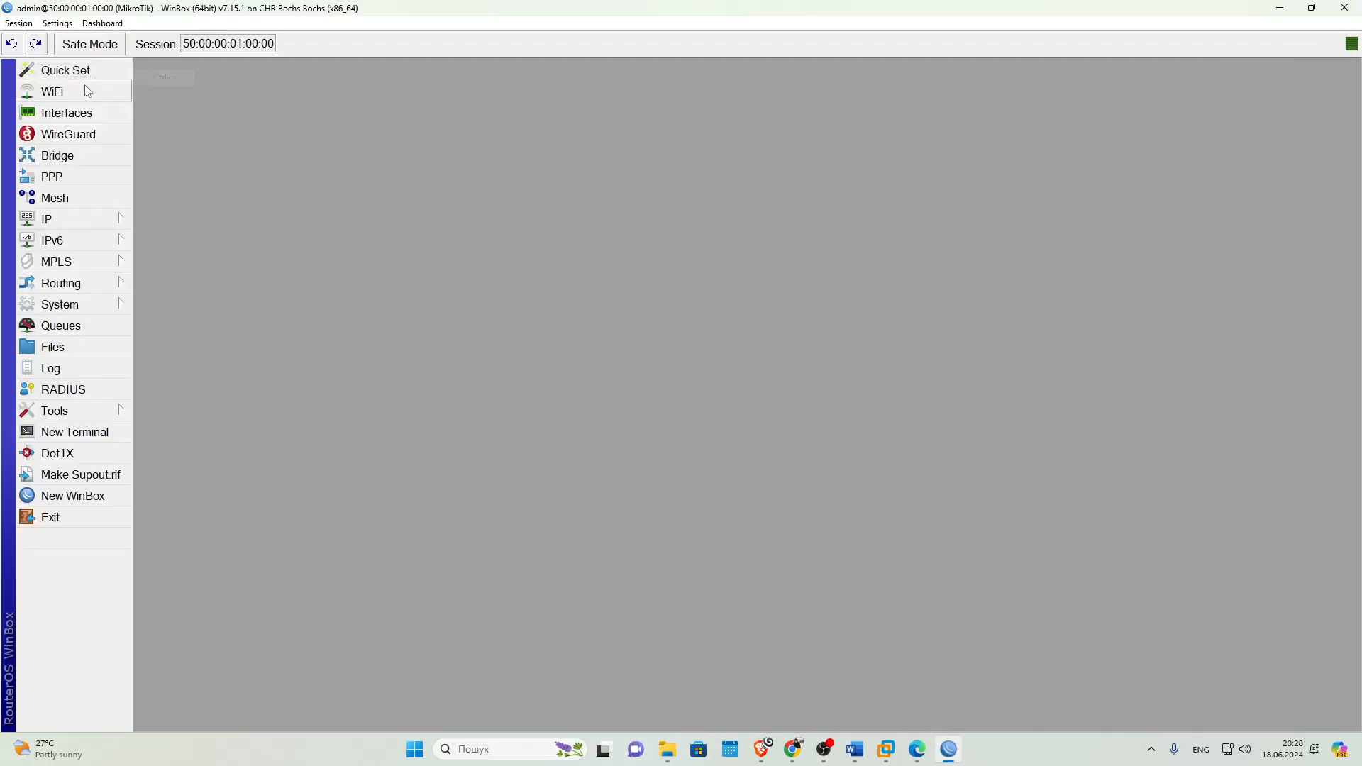
pyautogui.moveTo(61, 326)
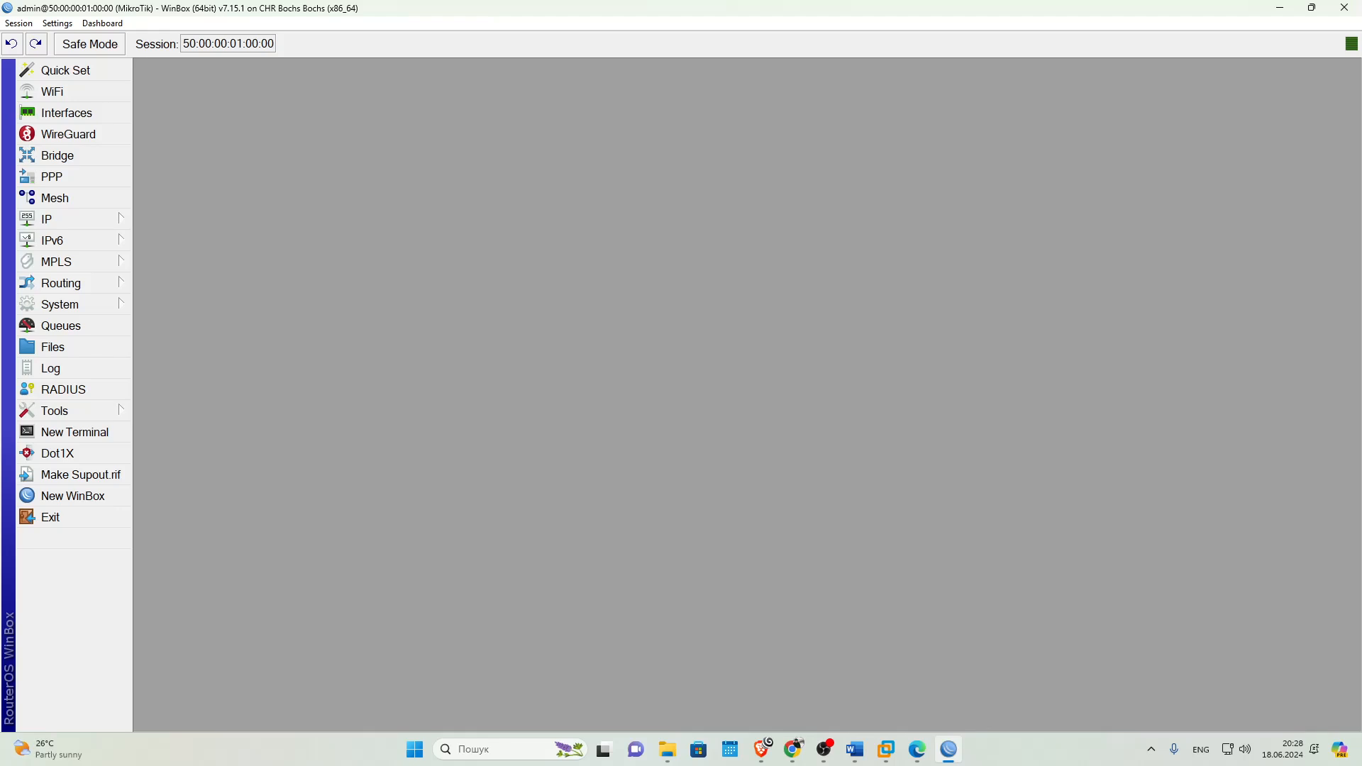
pyautogui.moveTo(239, 337)
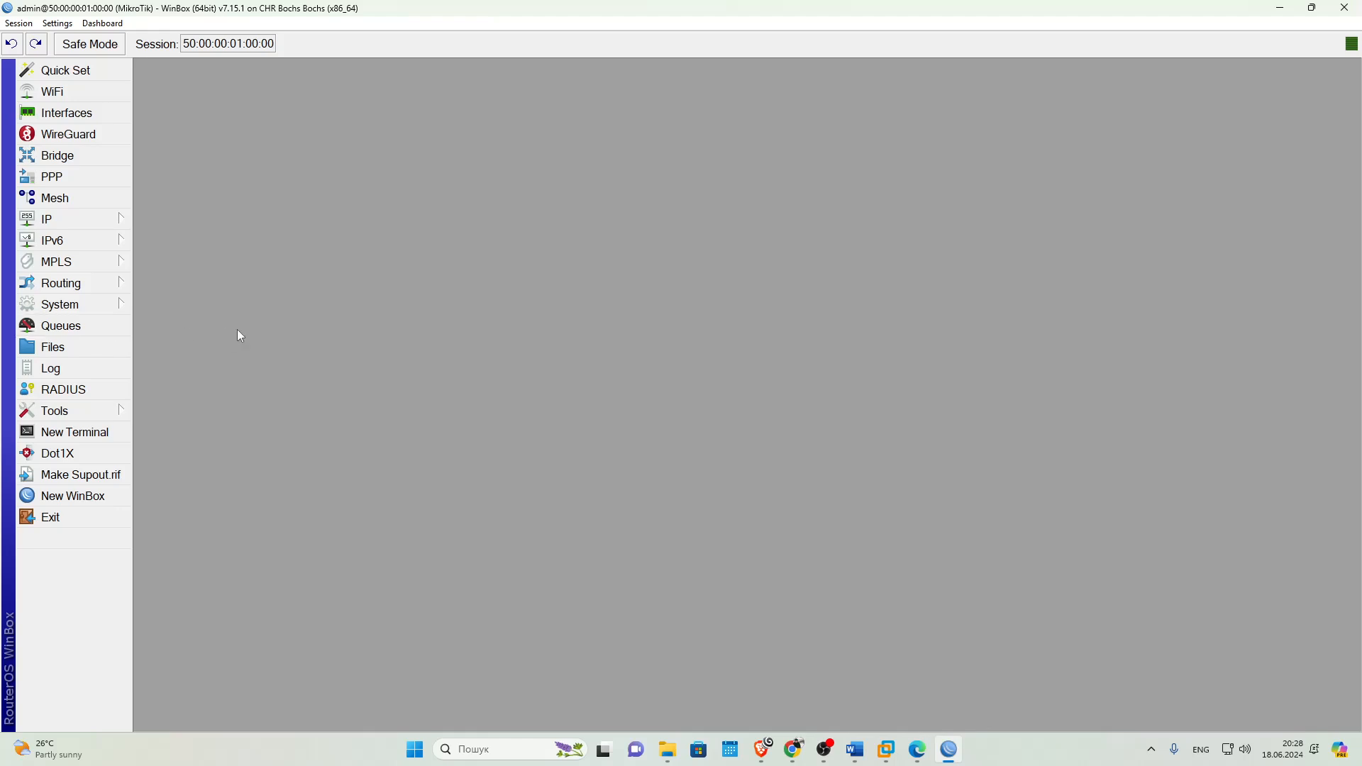
# Show the empty Certificates list under System.
pyautogui.click(60, 304)
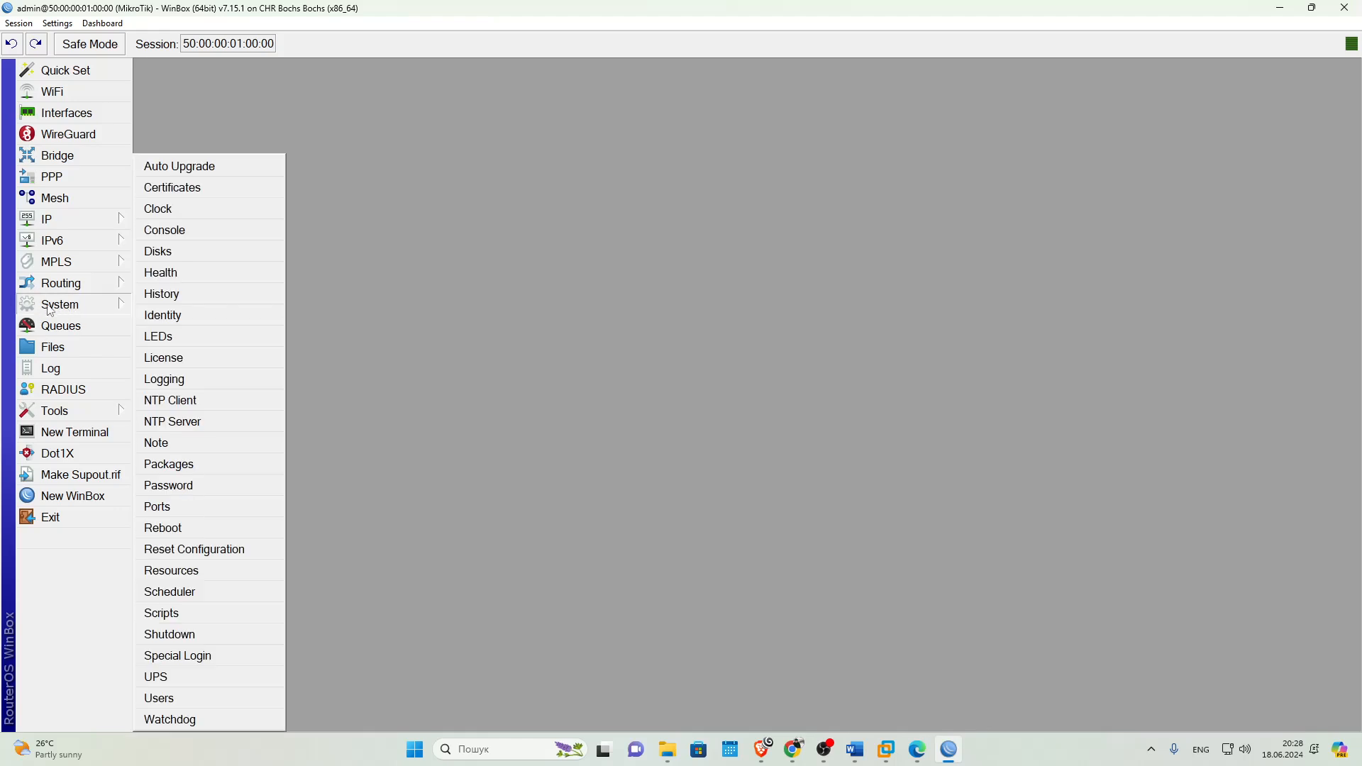
pyautogui.moveTo(179, 188)
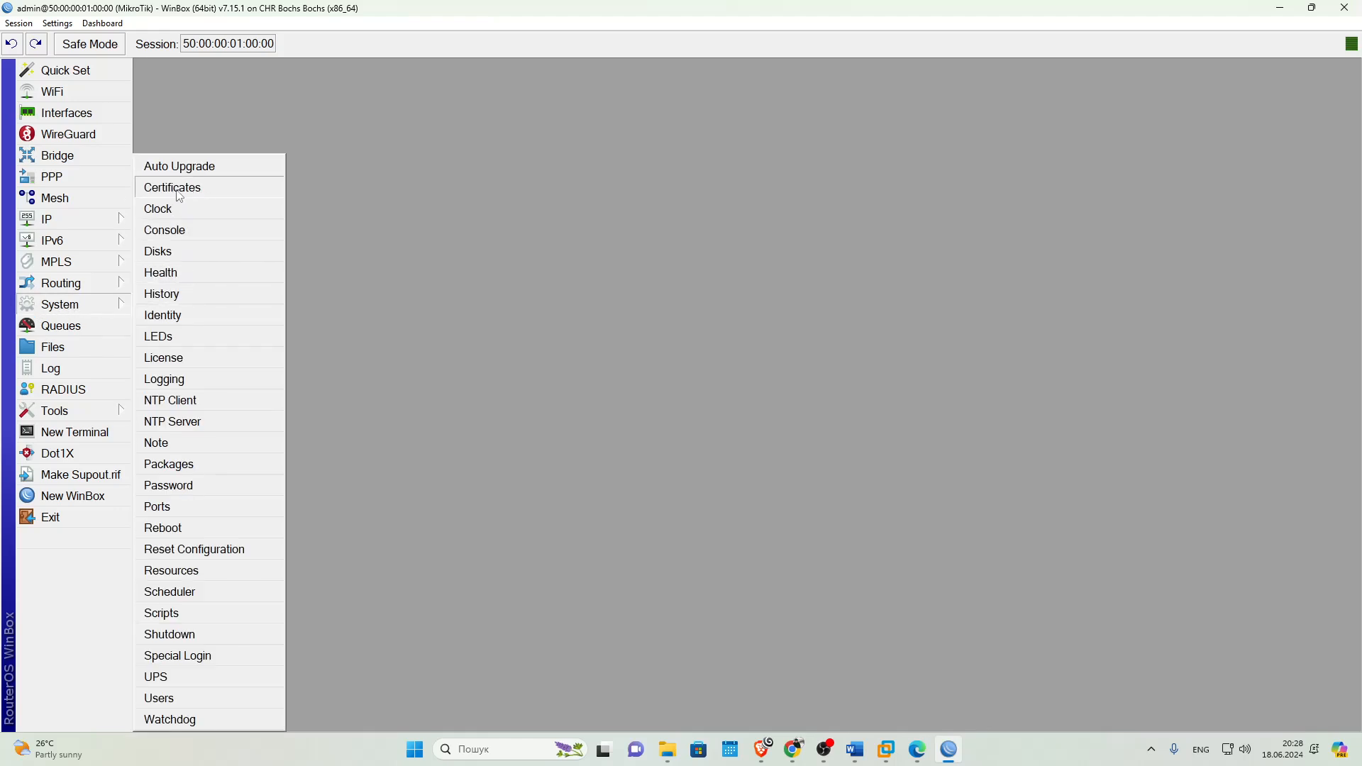
pyautogui.click(172, 187)
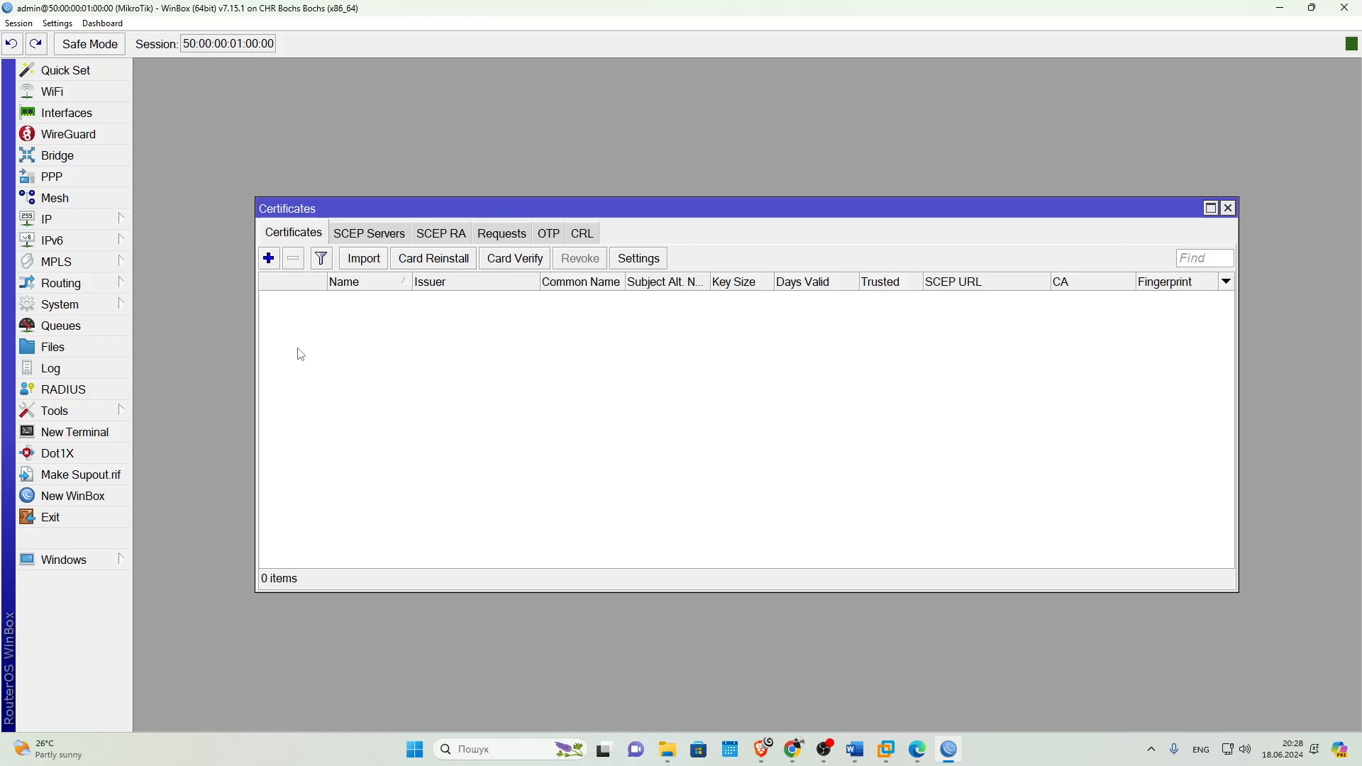
pyautogui.moveTo(278, 335)
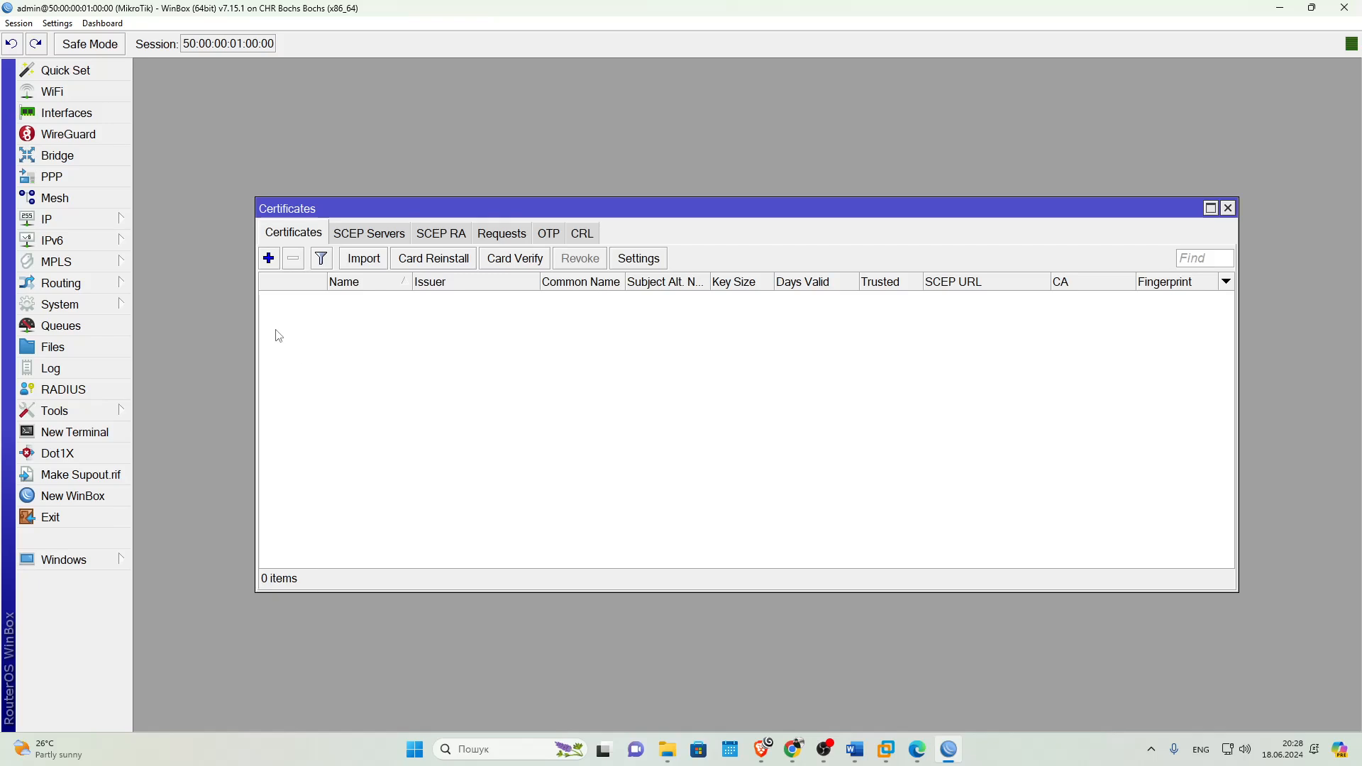
pyautogui.moveTo(269, 280)
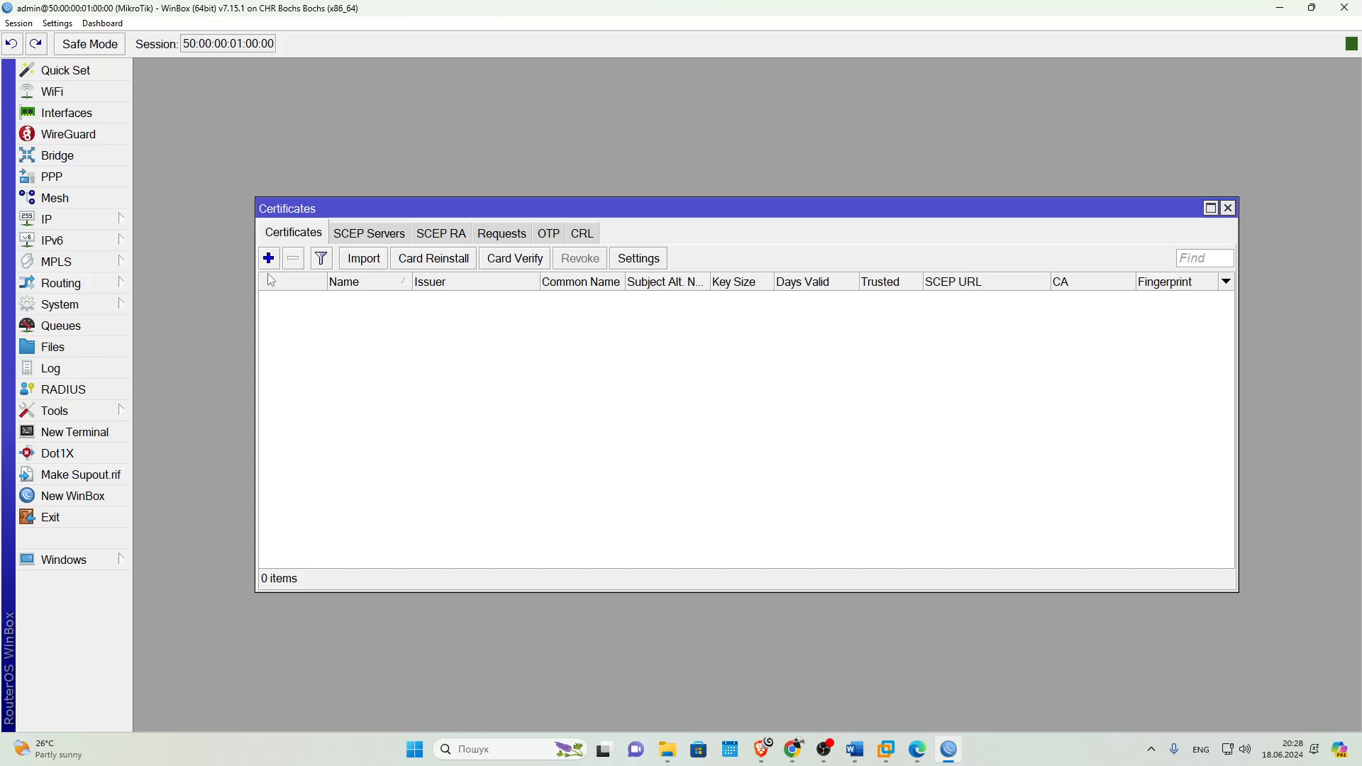
pyautogui.moveTo(268, 259)
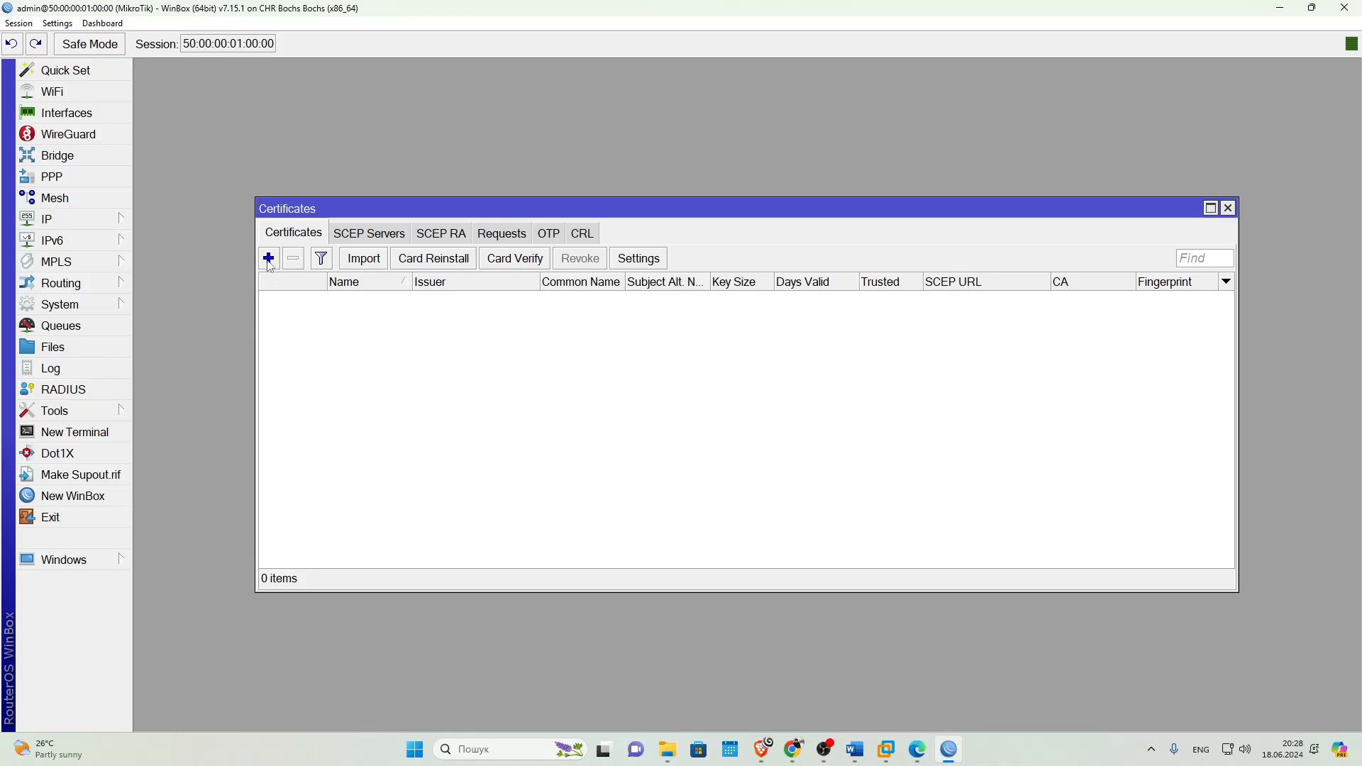
# Add certificate ca: country UA, state and locality Kyiv, common name ca, 4096-bit key, 3650 days.
pyautogui.click(269, 258)
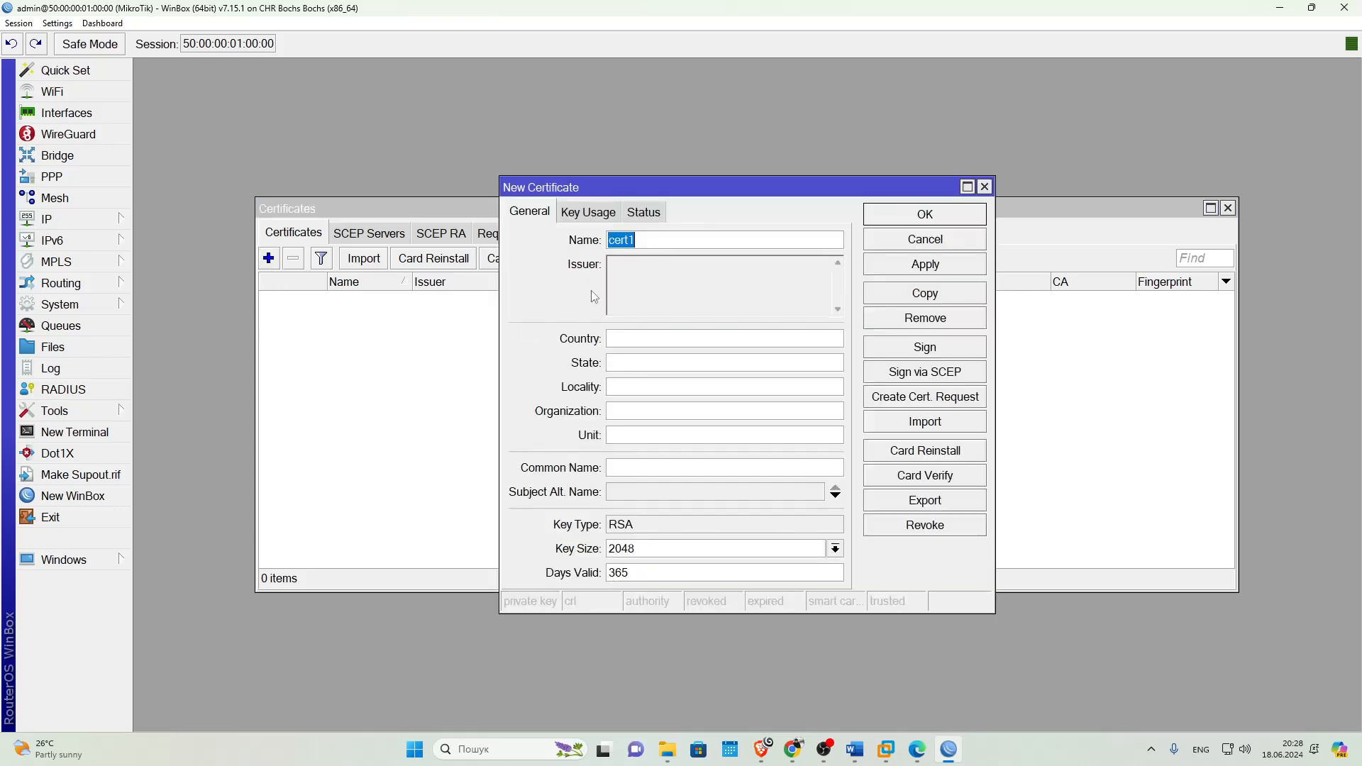
pyautogui.moveTo(573, 301)
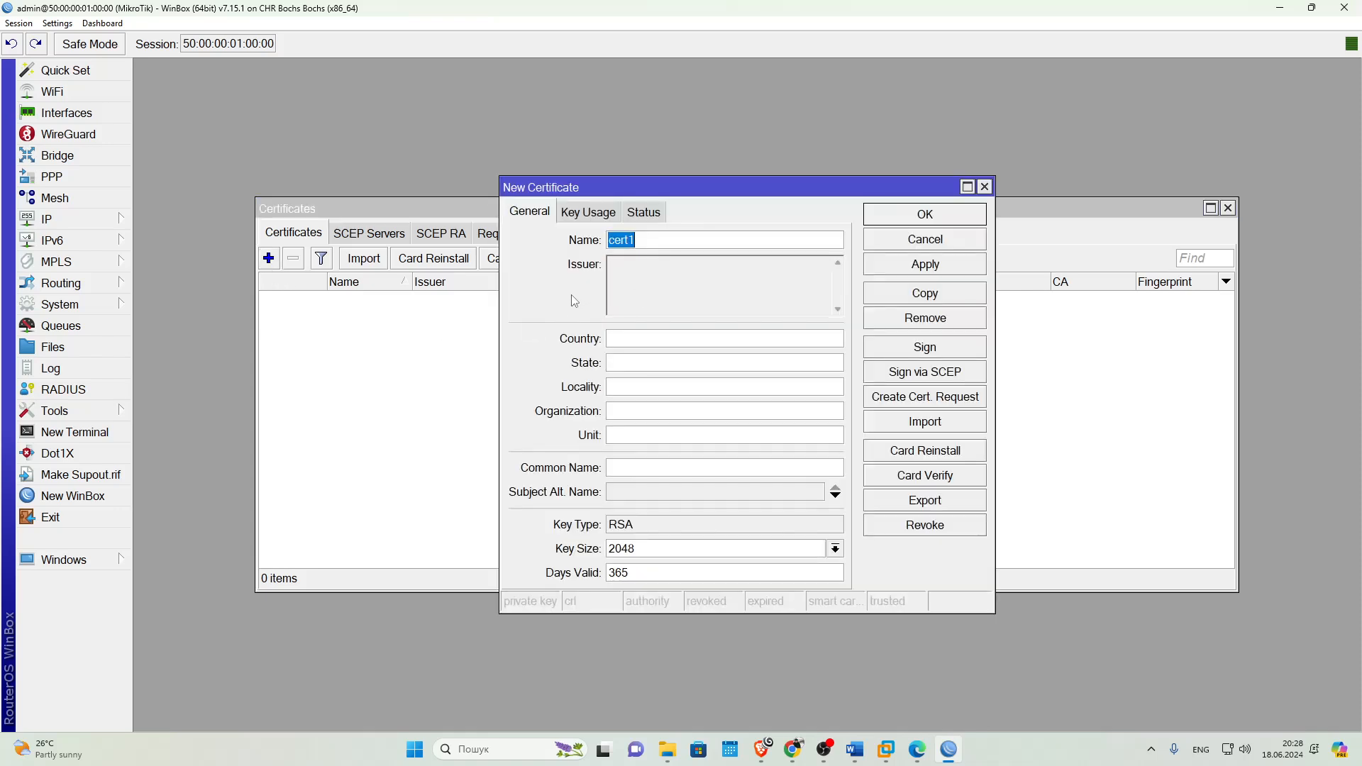
pyautogui.write('ca')
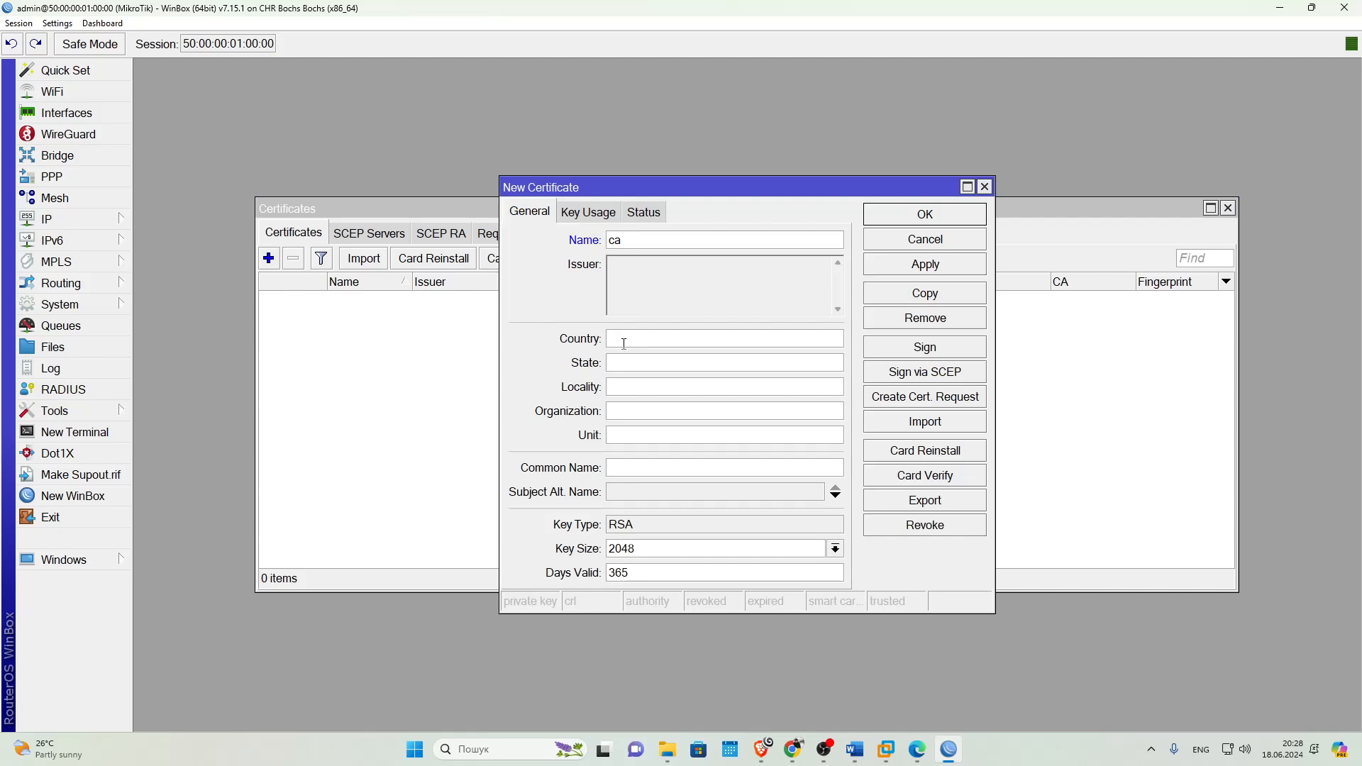
pyautogui.write('UA')
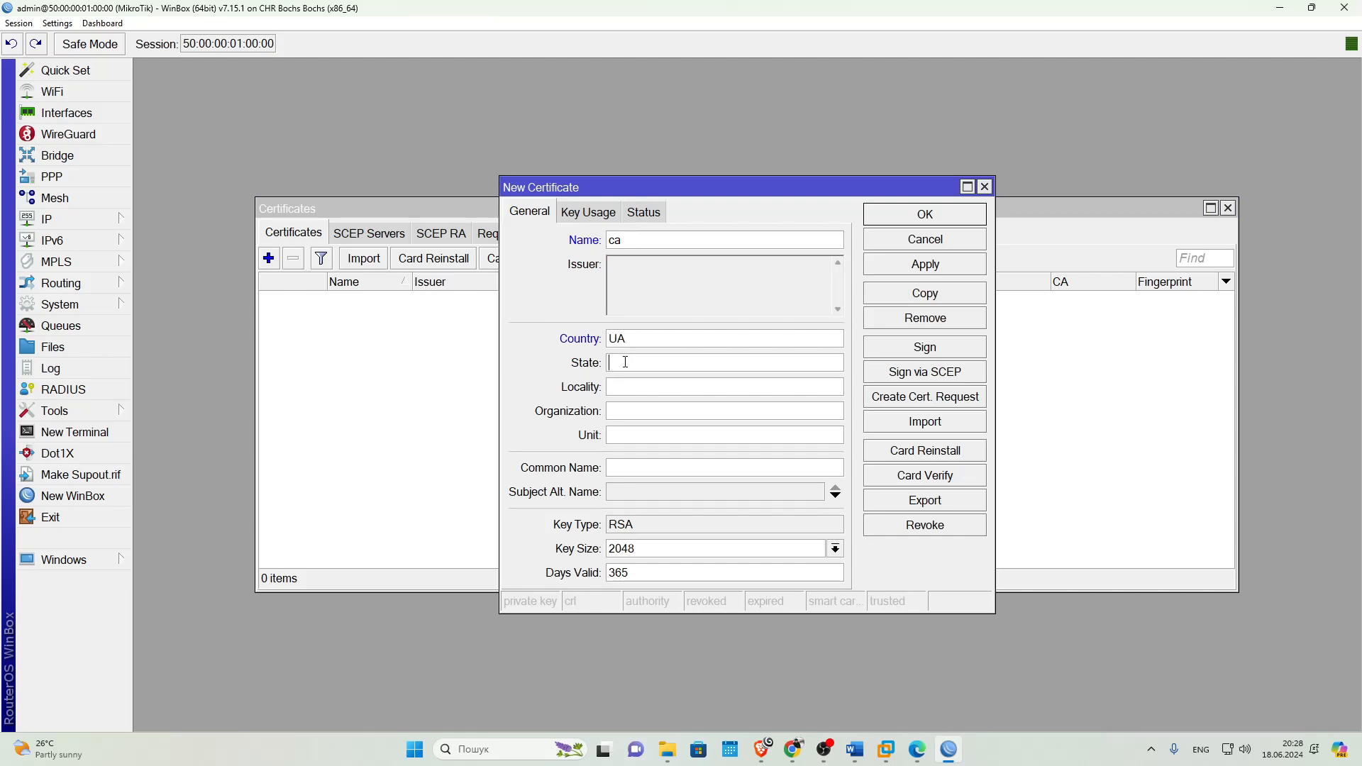
pyautogui.write('Ky')
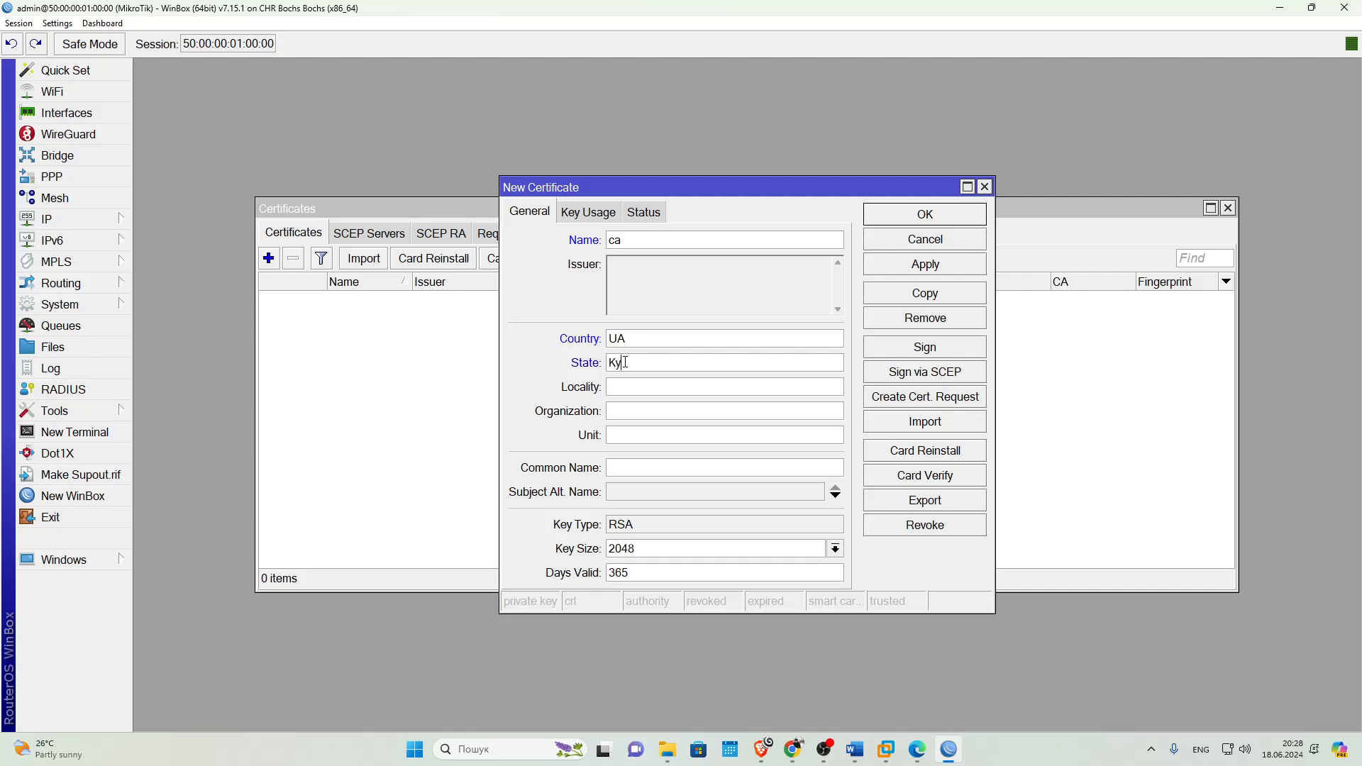
pyautogui.write('iv')
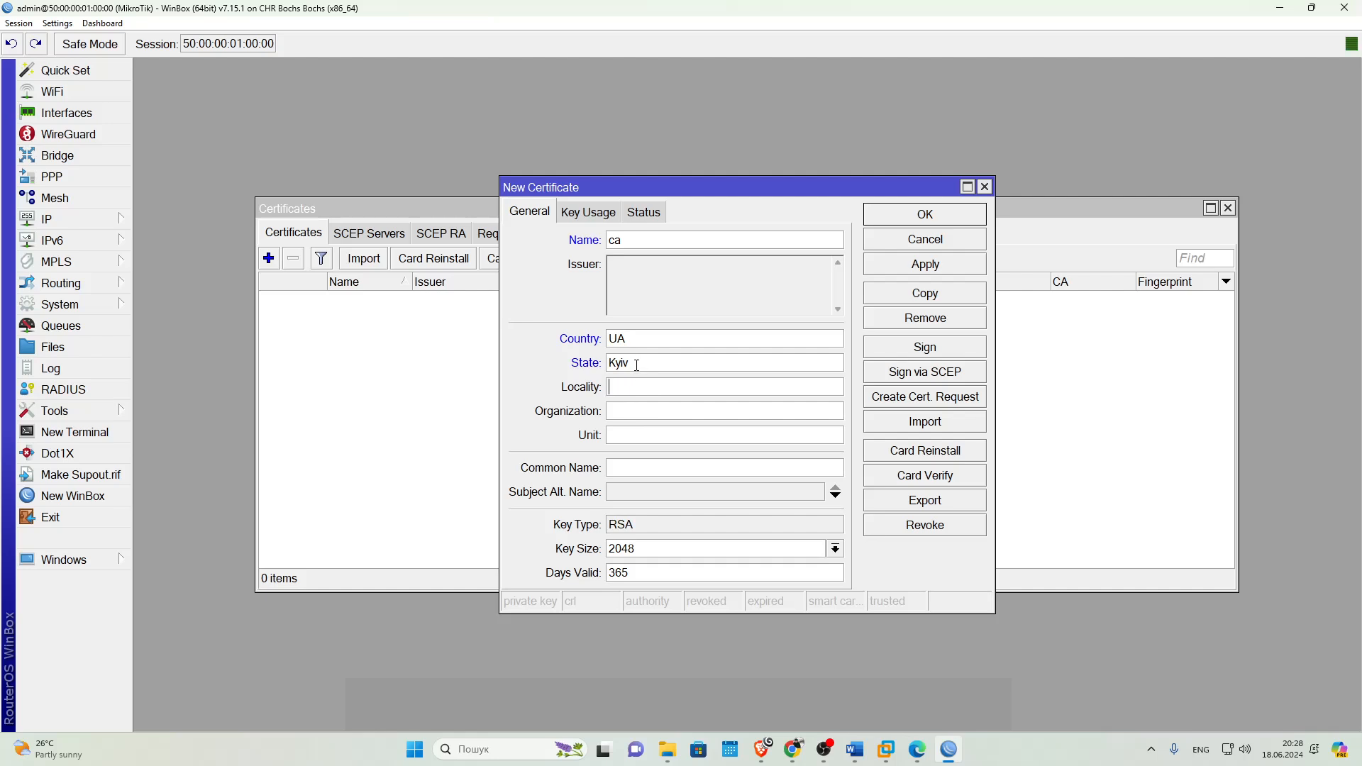
pyautogui.write('Kyiv')
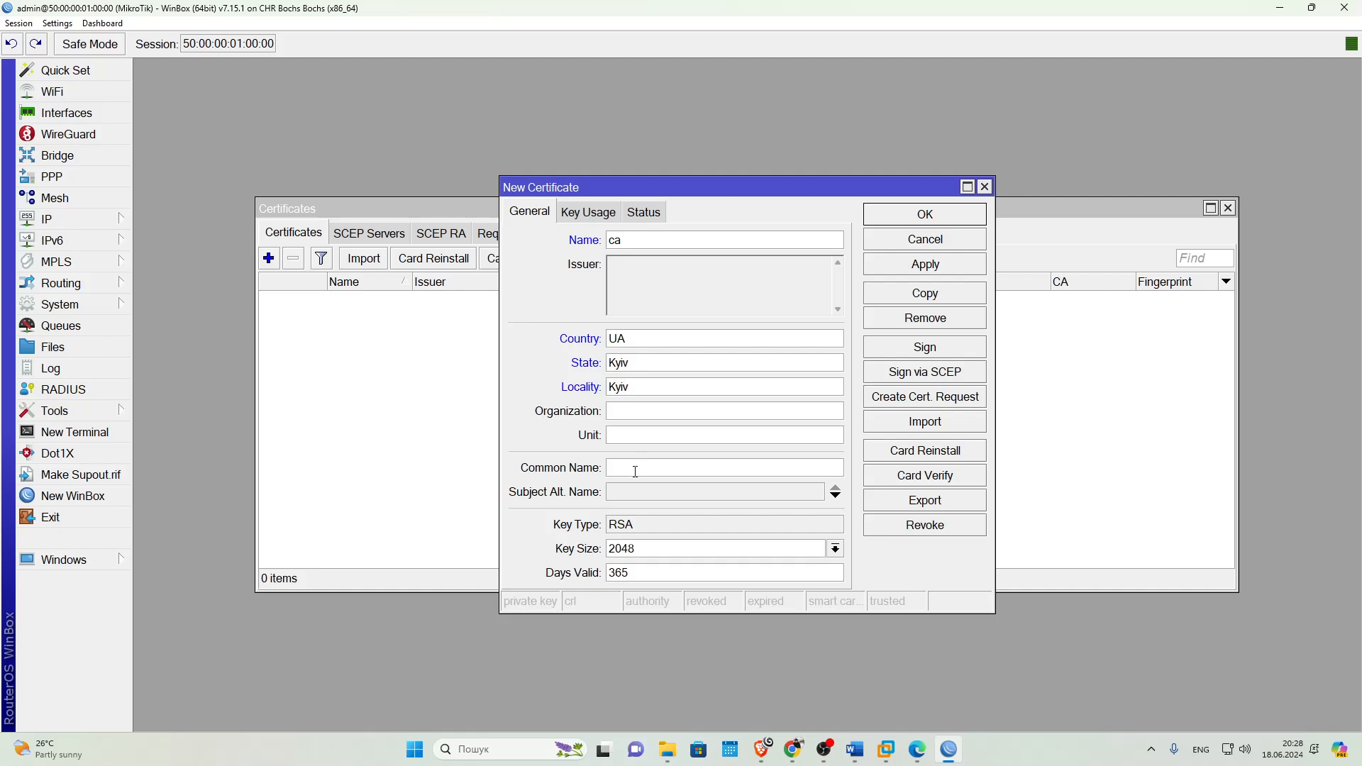
pyautogui.write('ca')
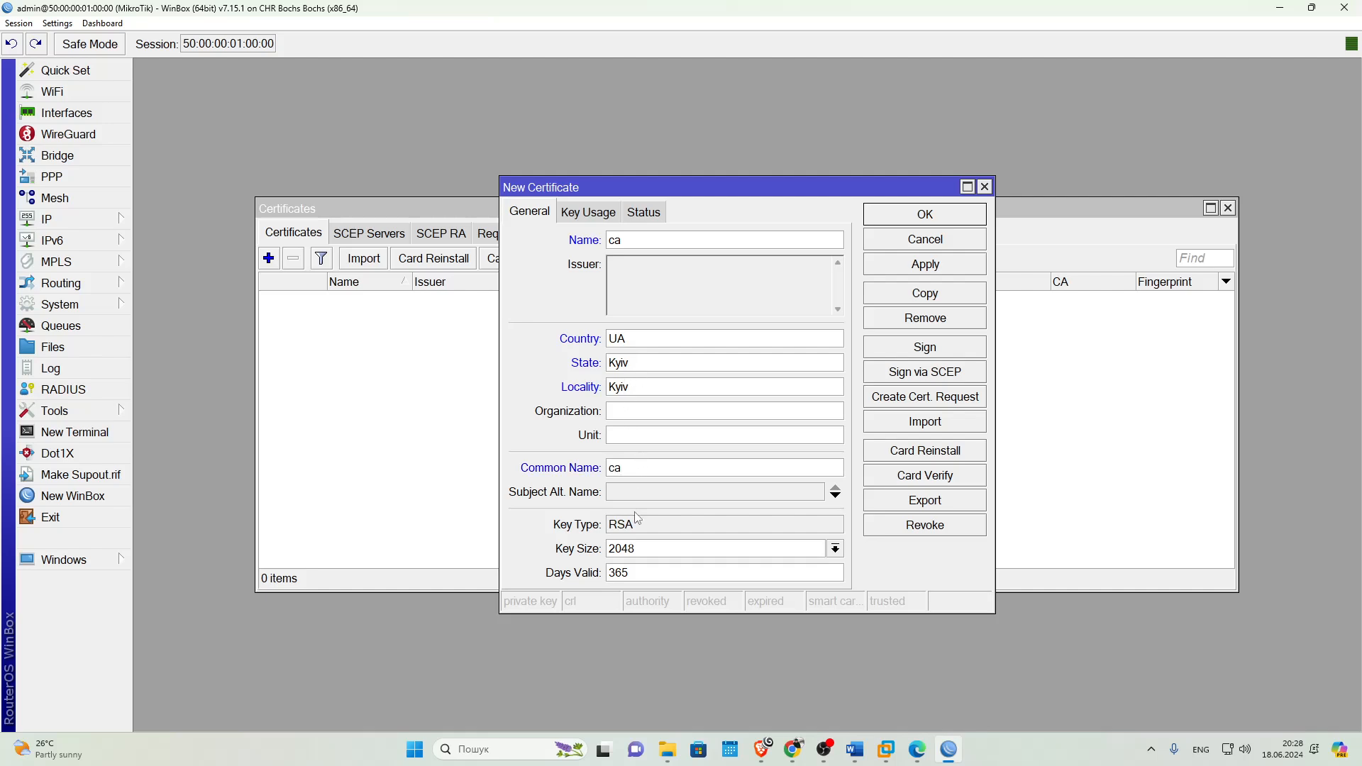
pyautogui.click(833, 547)
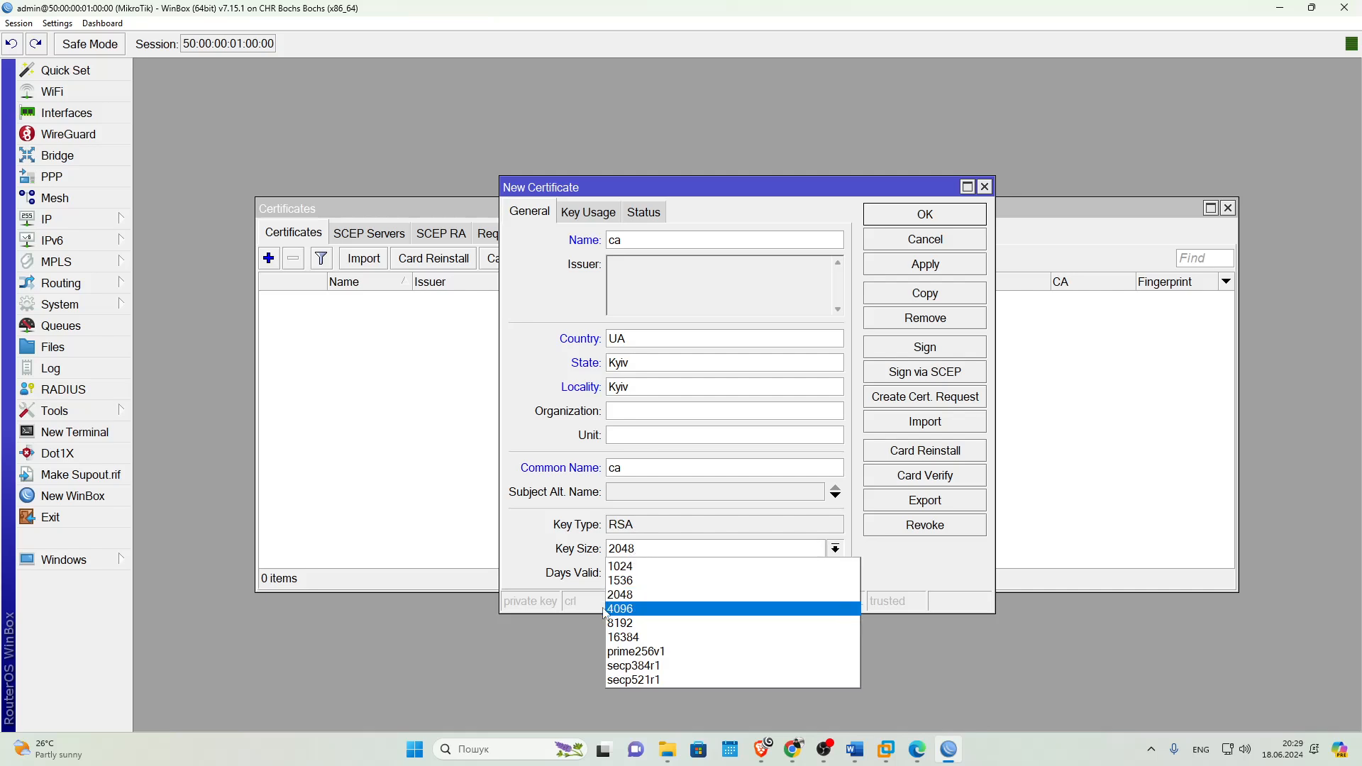
pyautogui.click(620, 609)
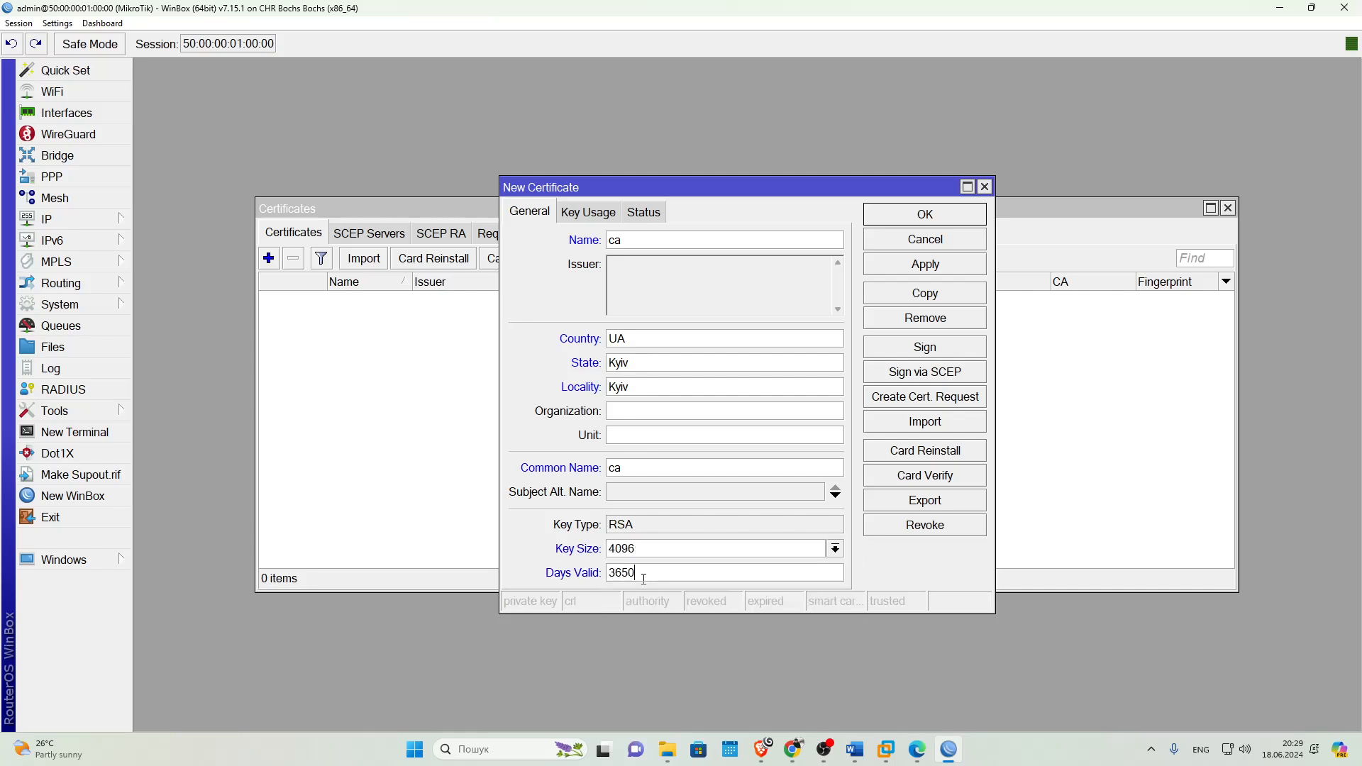
pyautogui.click(588, 211)
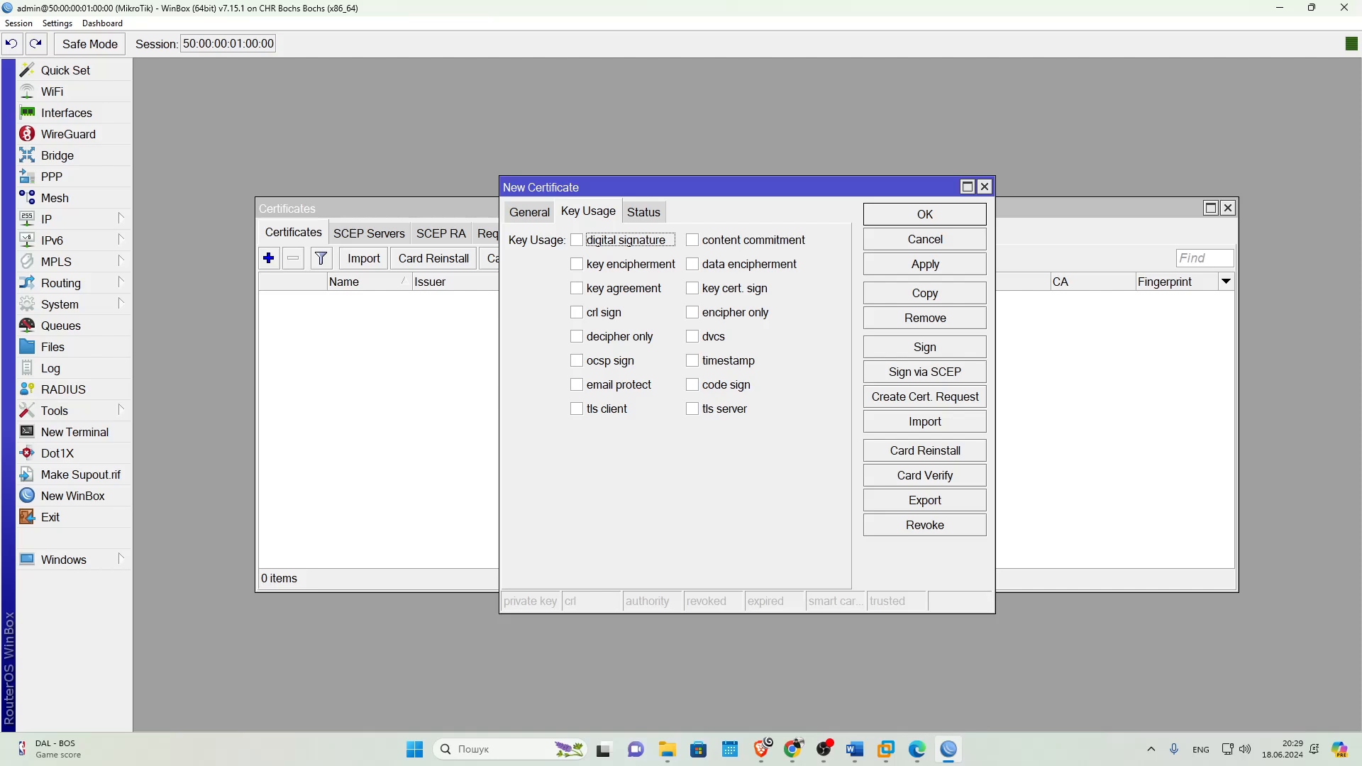
pyautogui.moveTo(495, 411)
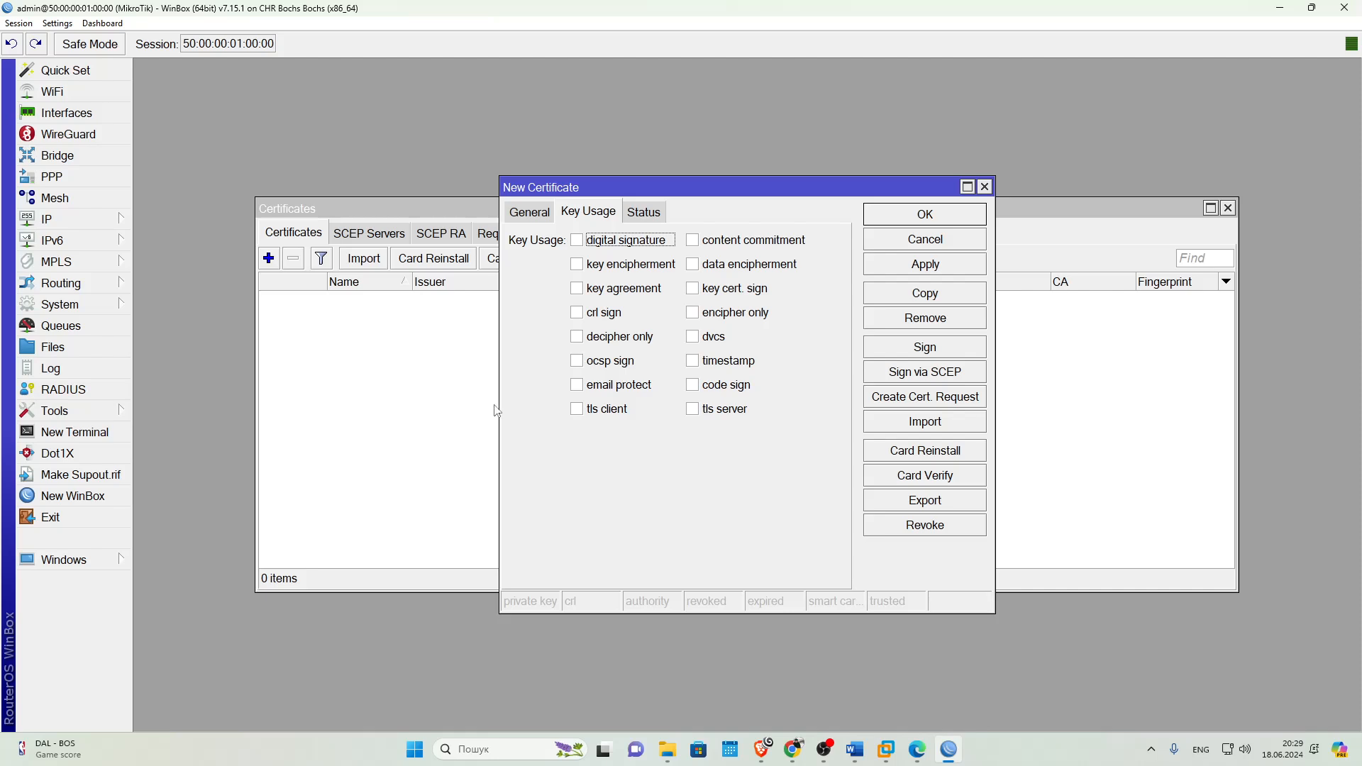
# Enable crl sign and key cert sign usage on ca and apply it.
pyautogui.click(576, 312)
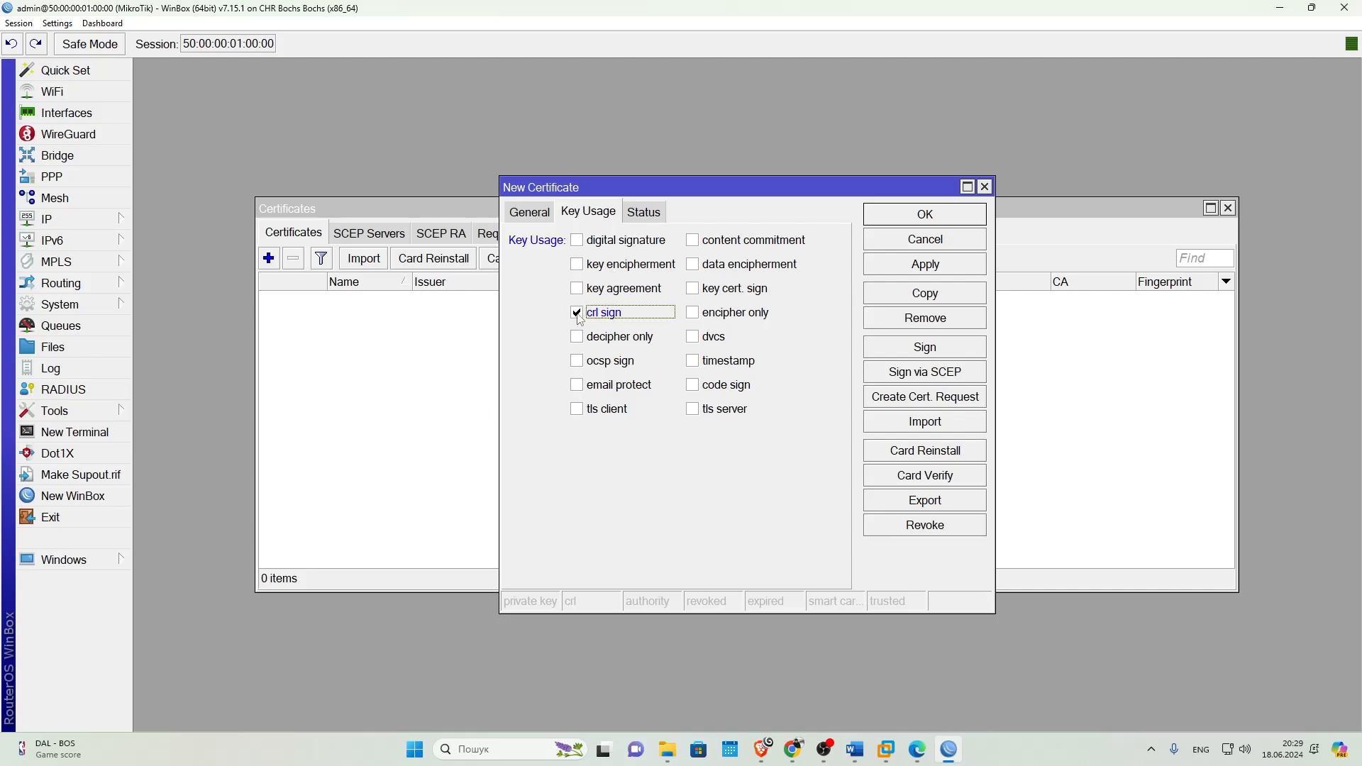
pyautogui.click(693, 288)
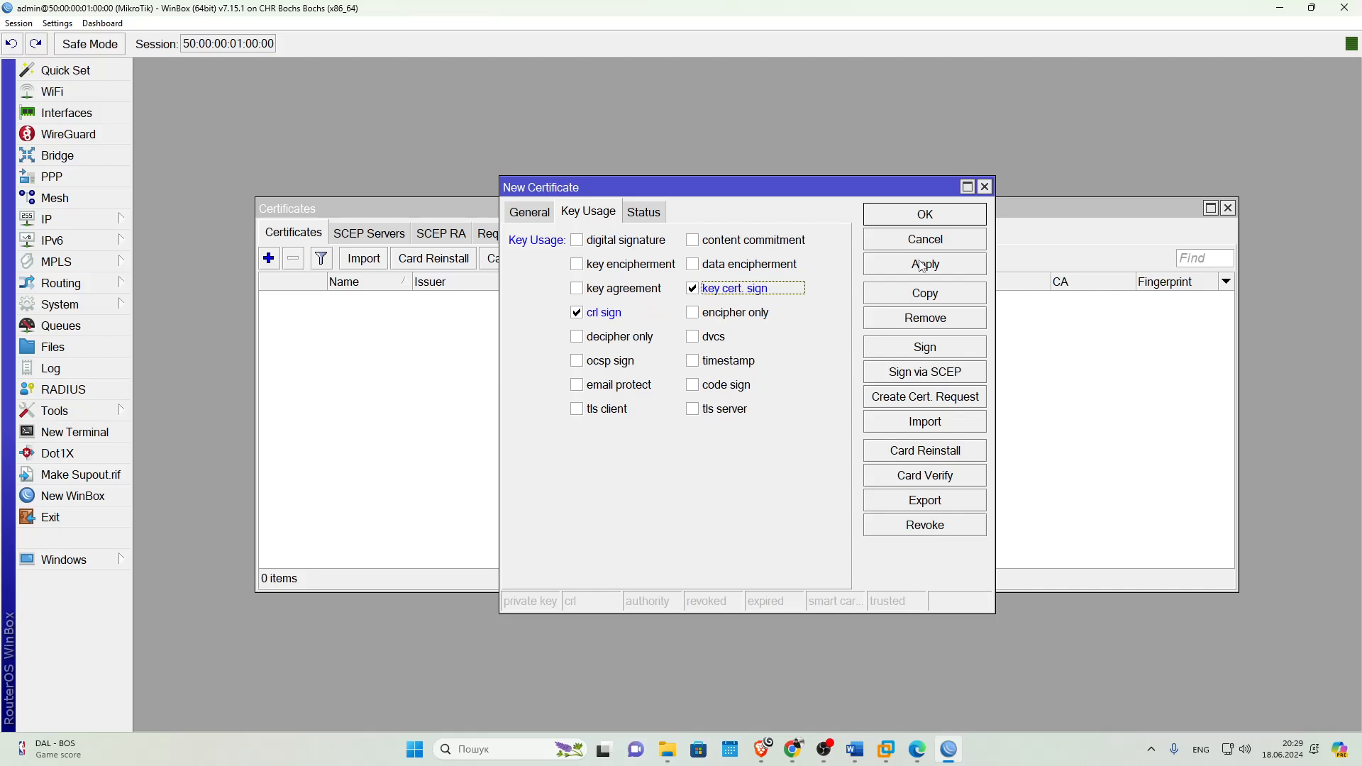
pyautogui.moveTo(919, 268)
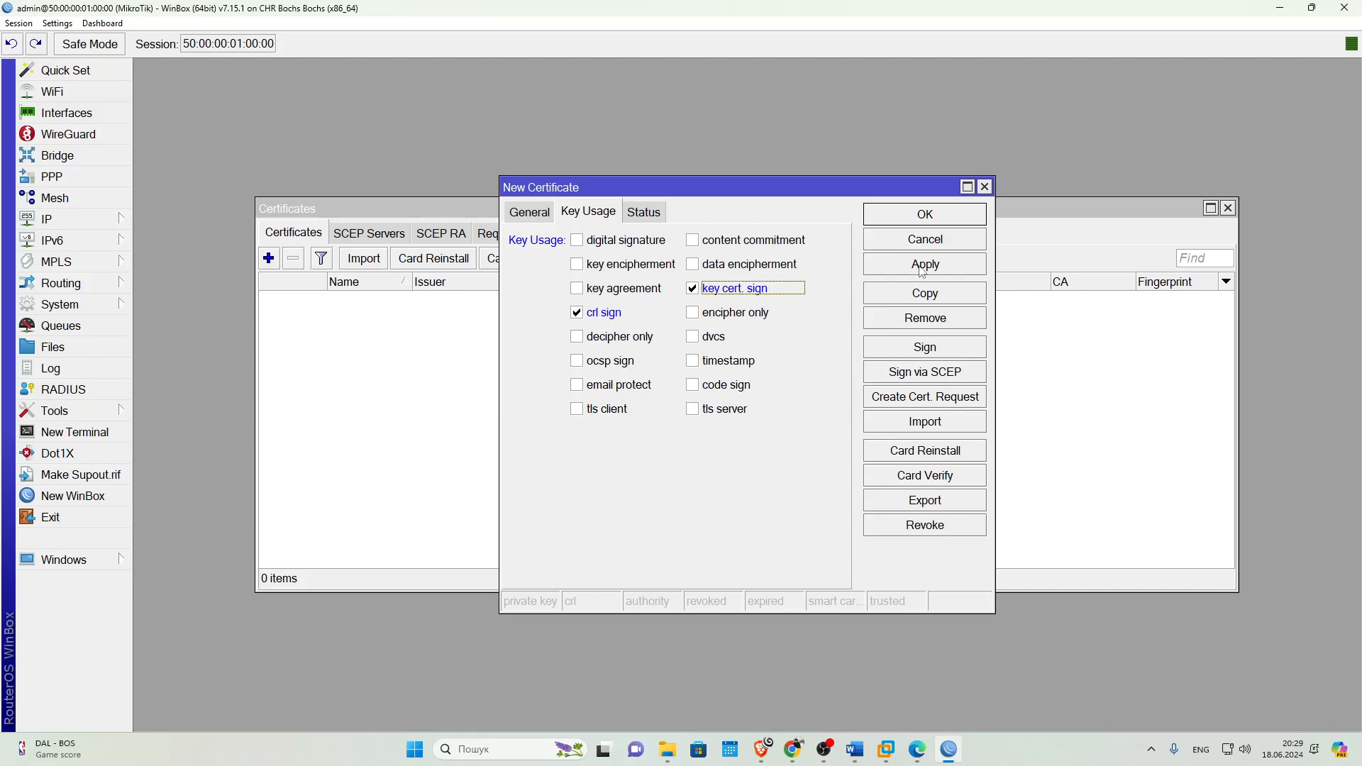
pyautogui.click(924, 264)
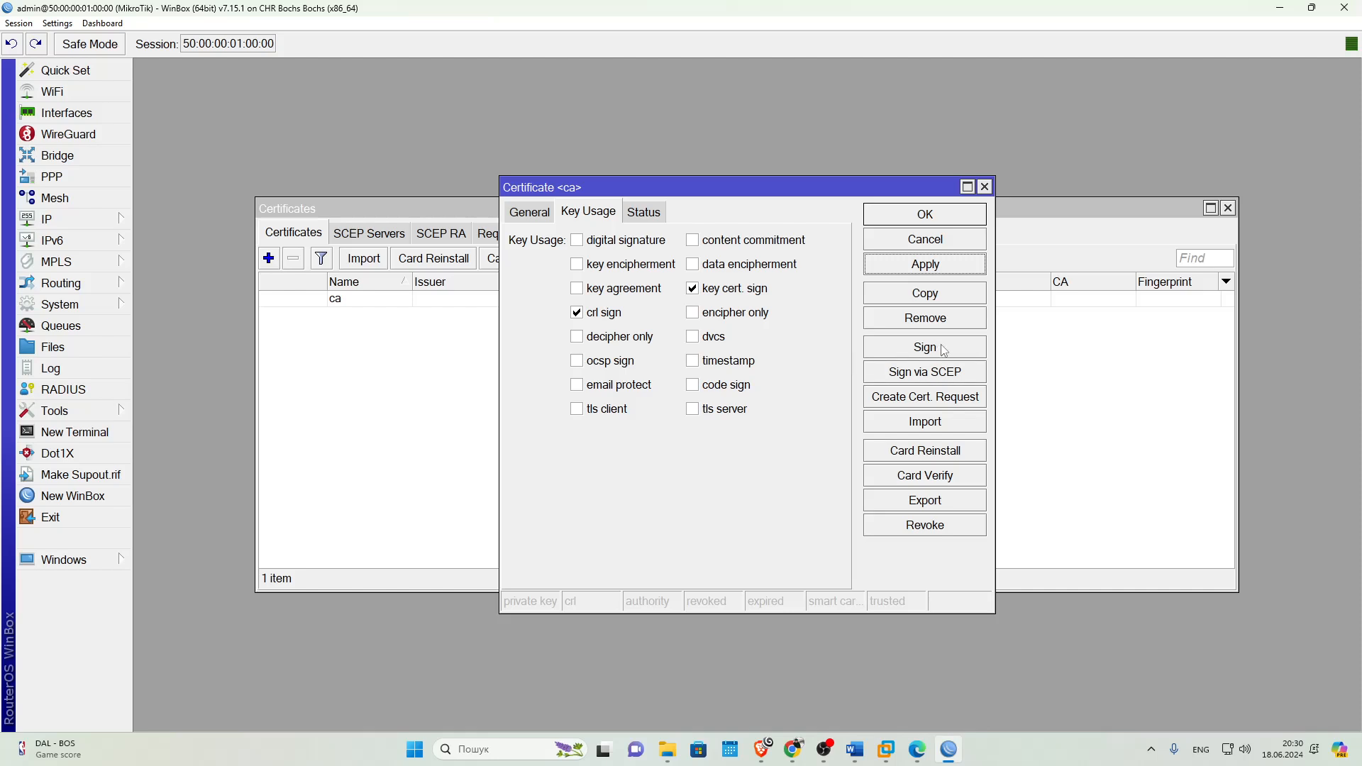
# Self-sign ca with CA CRL host 127.0.0.1 and review it as a trusted authority.
pyautogui.click(924, 346)
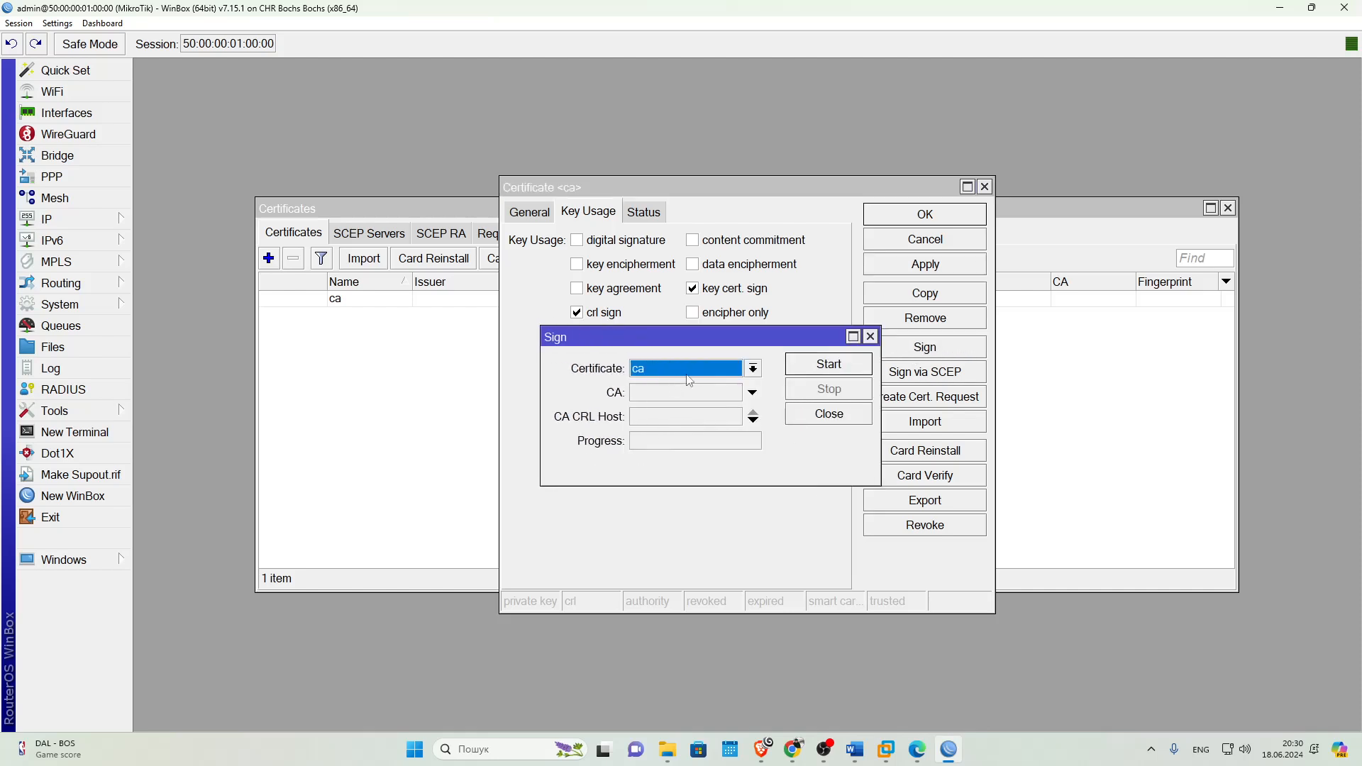
pyautogui.click(683, 416)
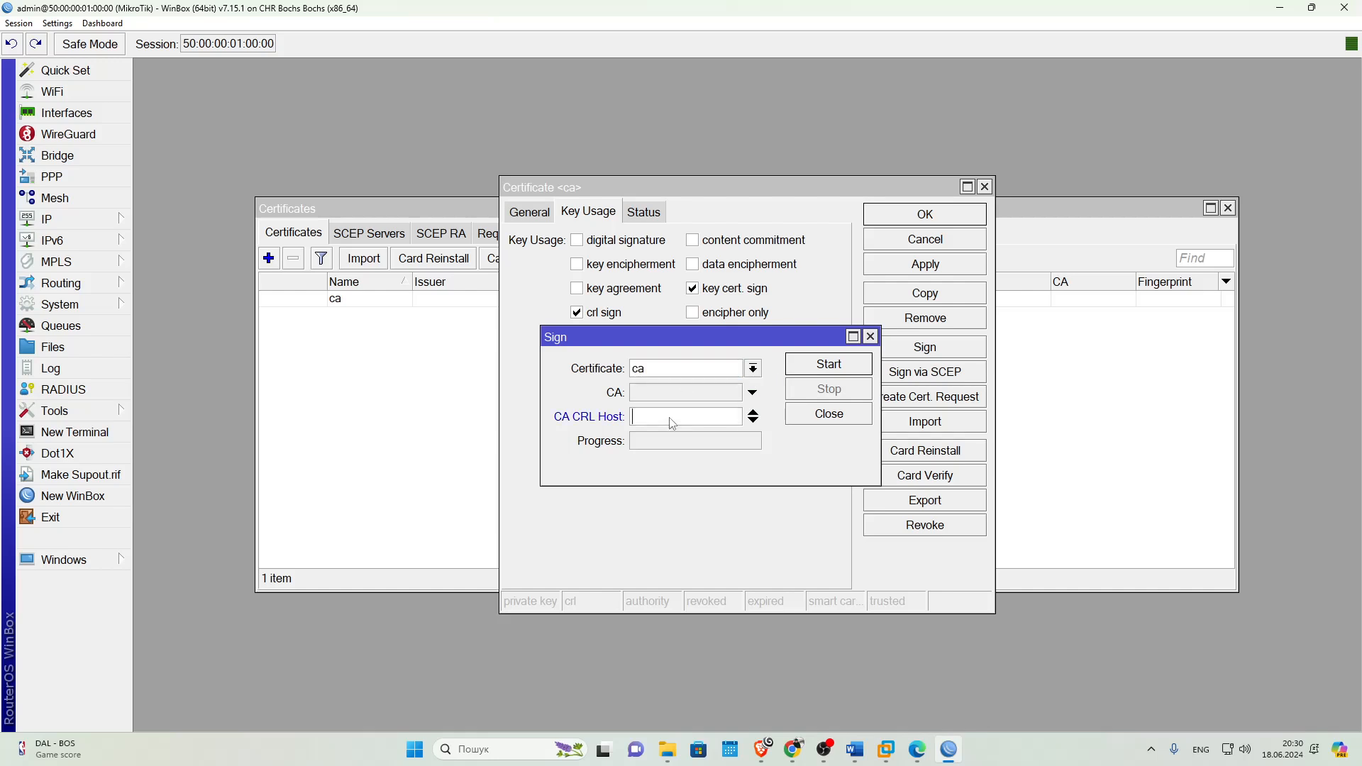
pyautogui.write('127')
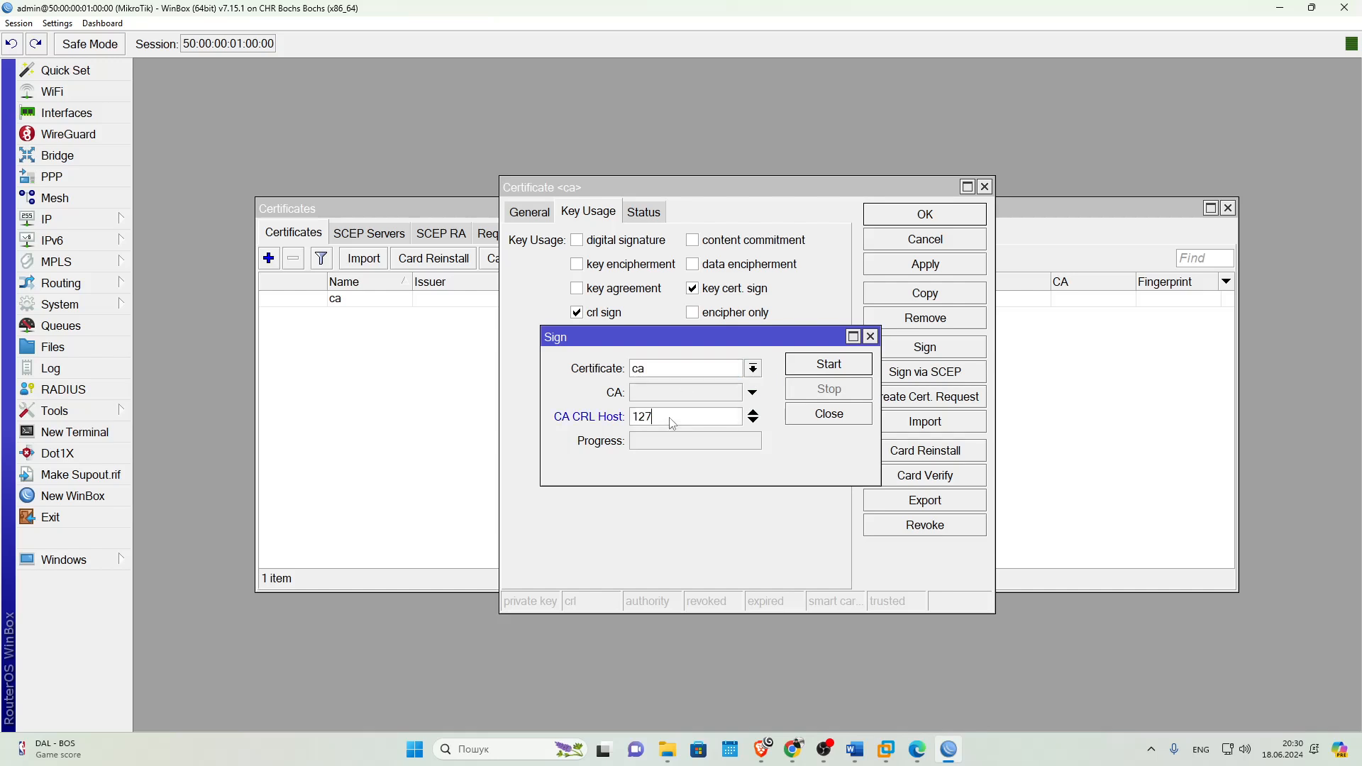
pyautogui.write('.0.0.1')
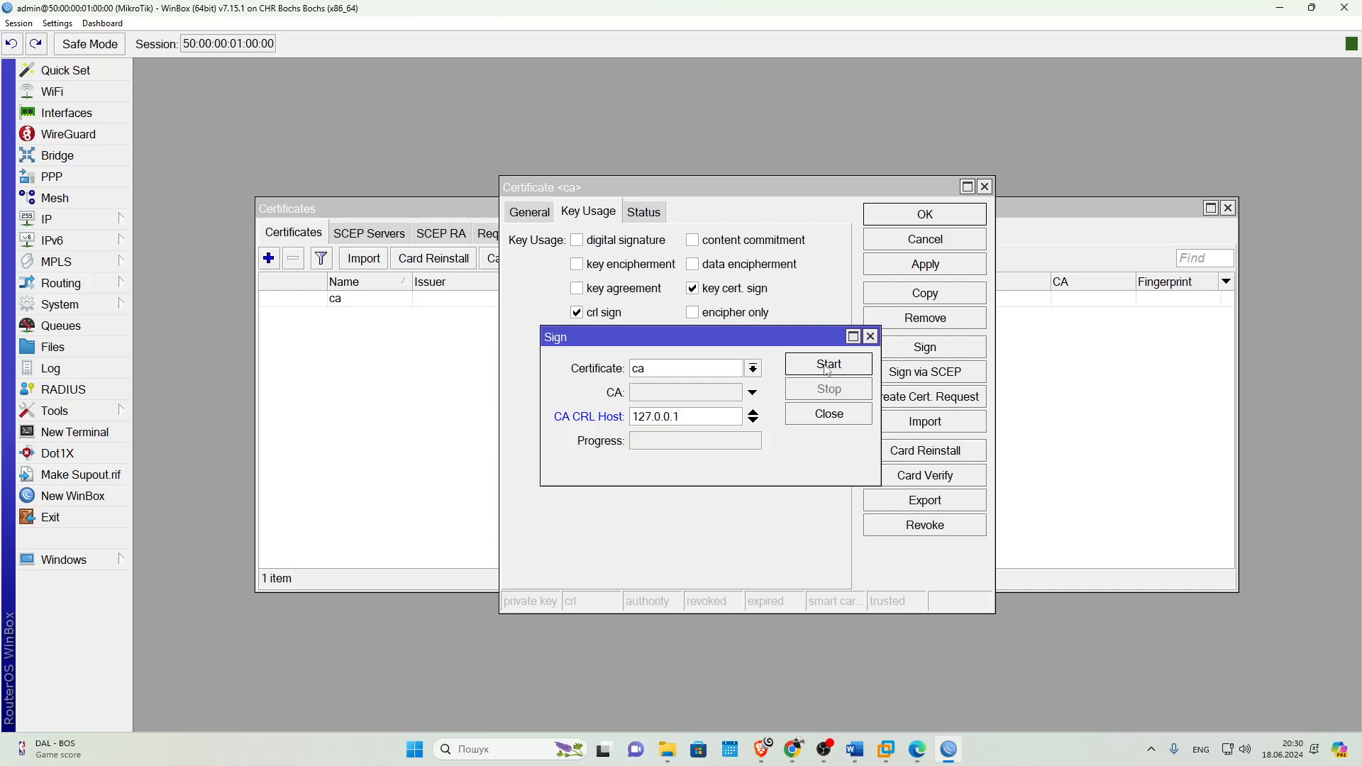
pyautogui.click(827, 363)
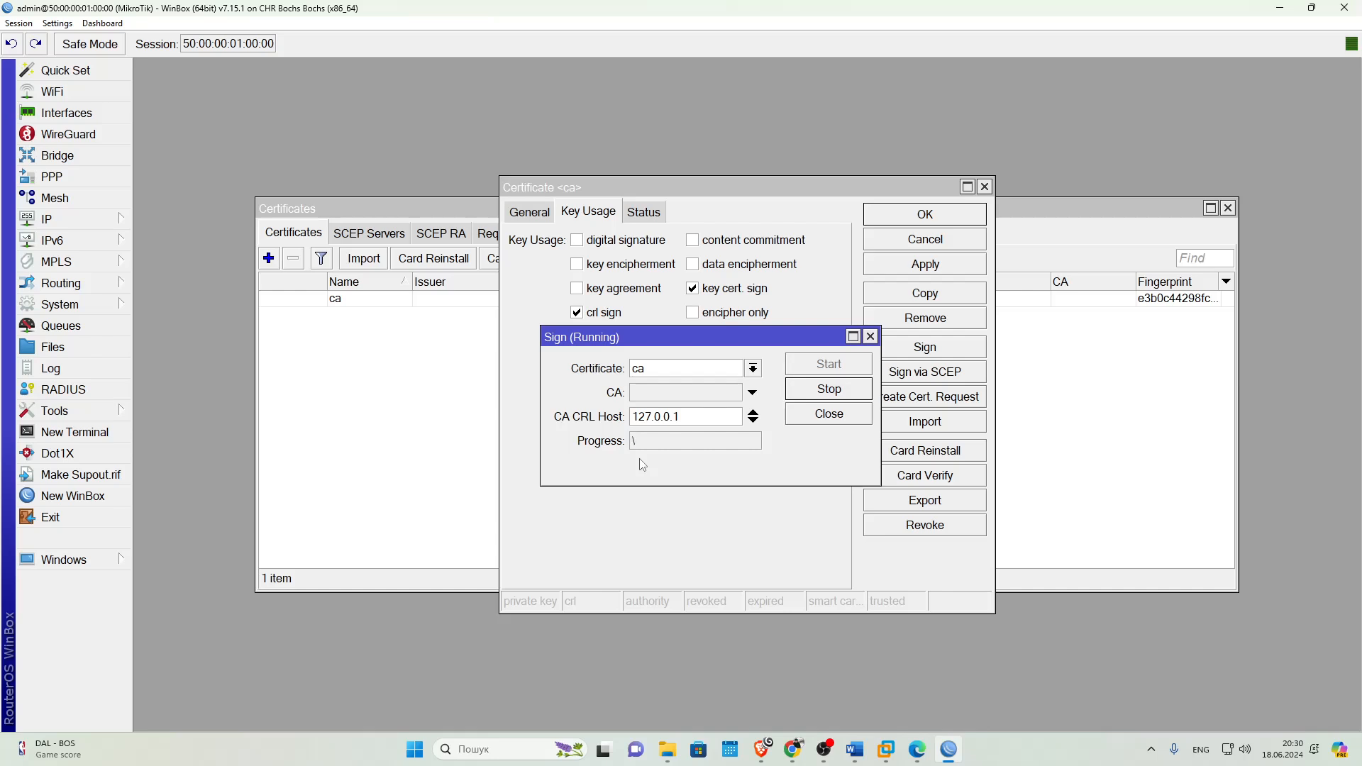
pyautogui.click(828, 365)
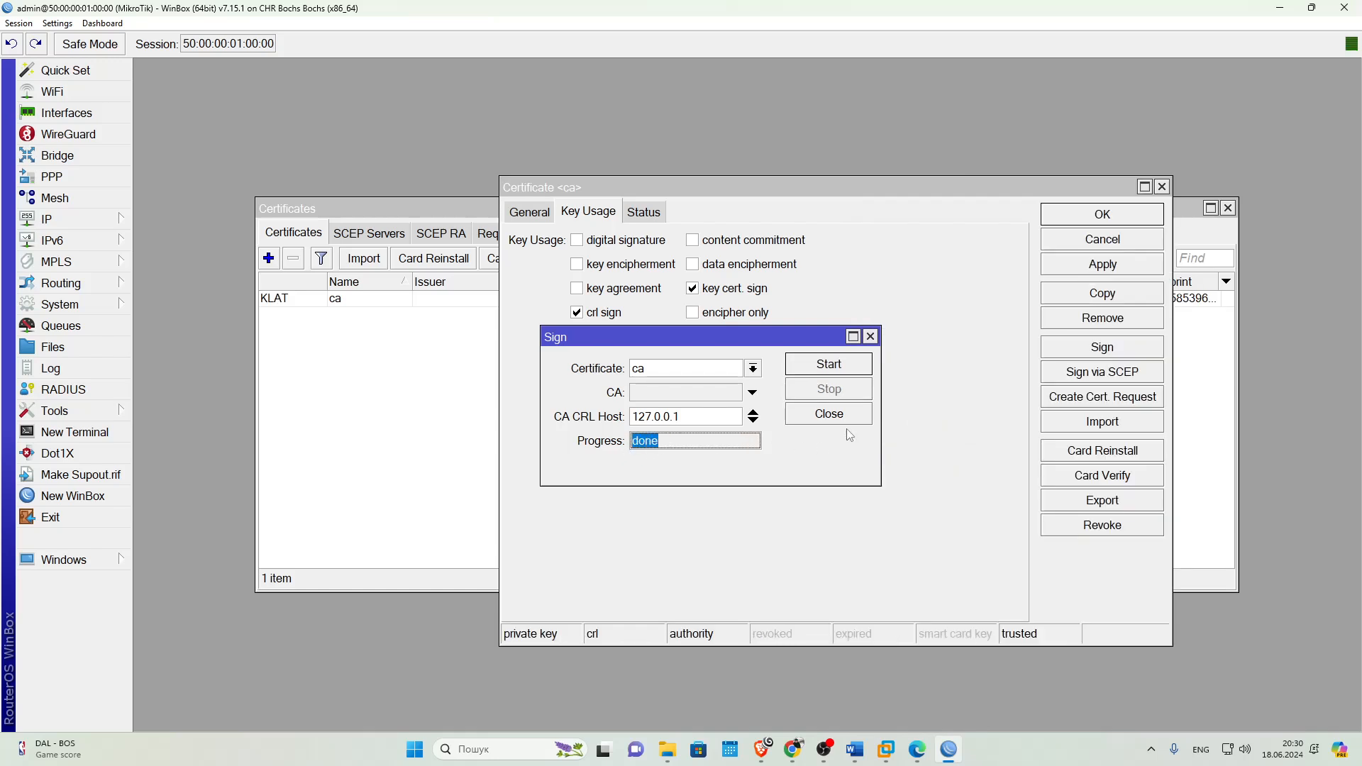
pyautogui.click(827, 413)
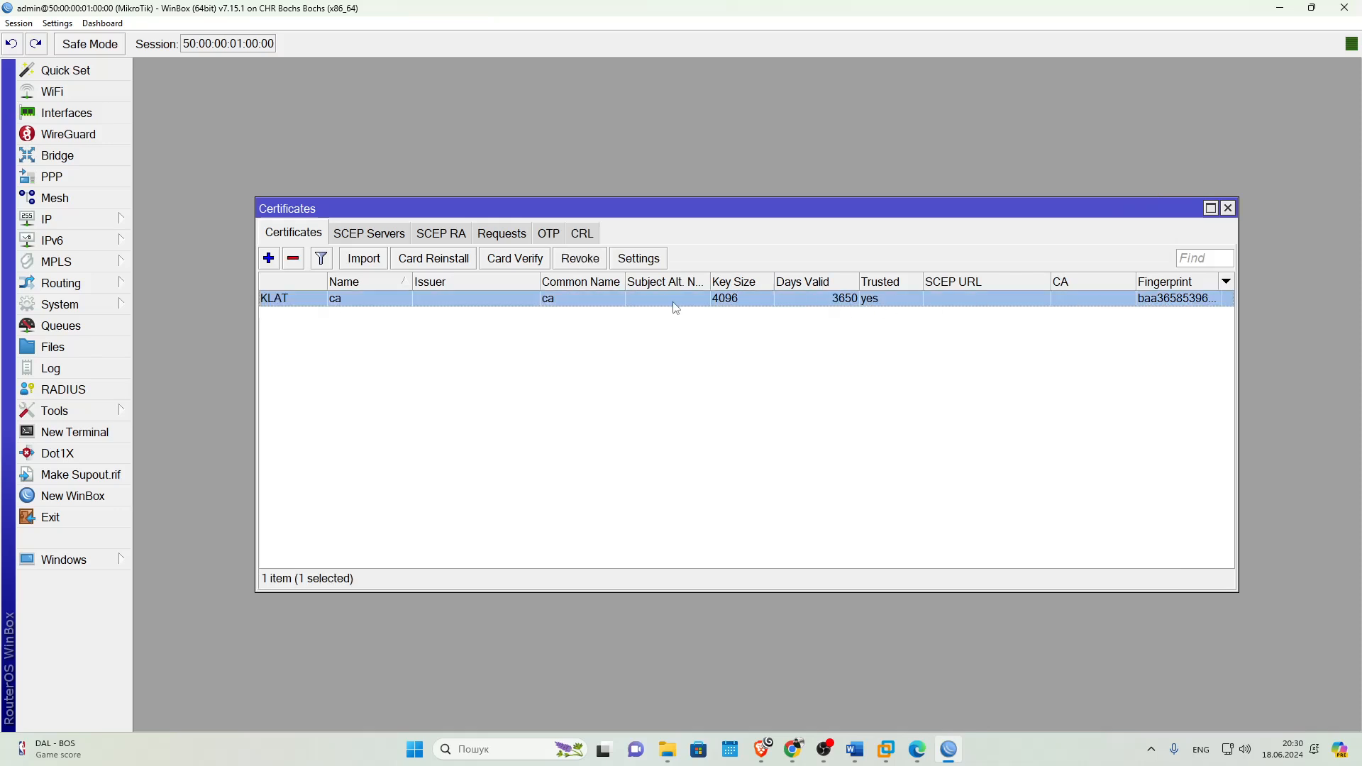
pyautogui.doubleClick(335, 298)
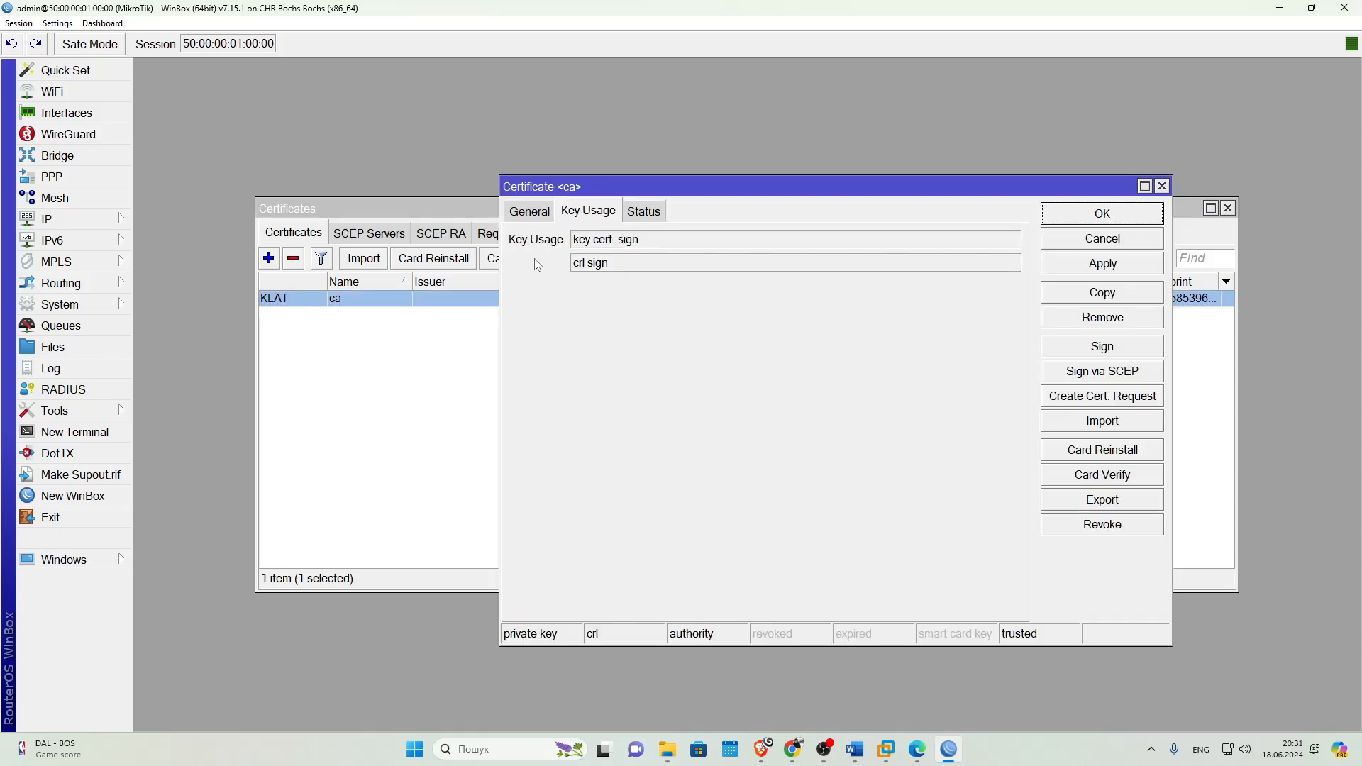
pyautogui.click(529, 210)
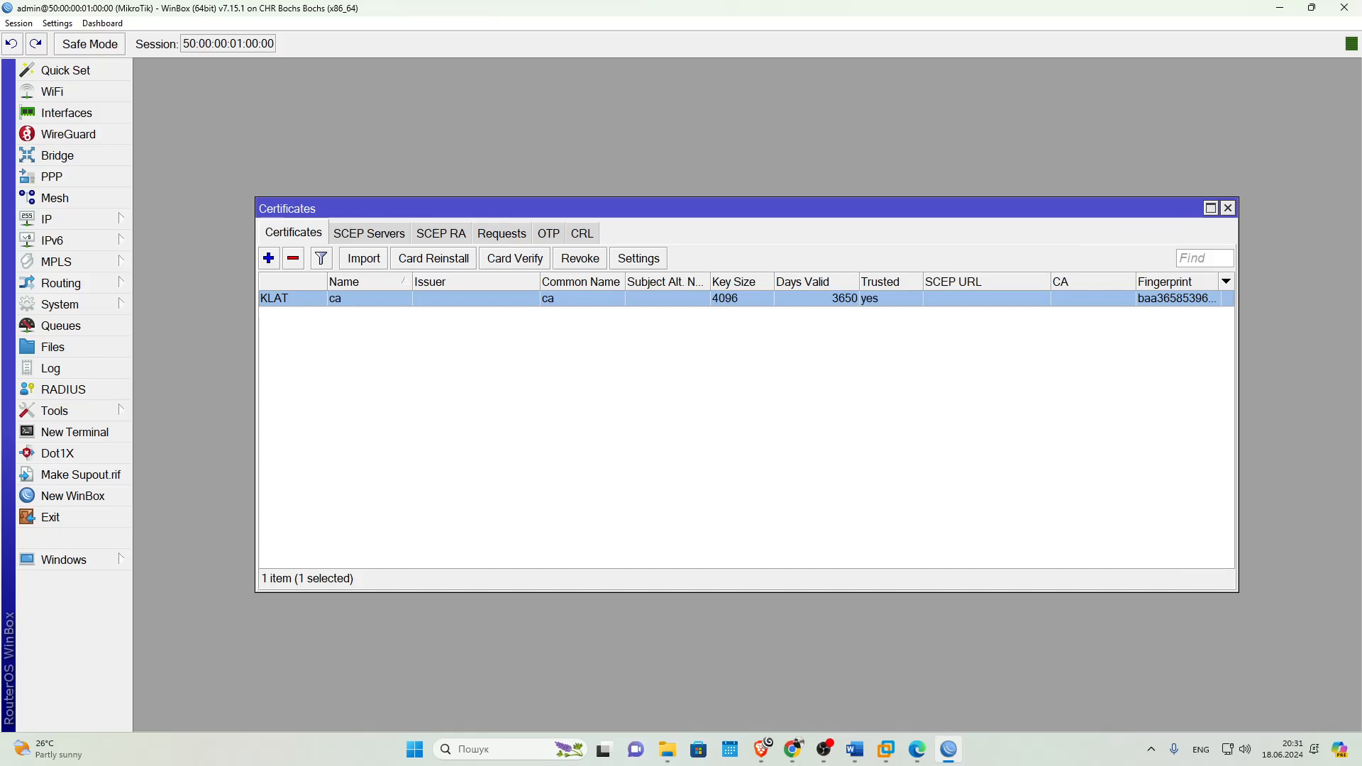
# Add certificate server: country UA, 4096-bit key, digital signature, key encipherment and tls server usage.
pyautogui.click(268, 258)
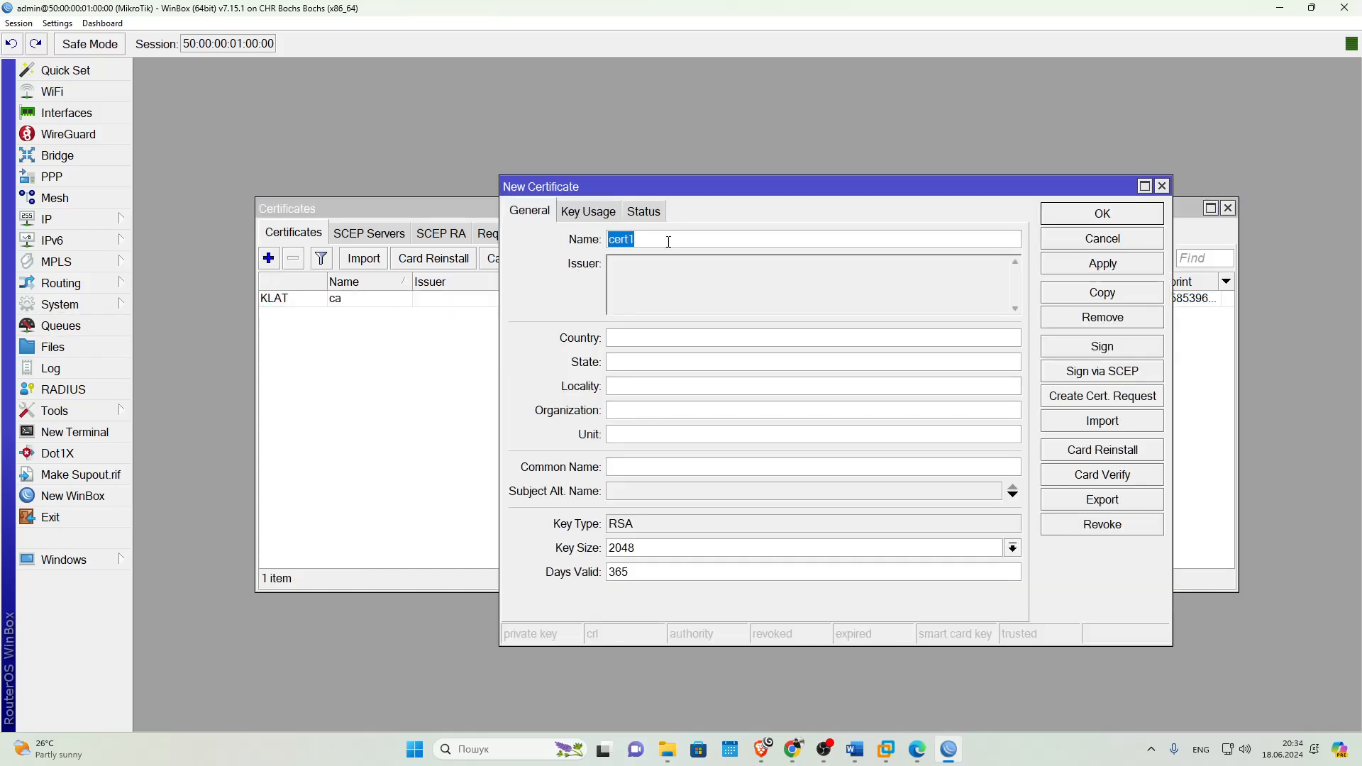
pyautogui.write('server')
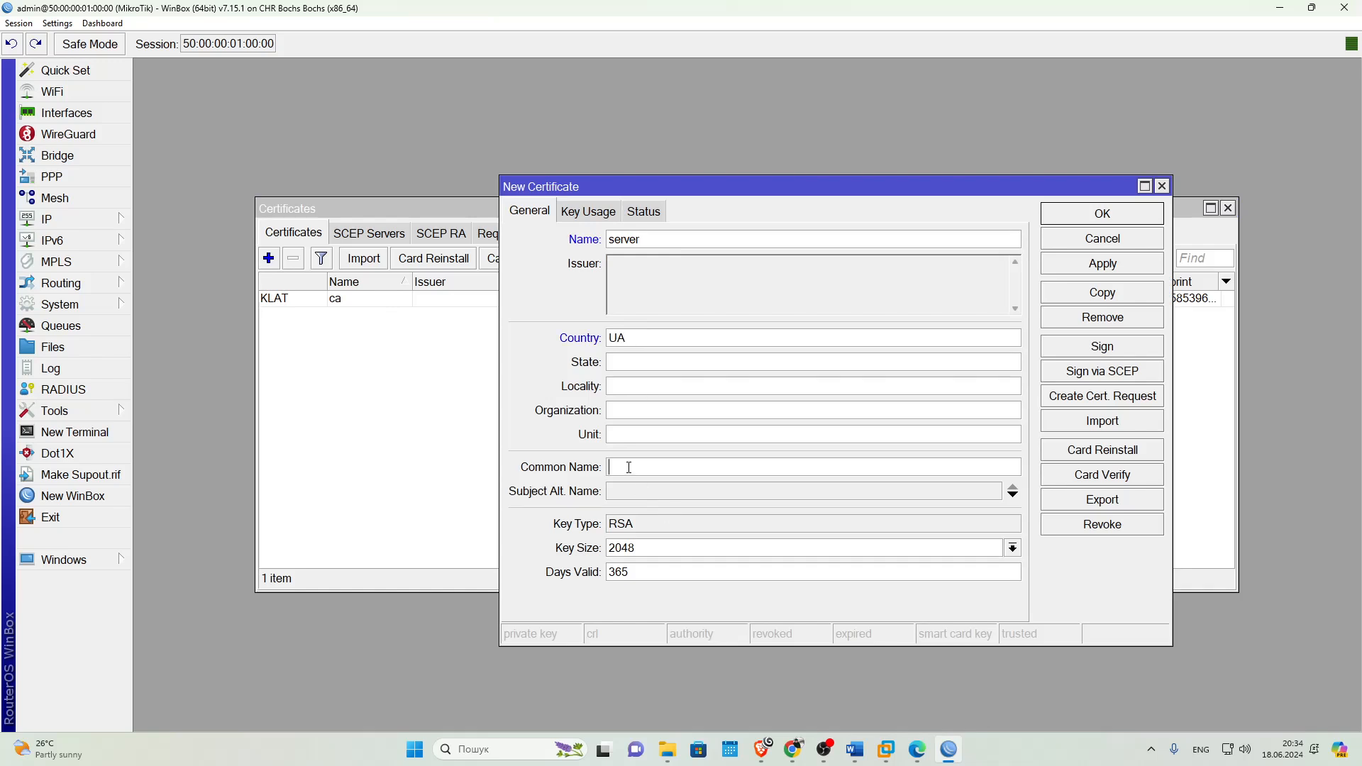
pyautogui.click(1011, 548)
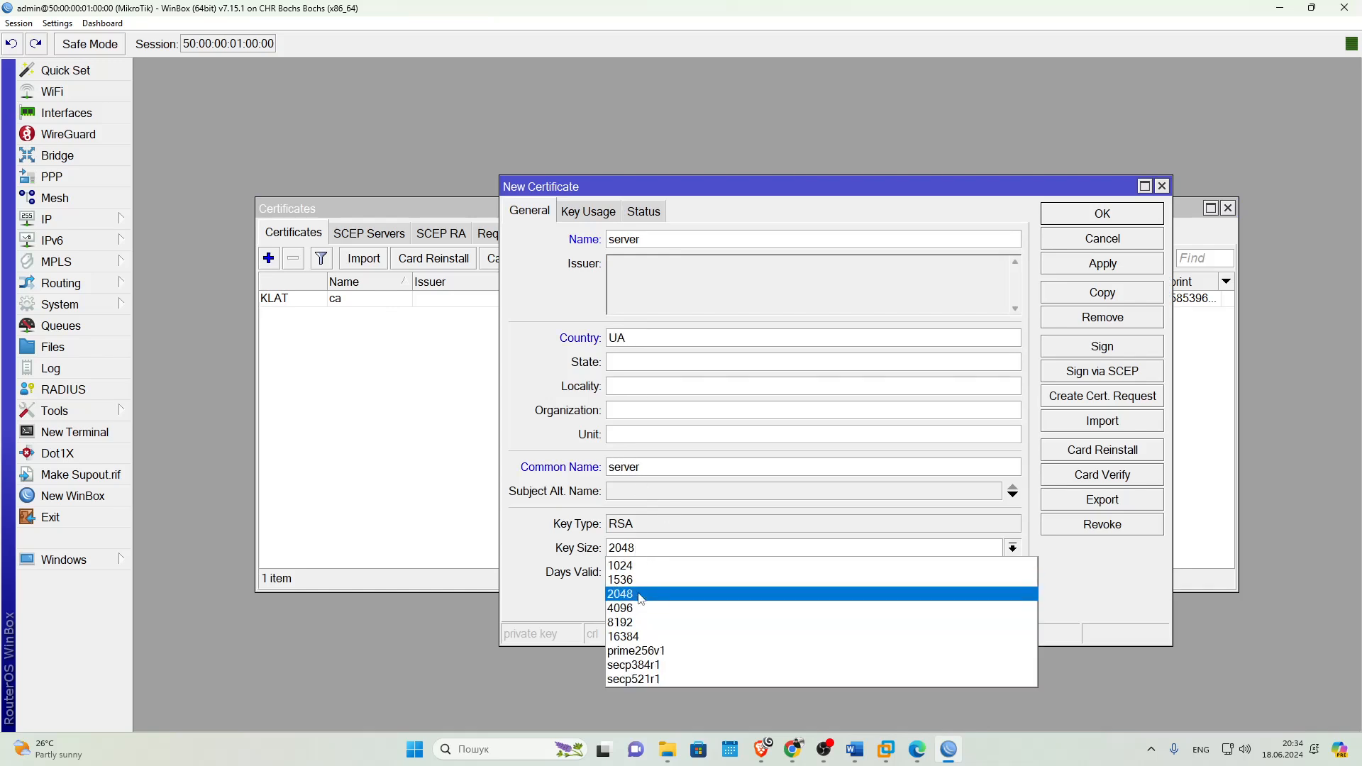
pyautogui.click(621, 609)
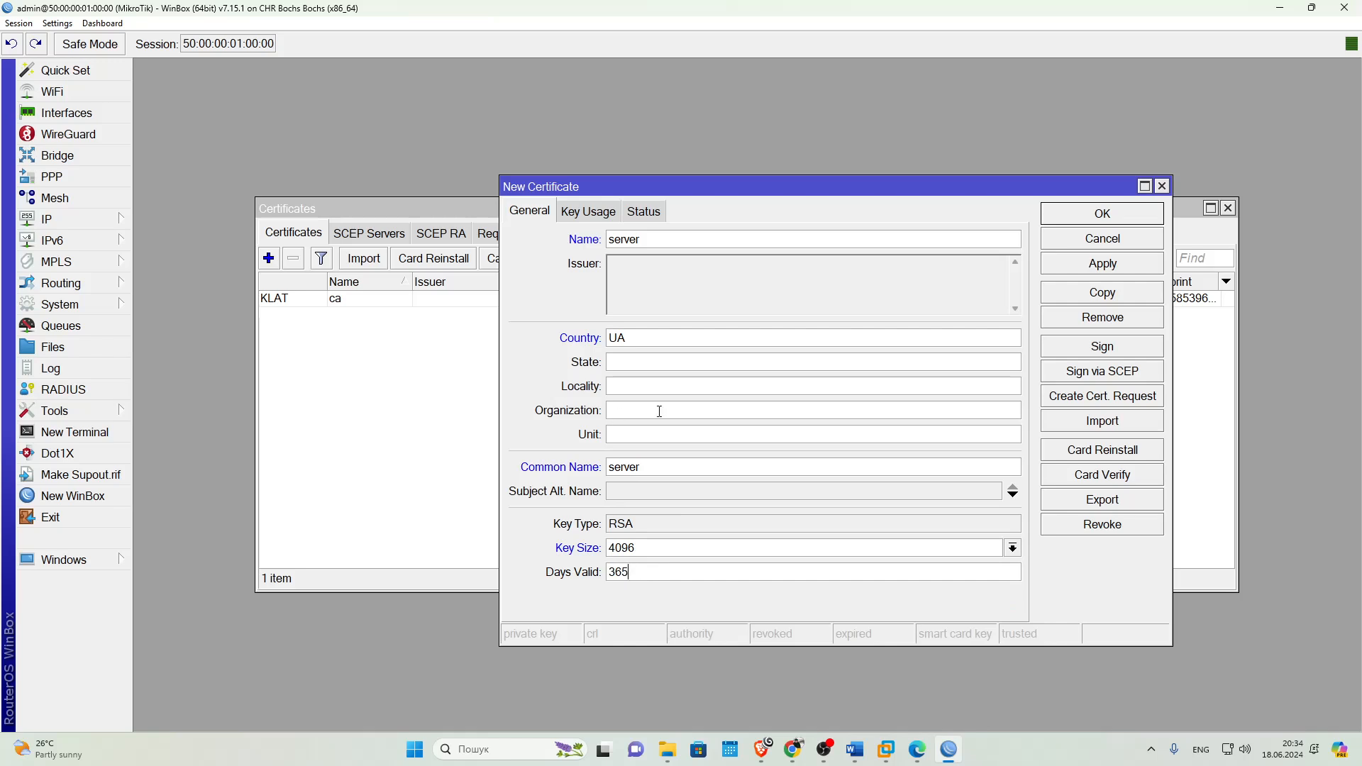
pyautogui.click(588, 211)
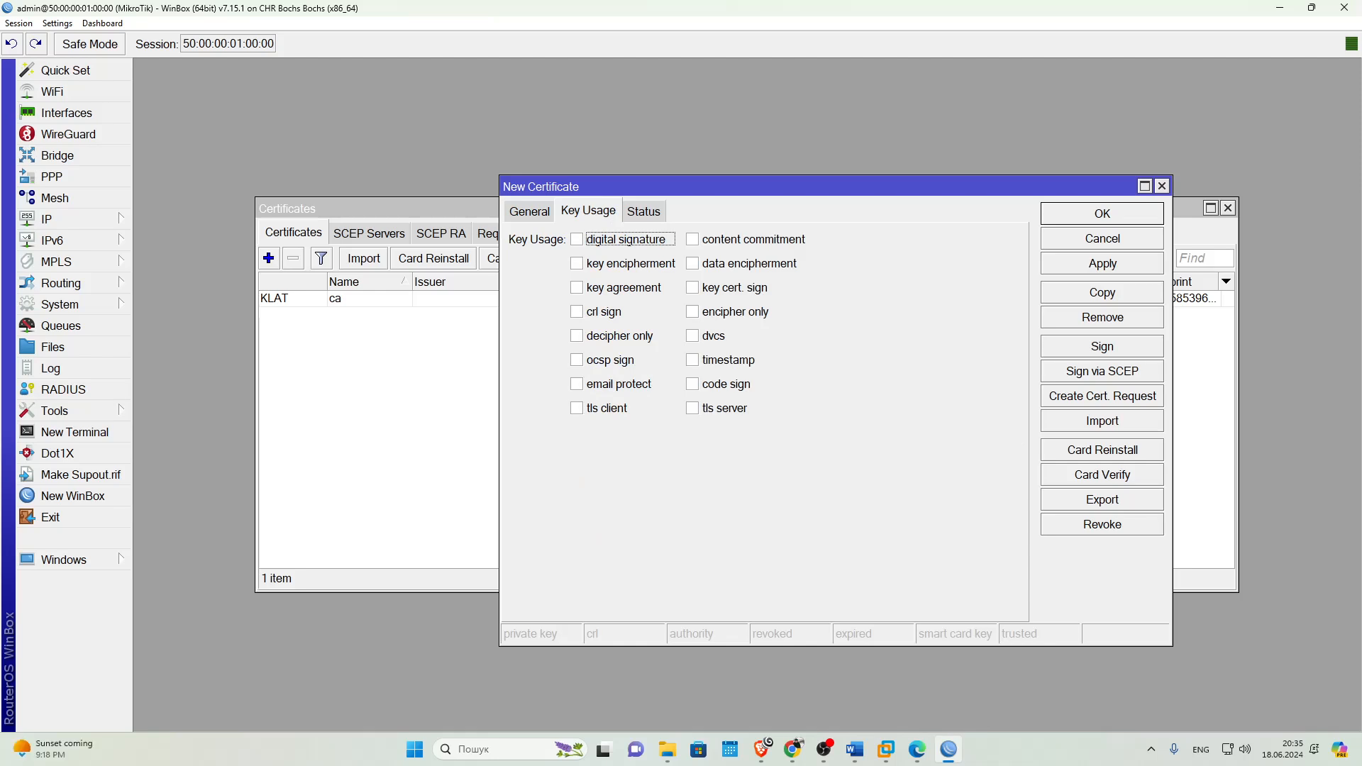
pyautogui.click(576, 238)
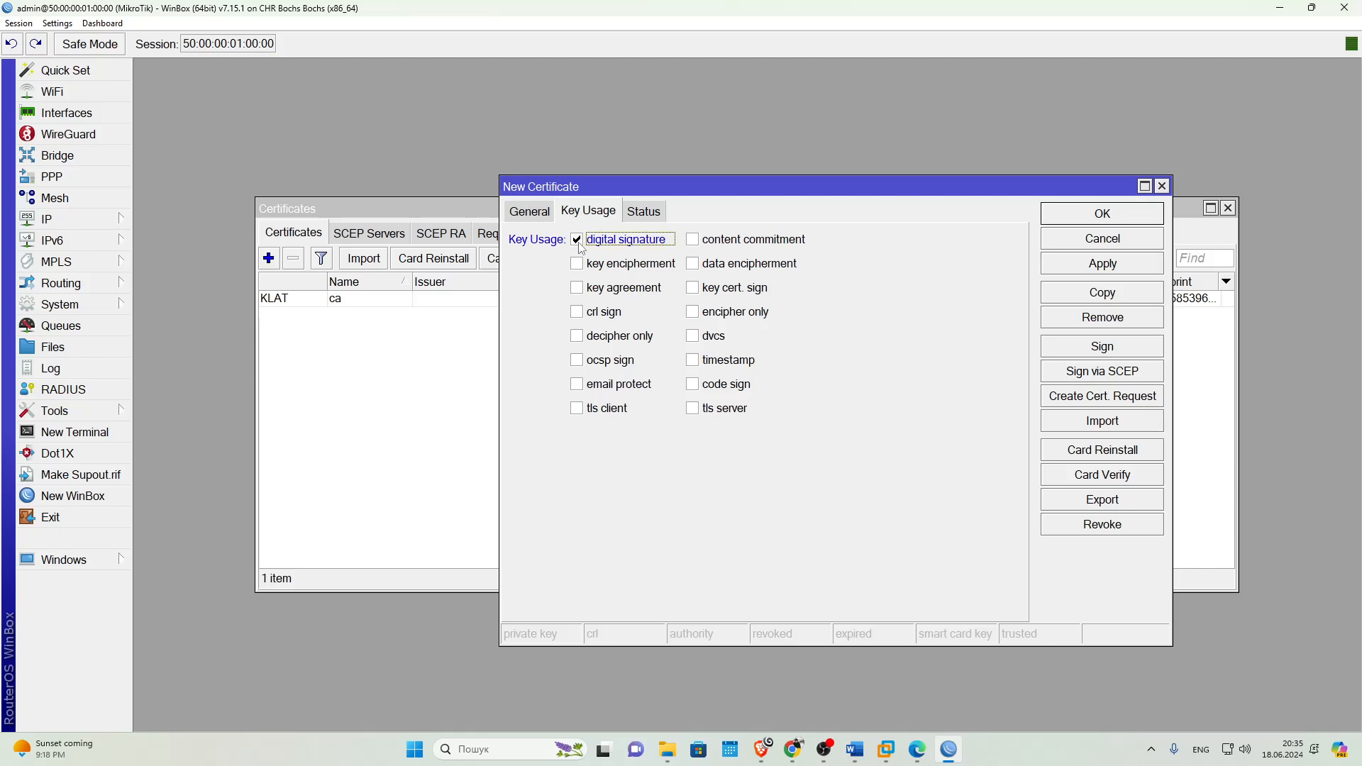
pyautogui.click(576, 264)
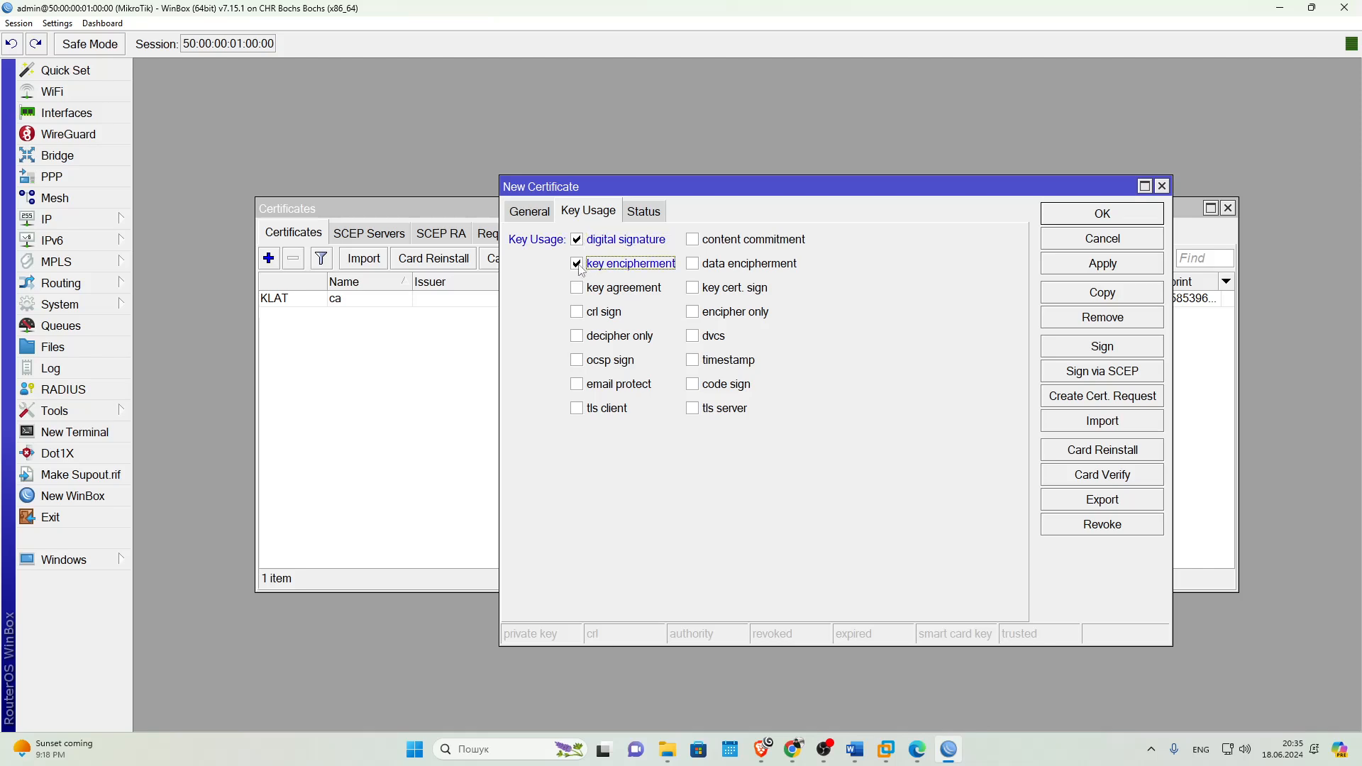
pyautogui.moveTo(693, 409)
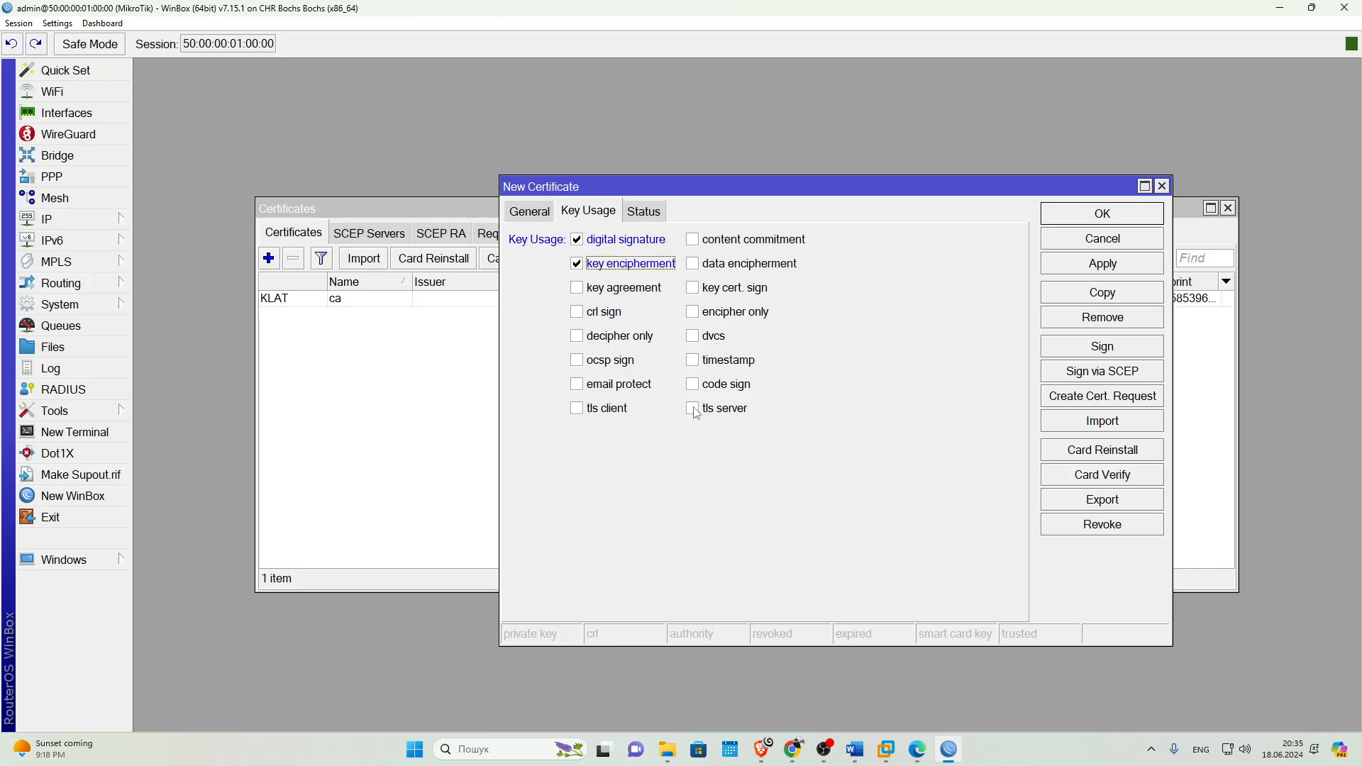
pyautogui.click(692, 409)
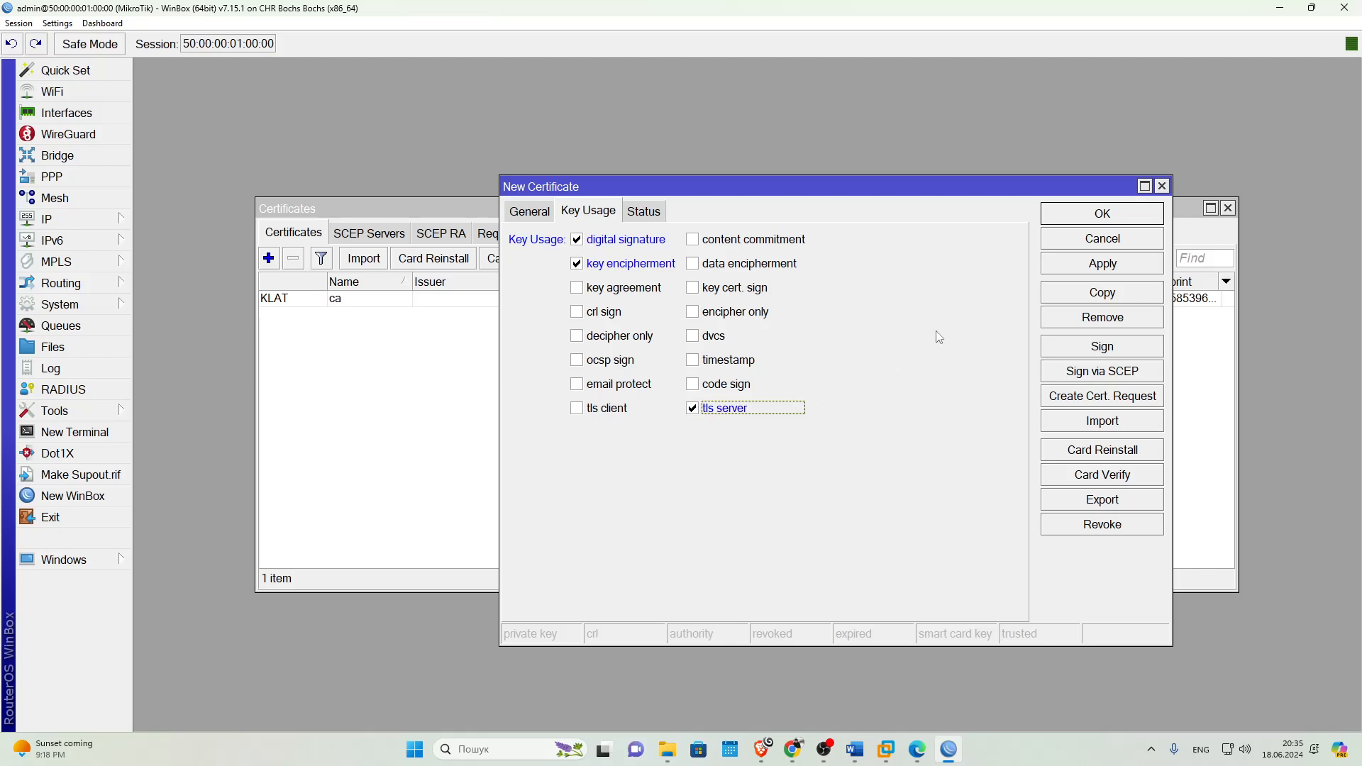
pyautogui.click(1101, 264)
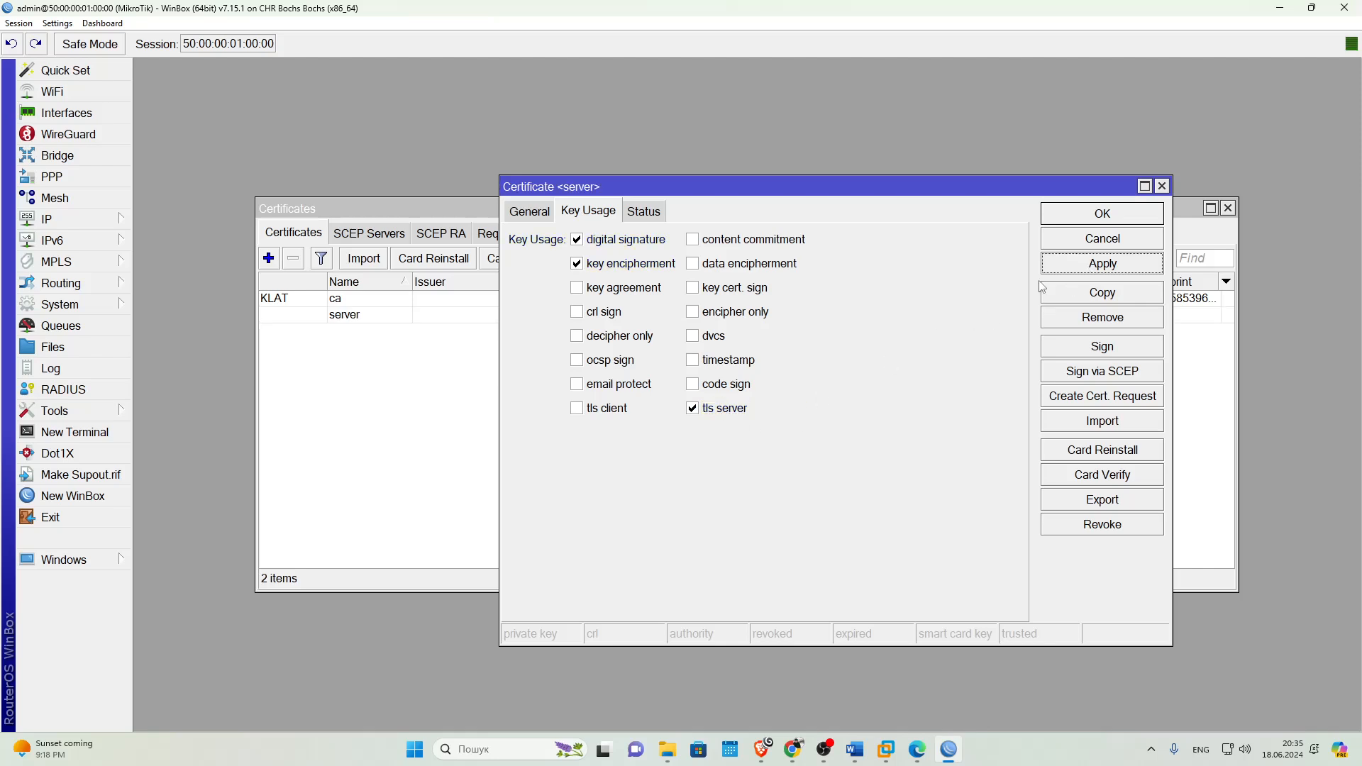
# Sign the server certificate with the ca authority.
pyautogui.click(1101, 346)
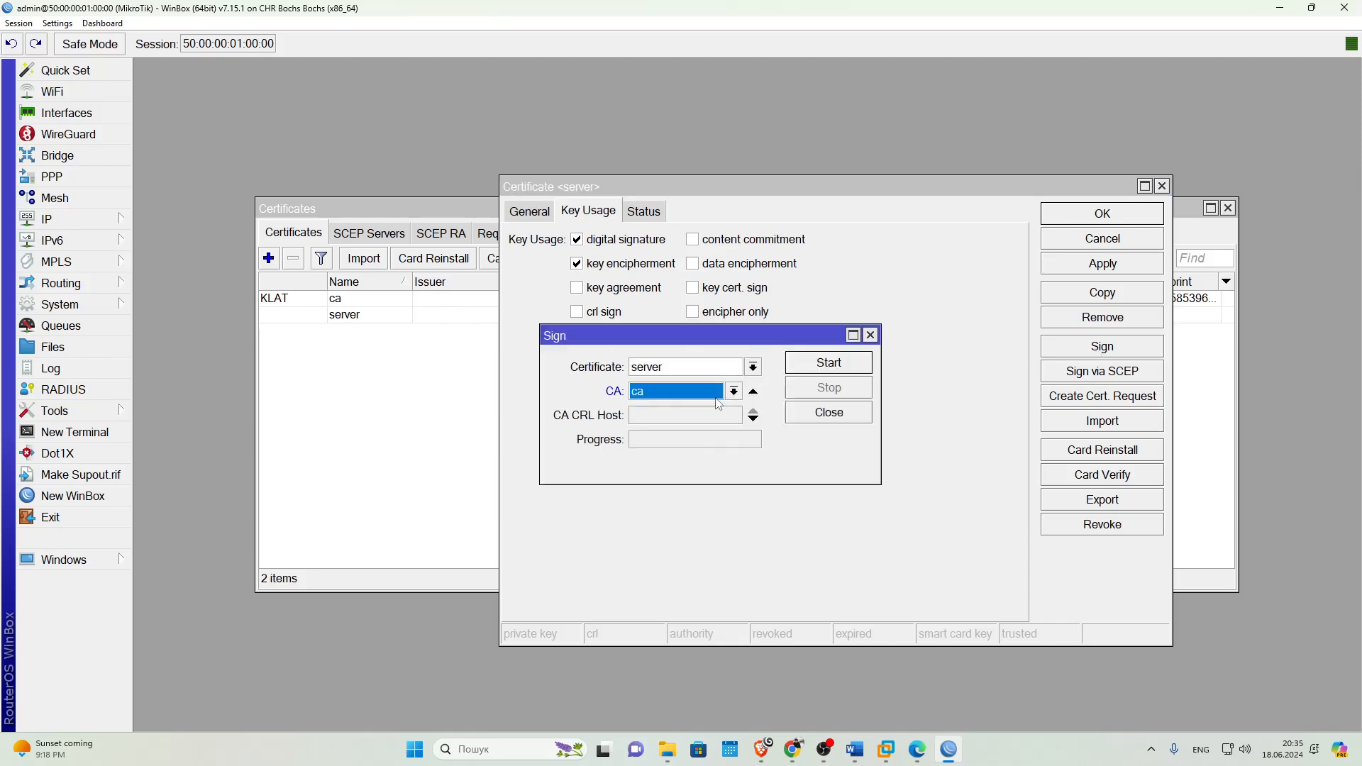
pyautogui.click(826, 362)
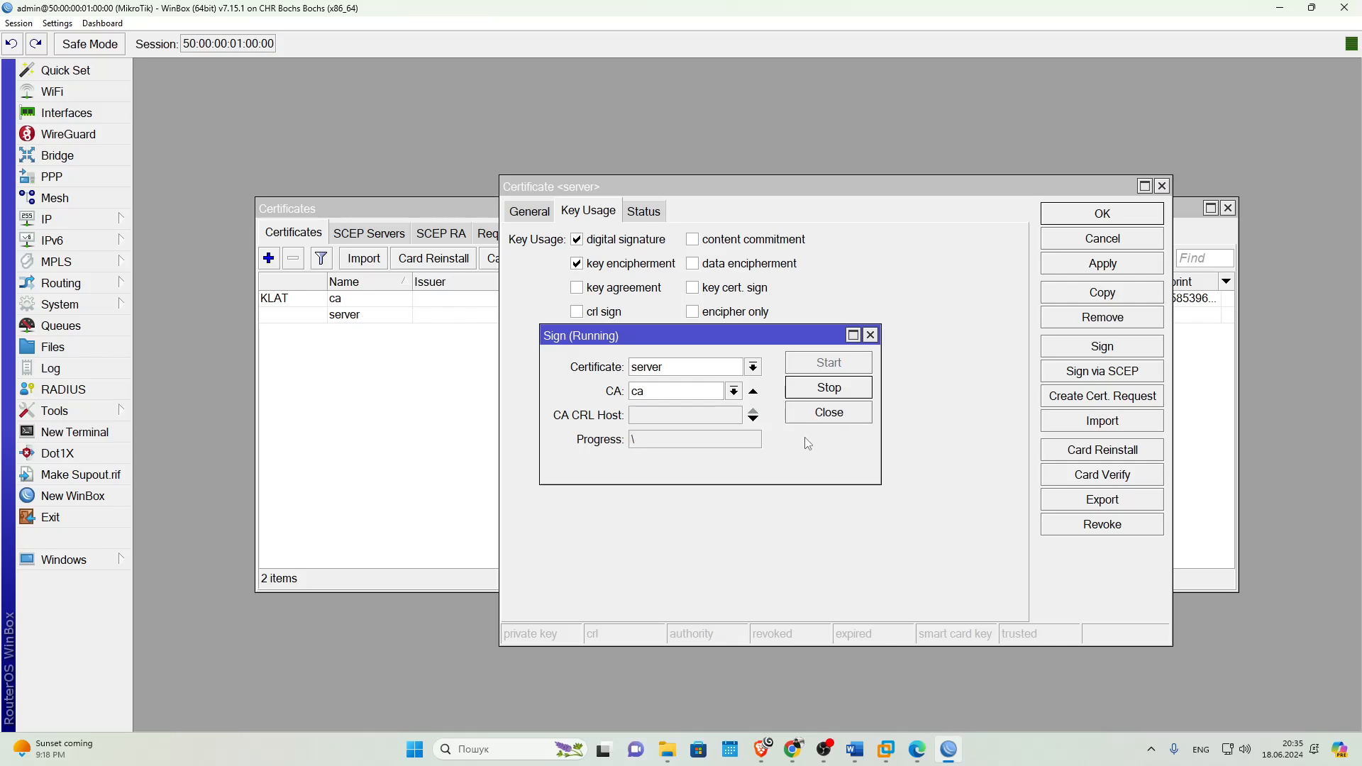
pyautogui.click(827, 362)
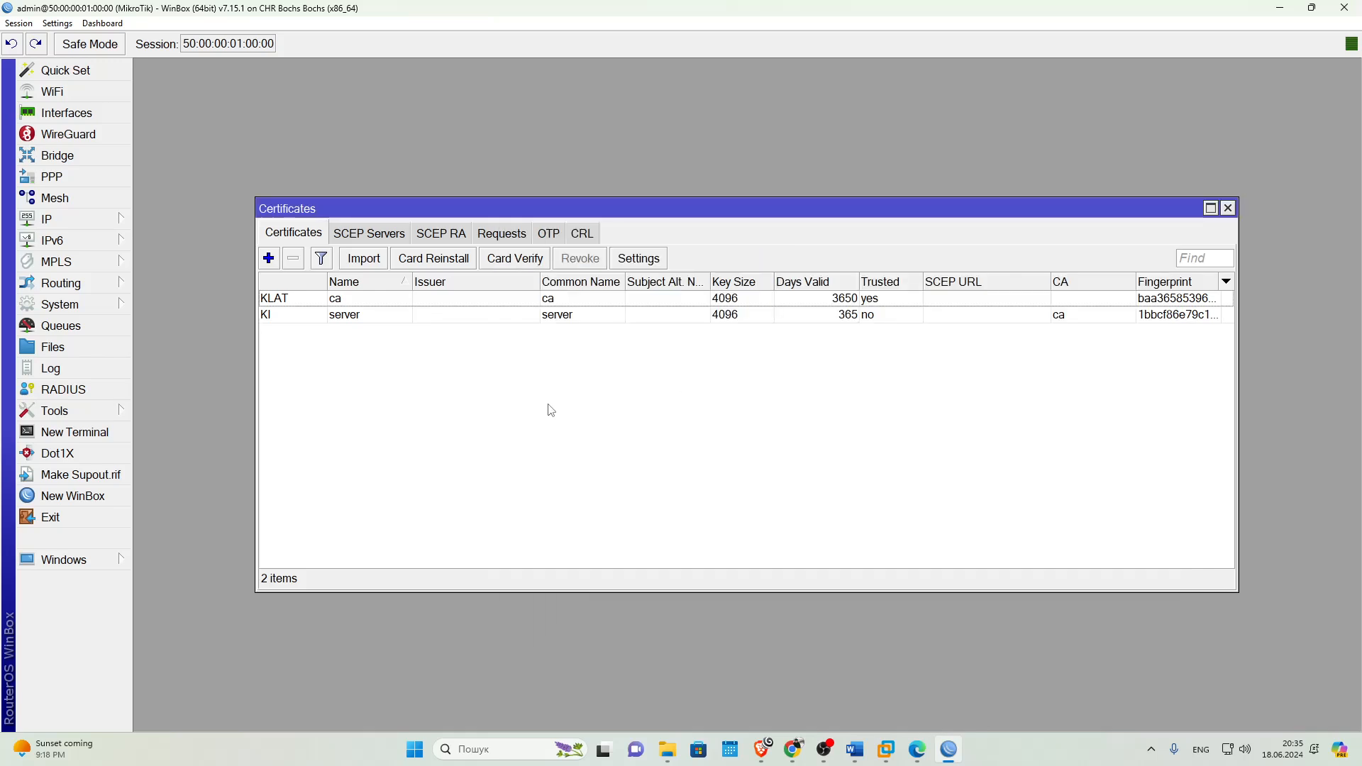
# Add certificate client_1: country UA, common name client_1, 4096-bit key, tls client usage.
pyautogui.click(268, 258)
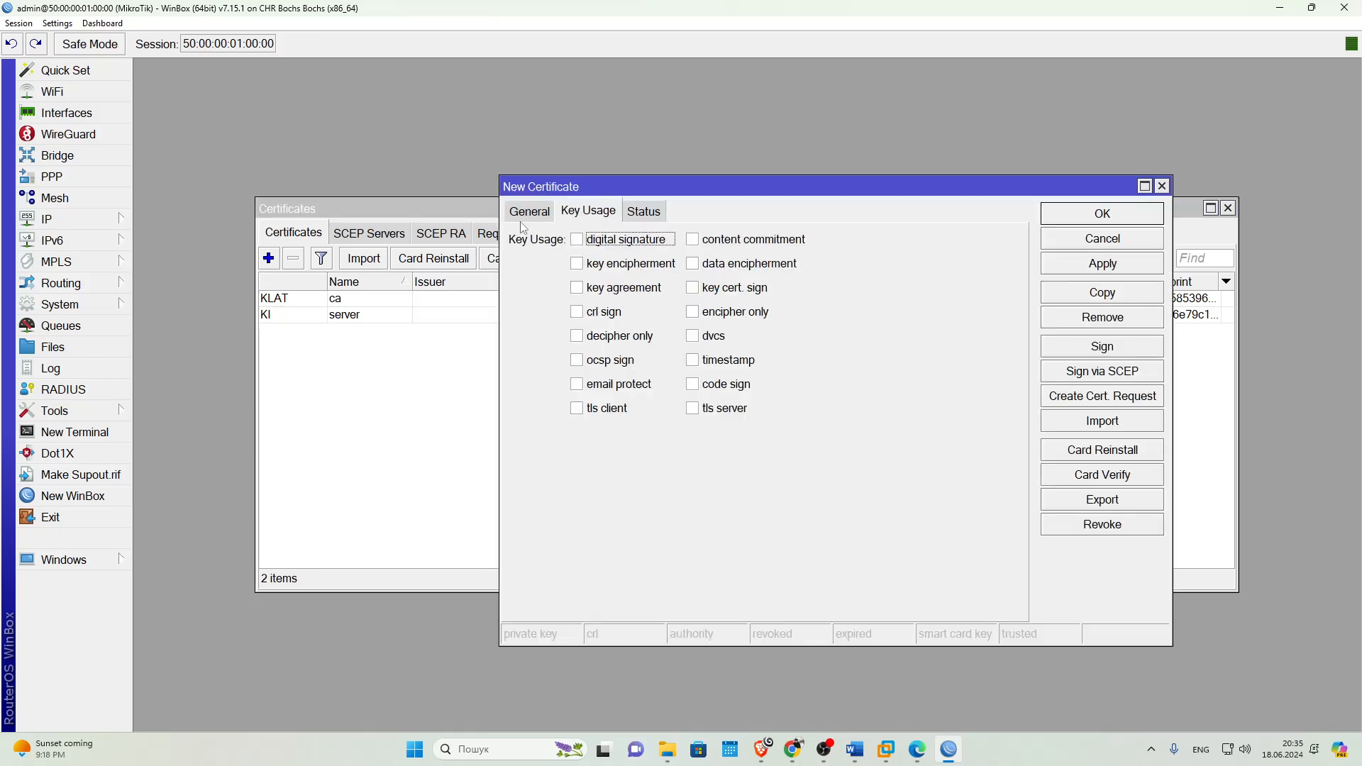
pyautogui.click(529, 210)
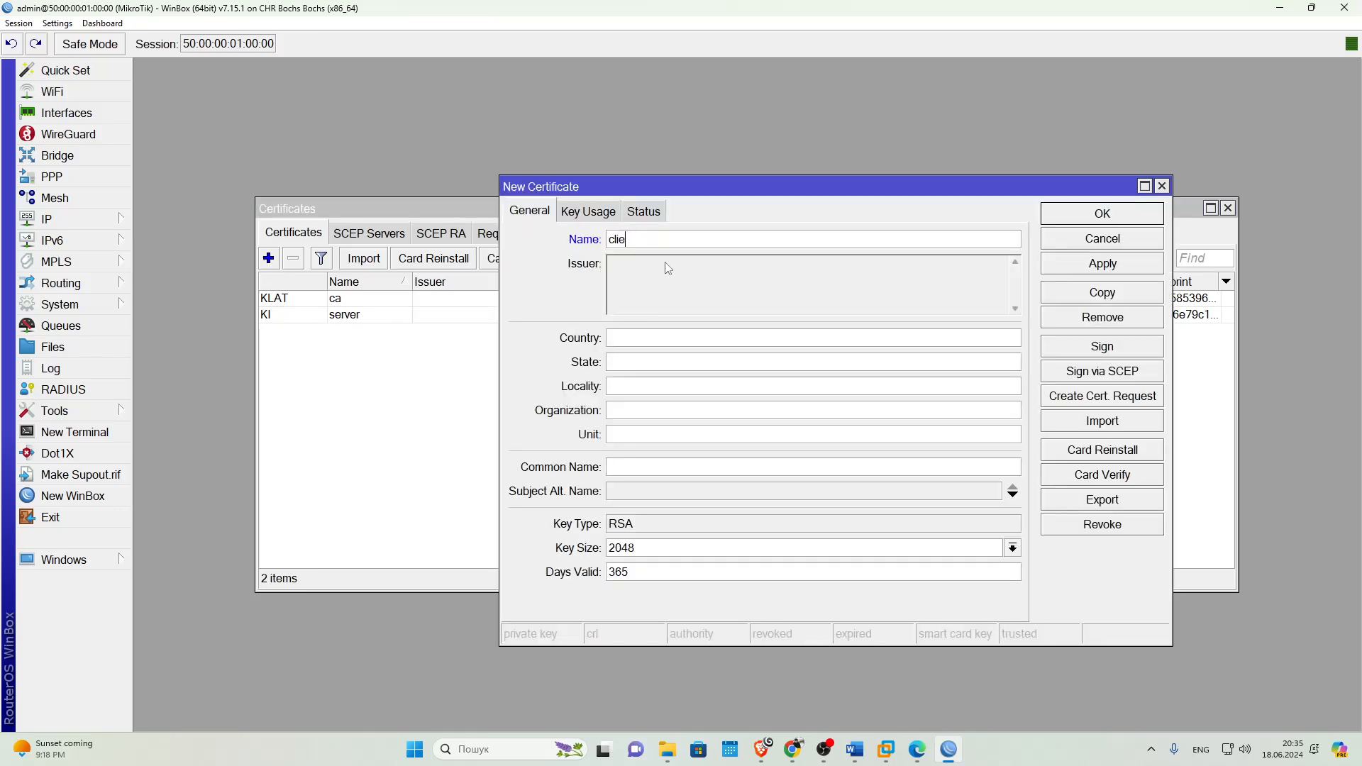
pyautogui.write('nt_1')
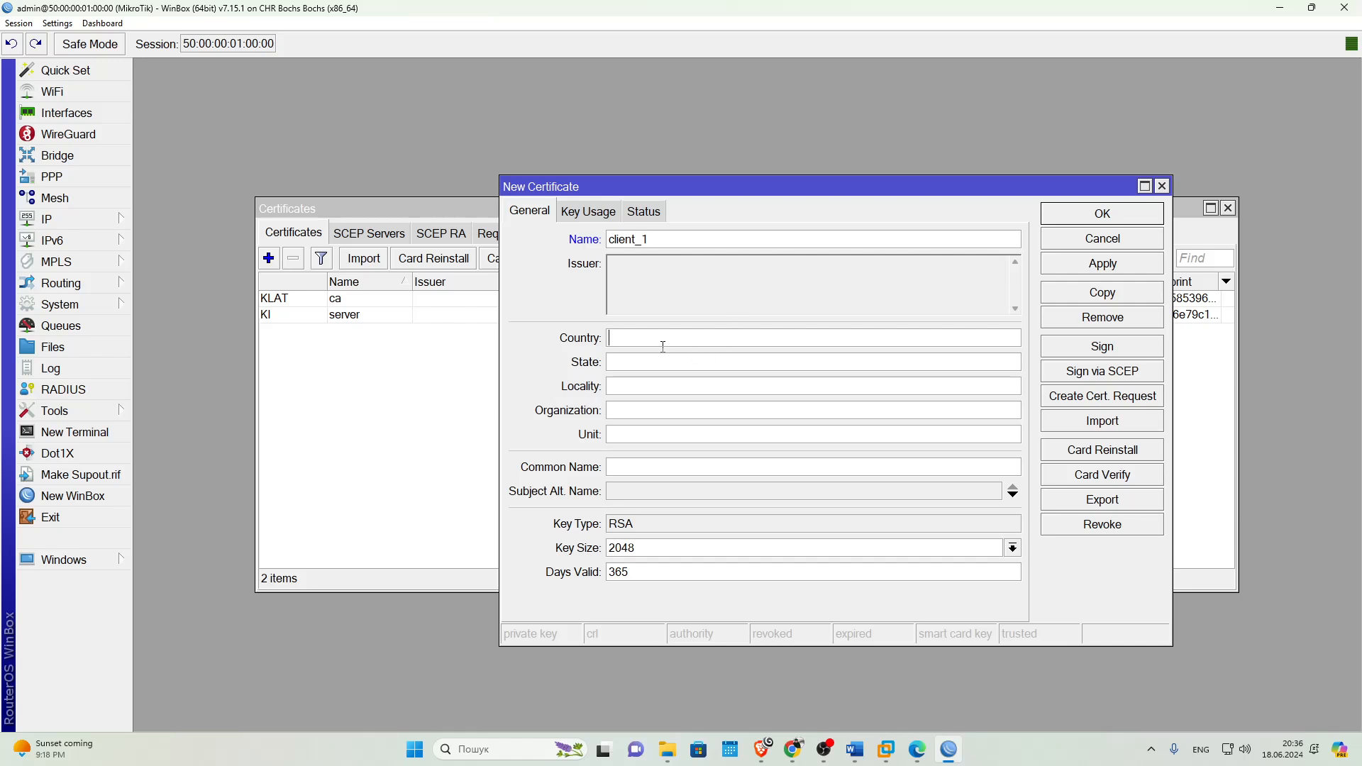
pyautogui.write('UA')
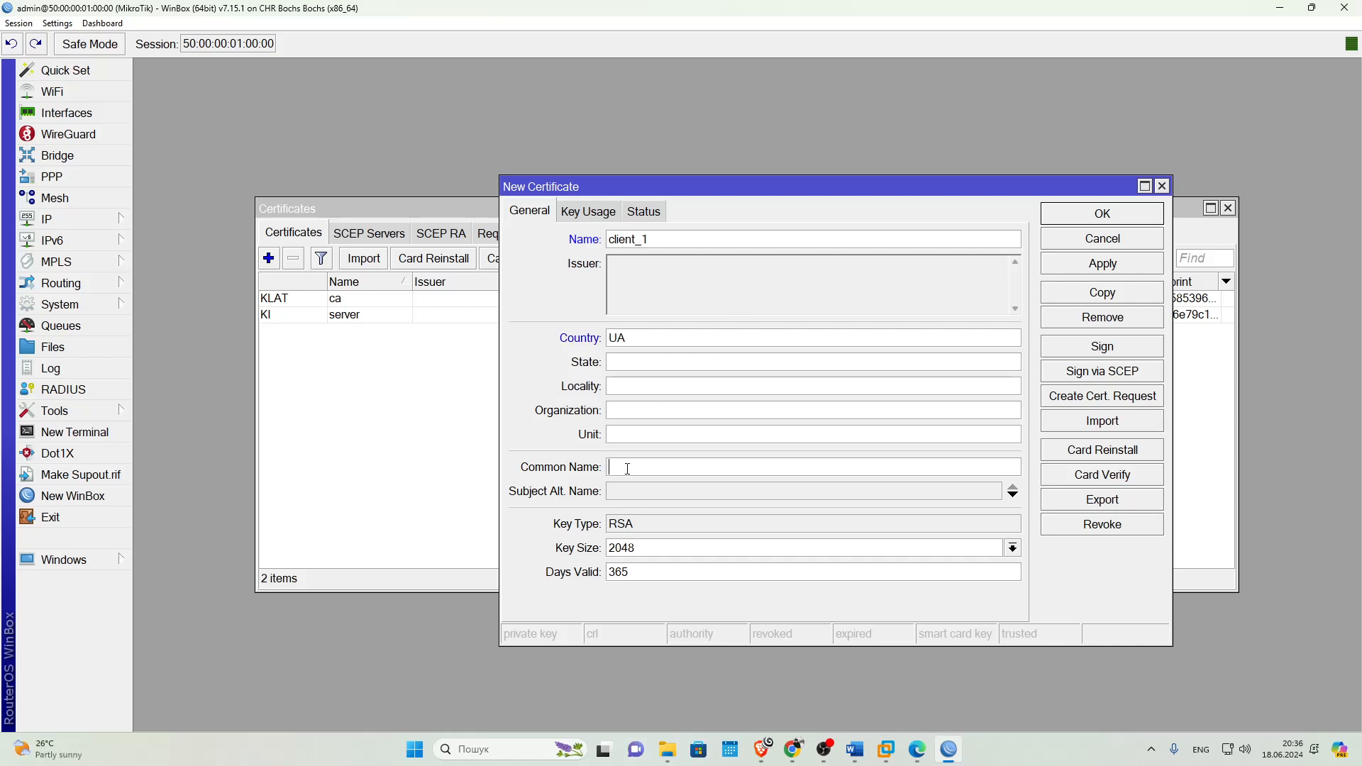
pyautogui.write('client_1')
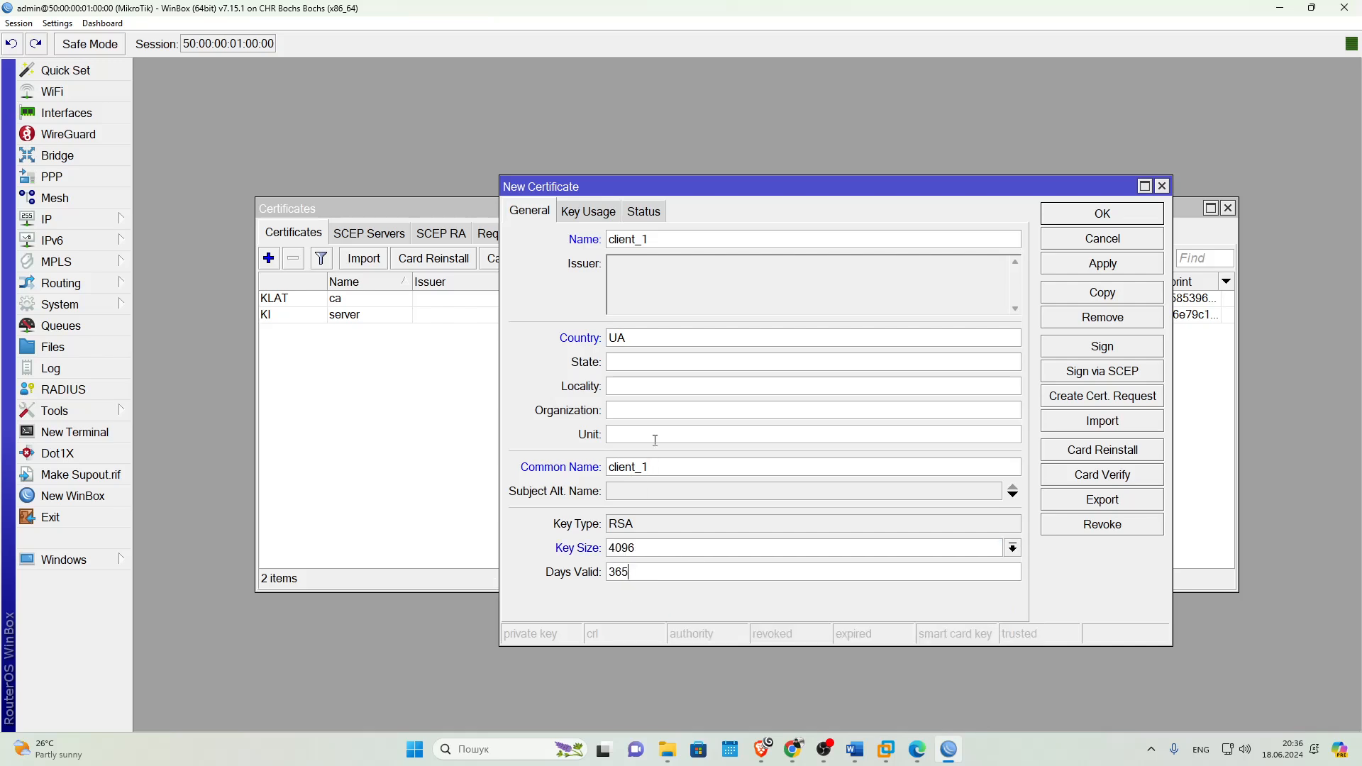
pyautogui.click(588, 212)
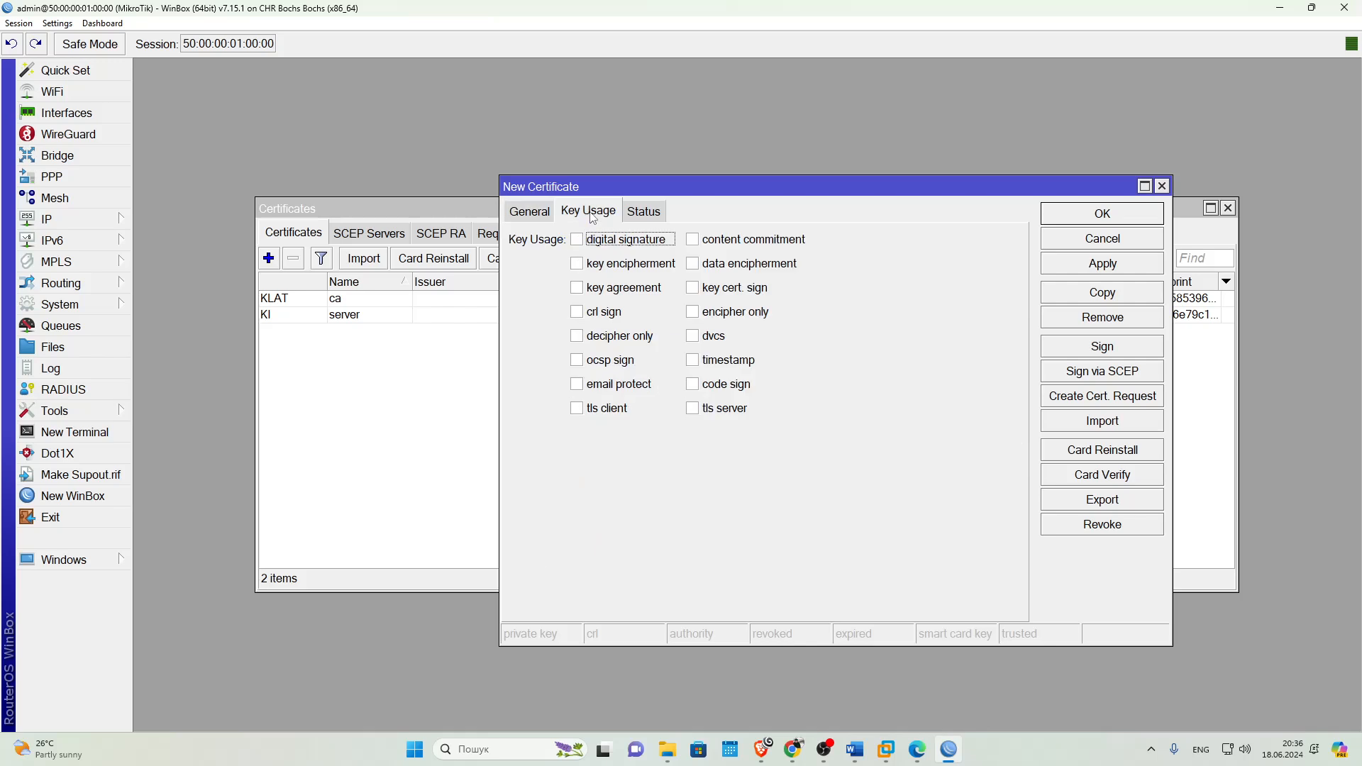
pyautogui.click(576, 408)
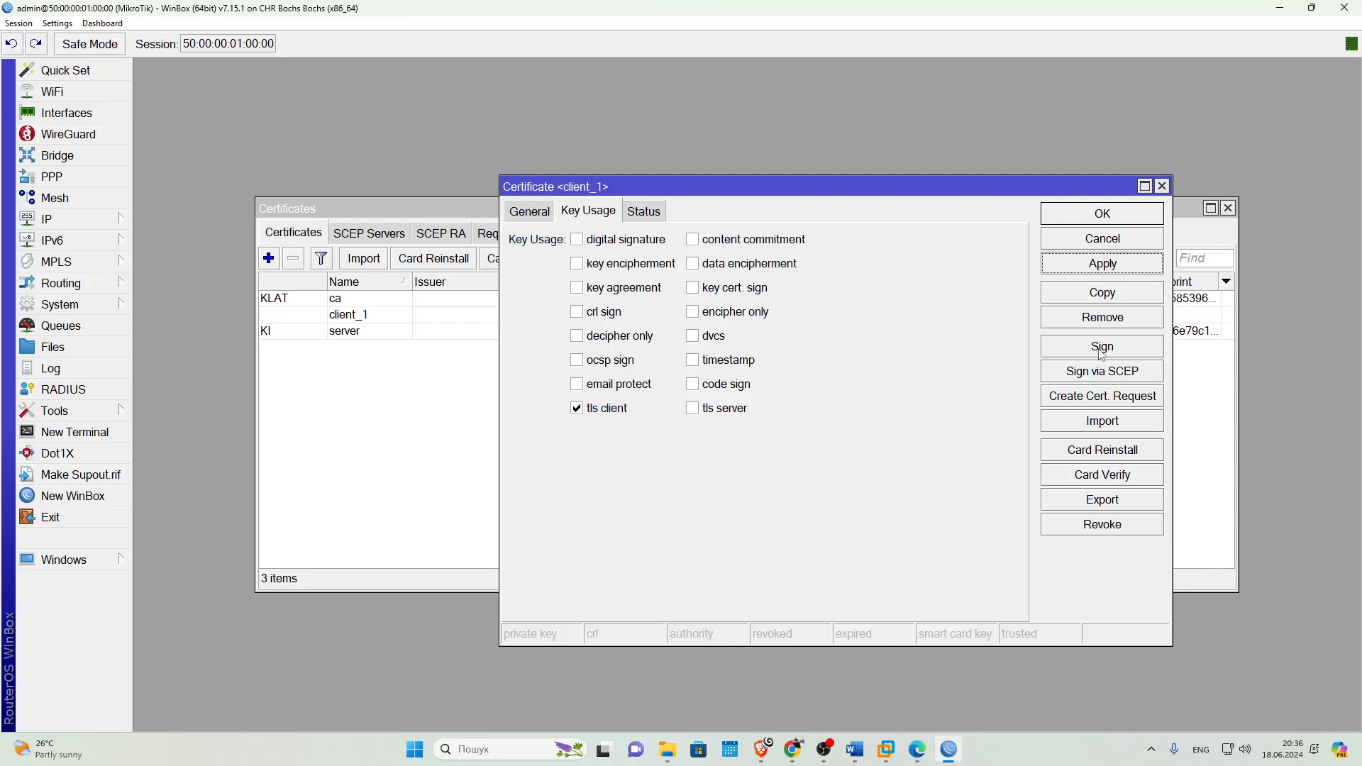
# Sign the client_1 certificate with the ca authority.
pyautogui.click(1101, 347)
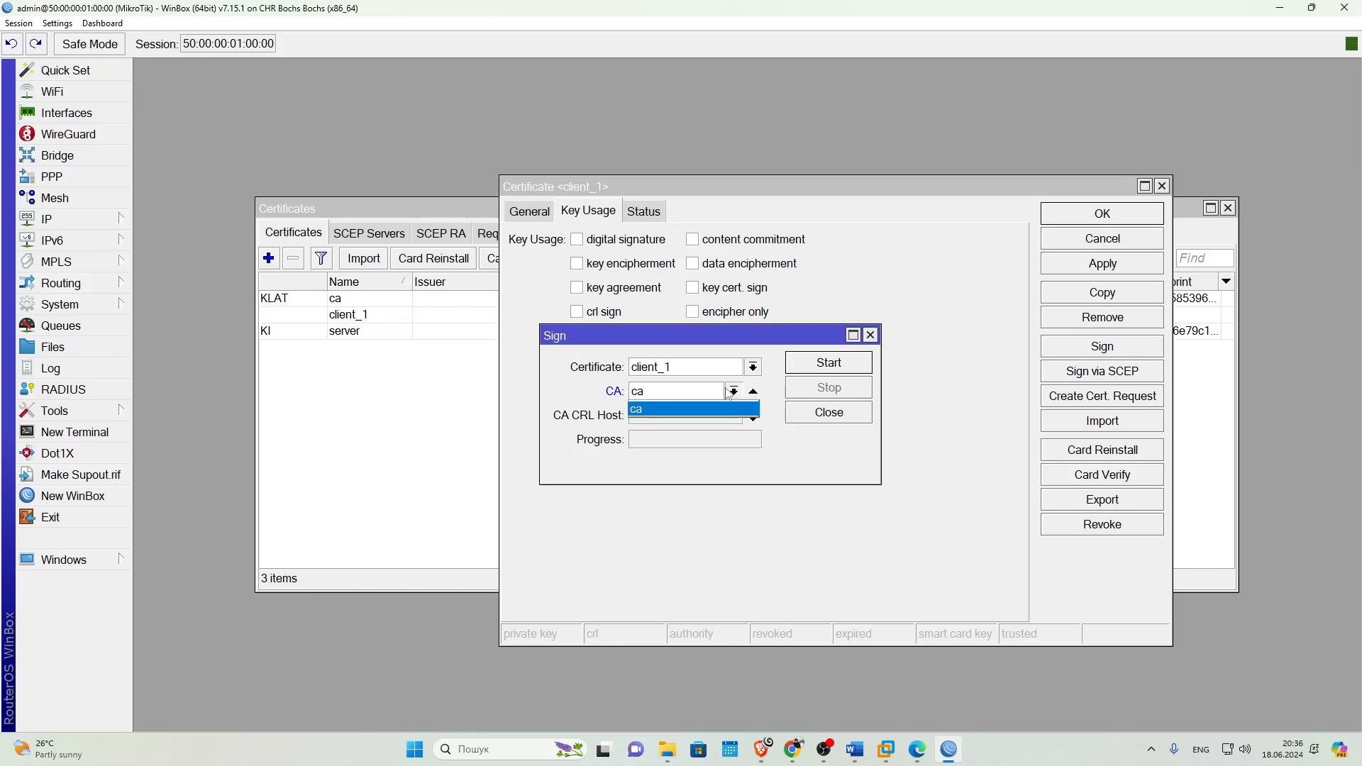
pyautogui.click(828, 362)
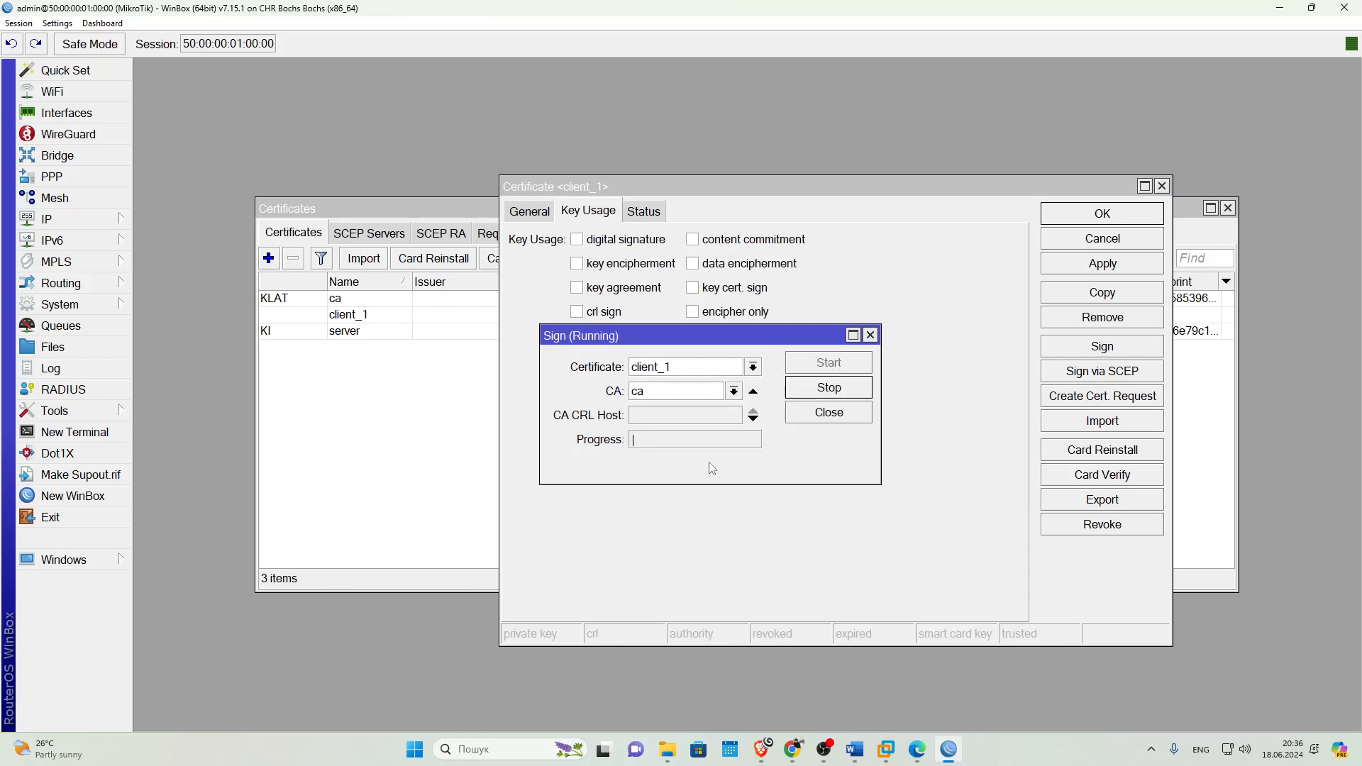
pyautogui.moveTo(679, 467)
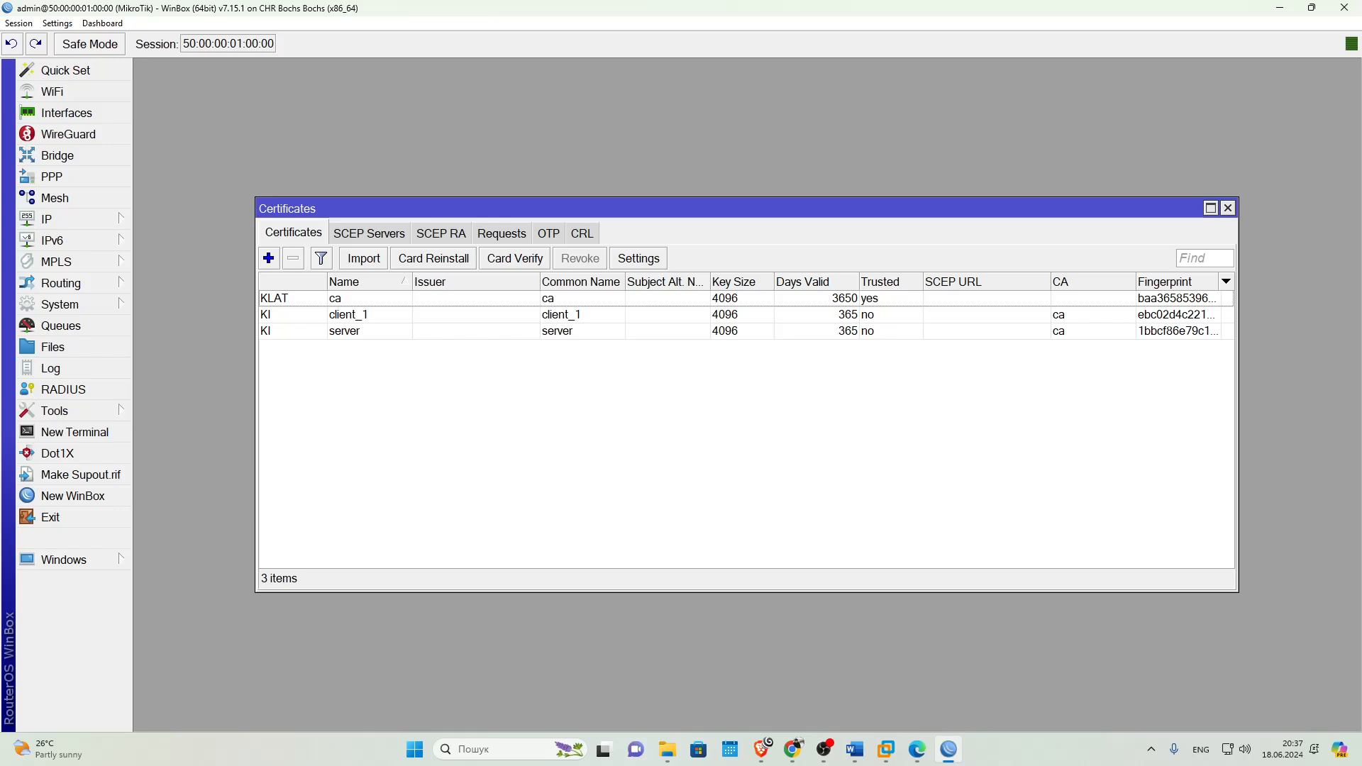
pyautogui.moveTo(305, 369)
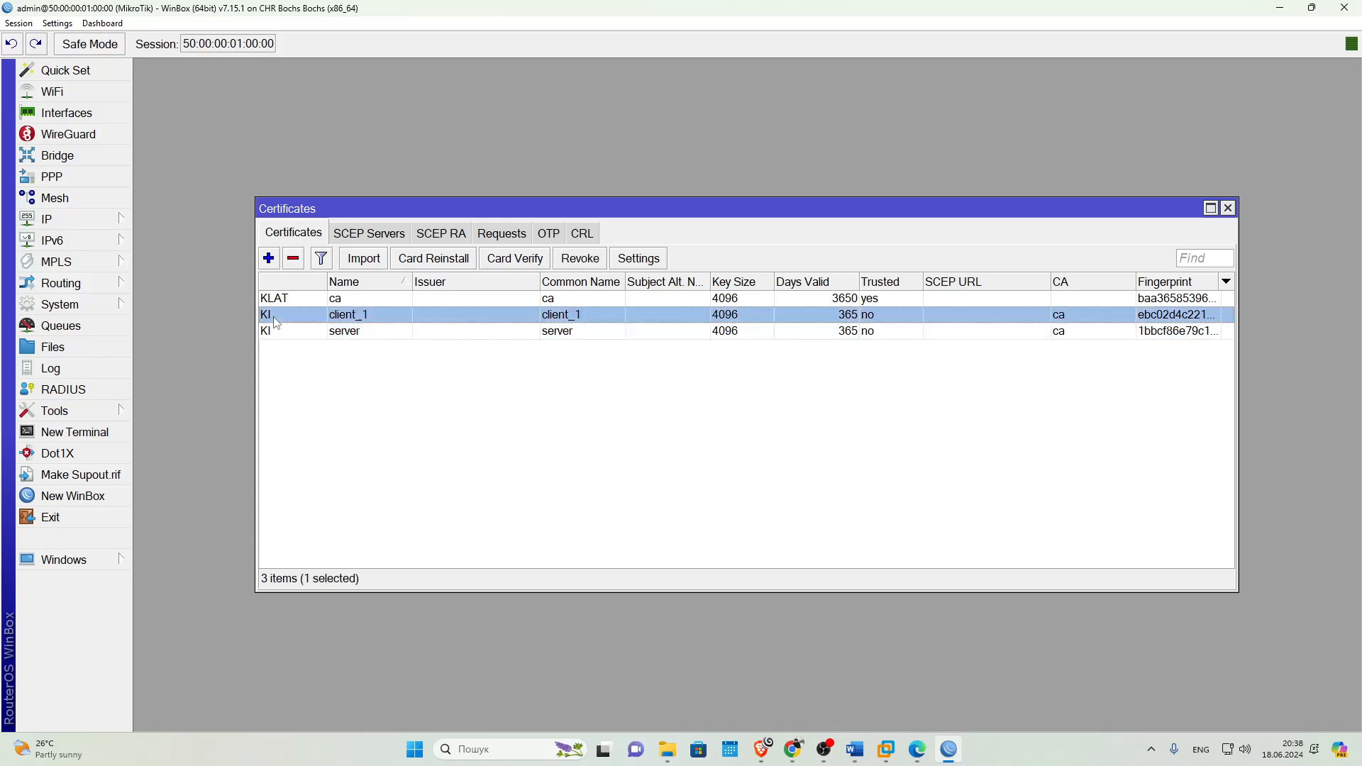
# Export client_1 with a passphrase and ca as PKCS12 files.
pyautogui.click(780, 390)
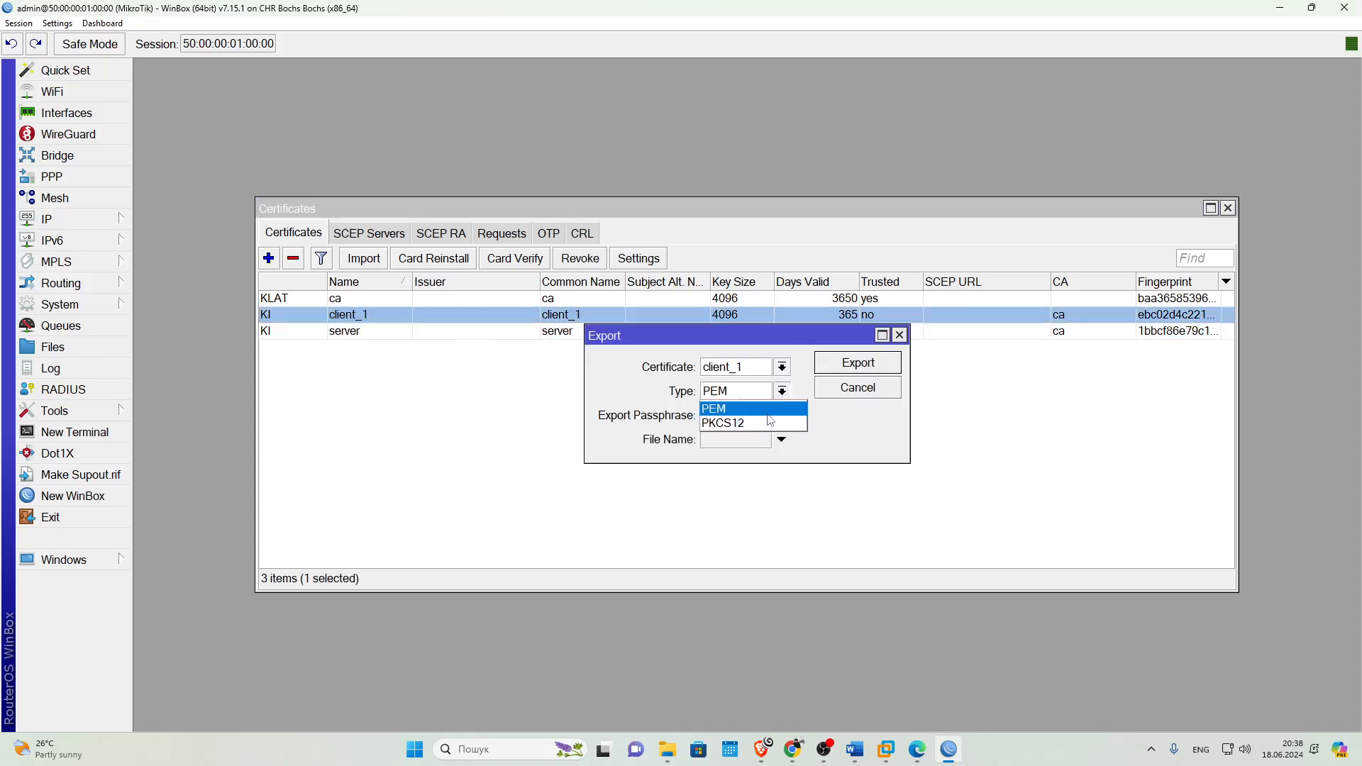
pyautogui.click(723, 423)
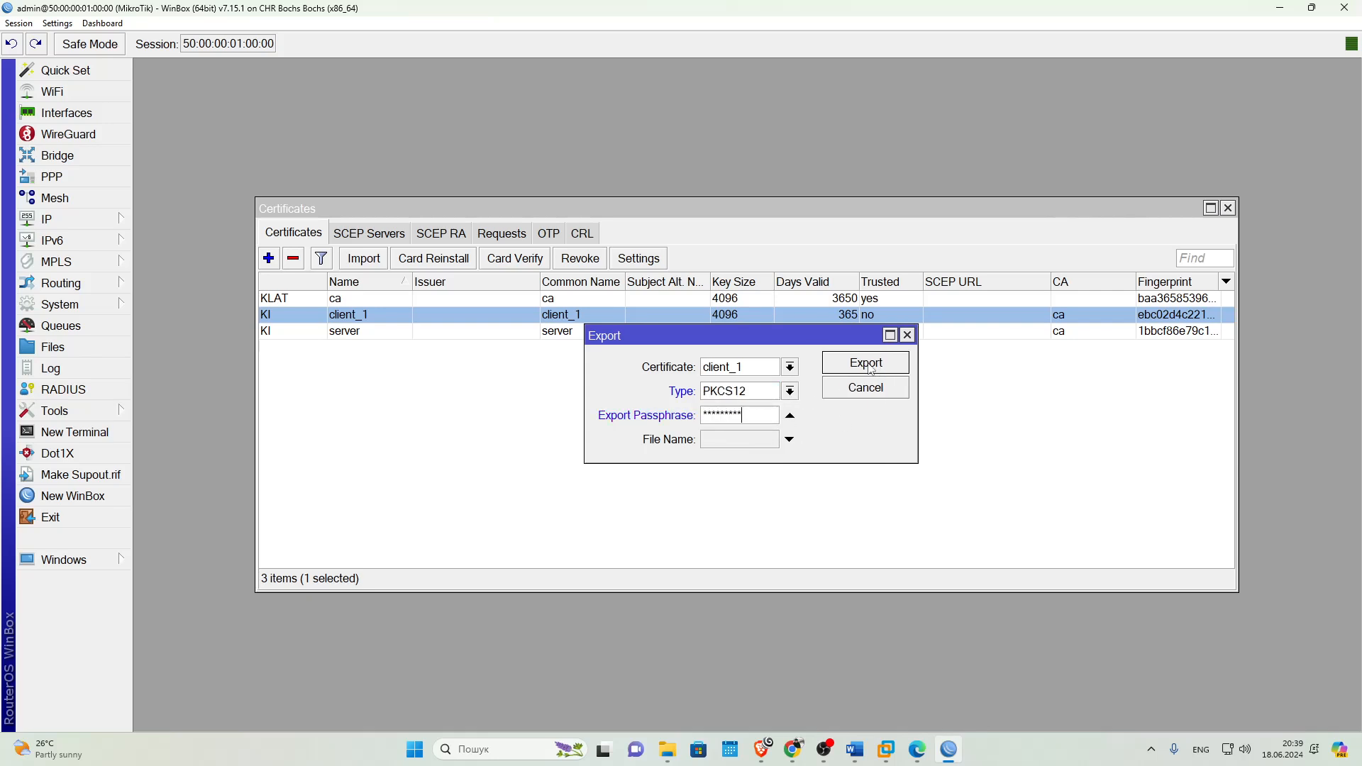
pyautogui.click(864, 362)
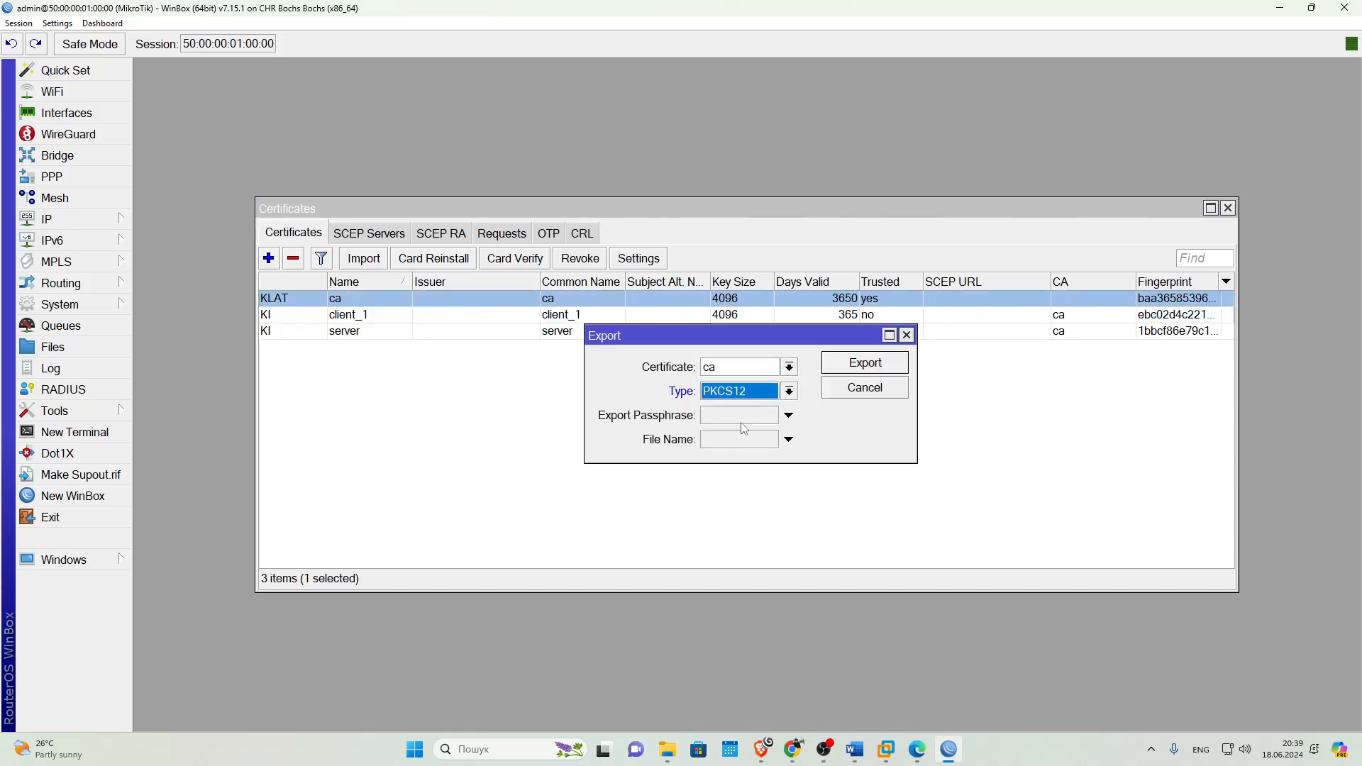
pyautogui.click(864, 387)
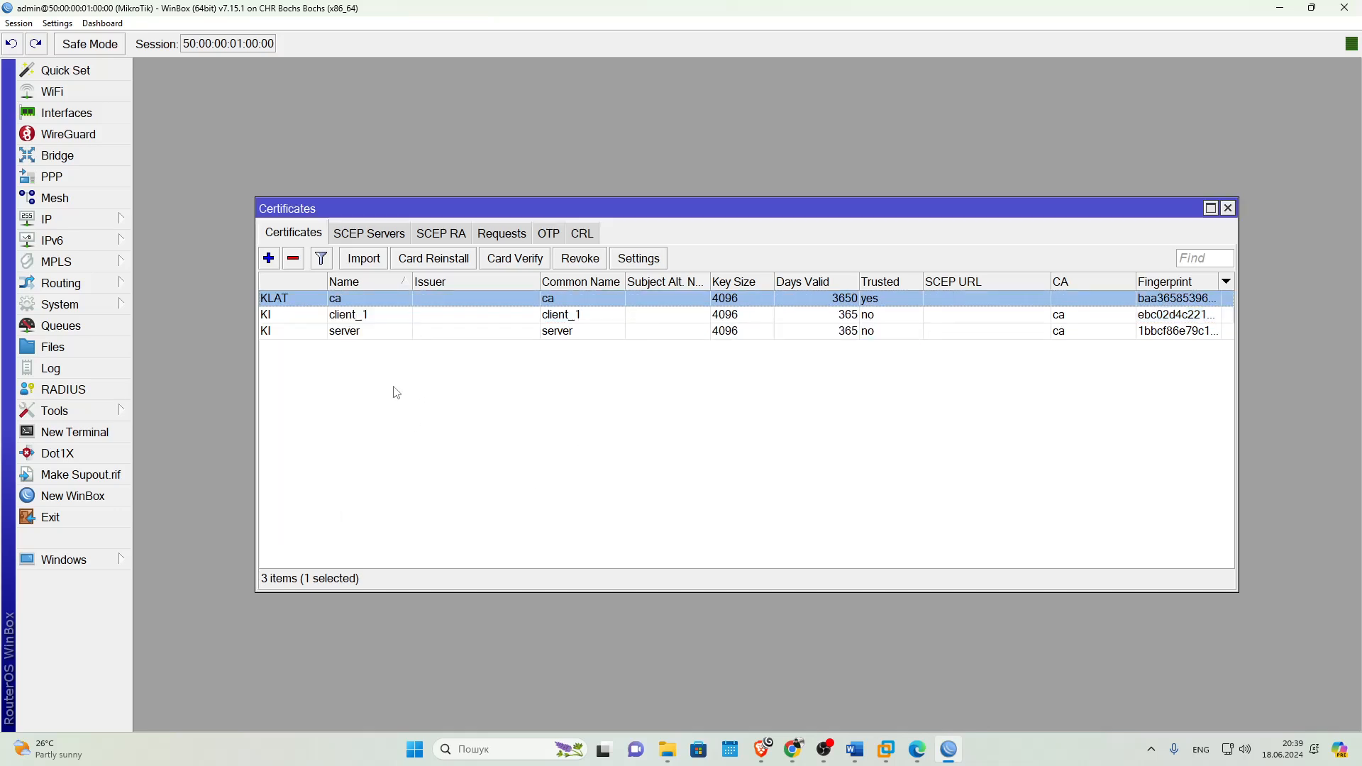
# Verify cert_export_client_1.p12 and cert_export_ca.p12 in the router's Files list.
pyautogui.click(53, 347)
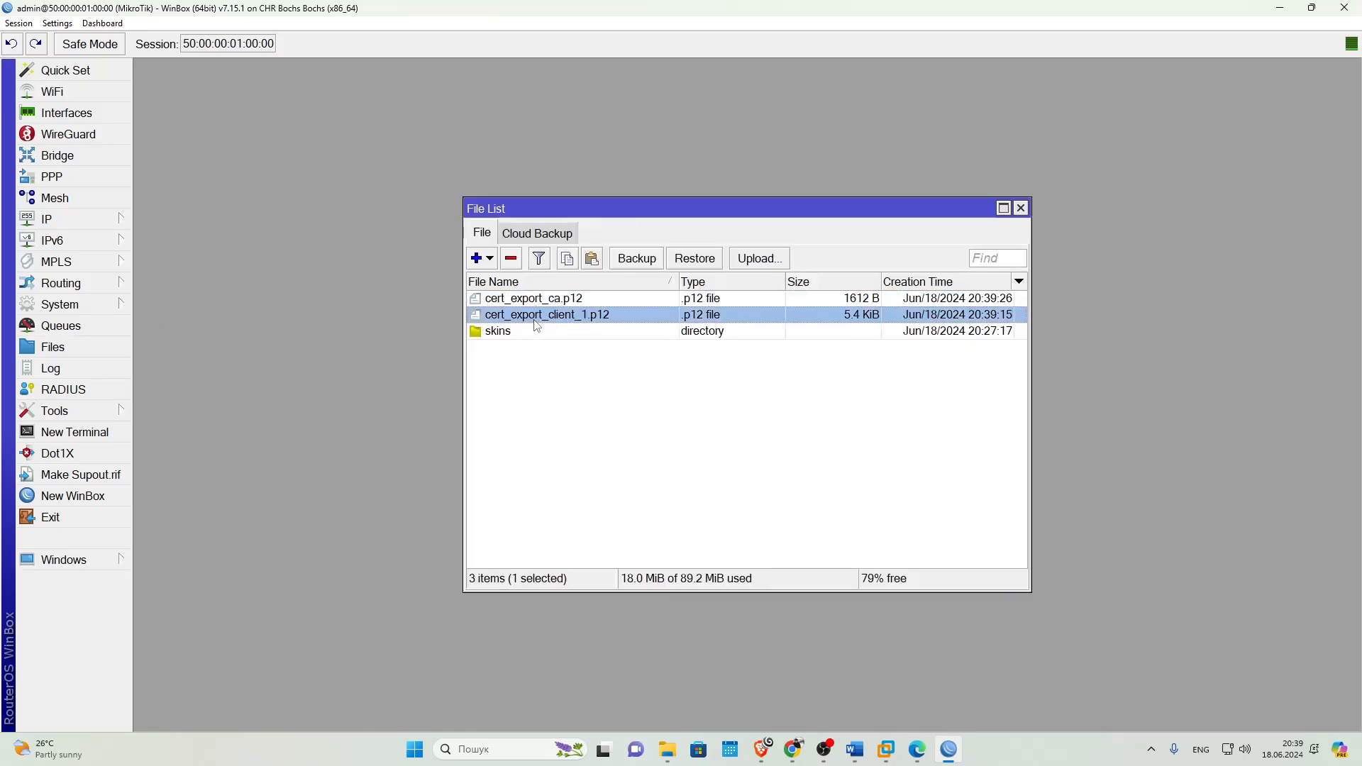
pyautogui.click(534, 298)
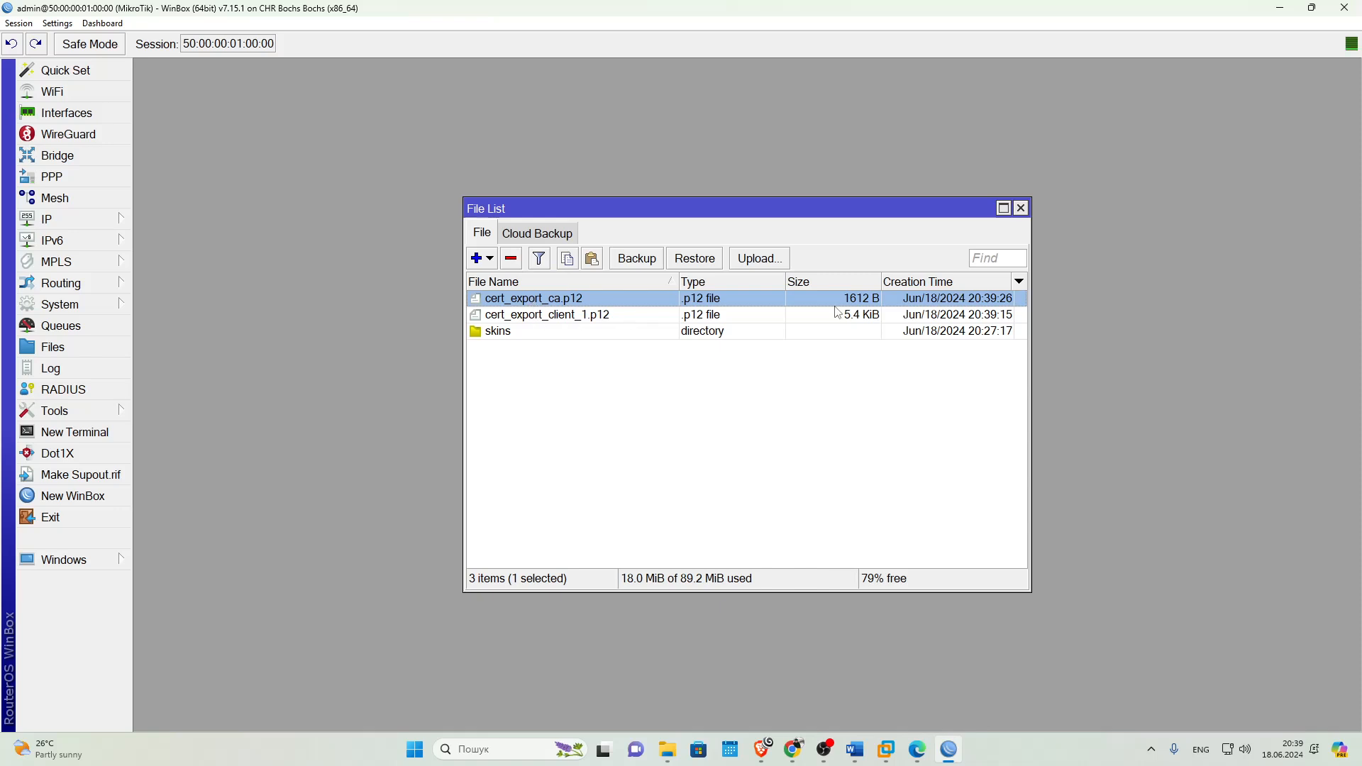
pyautogui.click(1020, 208)
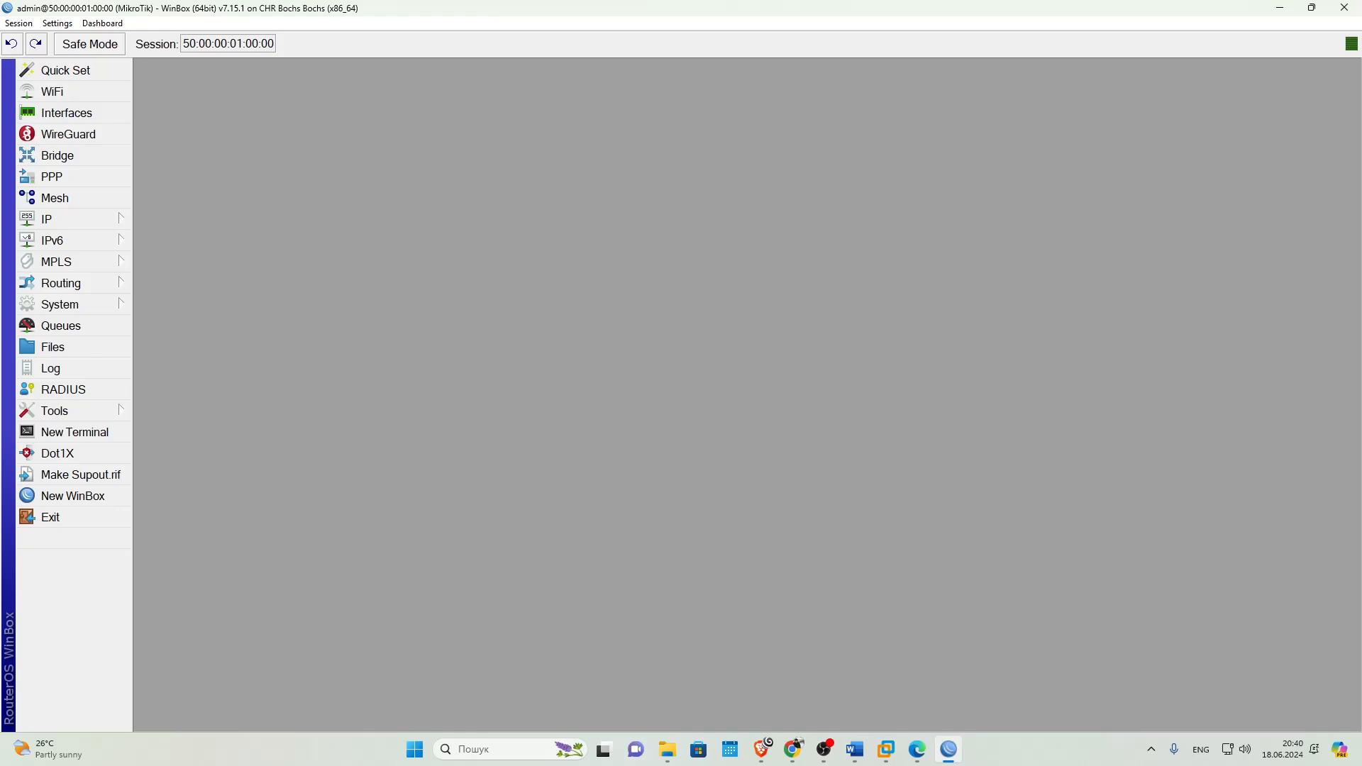
pyautogui.moveTo(168, 270)
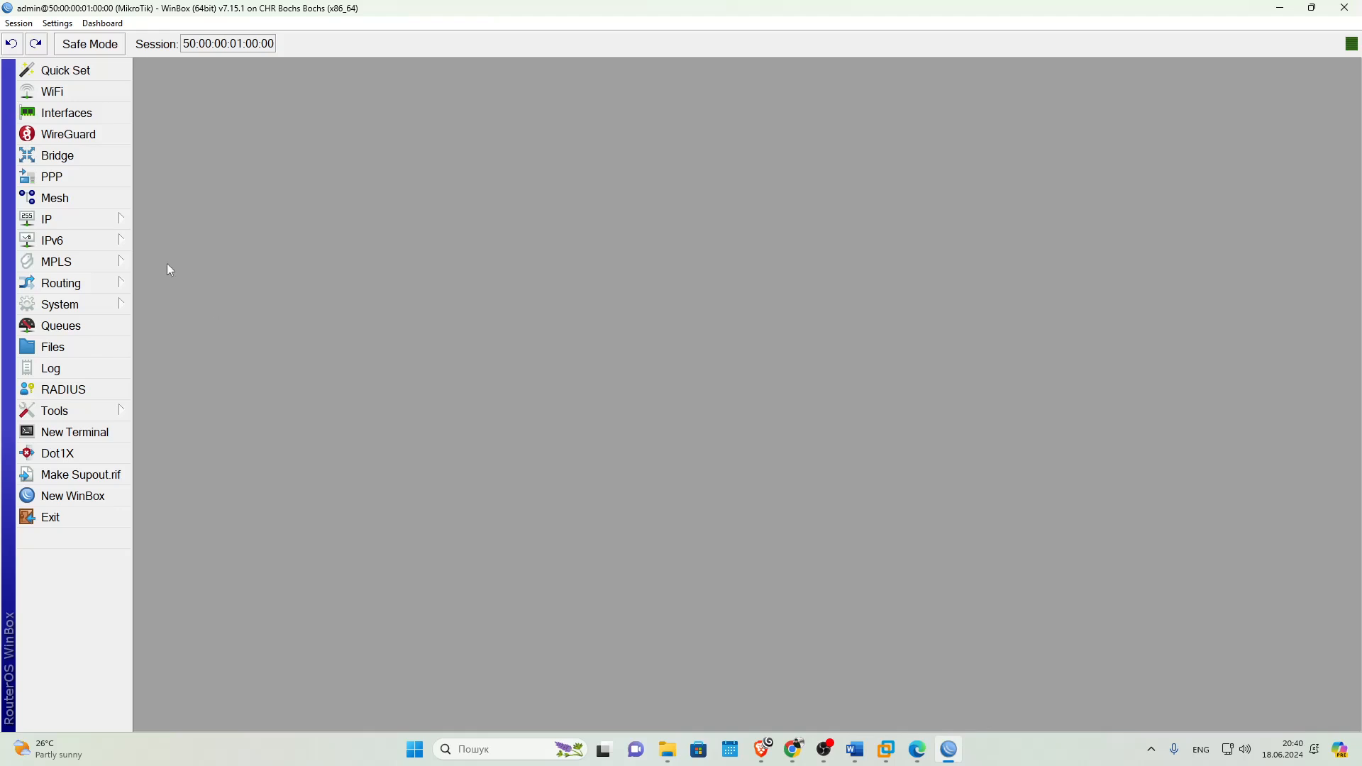
# Add IP pool ovpn with addresses 192.168.10.10-192.168.10.100.
pyautogui.click(46, 218)
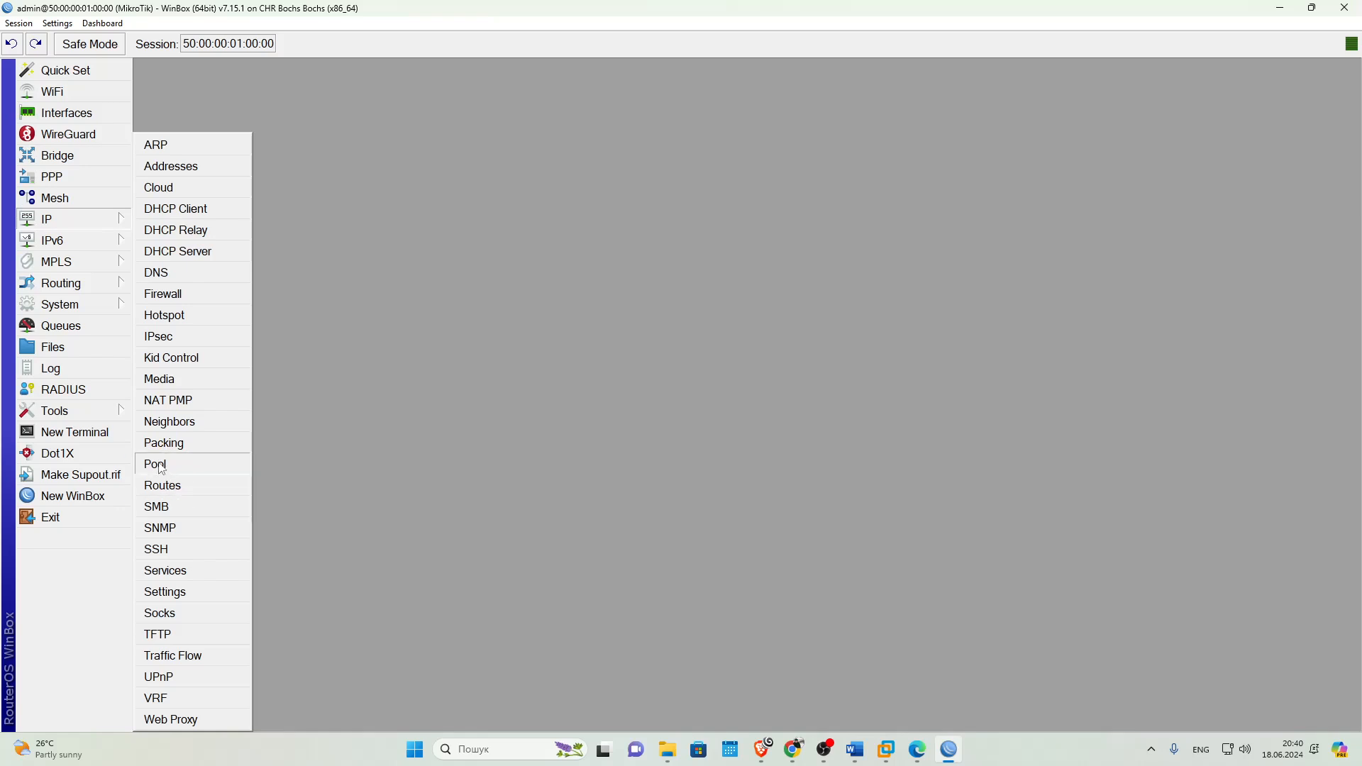
pyautogui.click(154, 464)
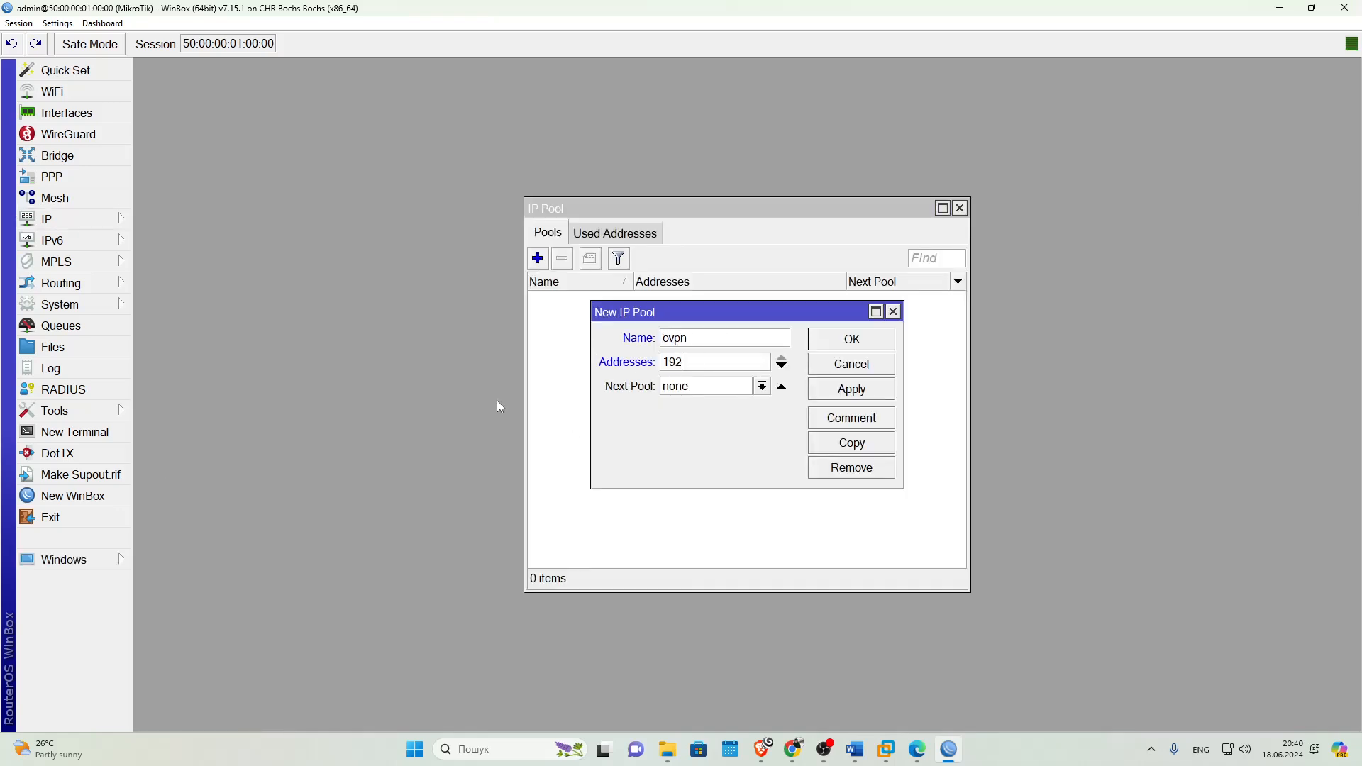
pyautogui.write('.168.10.10-1')
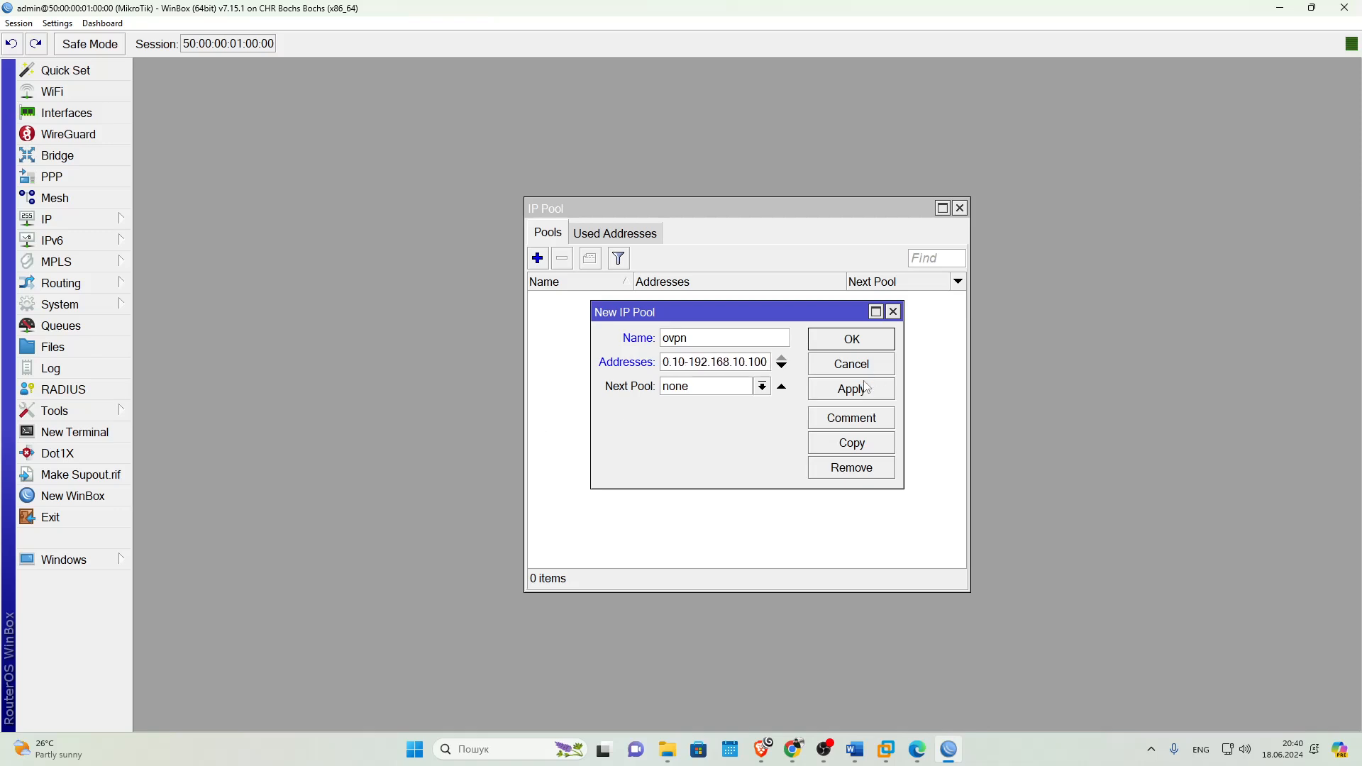
pyautogui.click(850, 338)
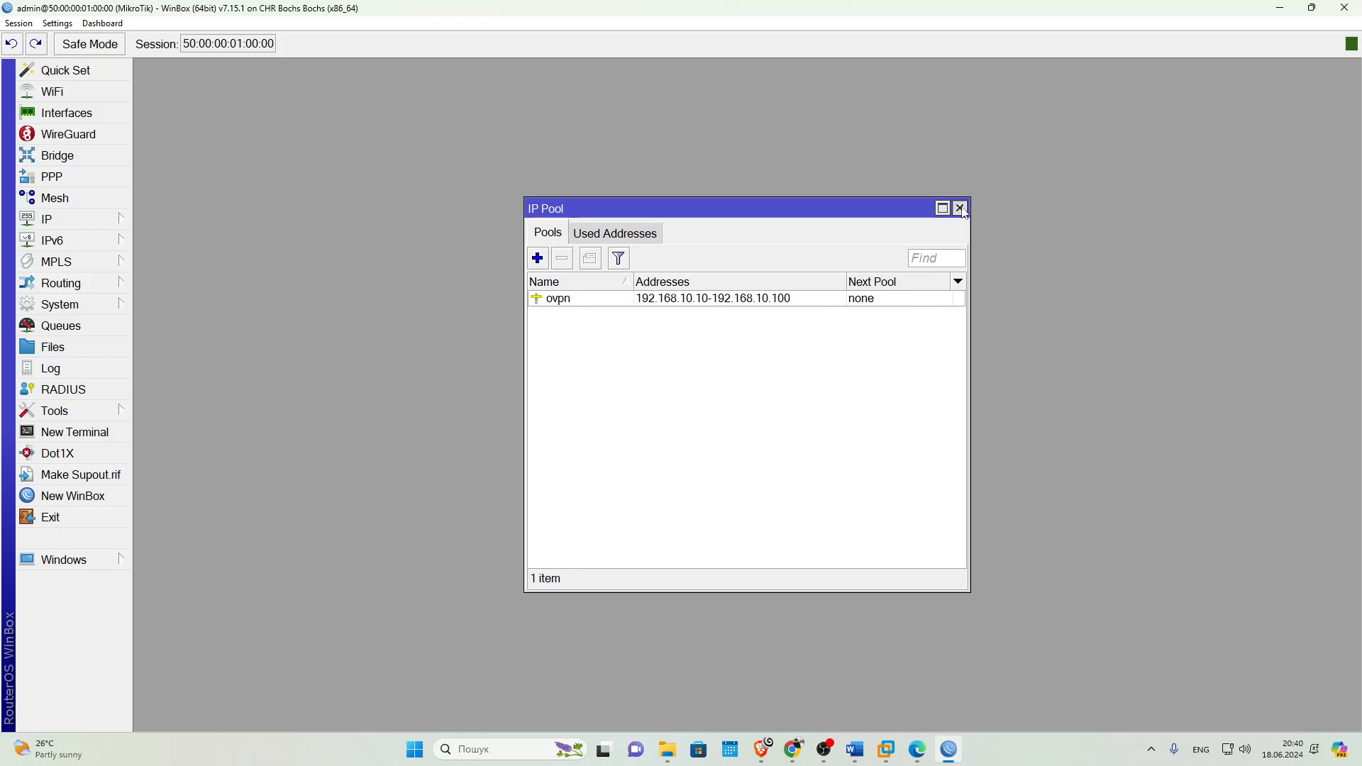
# Create PPP profile ovpn_srv with local address 192.168.10.1 and remote addresses from the ovpn pool.
pyautogui.click(959, 209)
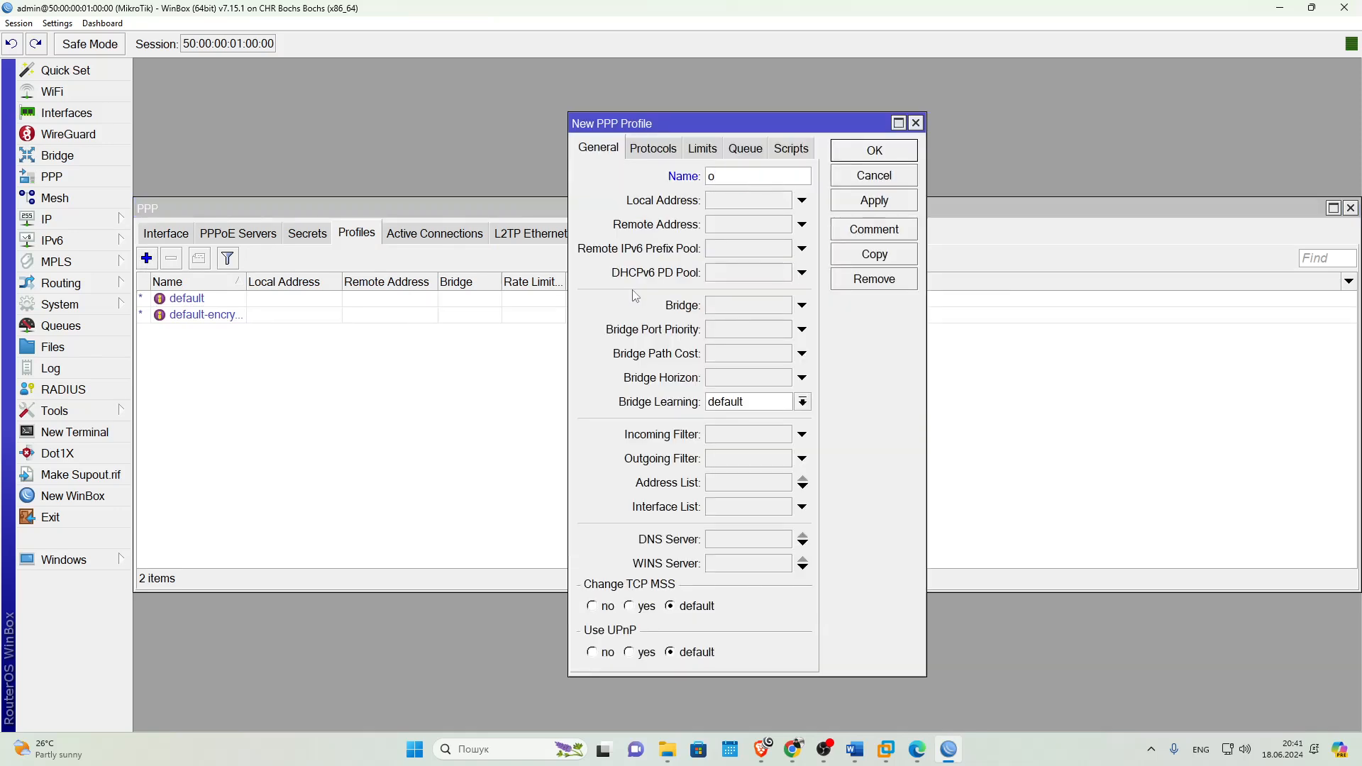
pyautogui.write('vpn_srv')
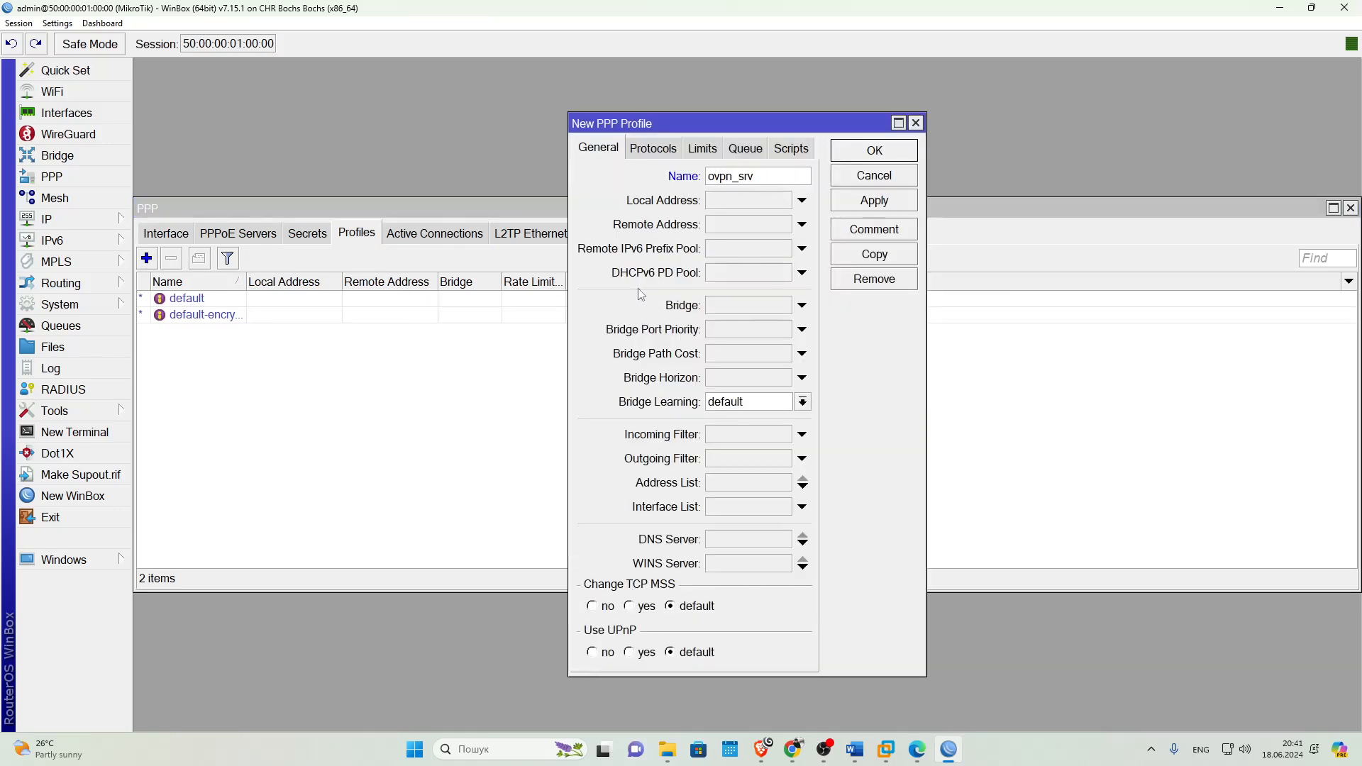
pyautogui.write('192.168.10.1')
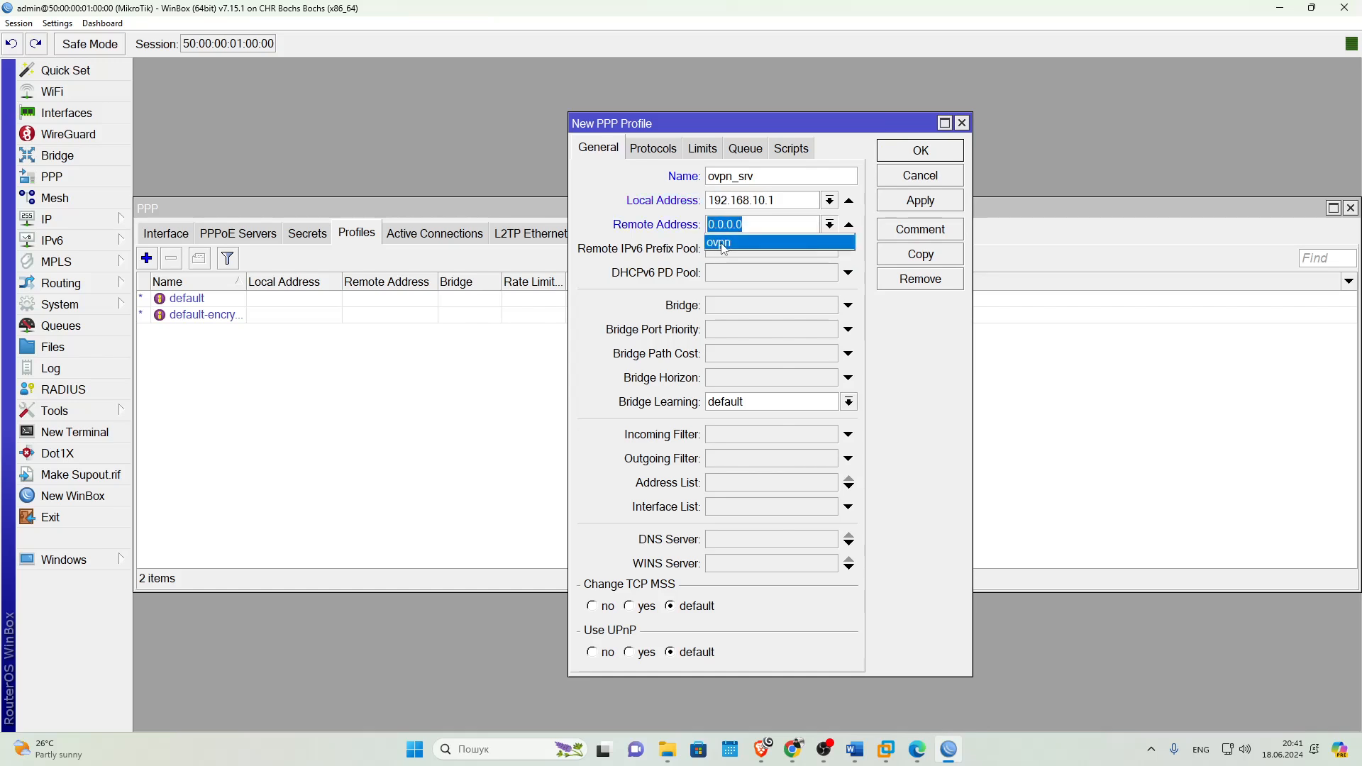
pyautogui.click(718, 242)
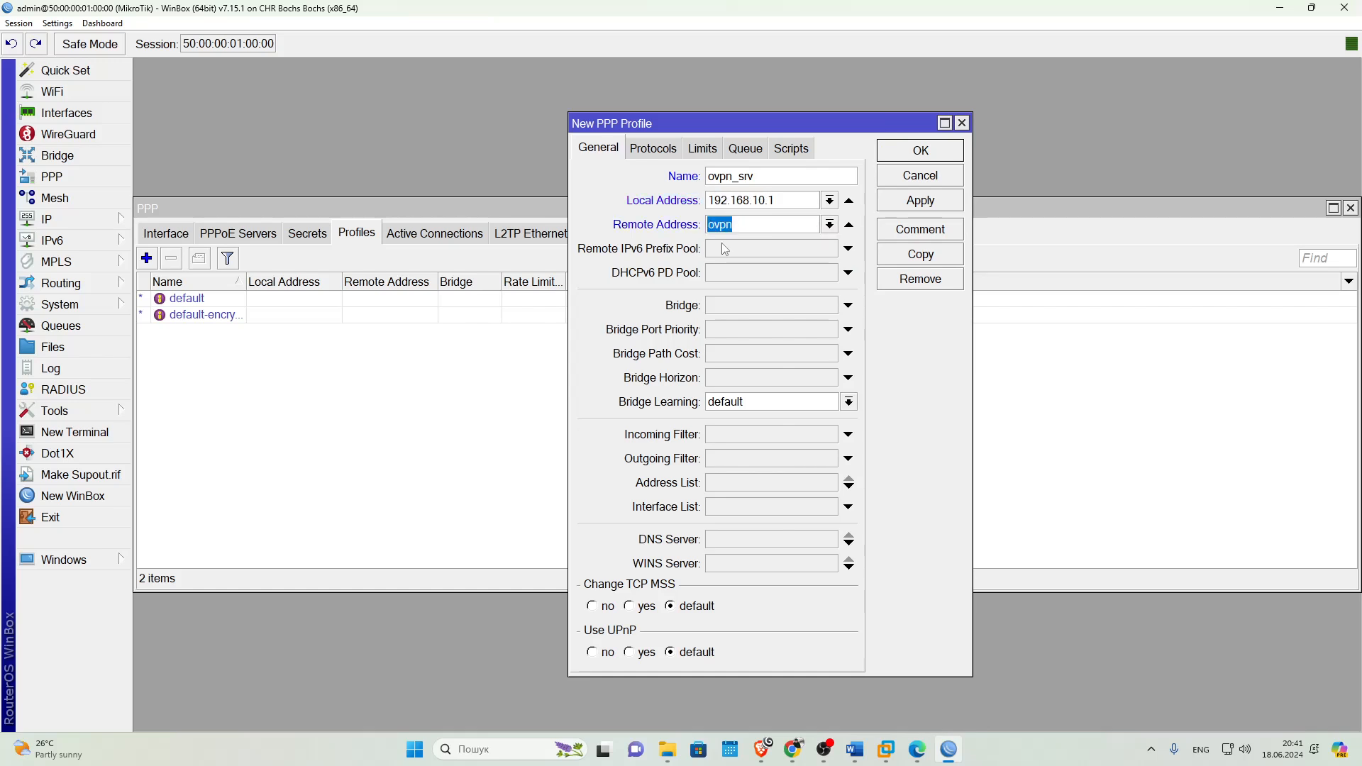
pyautogui.click(920, 150)
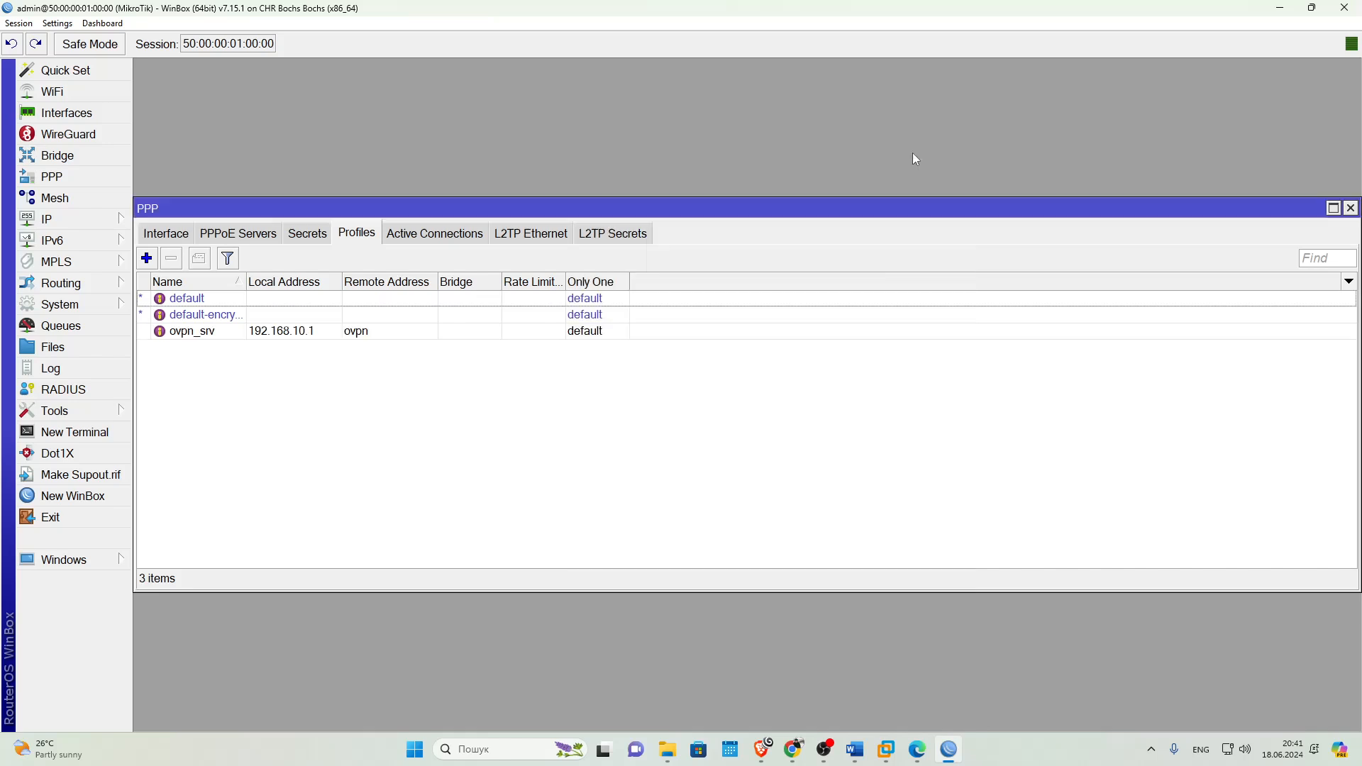
# Enable the OVPN server with certificate 'server' and require a client certificate.
pyautogui.click(164, 233)
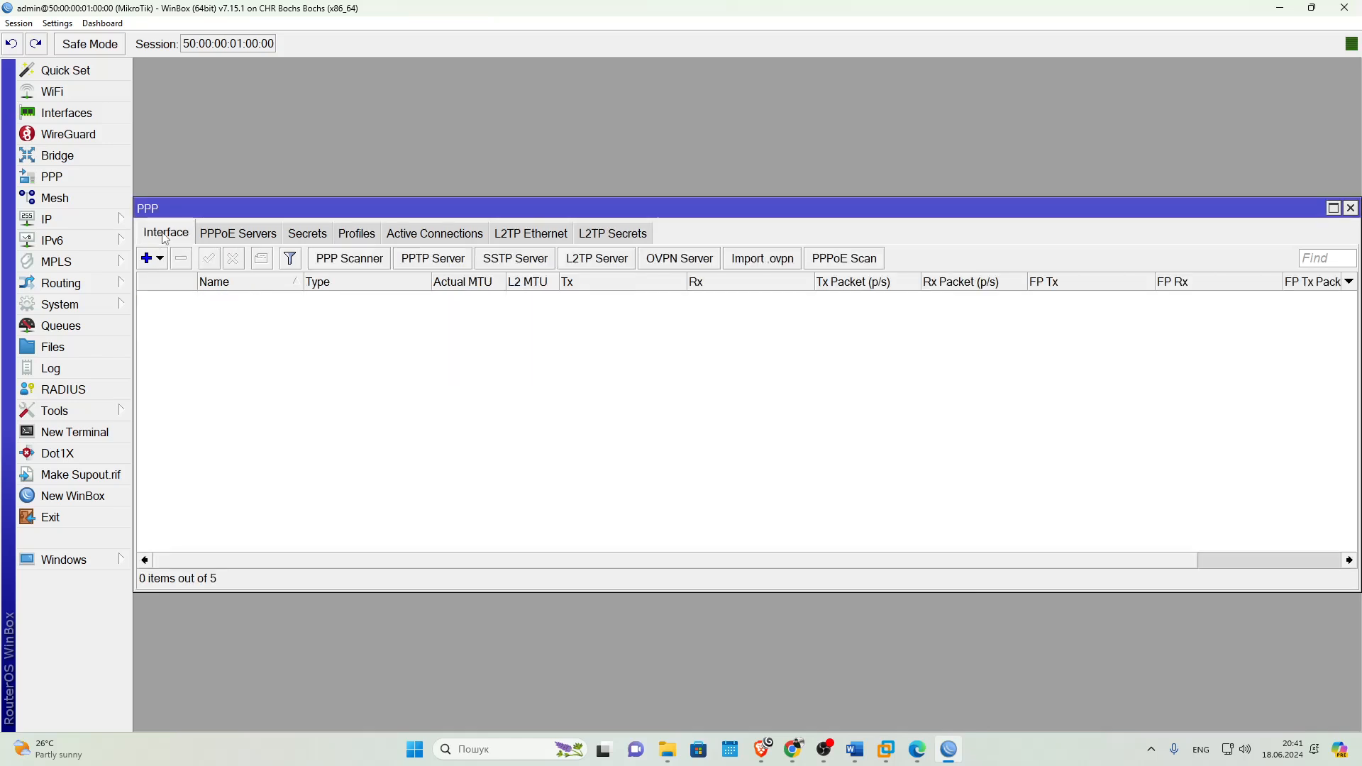
pyautogui.click(678, 258)
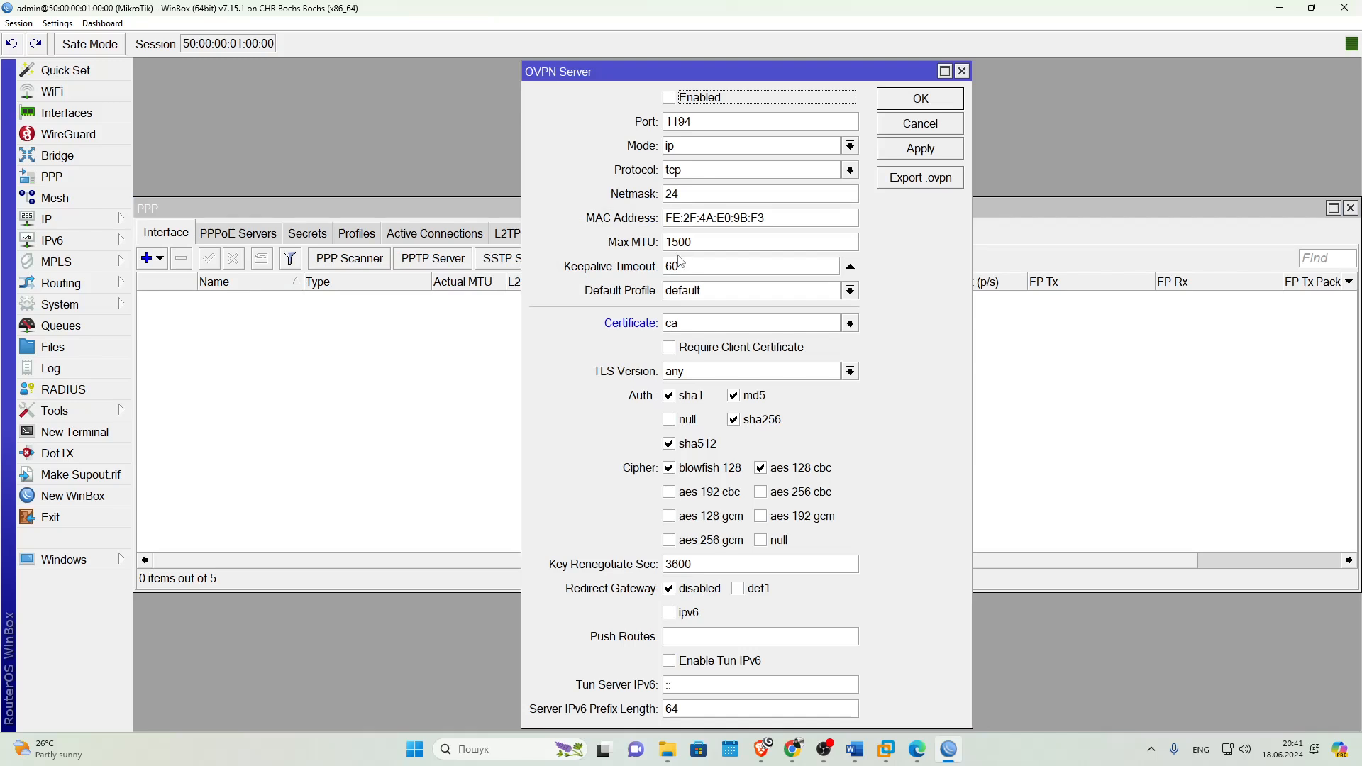
pyautogui.click(668, 97)
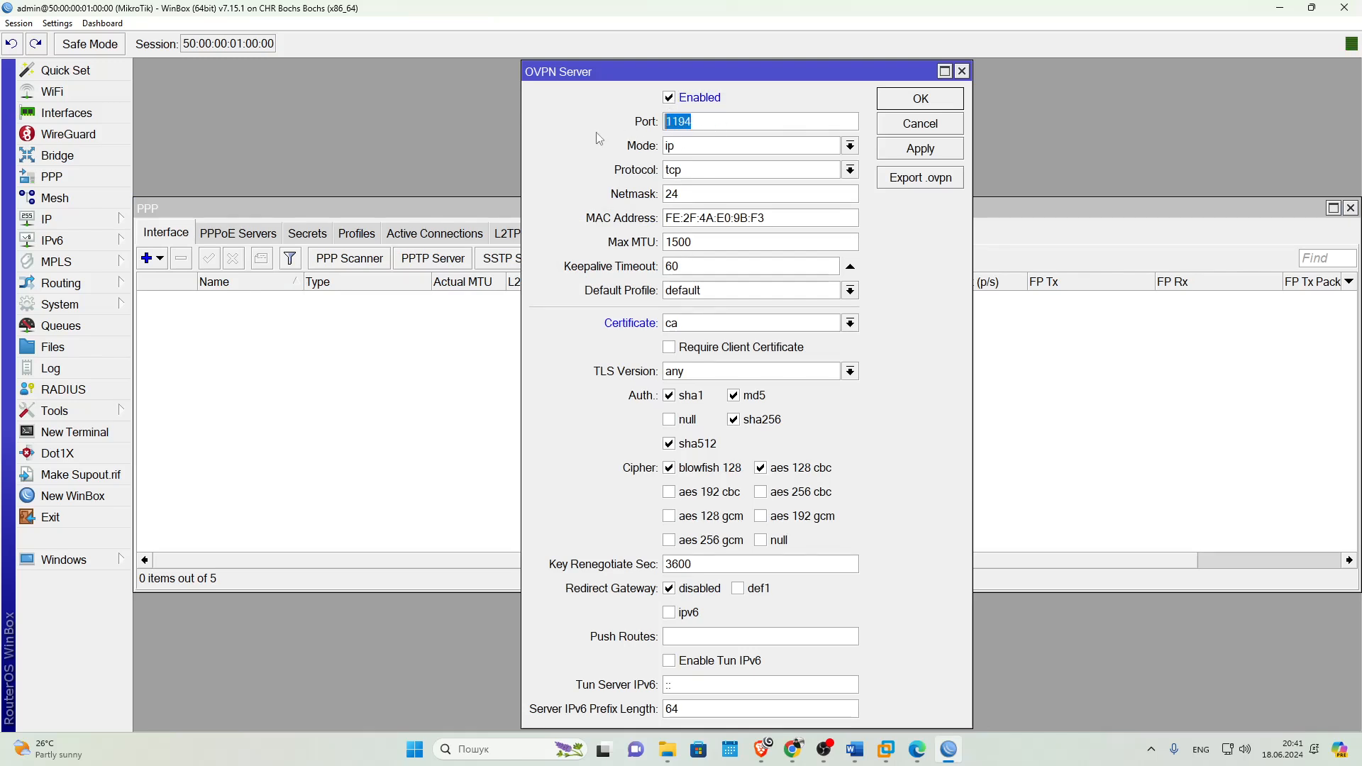
pyautogui.click(848, 322)
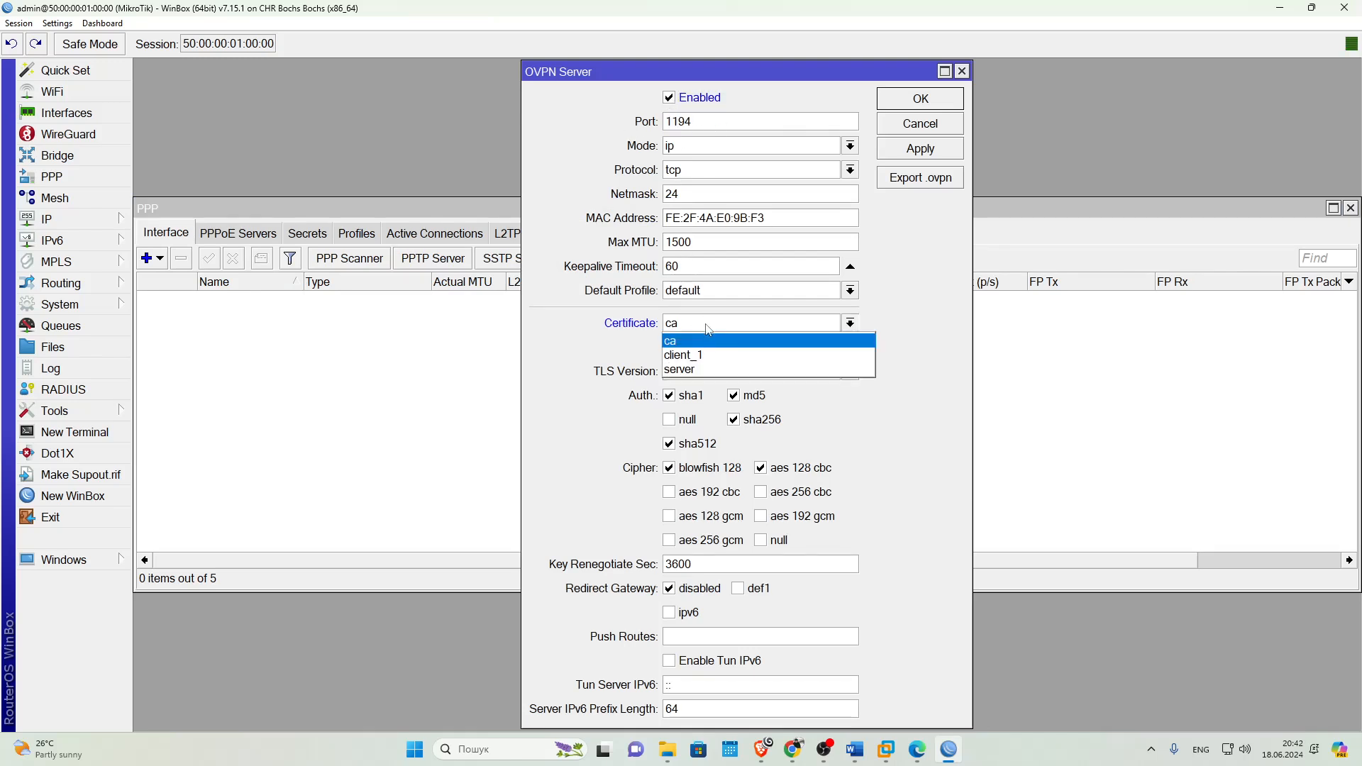
pyautogui.click(679, 369)
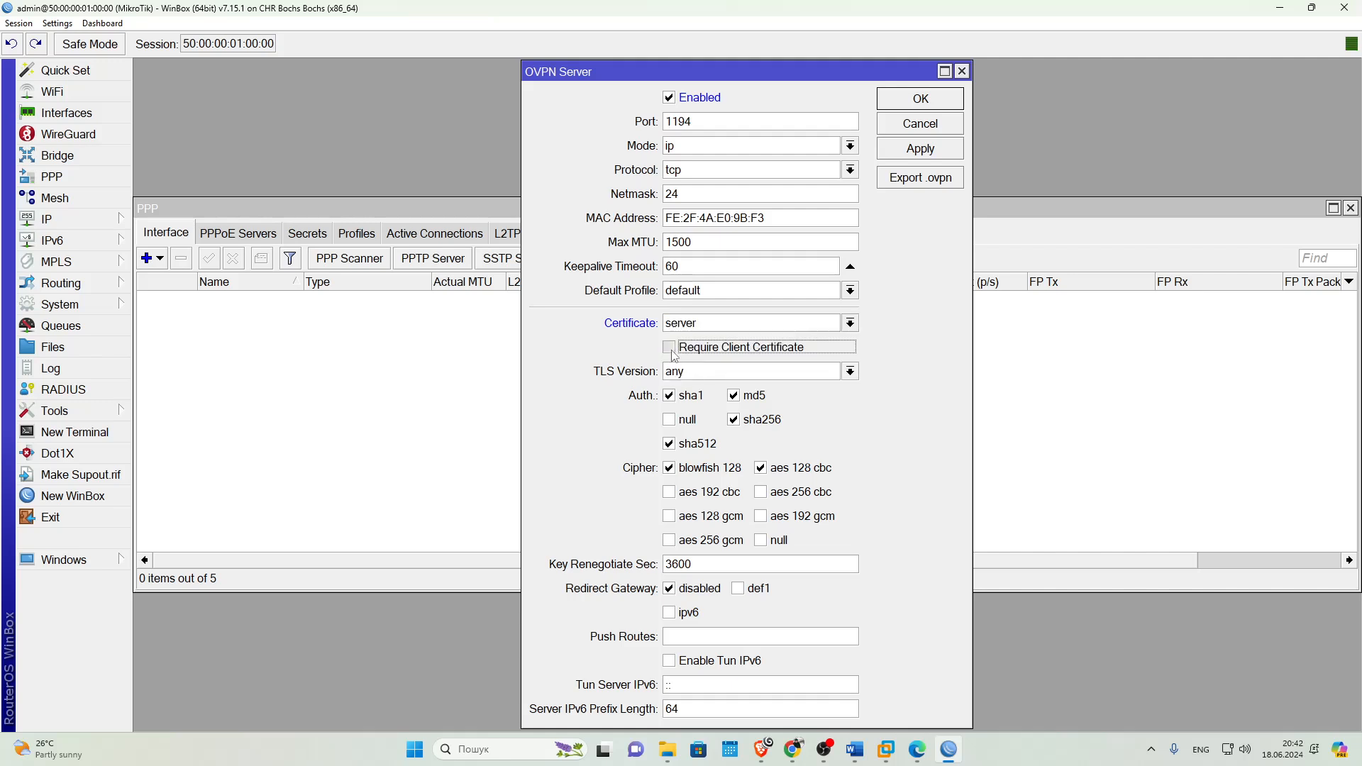
pyautogui.click(668, 346)
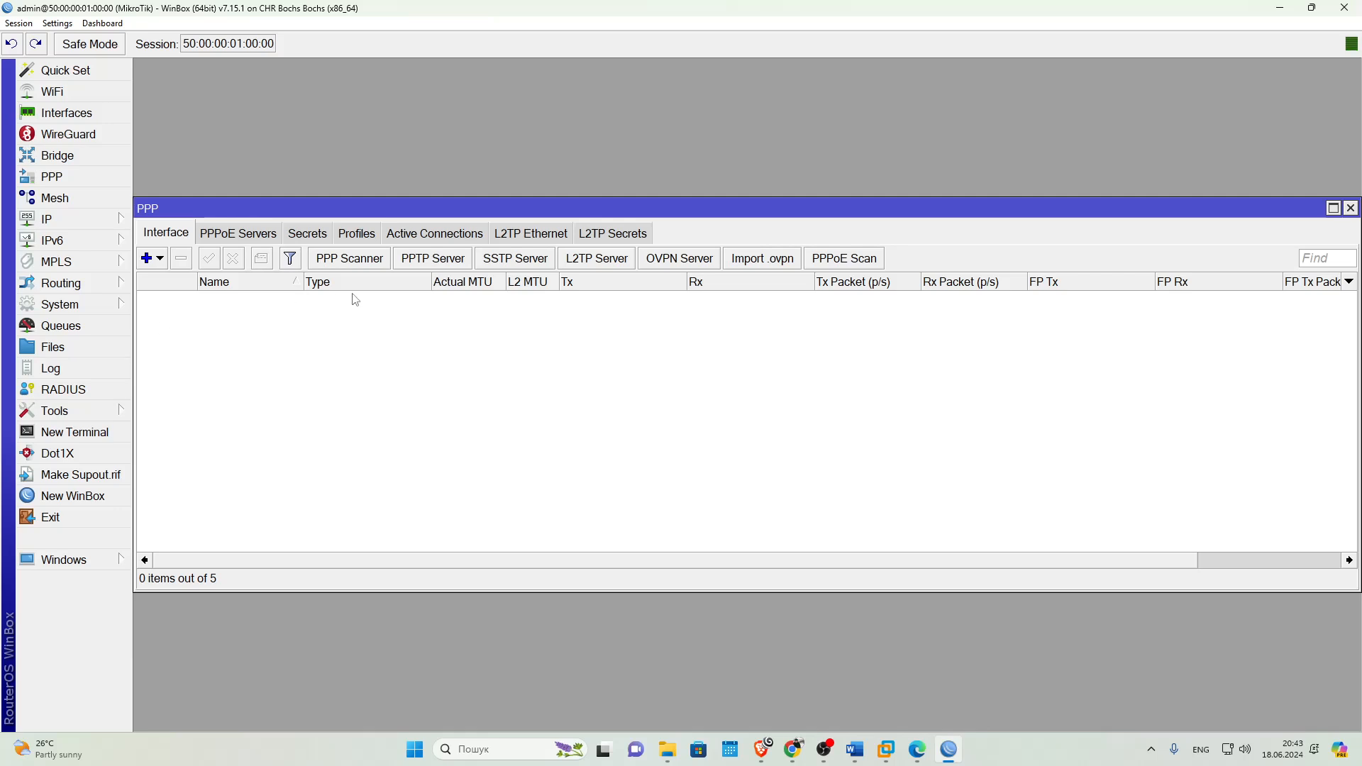
# Create PPP secret client_1 with a password, service ovpn and profile ovpn_srv.
pyautogui.click(306, 233)
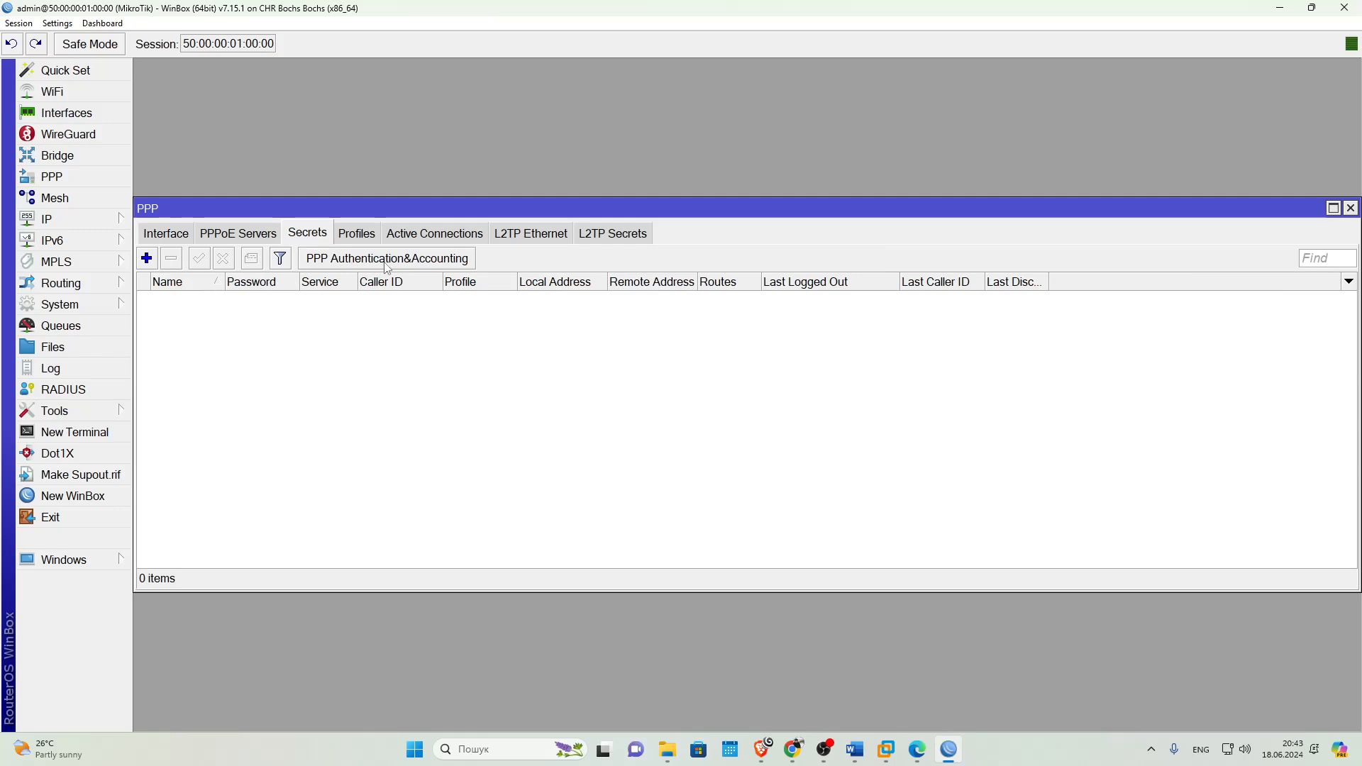
pyautogui.click(386, 258)
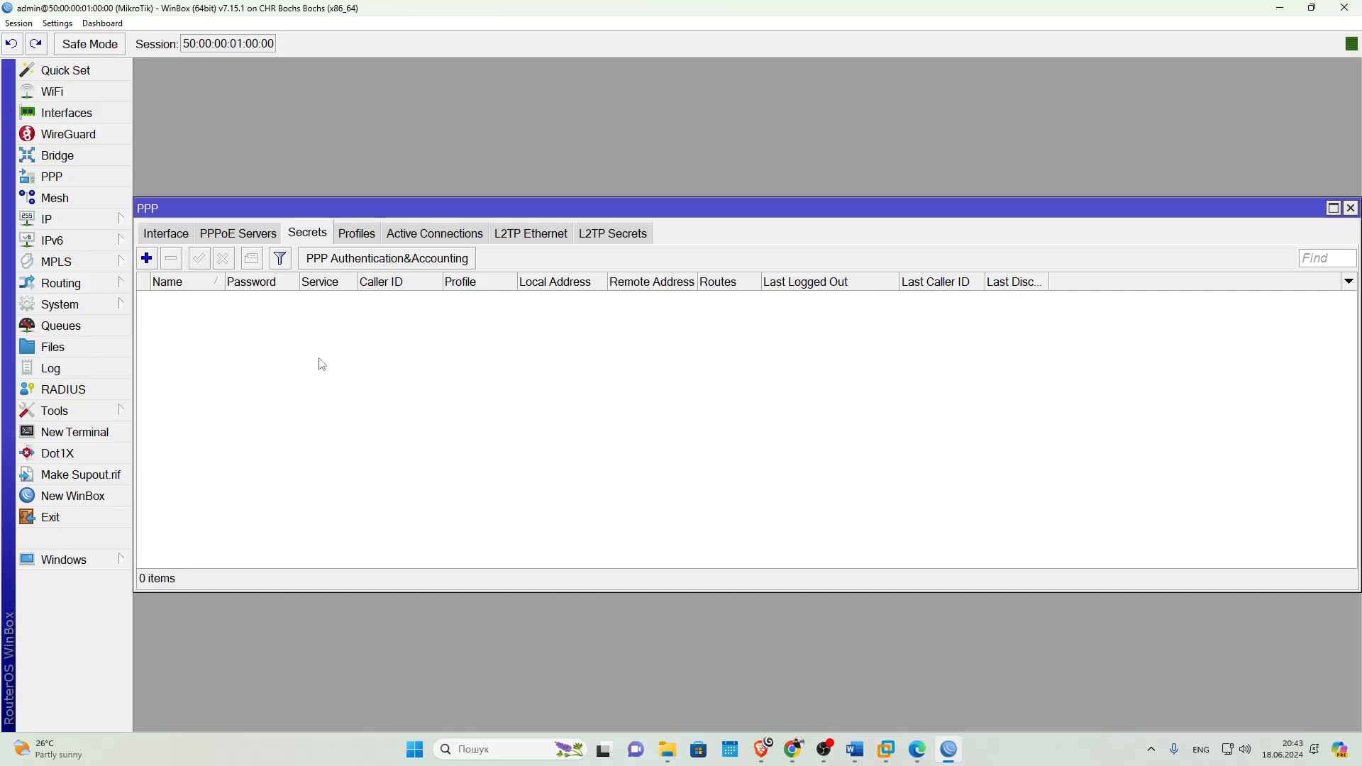
pyautogui.moveTo(150, 268)
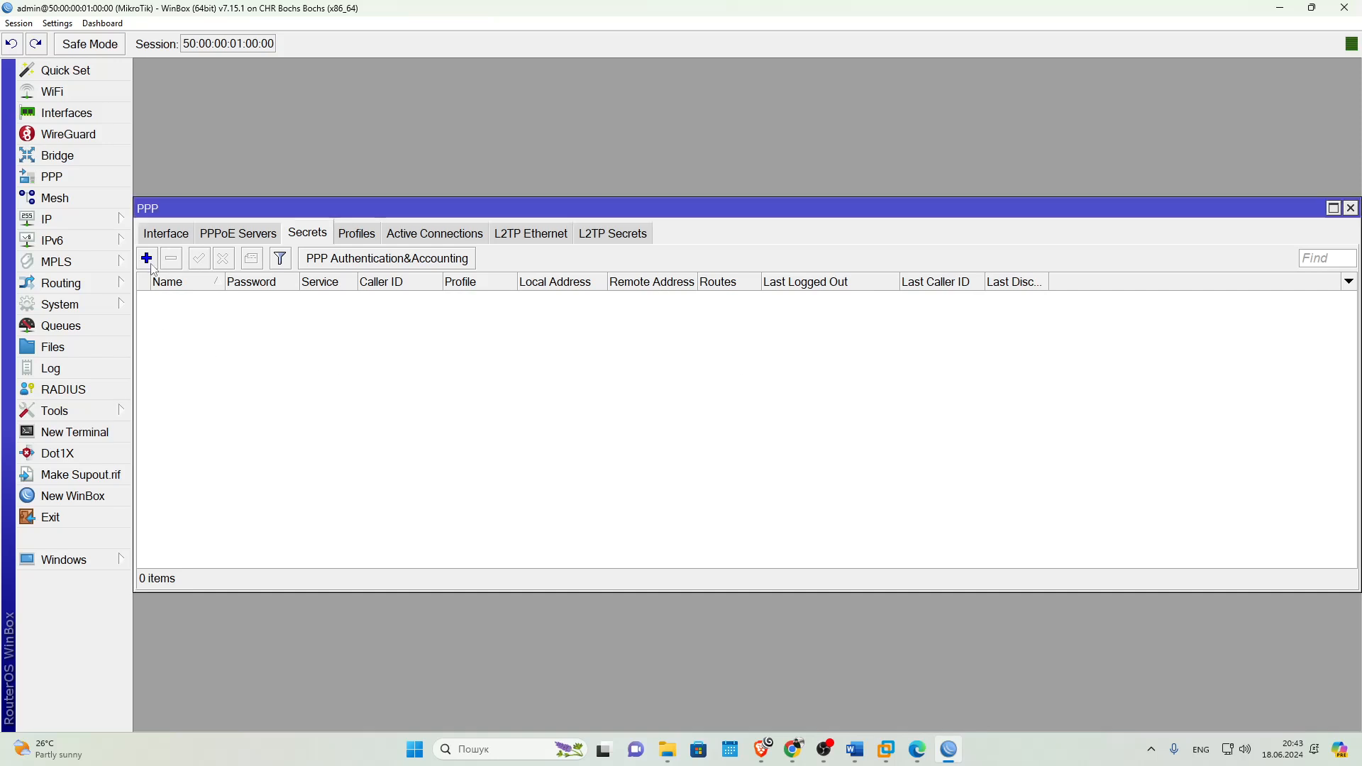
pyautogui.click(146, 258)
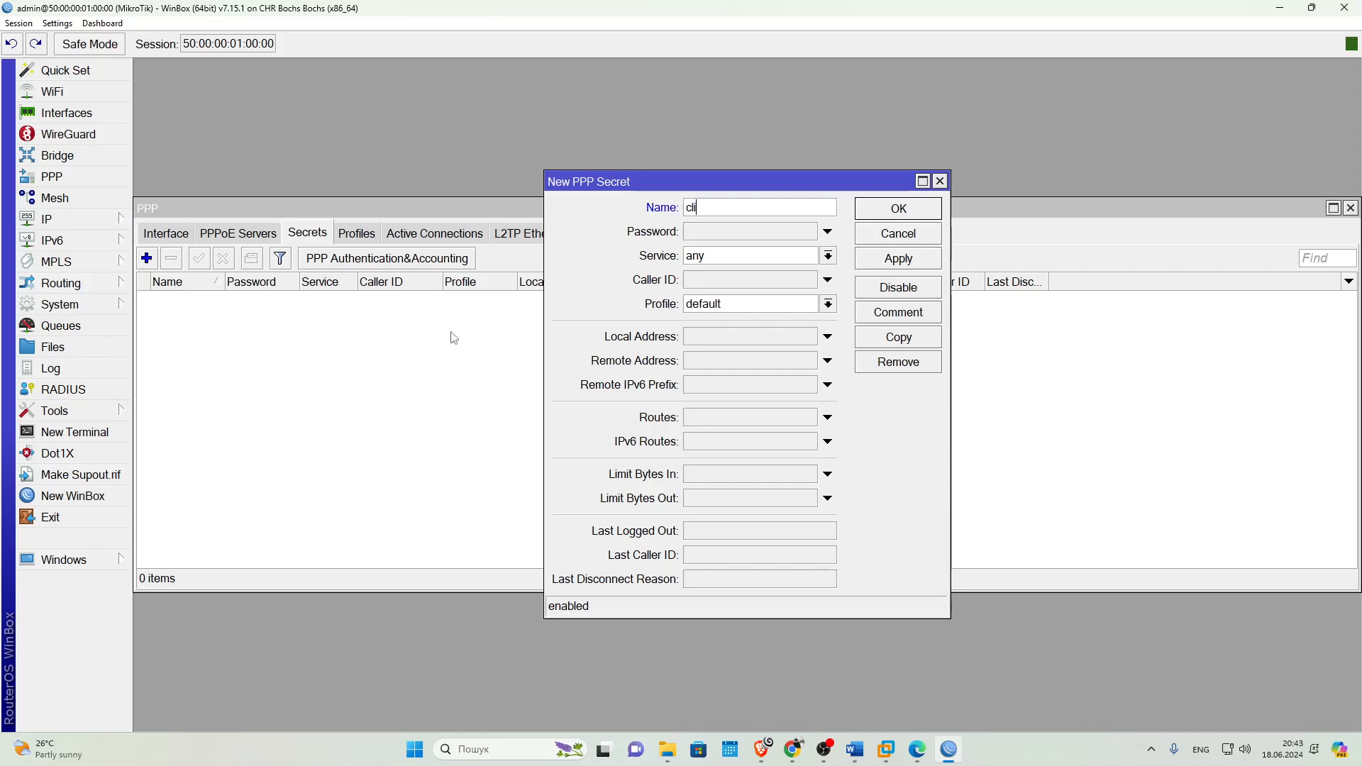
pyautogui.write('ent_1')
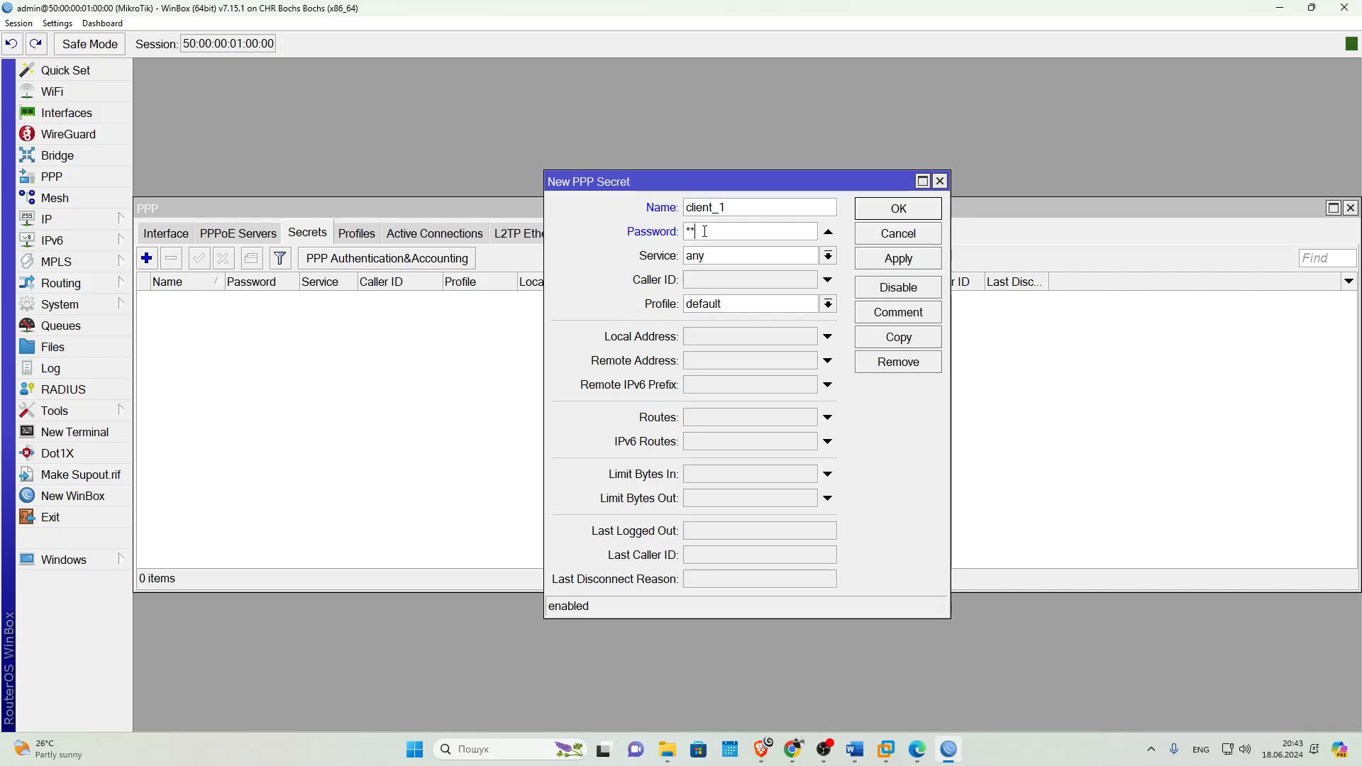
pyautogui.click(826, 256)
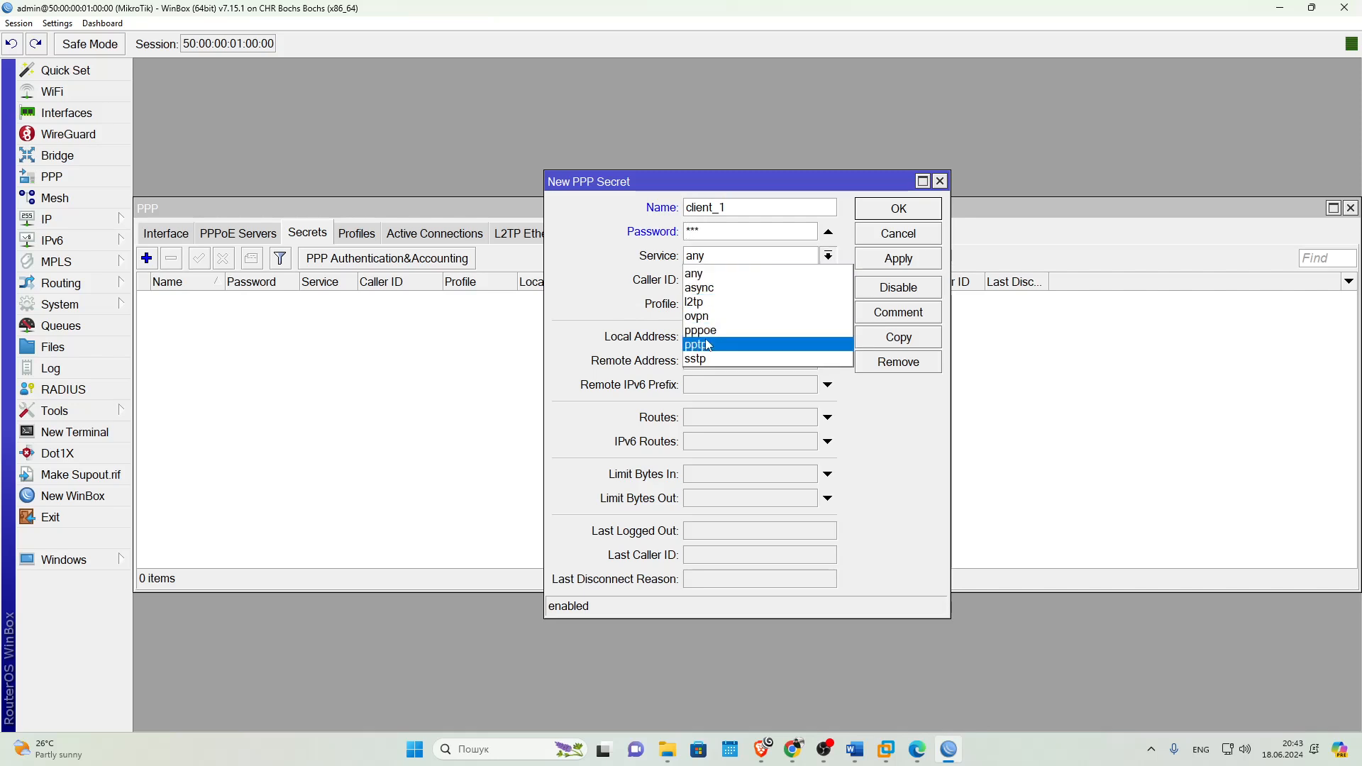
pyautogui.click(699, 315)
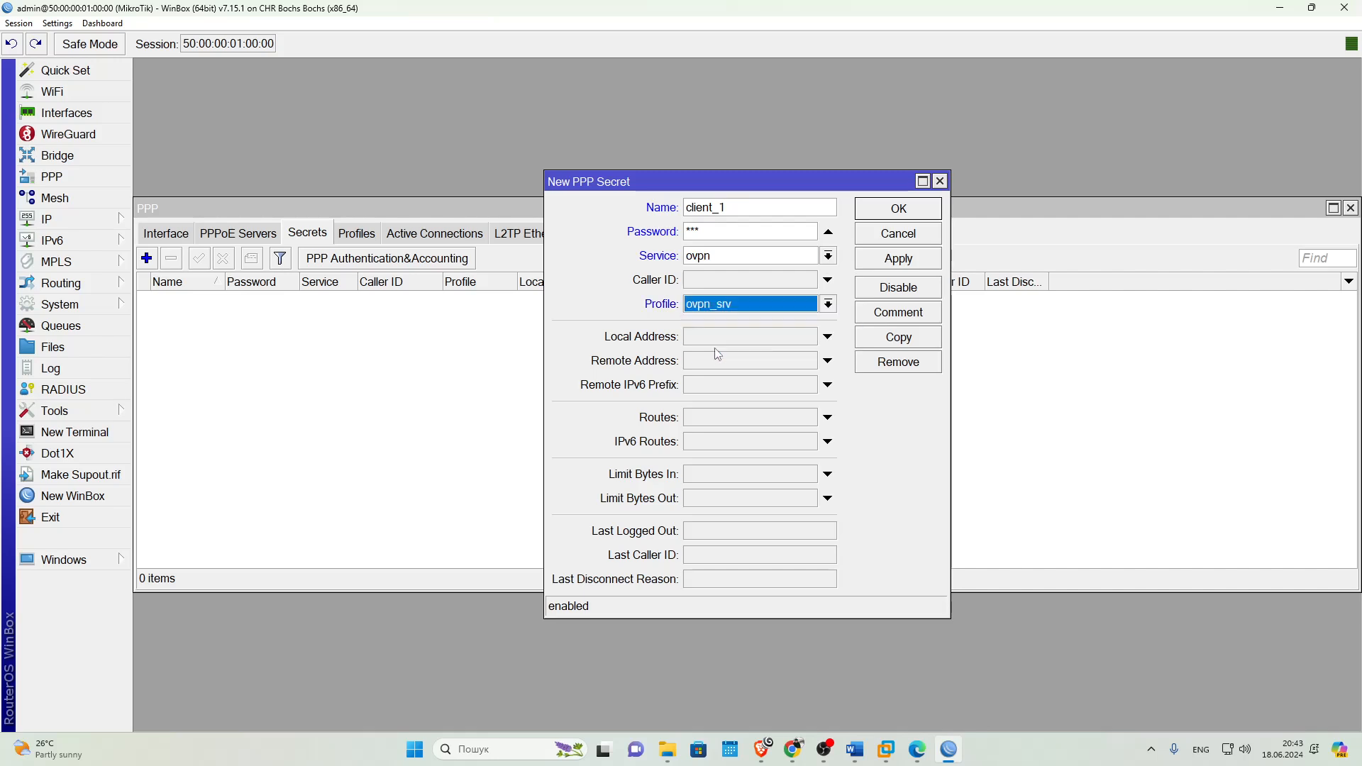
pyautogui.moveTo(710, 350)
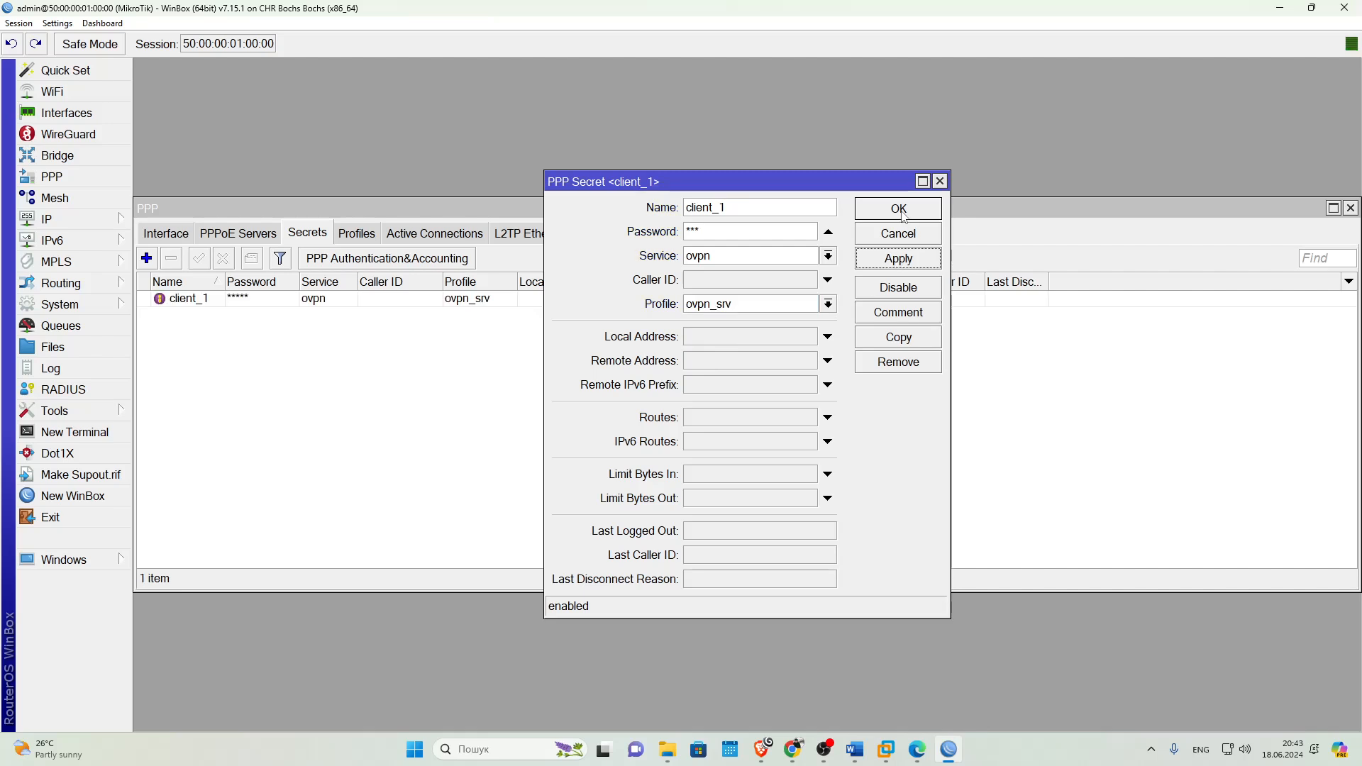
pyautogui.click(897, 210)
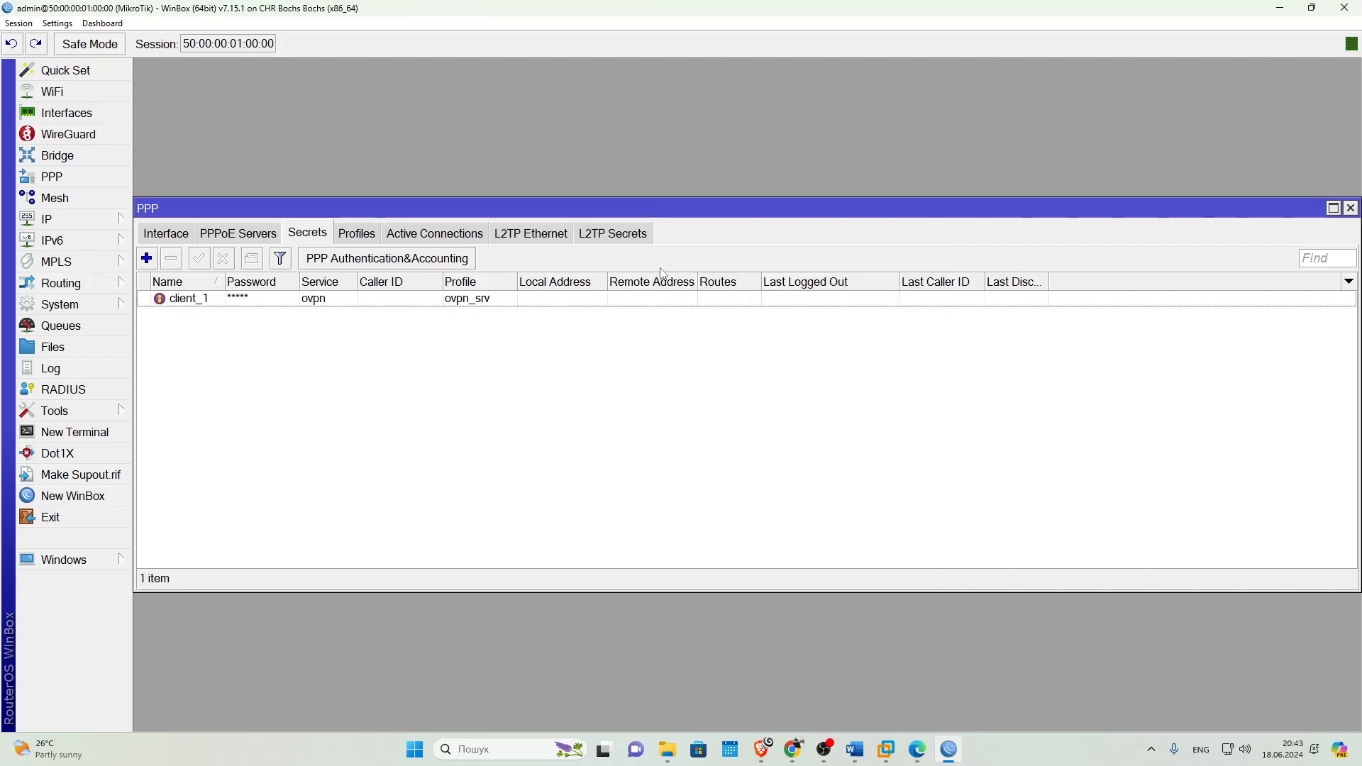
# Add a firewall filter rule on the input chain accepting TCP destination port 1194.
pyautogui.click(45, 219)
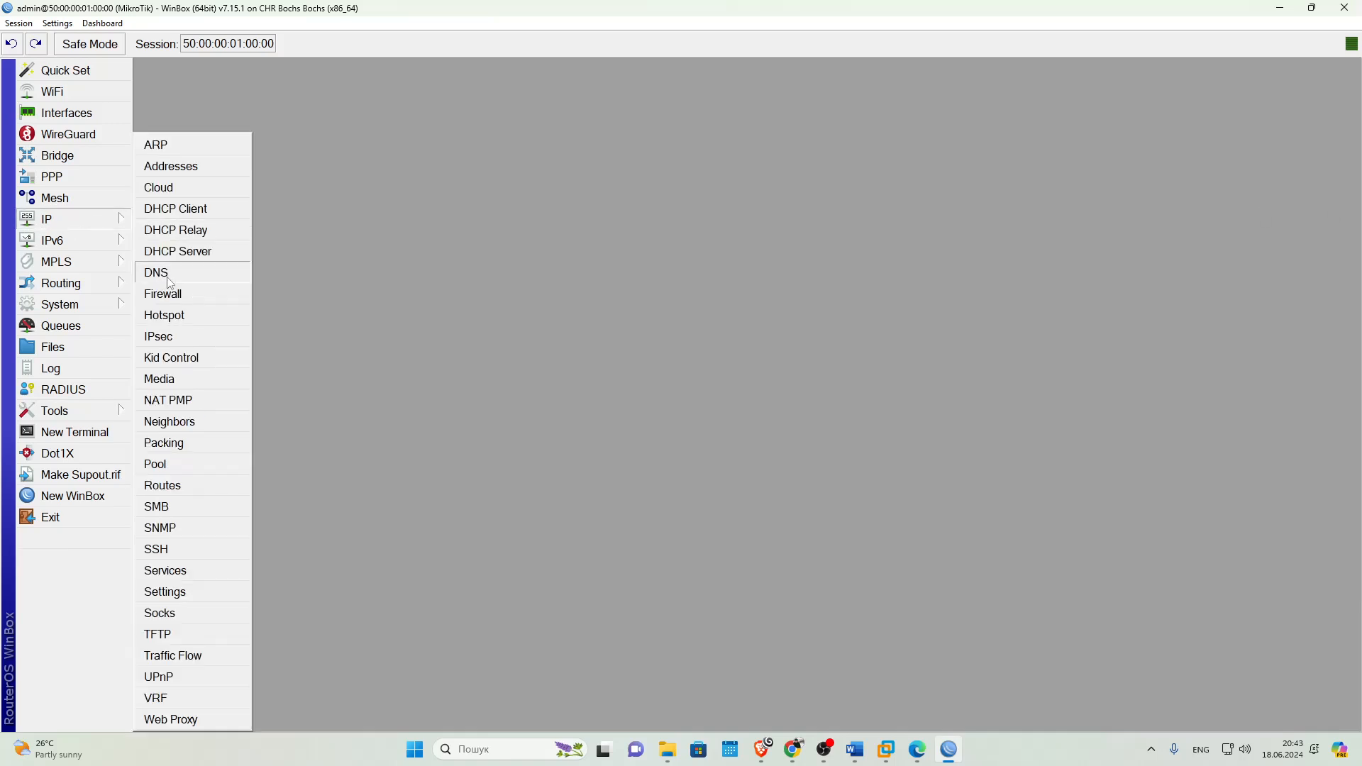
pyautogui.click(162, 294)
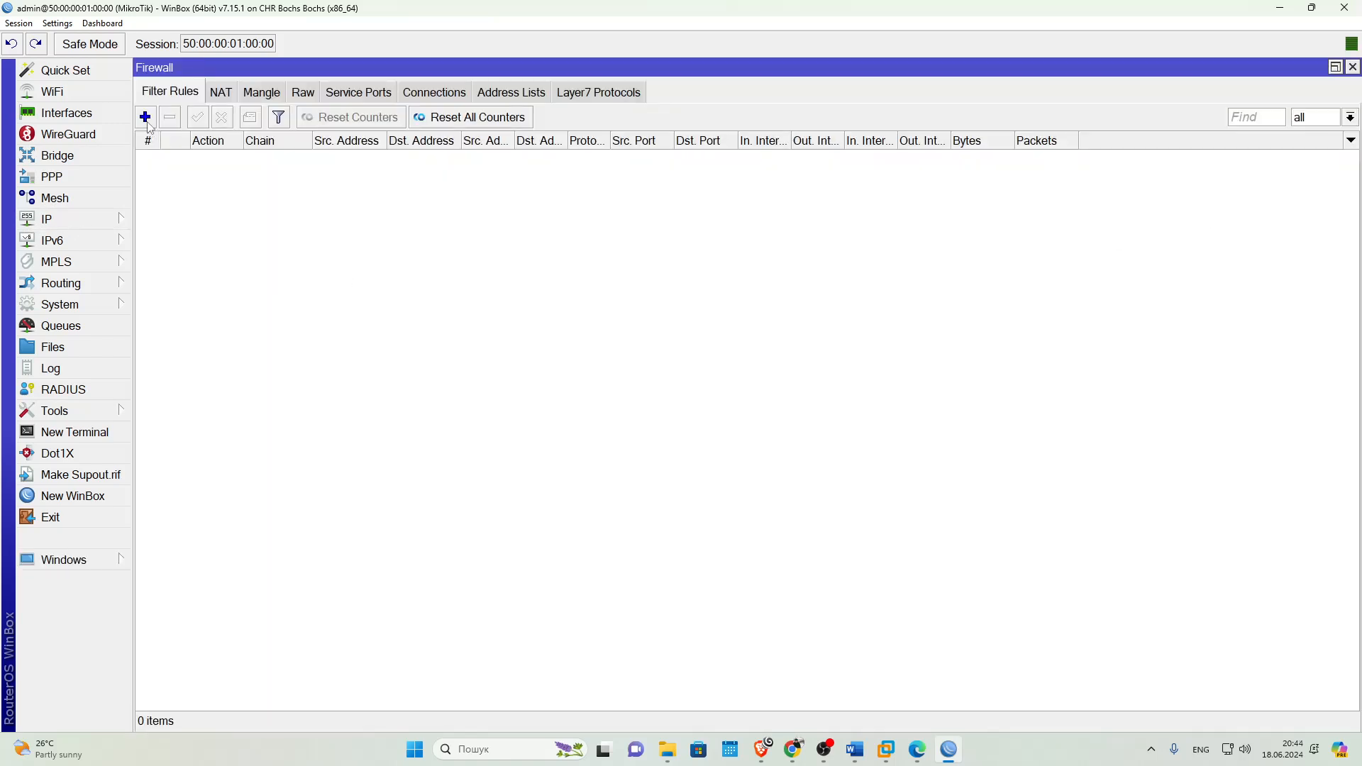
pyautogui.click(145, 116)
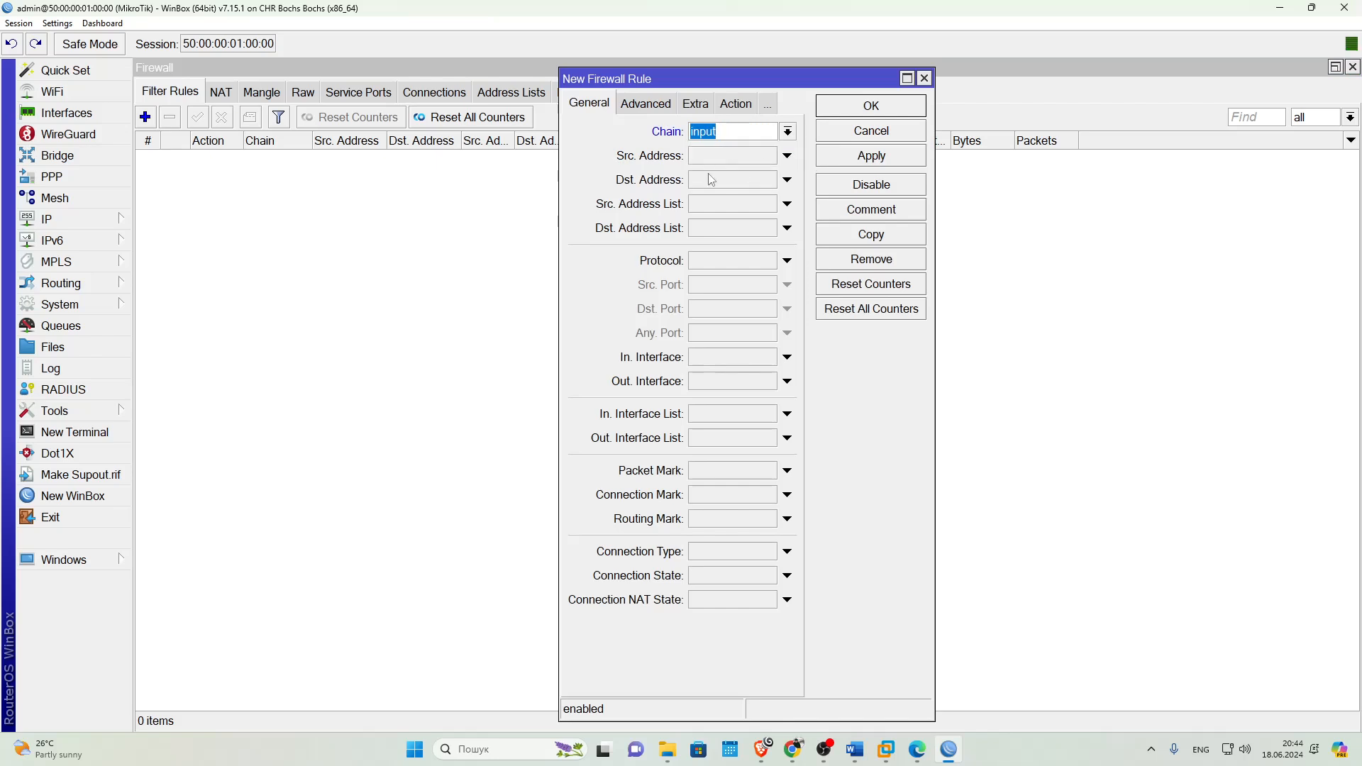
pyautogui.click(787, 262)
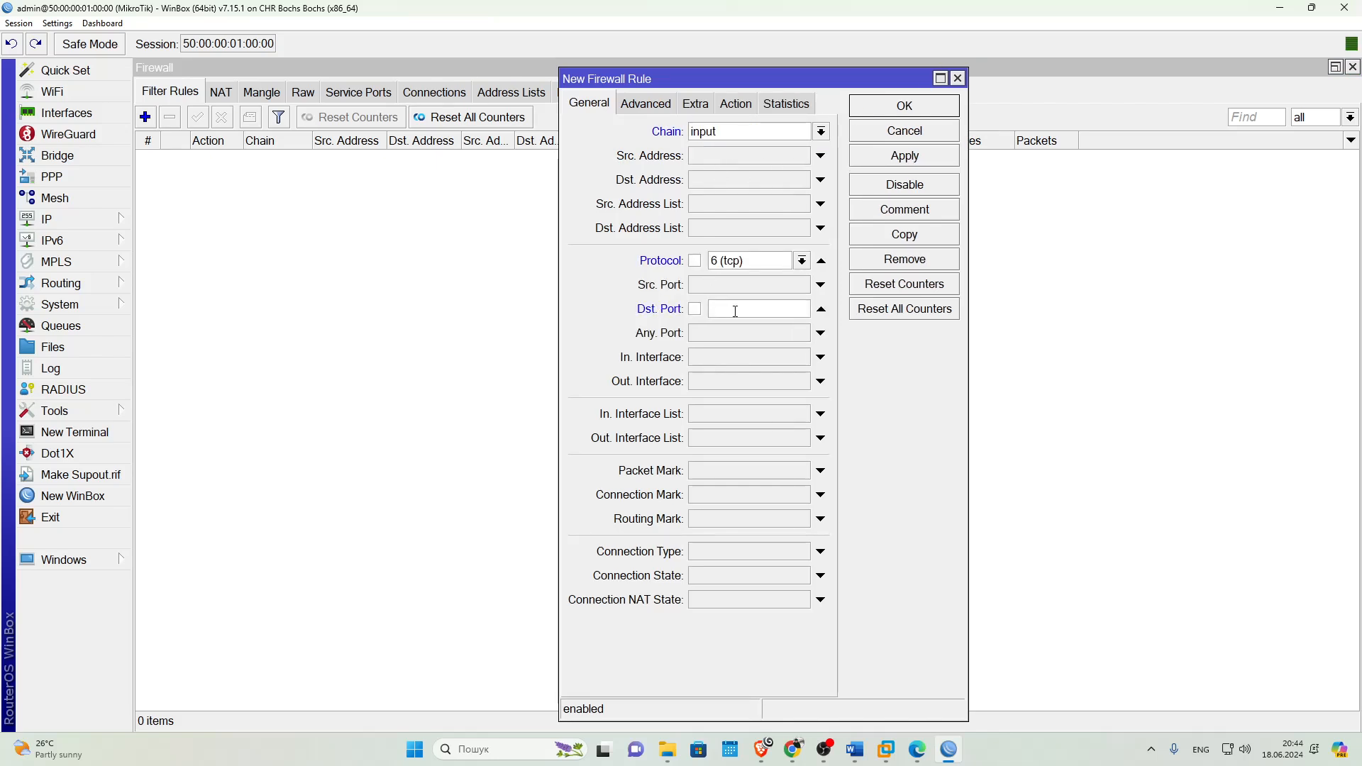
pyautogui.write('1194')
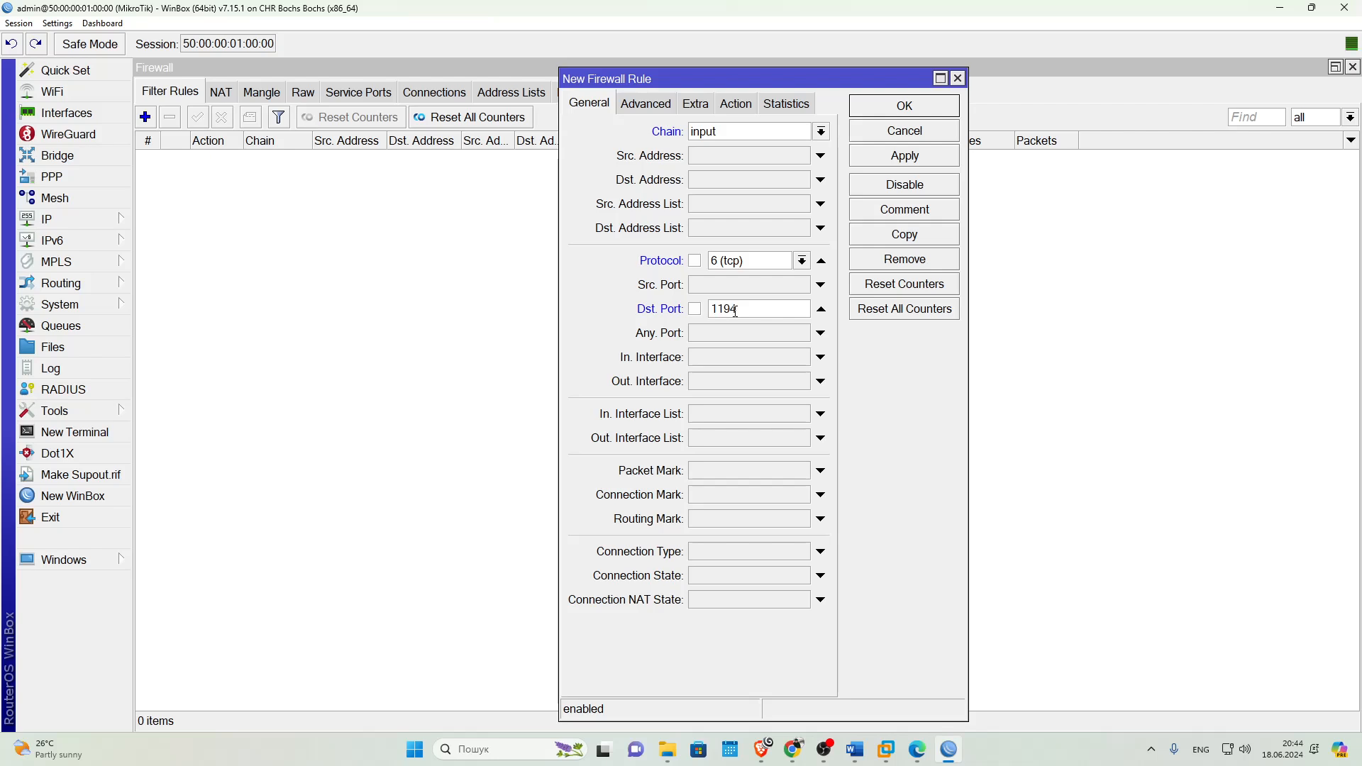
pyautogui.click(735, 104)
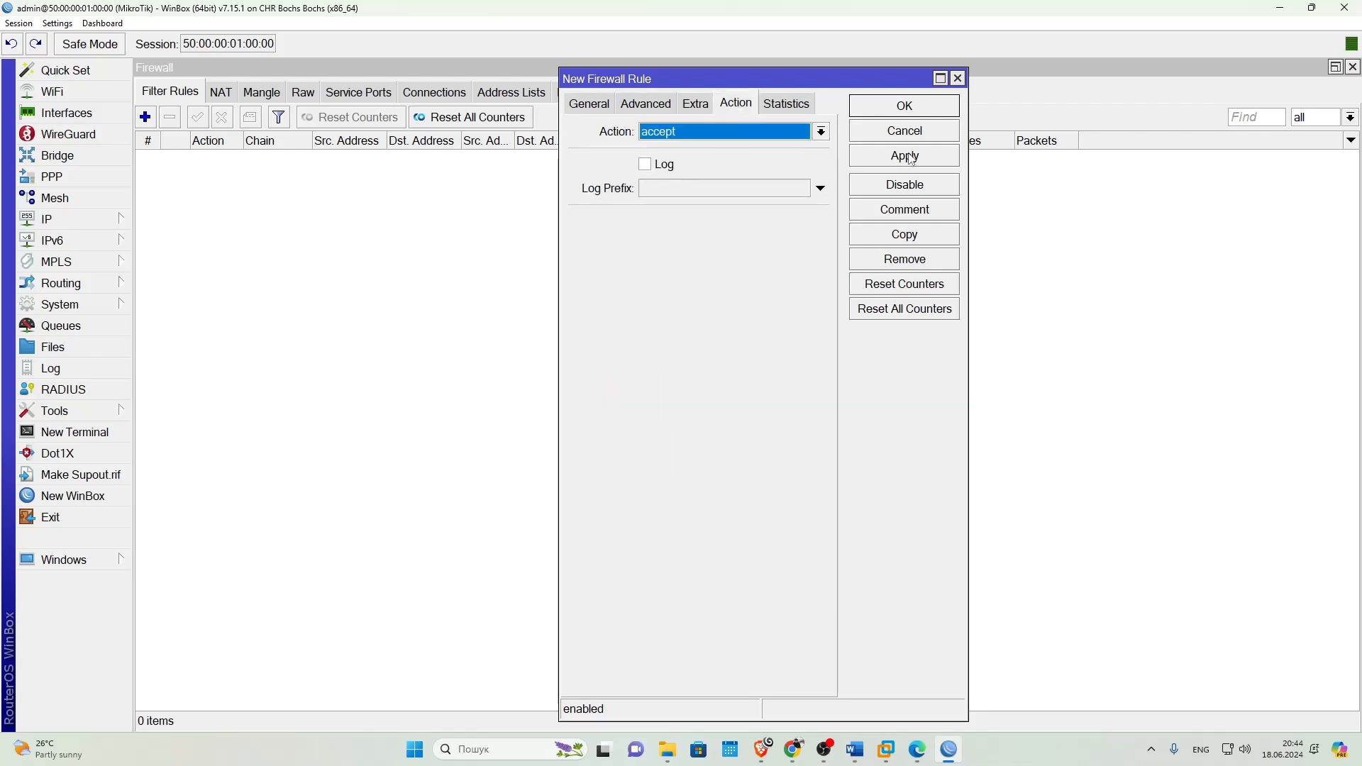
pyautogui.click(902, 105)
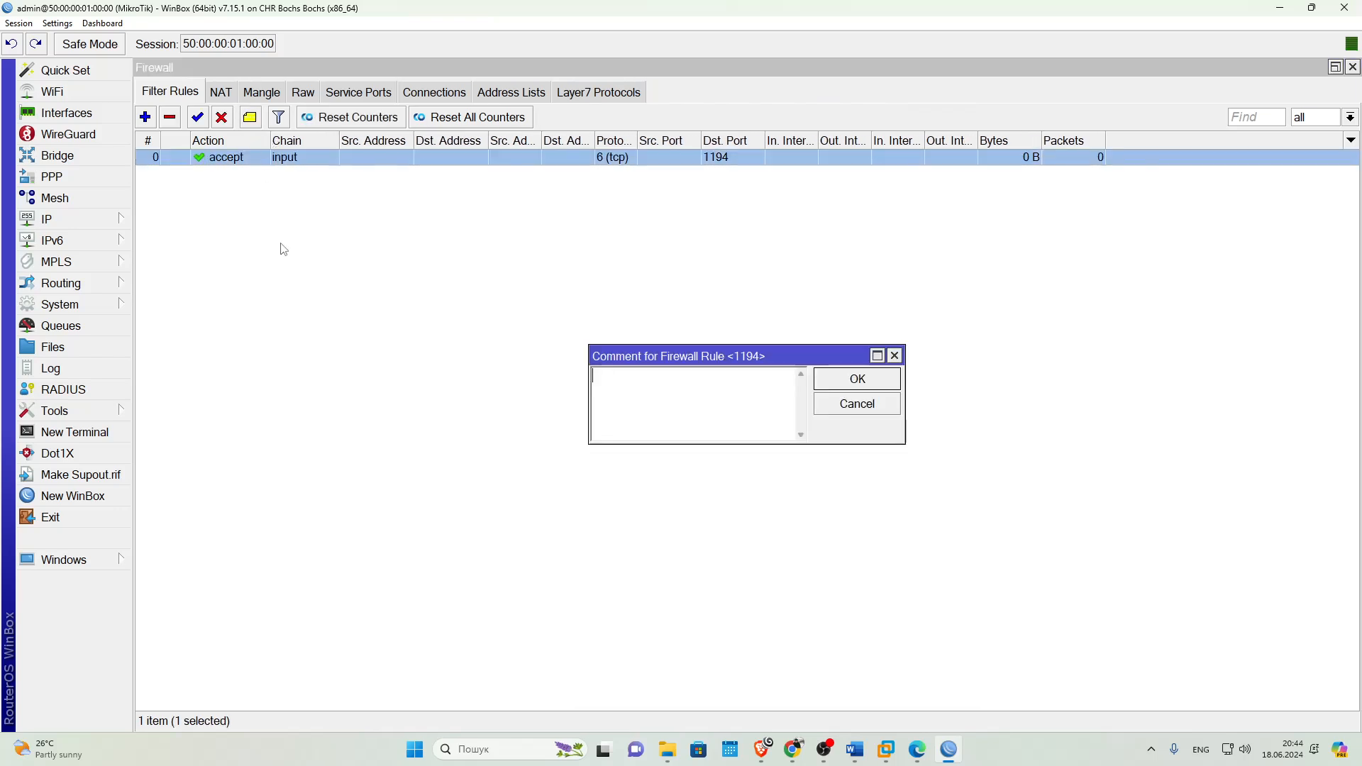
# Comment the new firewall rule 'ovpn'.
pyautogui.write('ovpn')
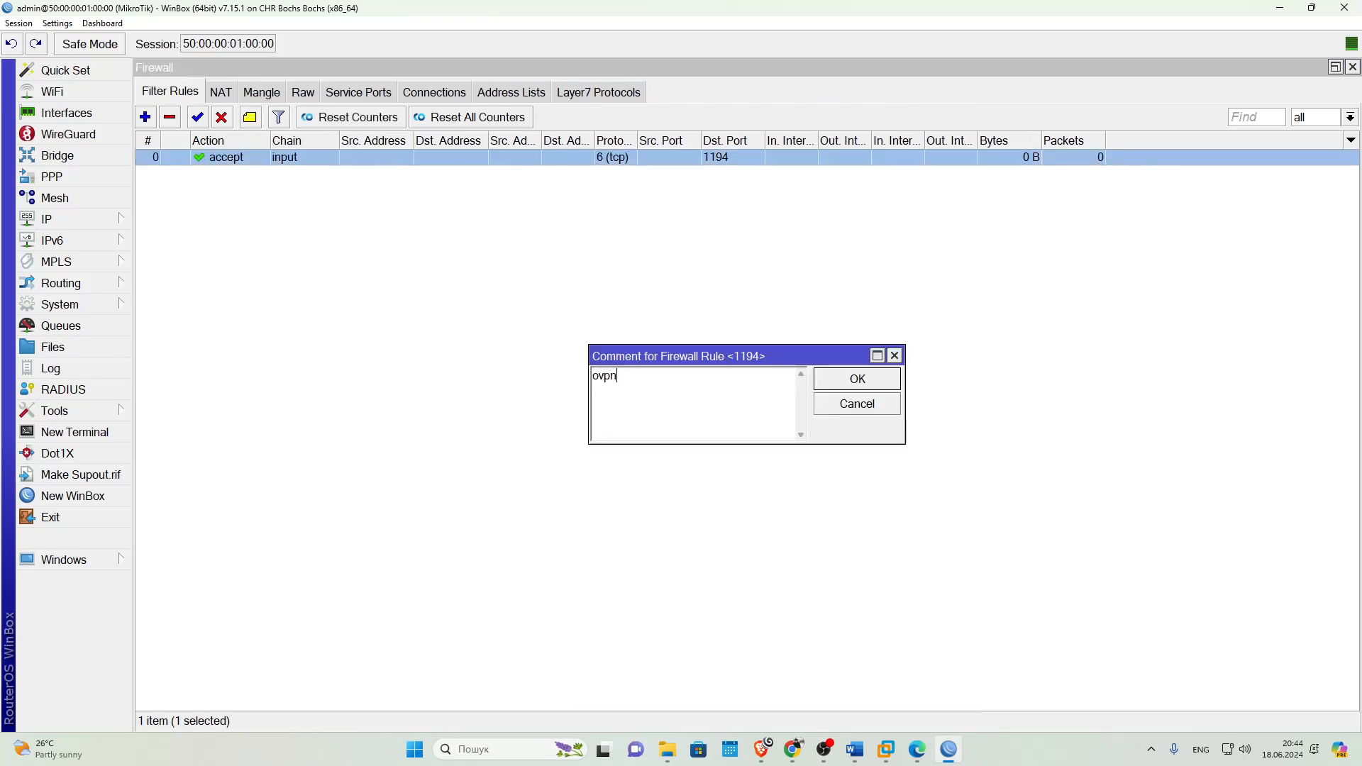
pyautogui.click(854, 378)
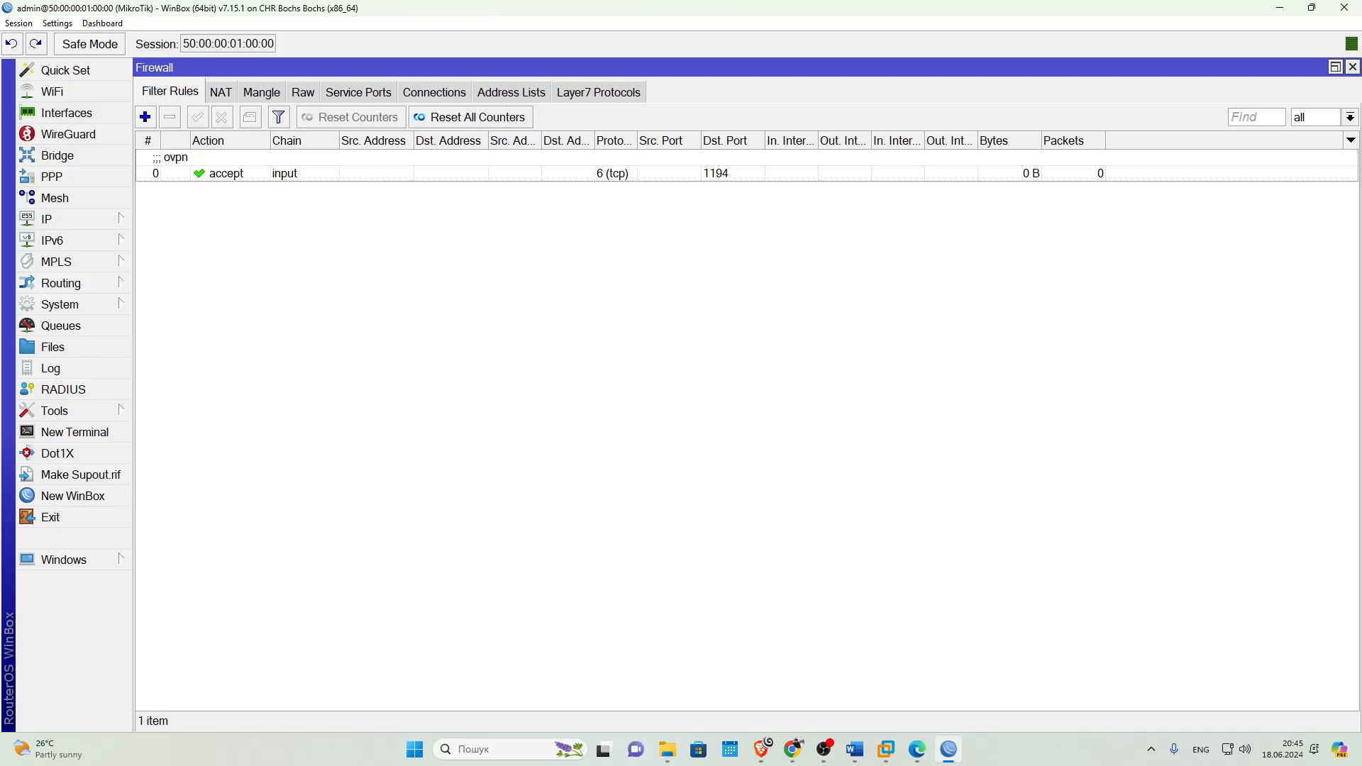
# Download cert_export_ca.p12 and cert_export_client_1.p12 from the router's files to the PC's ovpn folder.
pyautogui.click(52, 346)
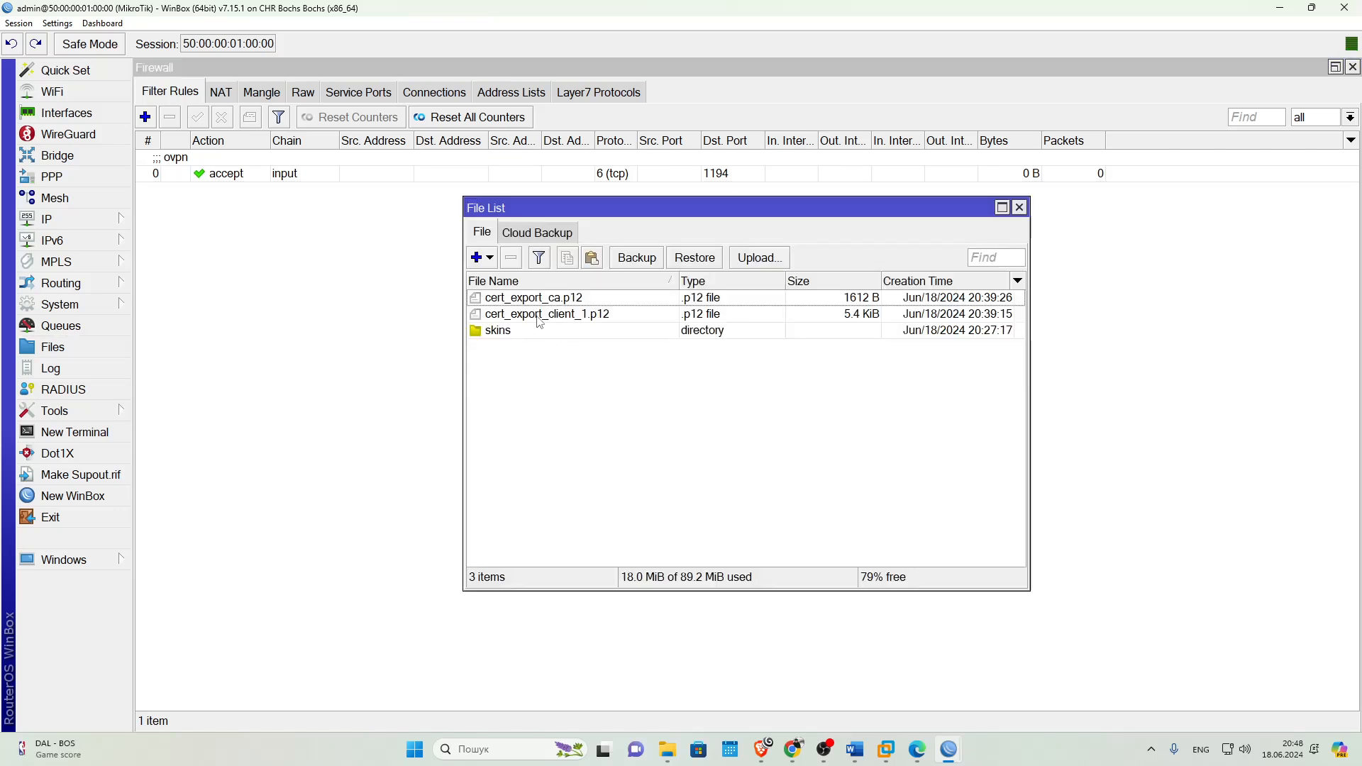
pyautogui.click(545, 314)
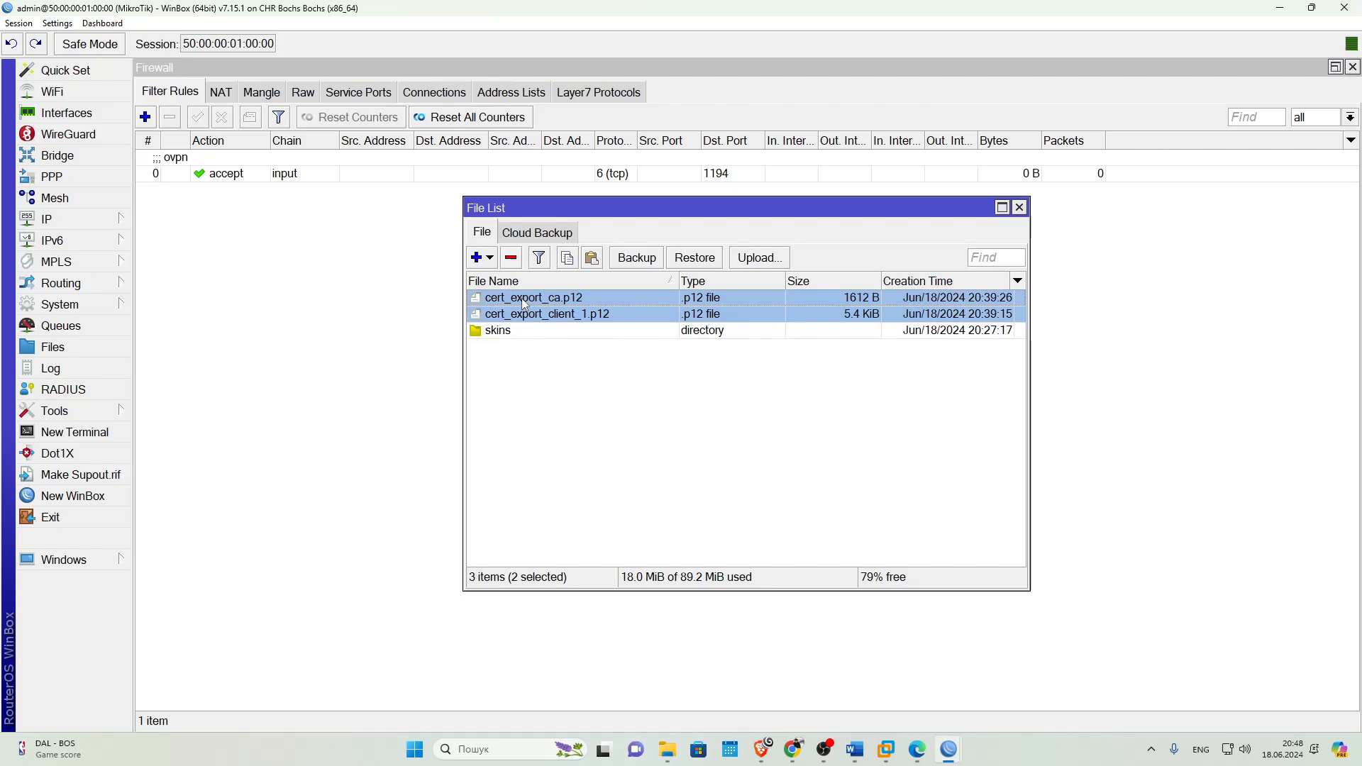
pyautogui.rightClick(532, 298)
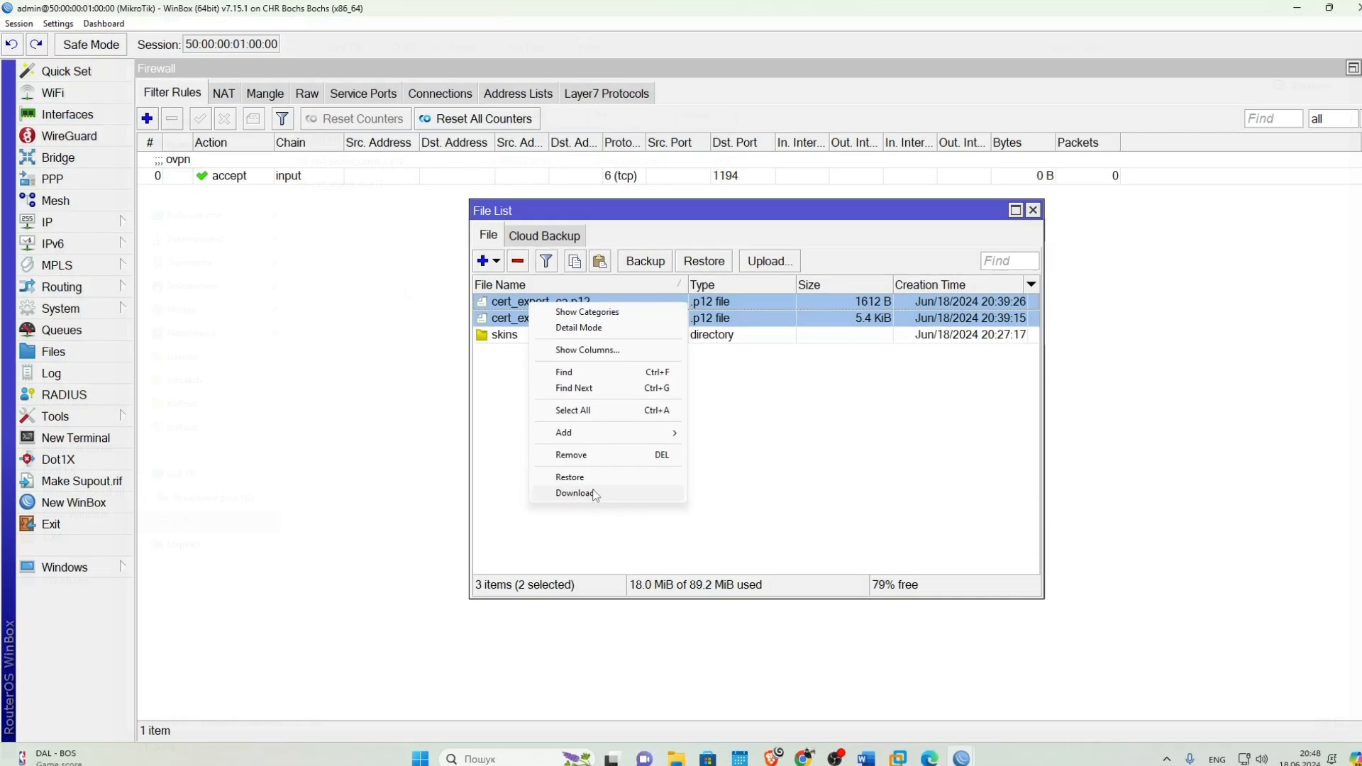
pyautogui.click(575, 492)
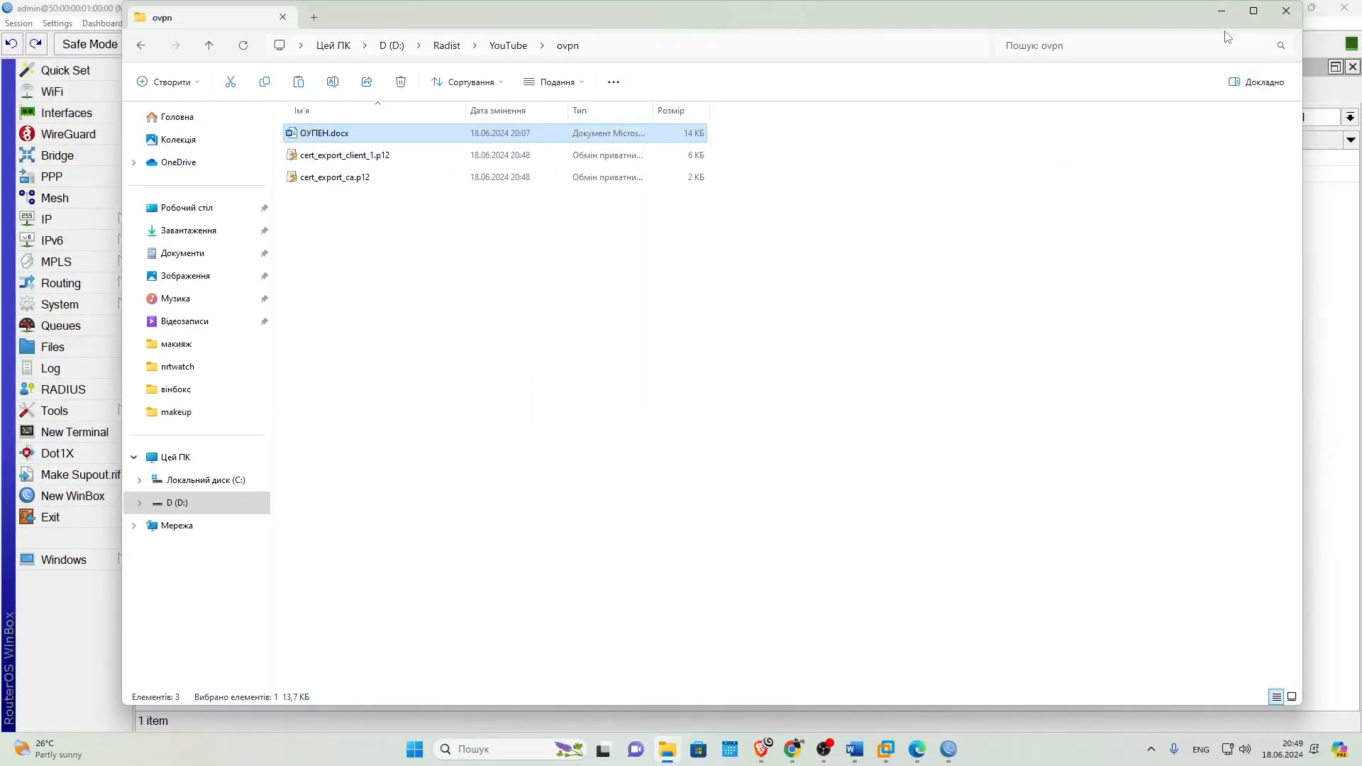
pyautogui.click(53, 349)
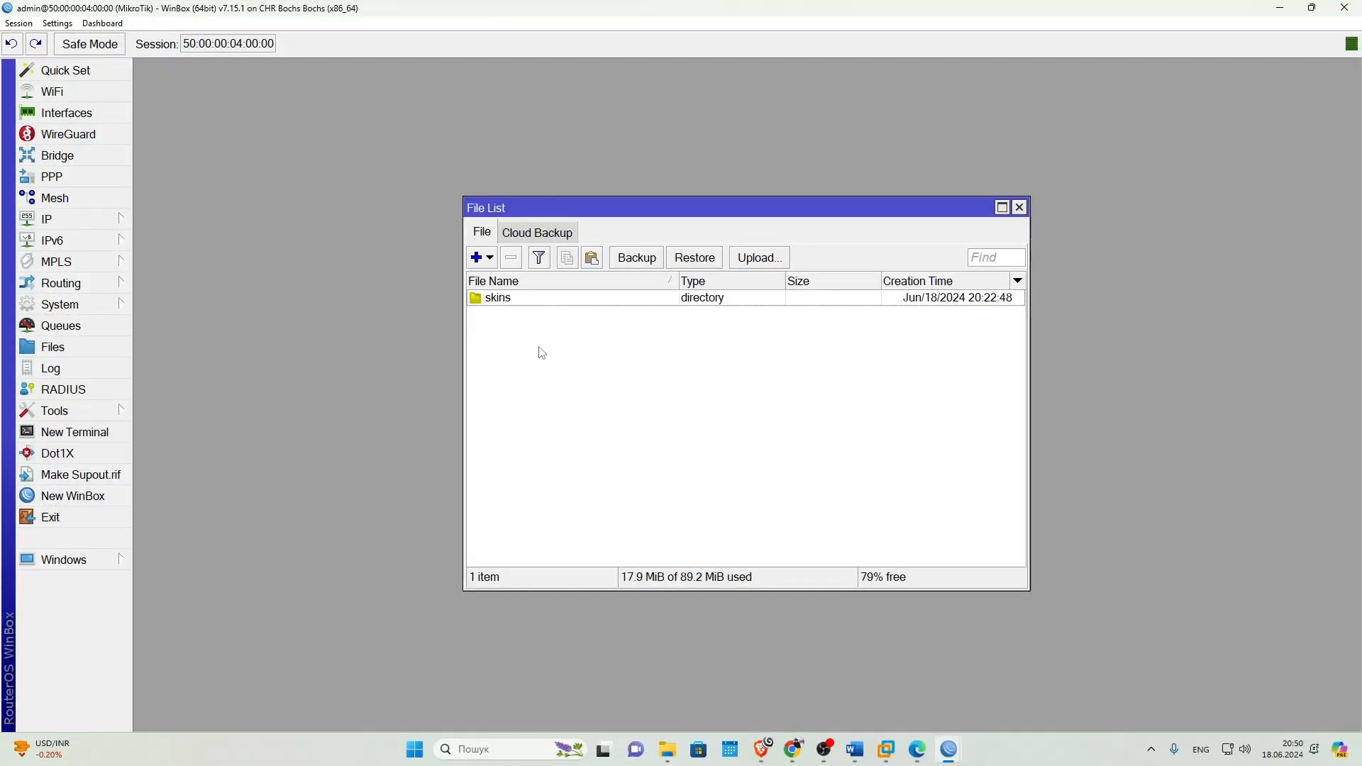
# Upload cert_export_ca.p12 and cert_export_client_1.p12 to the client router's file list.
pyautogui.click(756, 257)
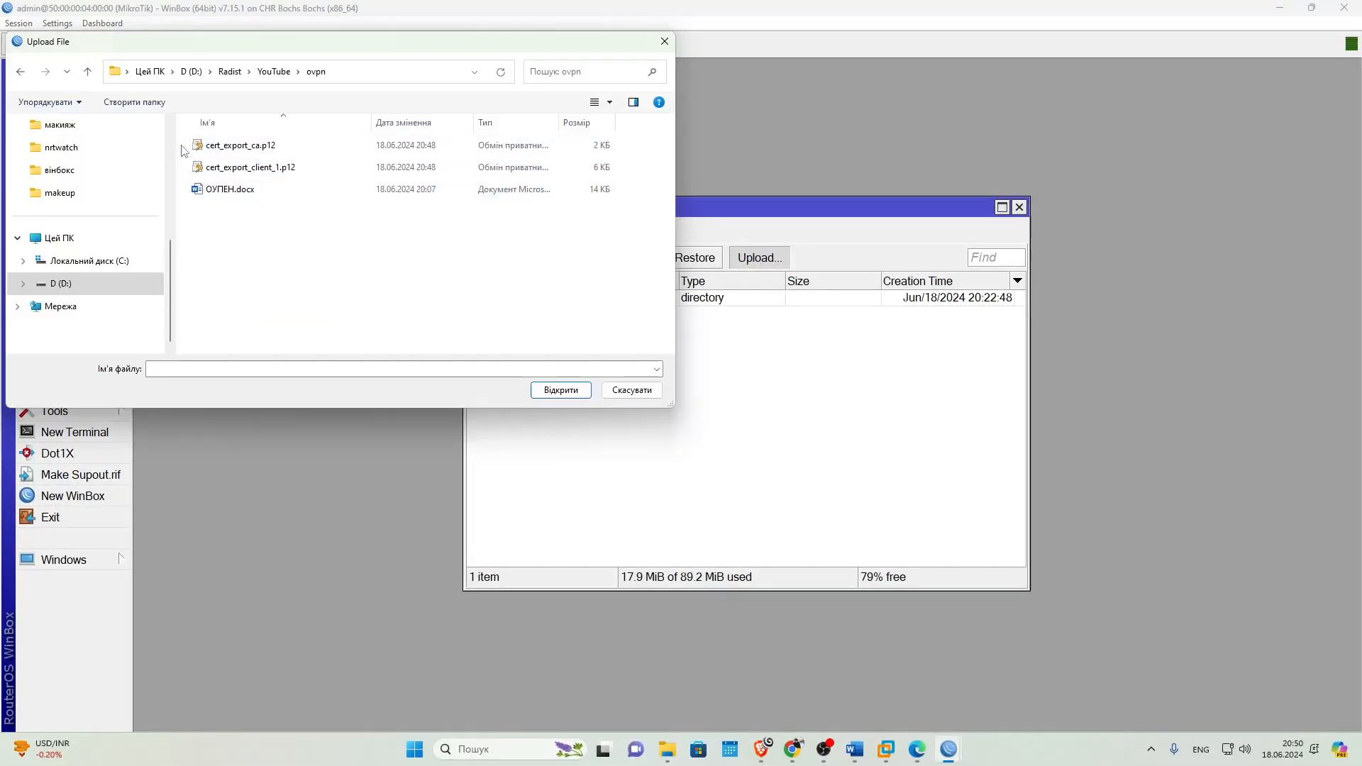
pyautogui.click(630, 389)
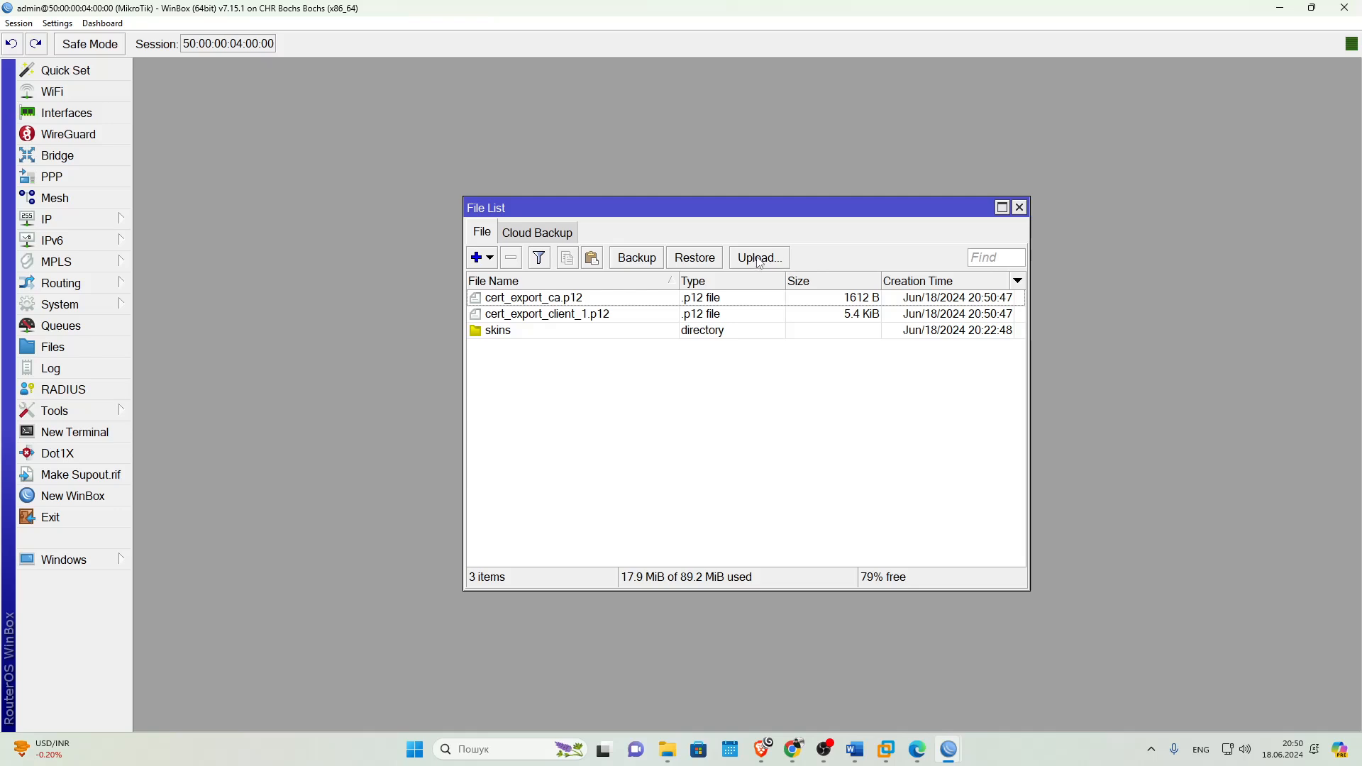
pyautogui.moveTo(61, 326)
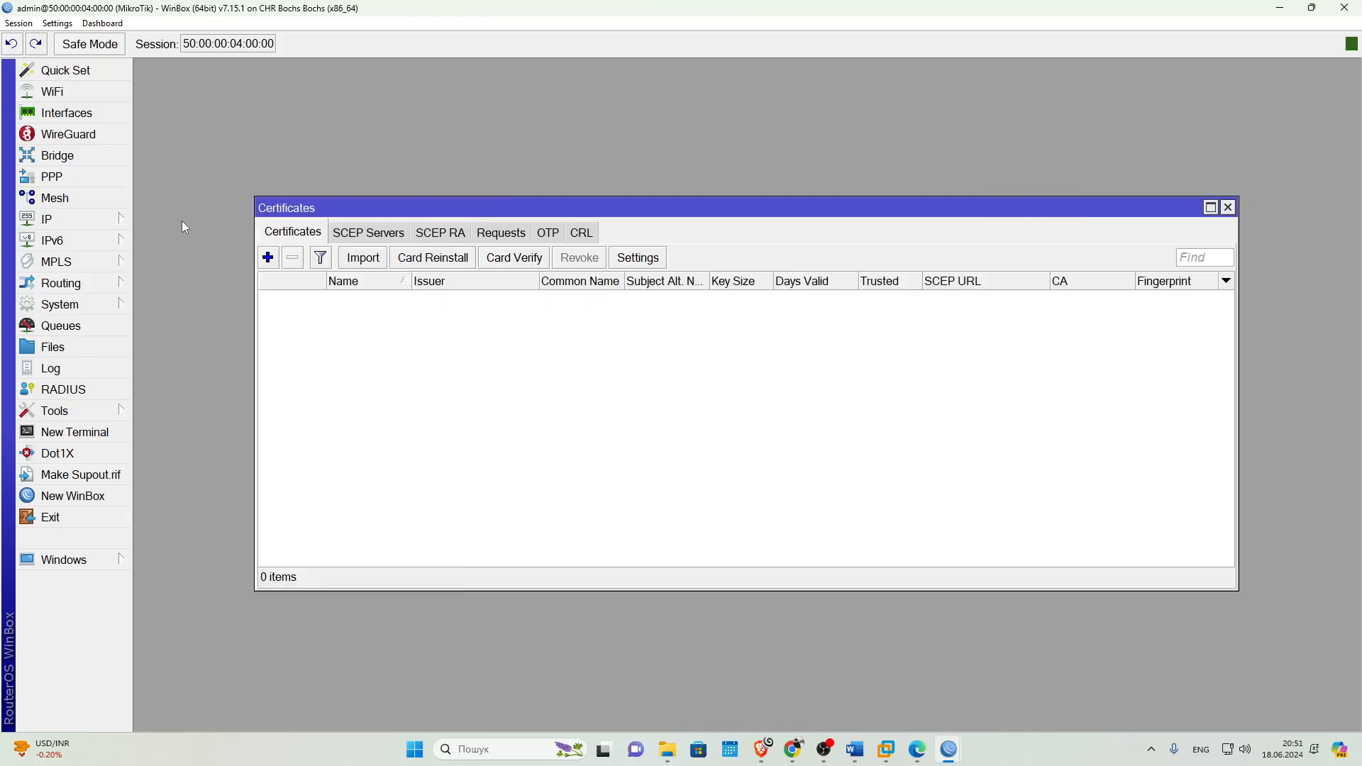
# Import cert_export_ca.p12 as a trusted CA, then import cert_export_client_1.p12 with its passphrase.
pyautogui.click(60, 303)
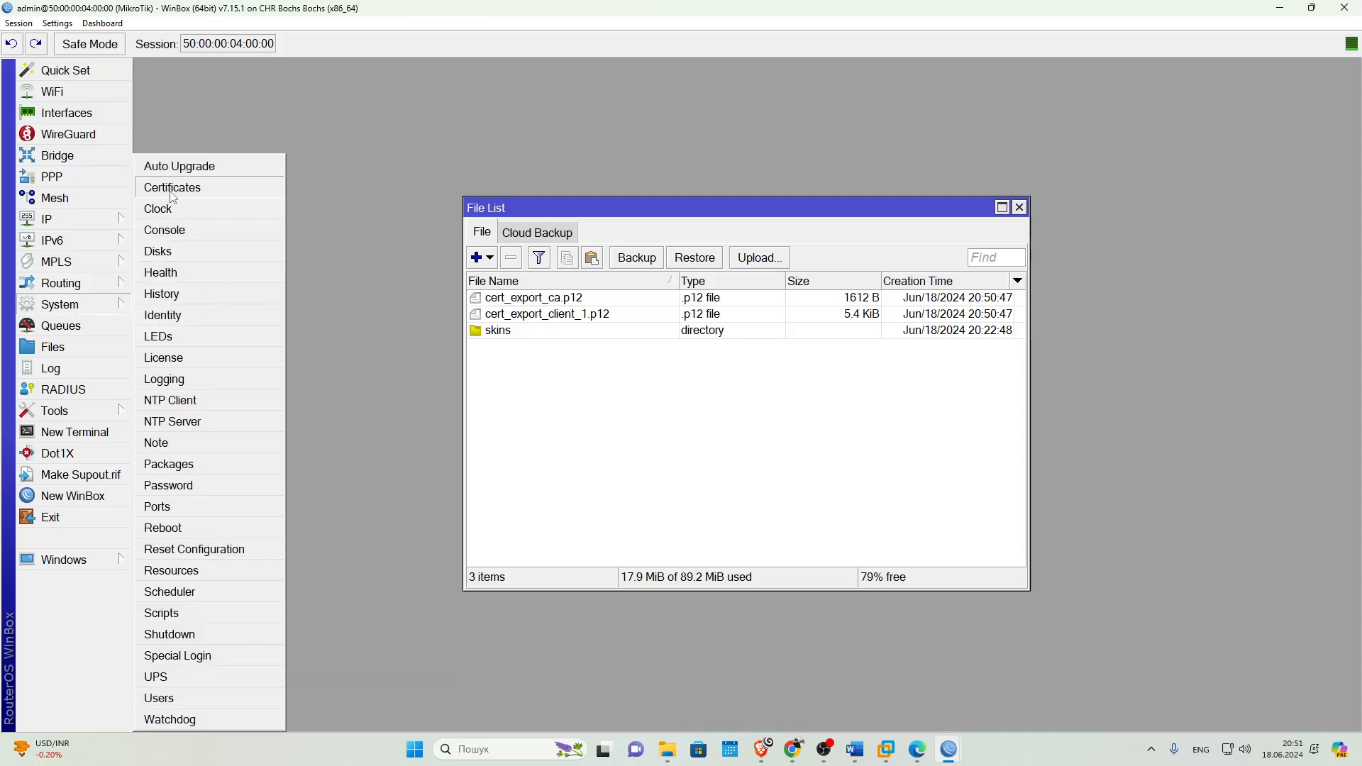
pyautogui.click(171, 188)
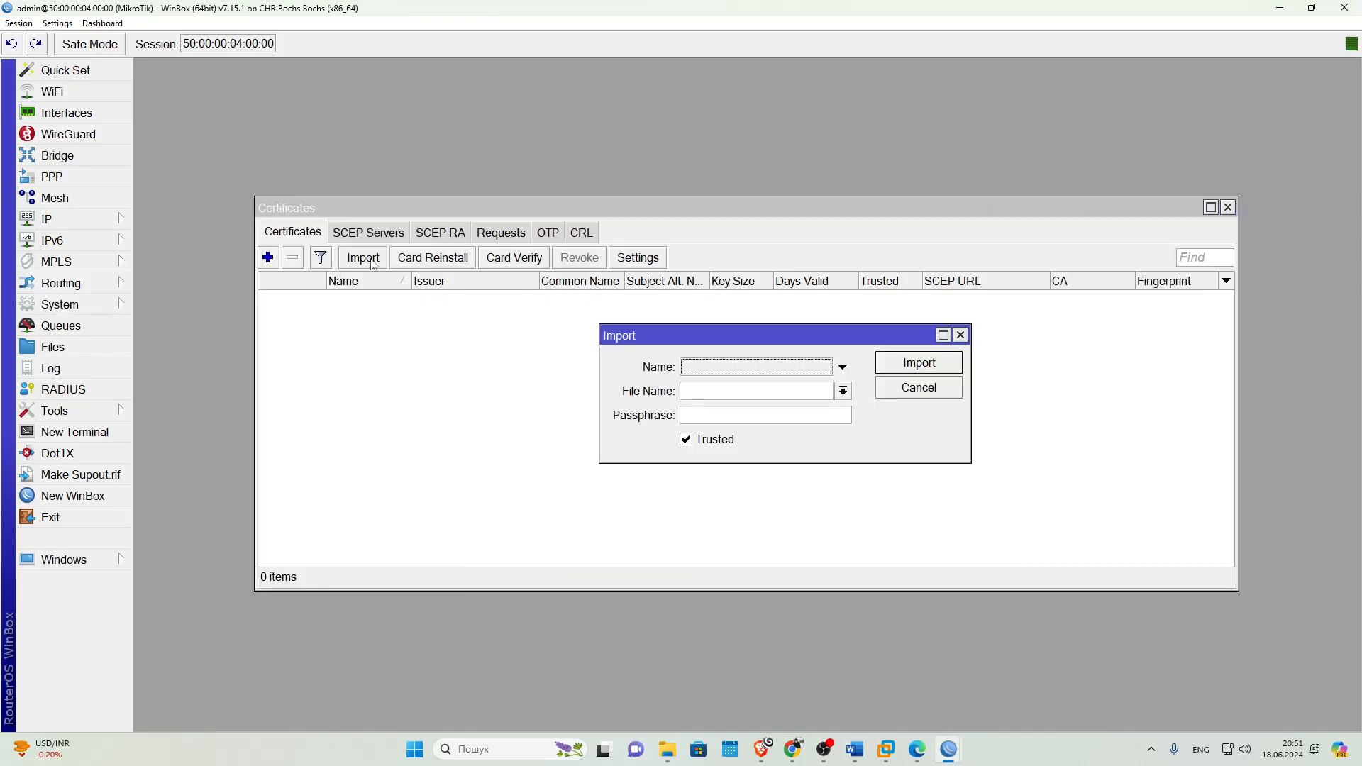
pyautogui.click(841, 392)
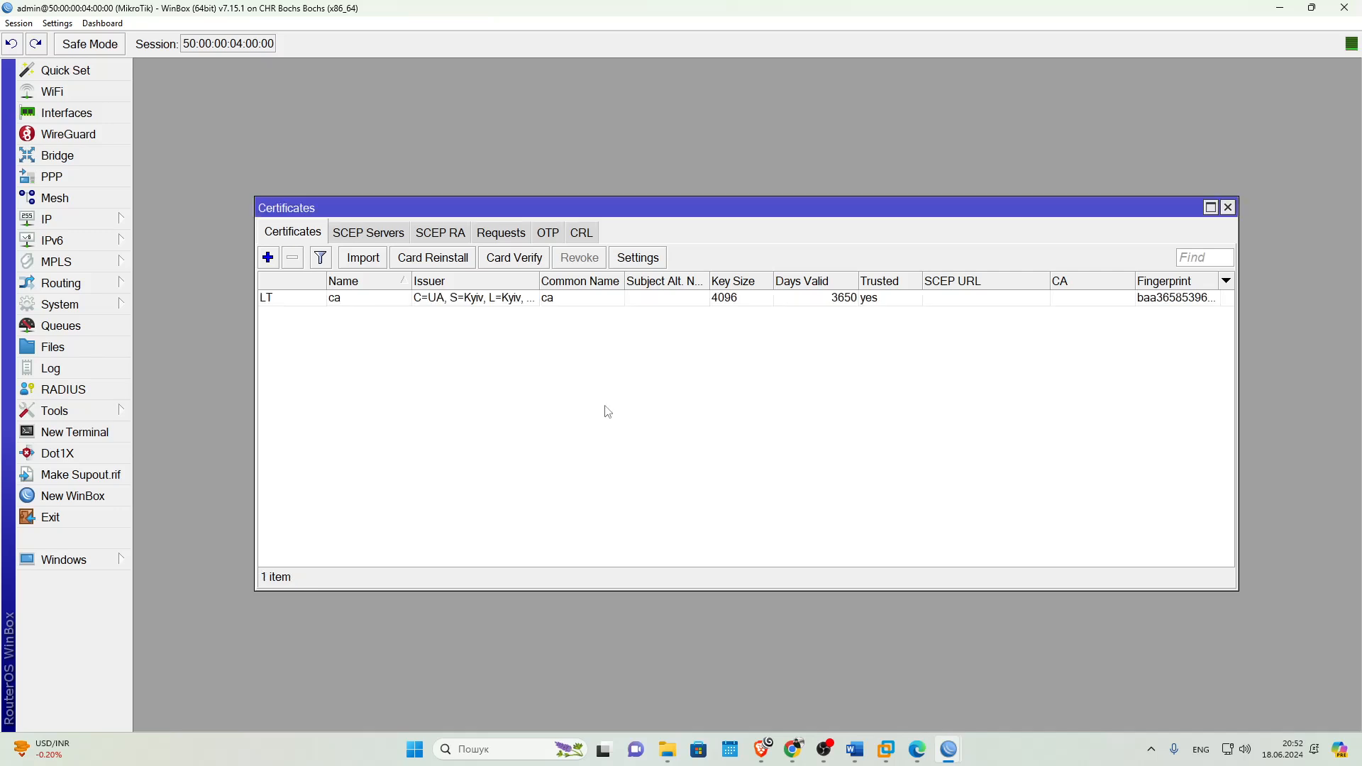
pyautogui.click(361, 257)
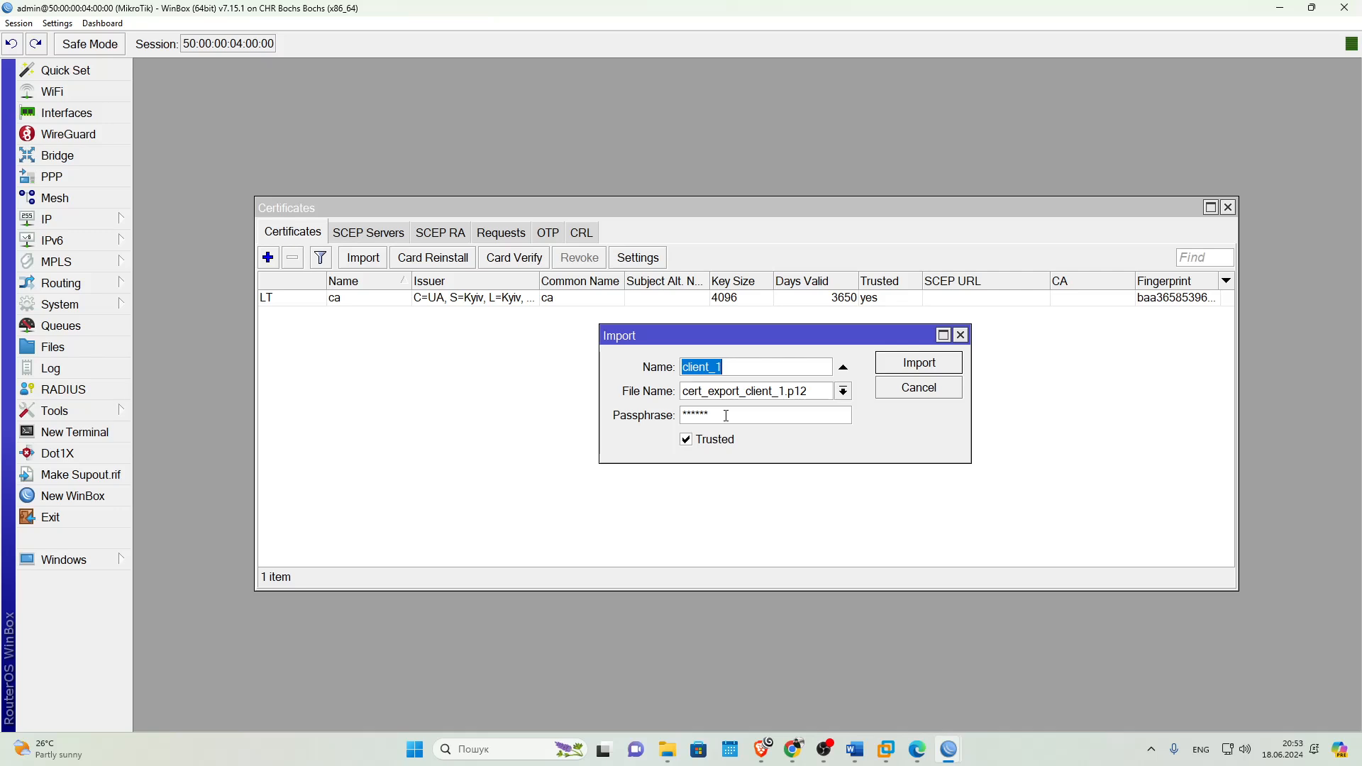
pyautogui.moveTo(743, 409)
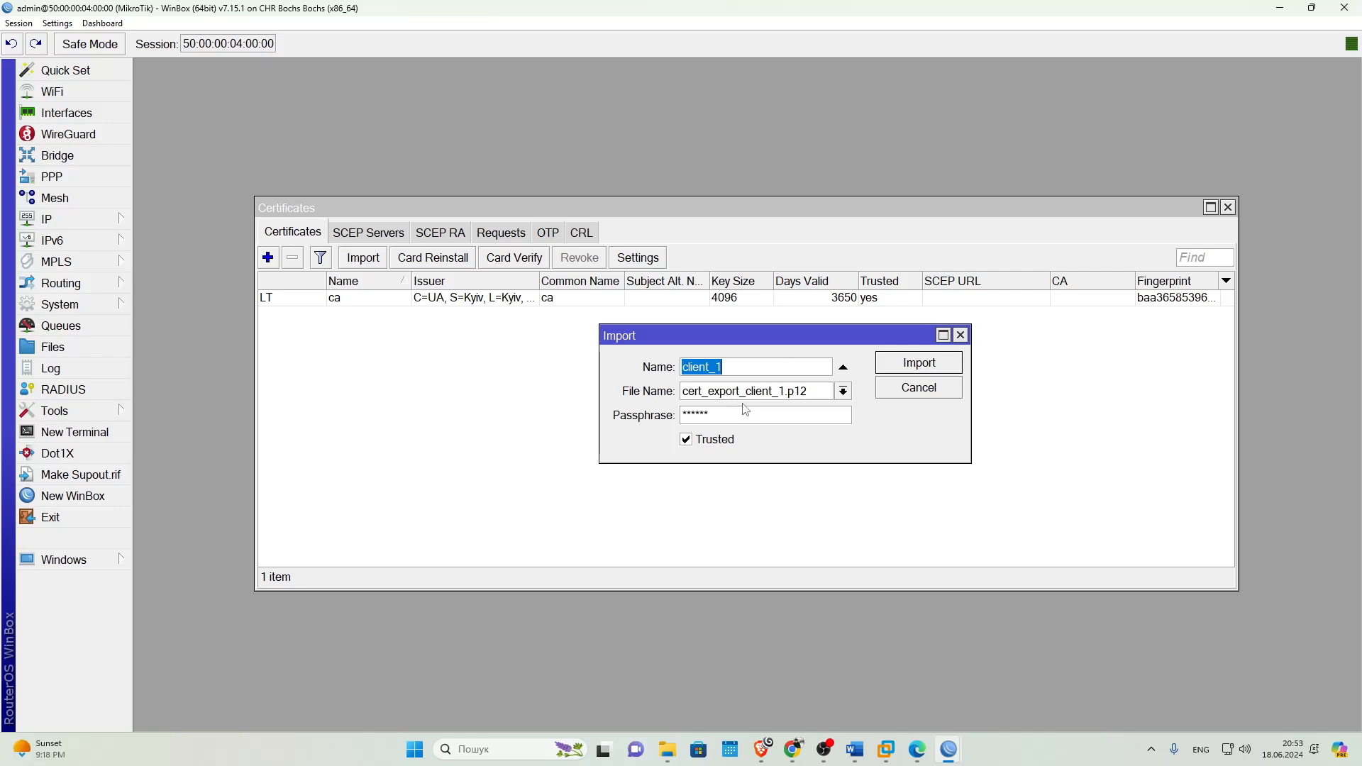
pyautogui.click(765, 414)
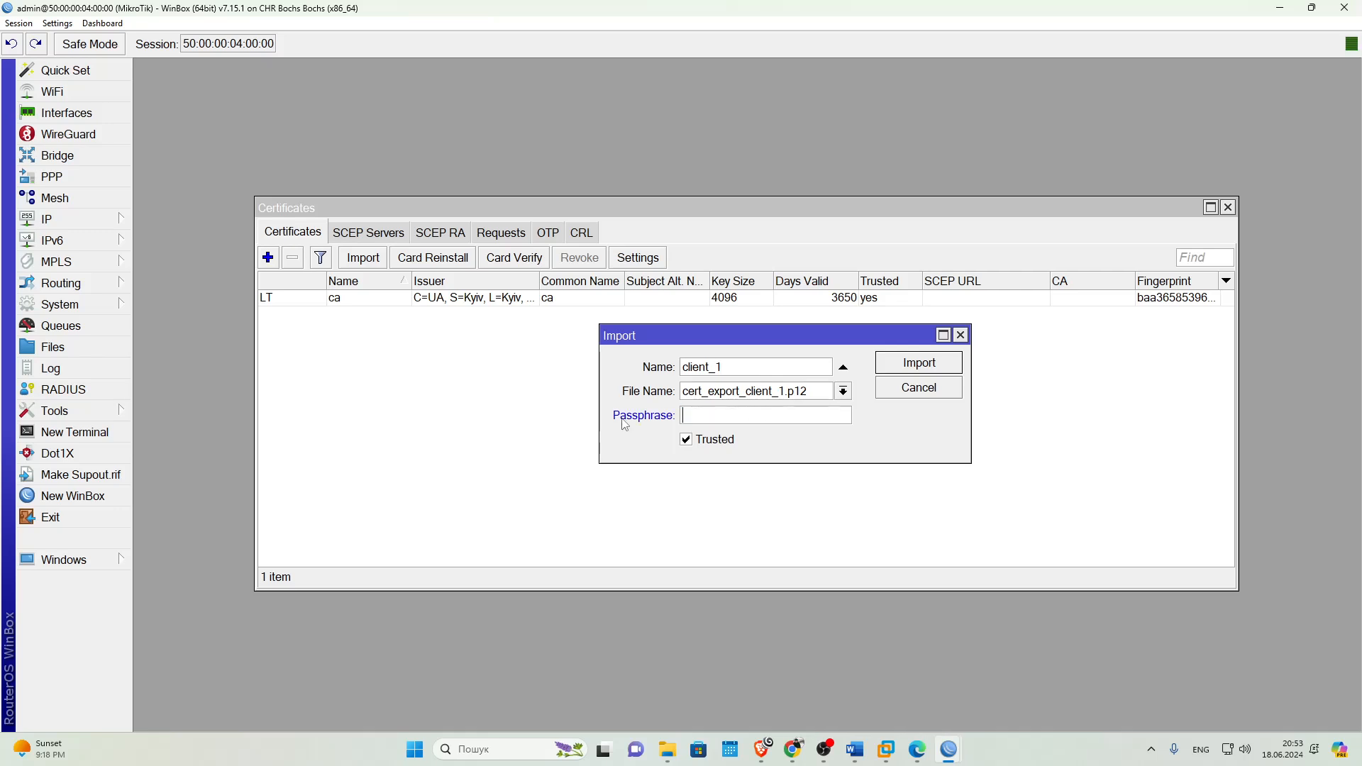
pyautogui.click(918, 361)
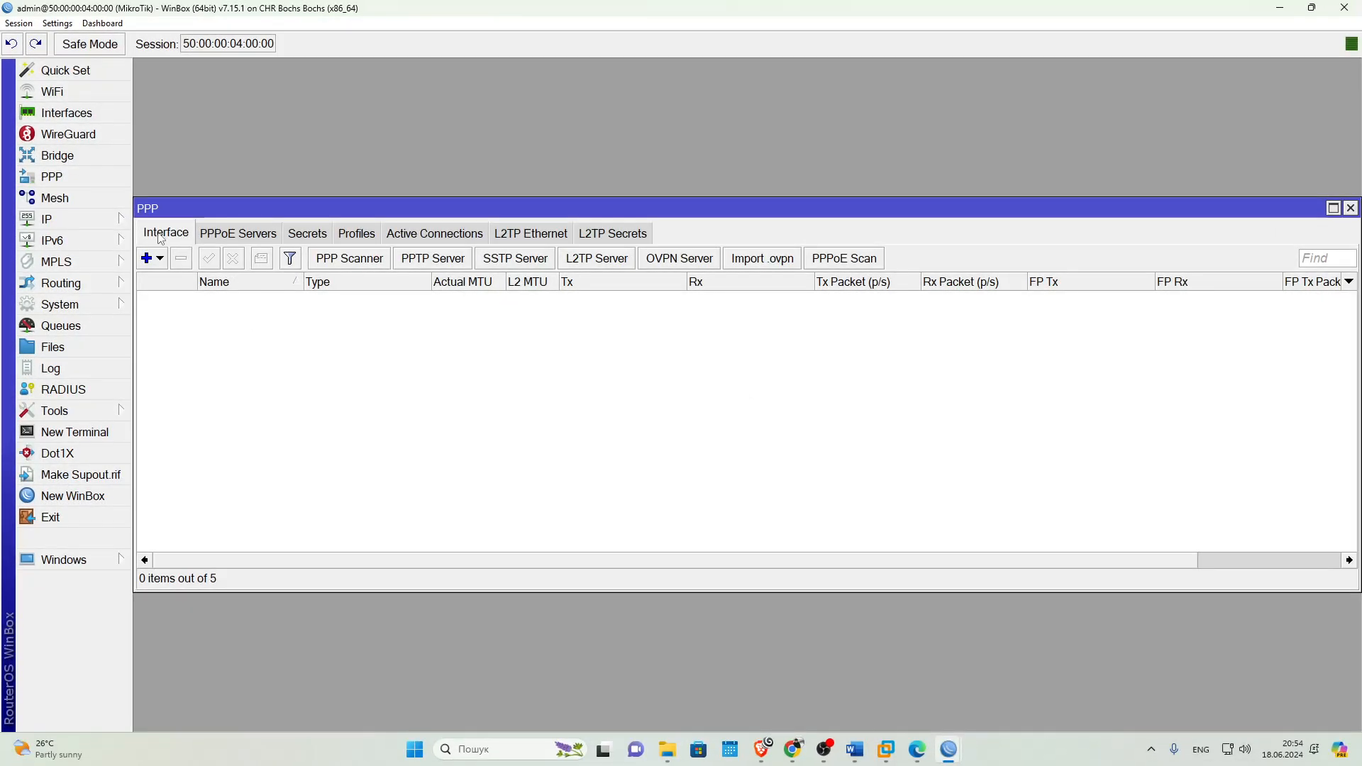
# Create OVPN client interface Client_1 and set Connect To to the server's address 192.168.50.60.
pyautogui.click(146, 258)
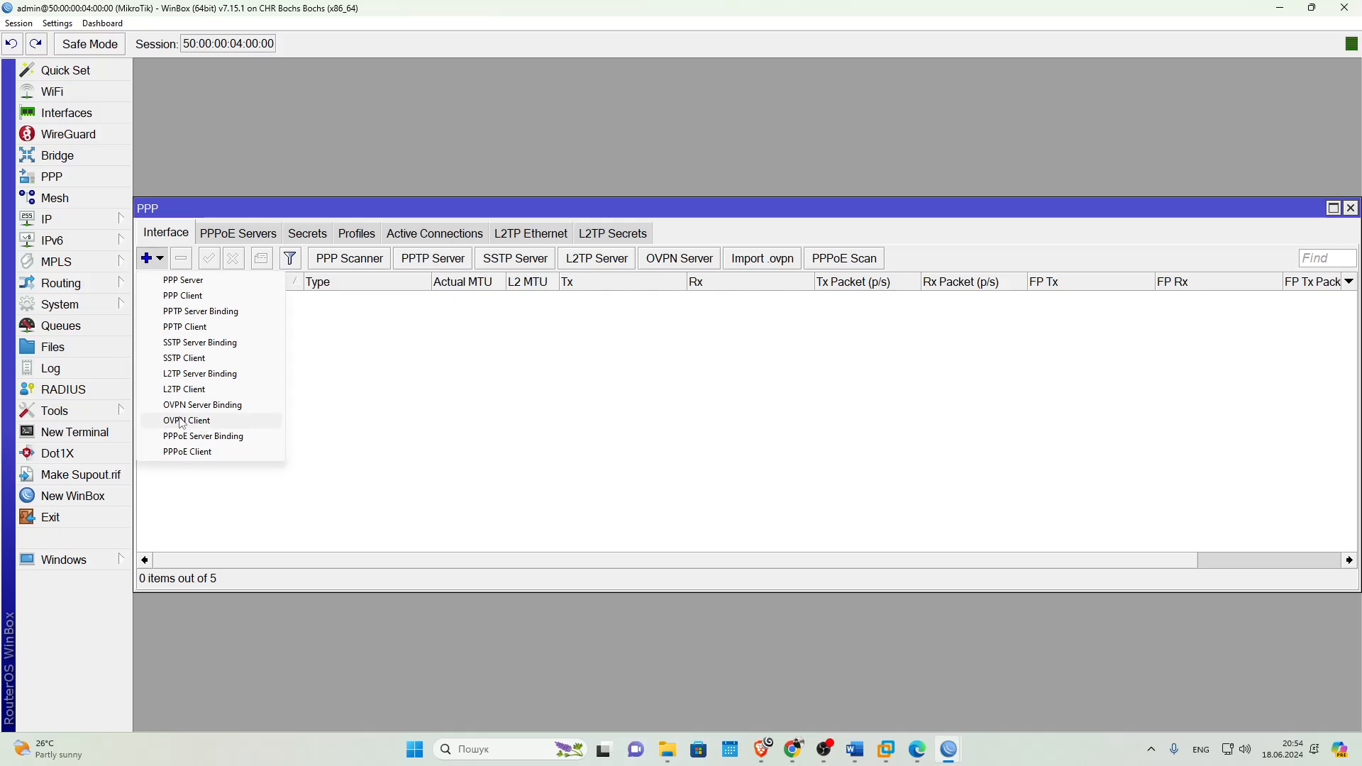
pyautogui.click(187, 420)
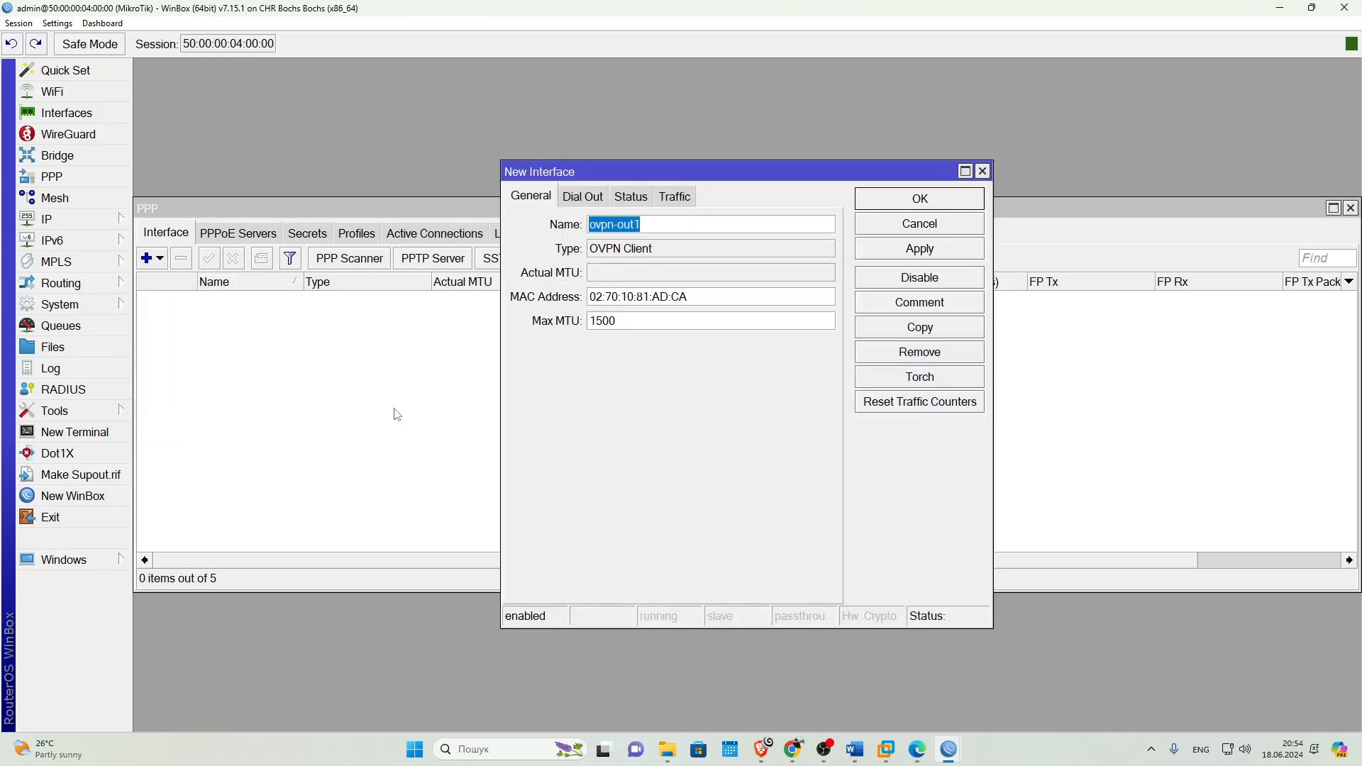
pyautogui.write('Client_1')
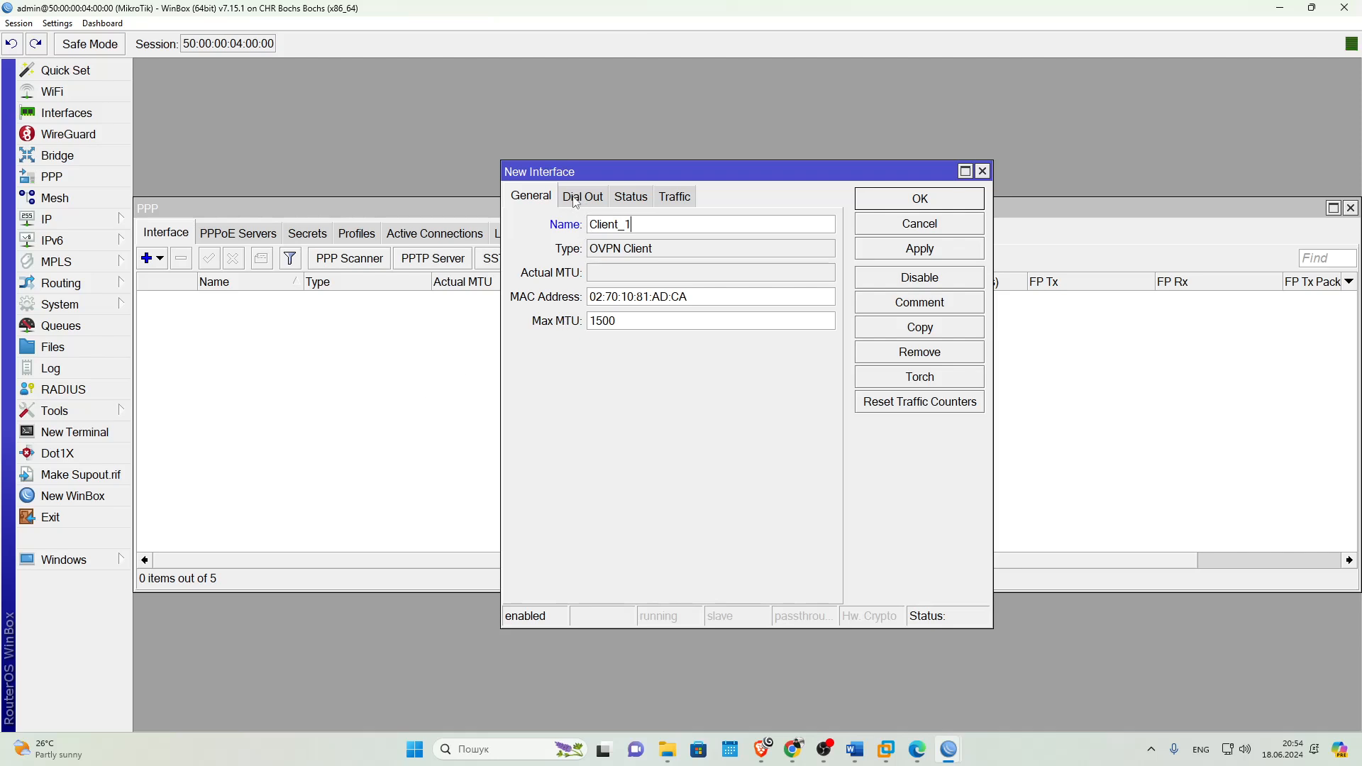
pyautogui.click(581, 196)
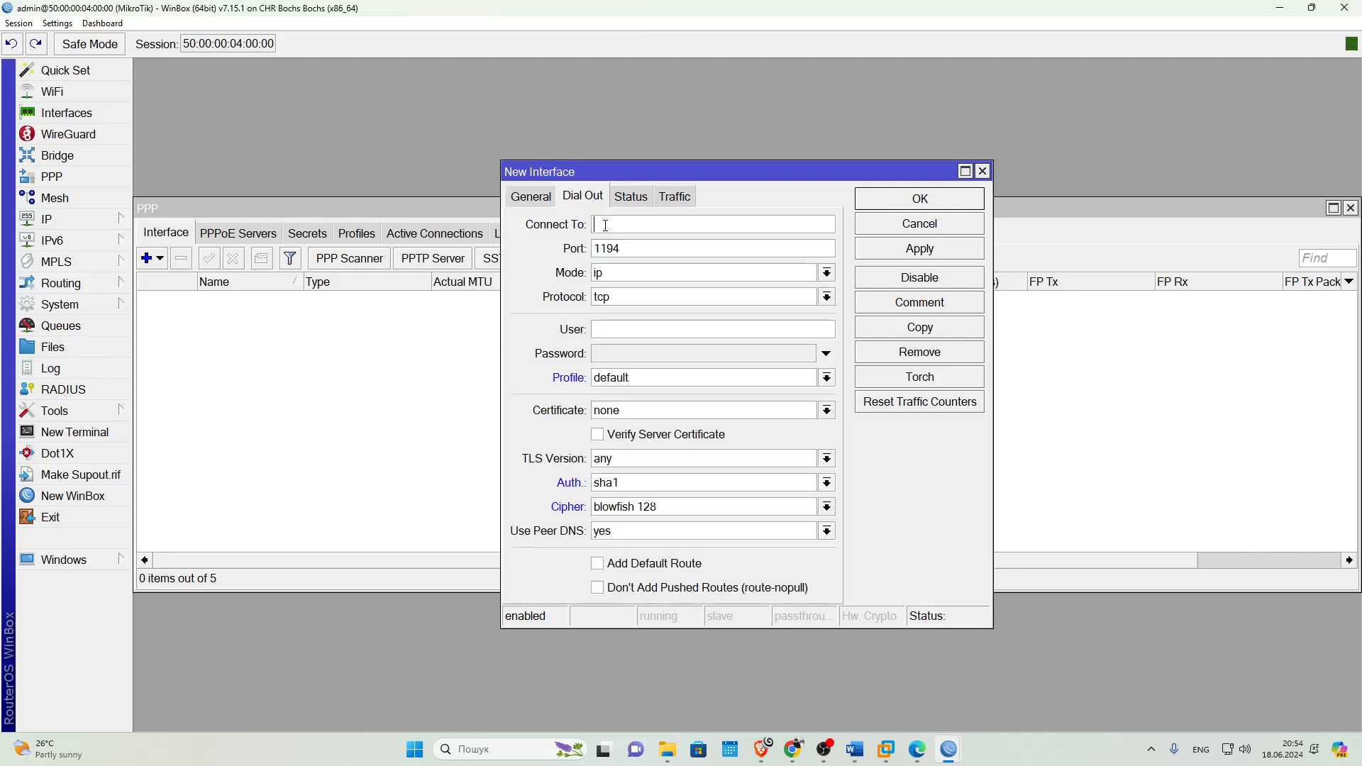
pyautogui.click(72, 495)
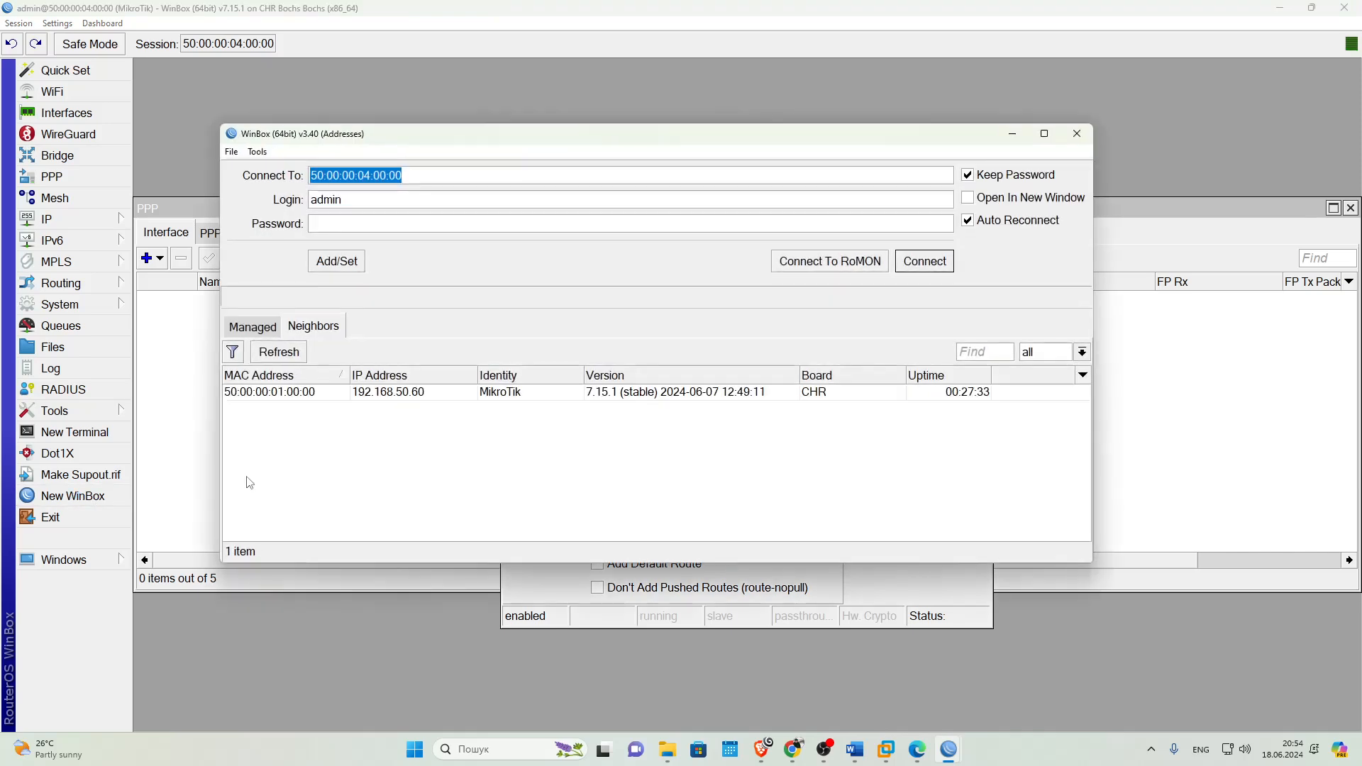
pyautogui.rightClick(355, 175)
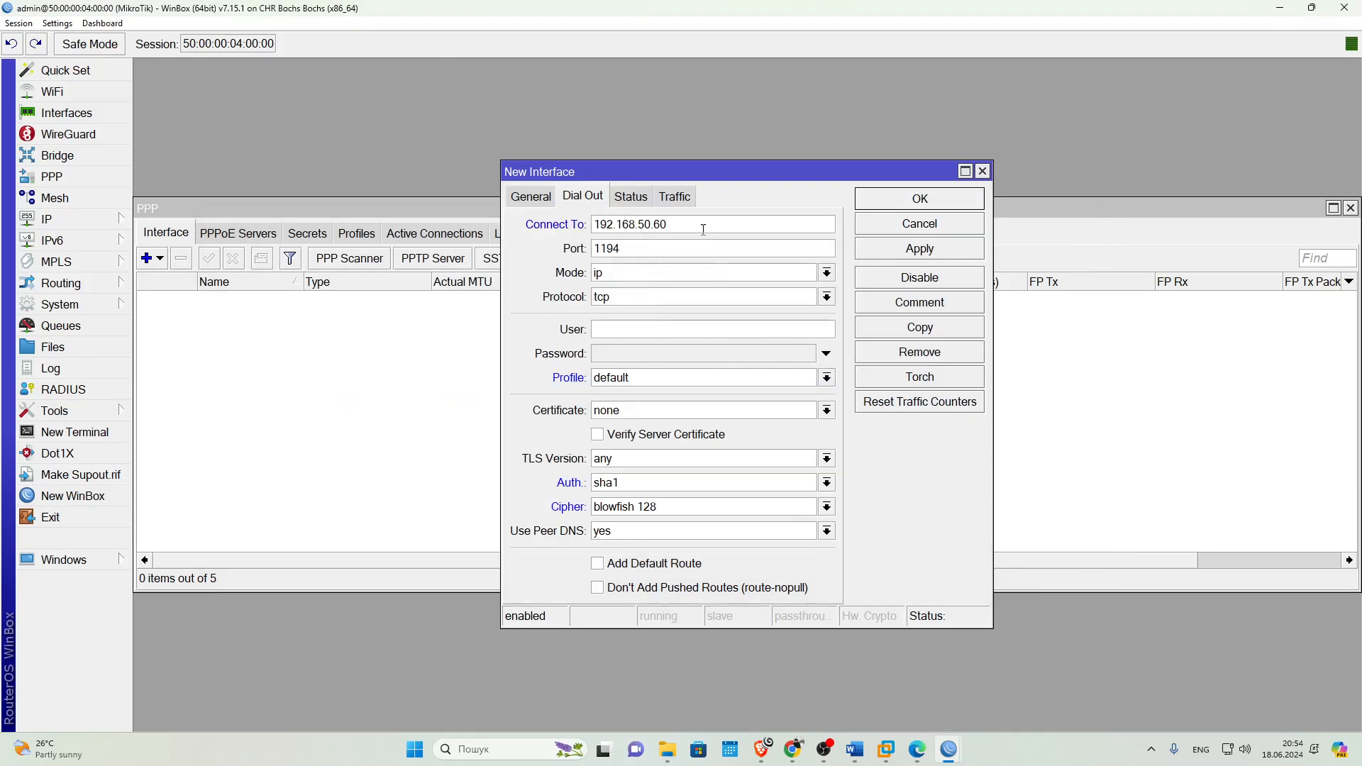
pyautogui.moveTo(655, 269)
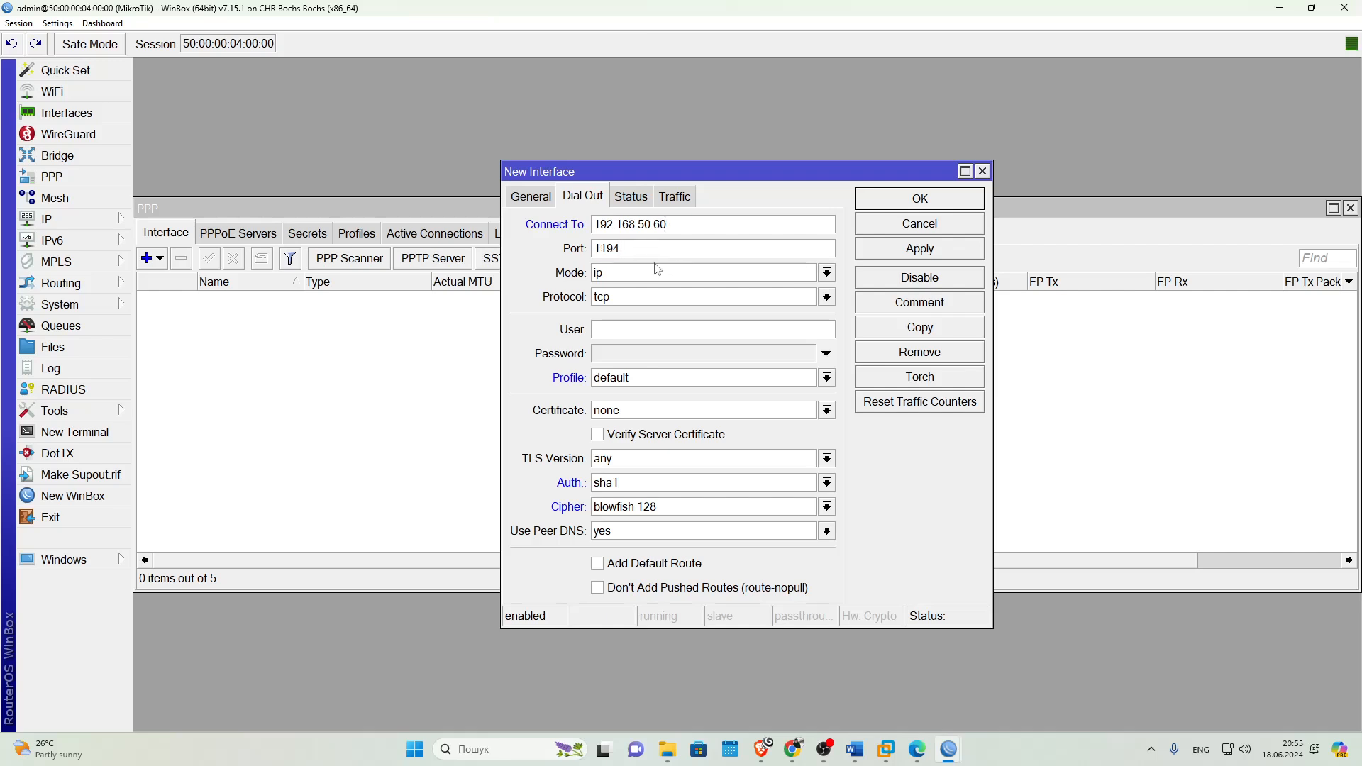
# Set user client_1 with its password, keep blowfish 128 cipher, and apply the client interface.
pyautogui.click(712, 328)
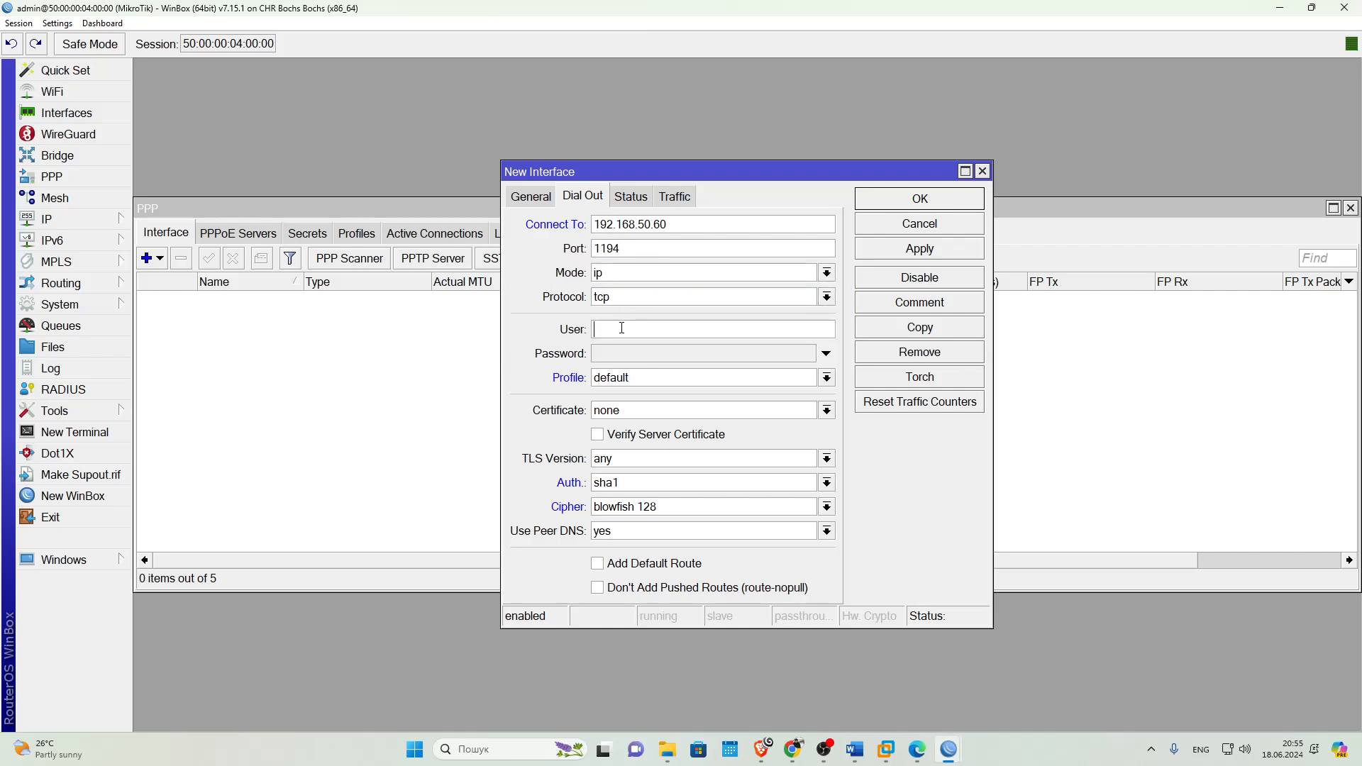
pyautogui.write('client_1')
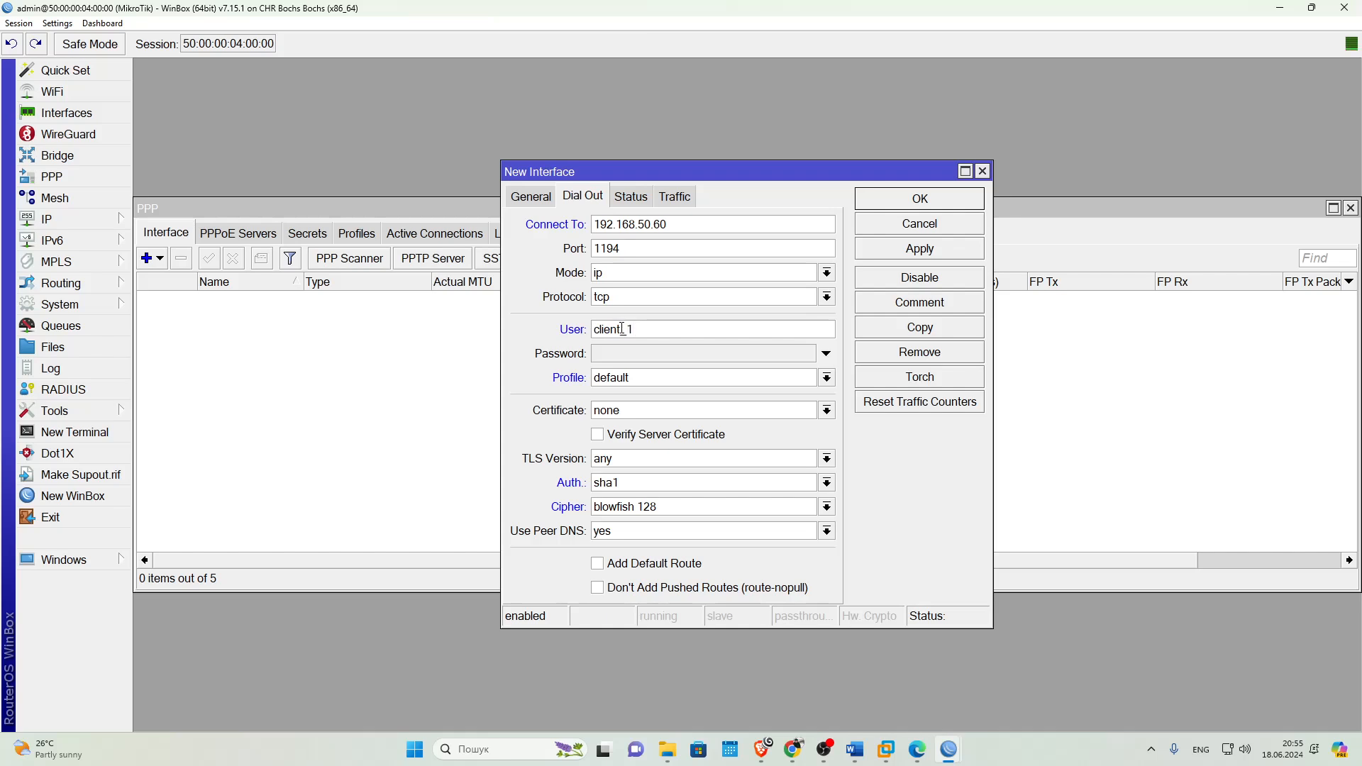
pyautogui.write('***')
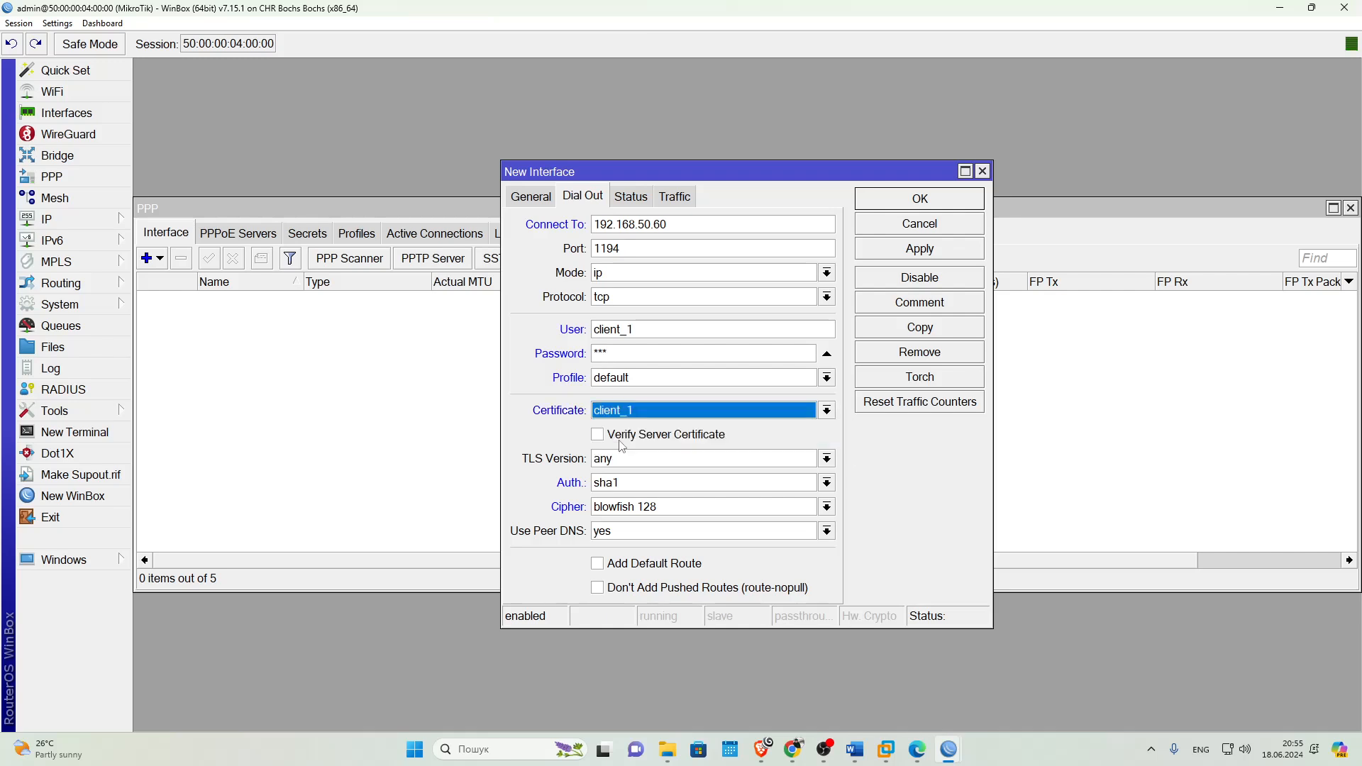
pyautogui.click(825, 507)
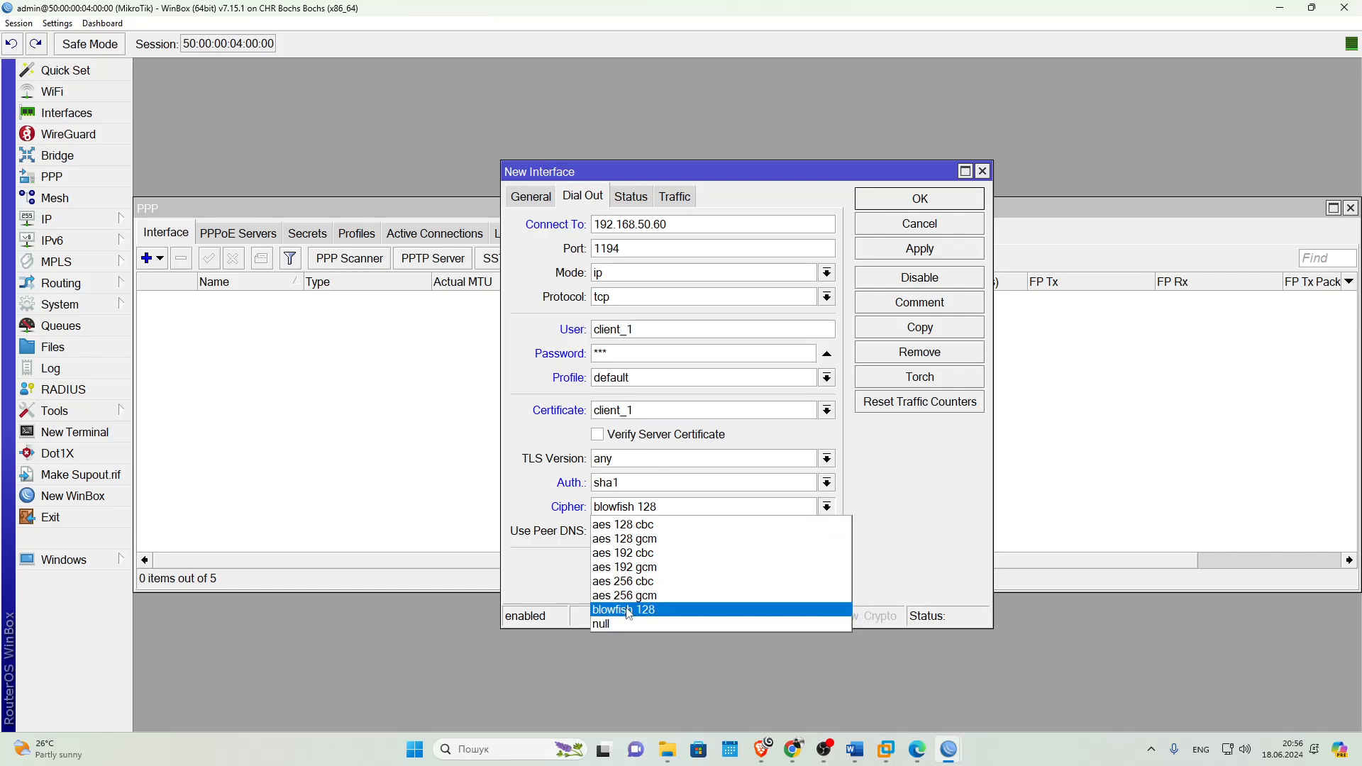
pyautogui.click(621, 609)
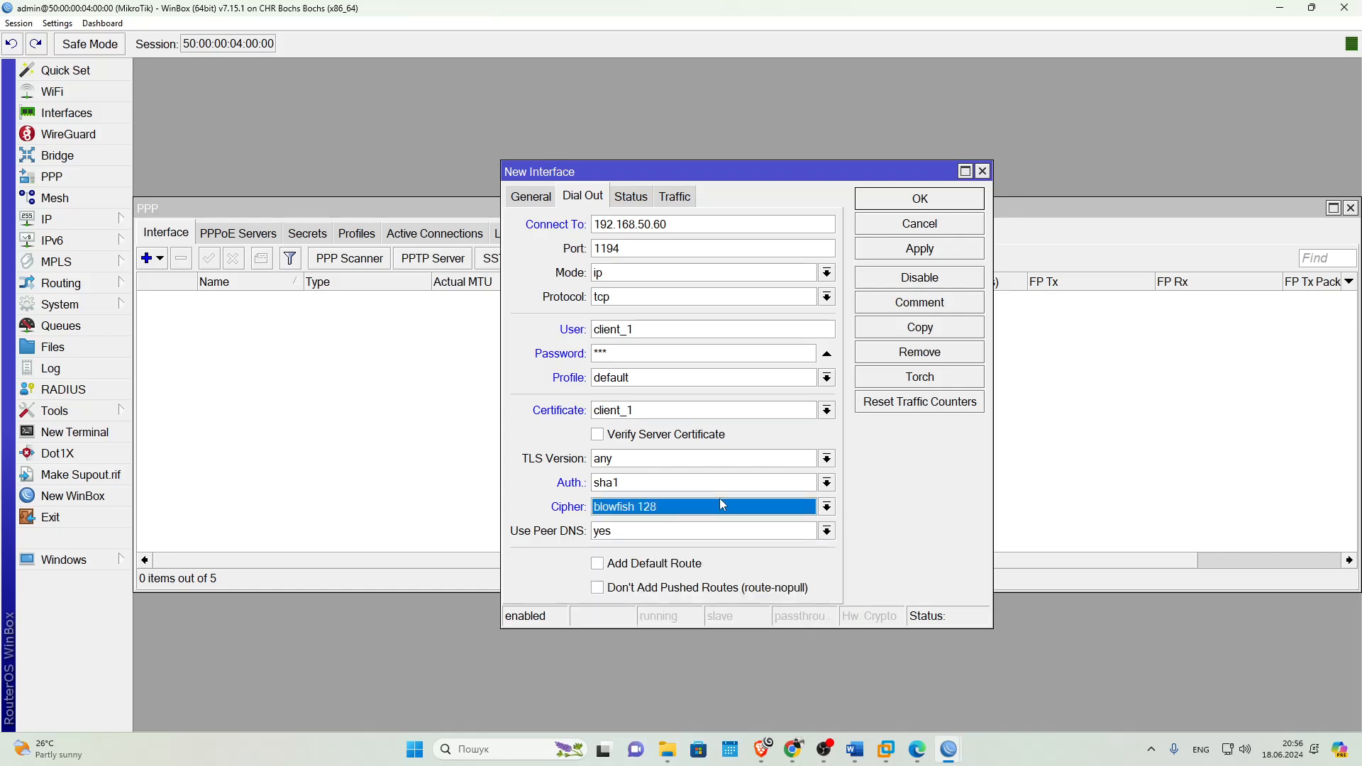
pyautogui.click(918, 248)
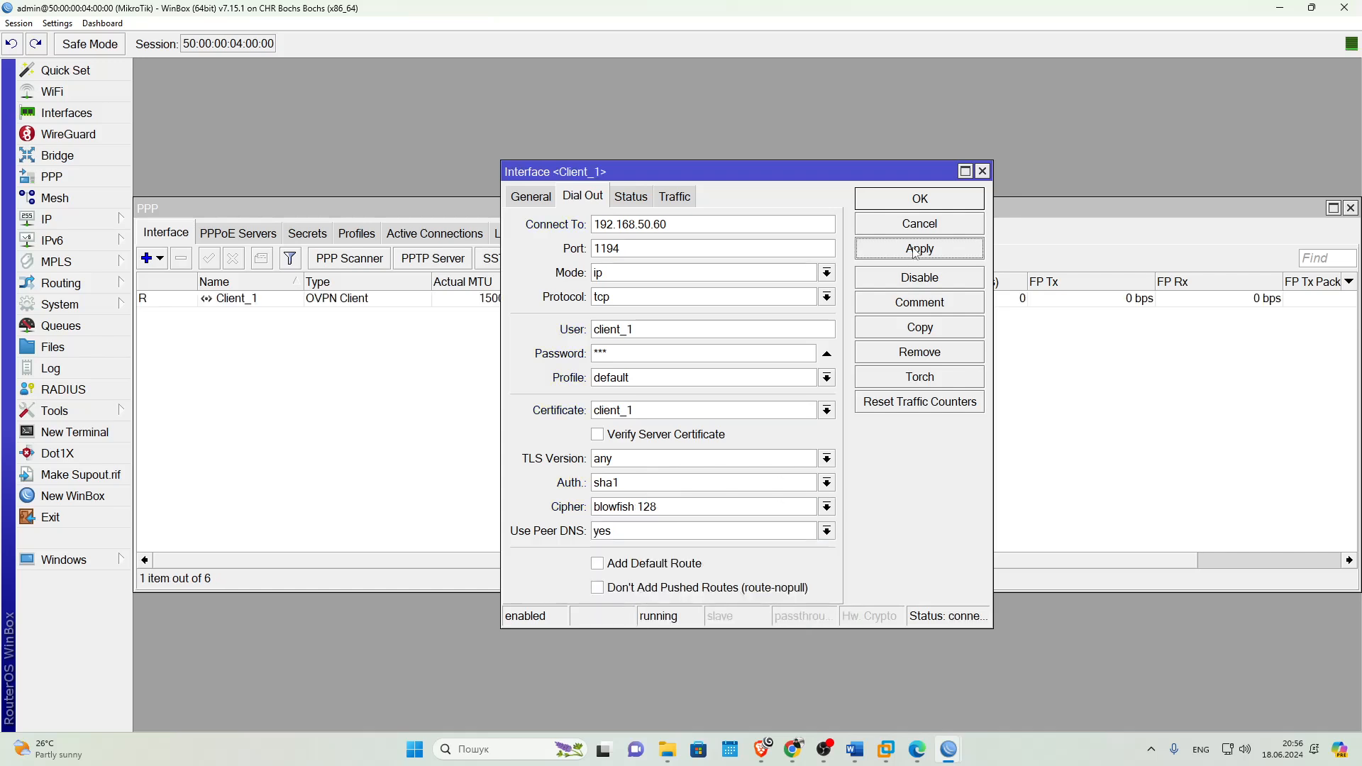
pyautogui.click(918, 199)
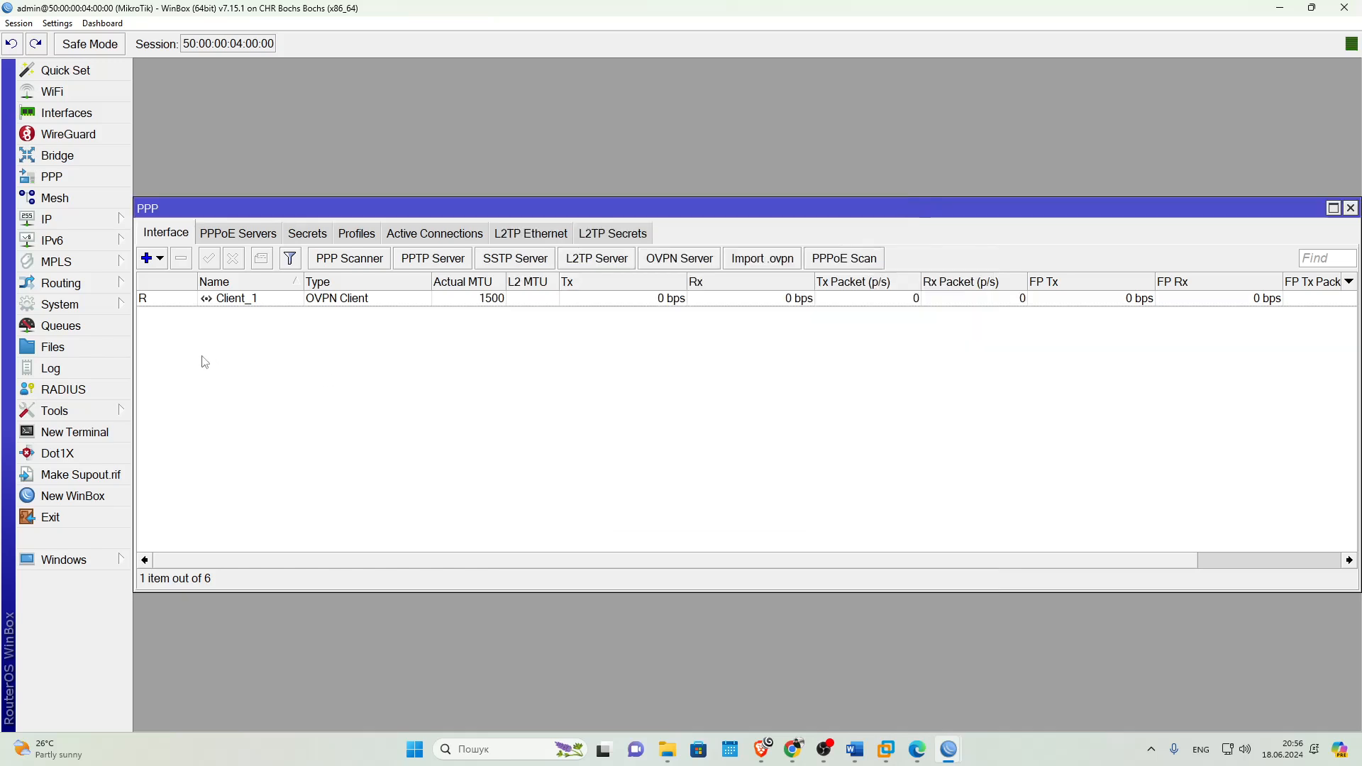
# Check active PPP connections on both routers, confirming client_1 is connected to the server via ovpn.
pyautogui.click(234, 298)
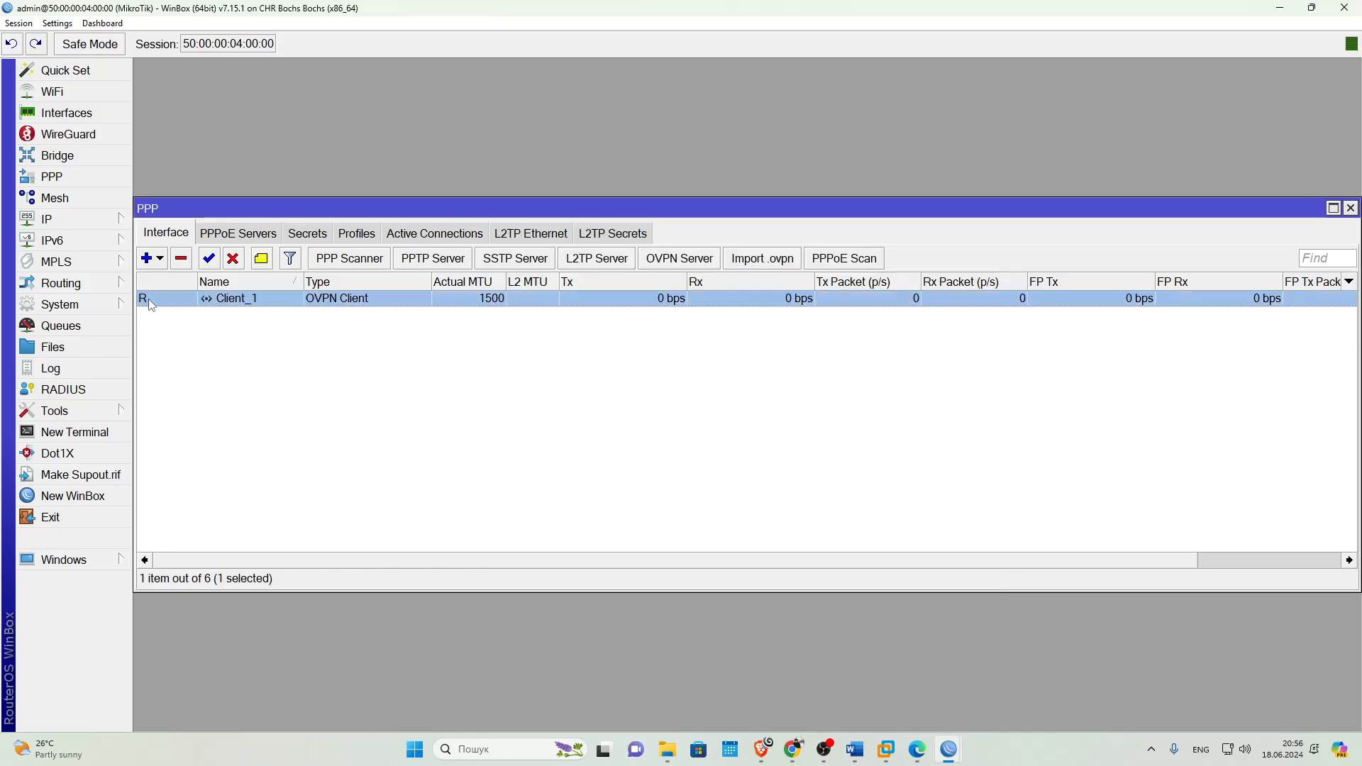
pyautogui.click(434, 232)
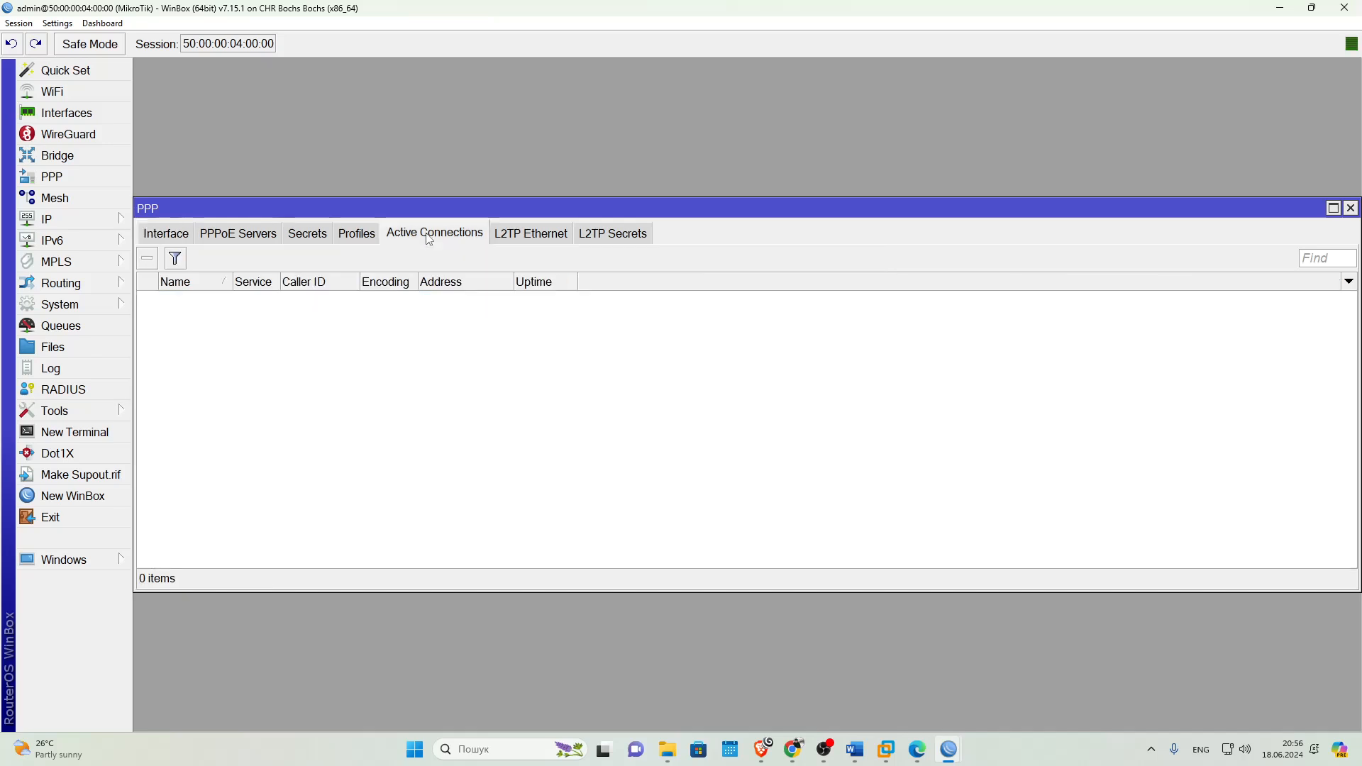
pyautogui.click(165, 233)
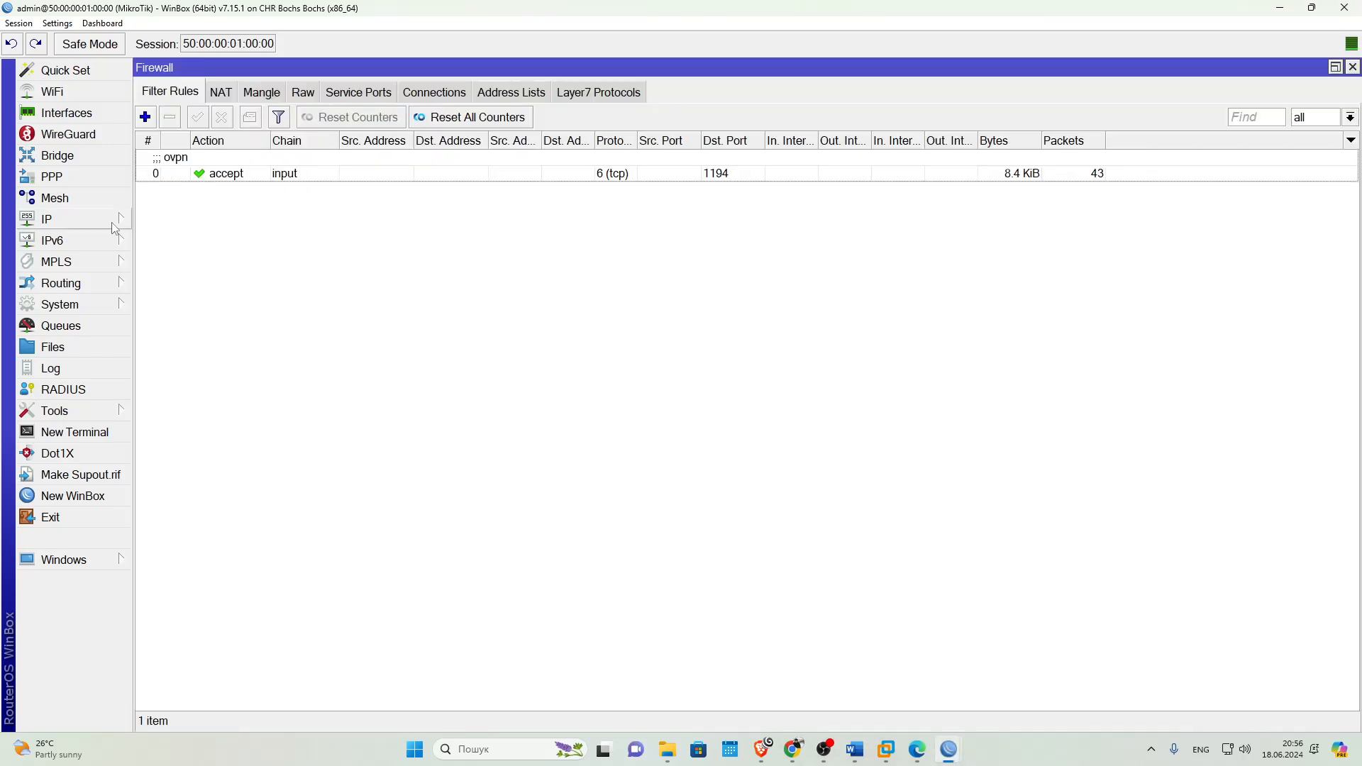
pyautogui.click(52, 176)
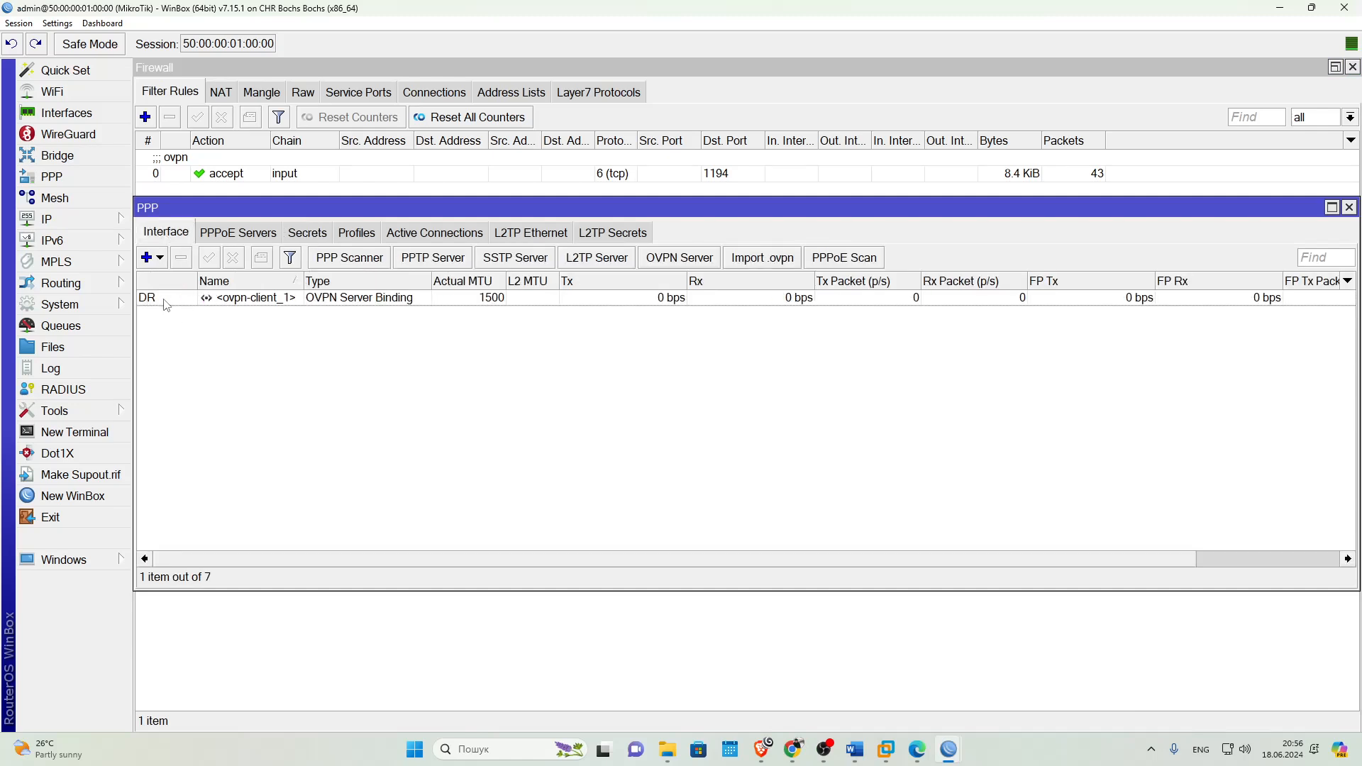
pyautogui.click(435, 231)
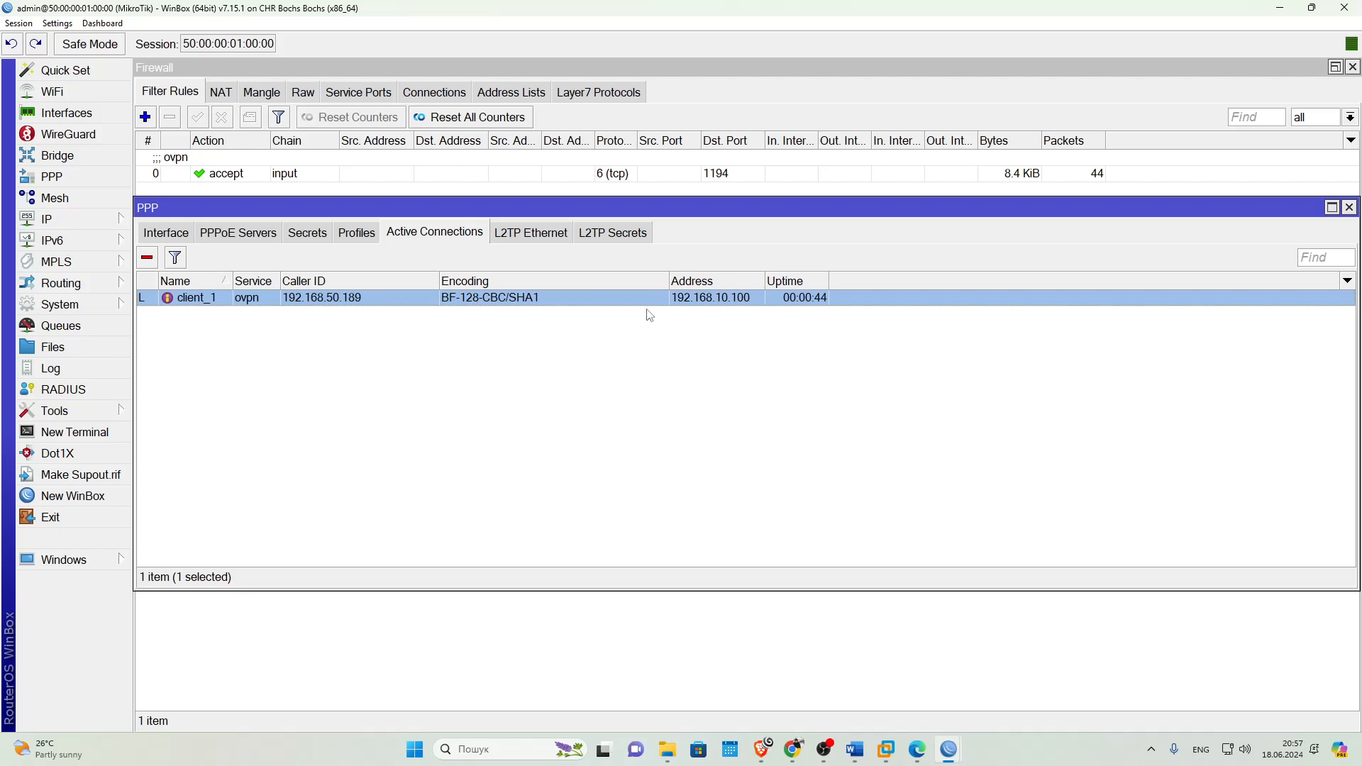
pyautogui.click(164, 231)
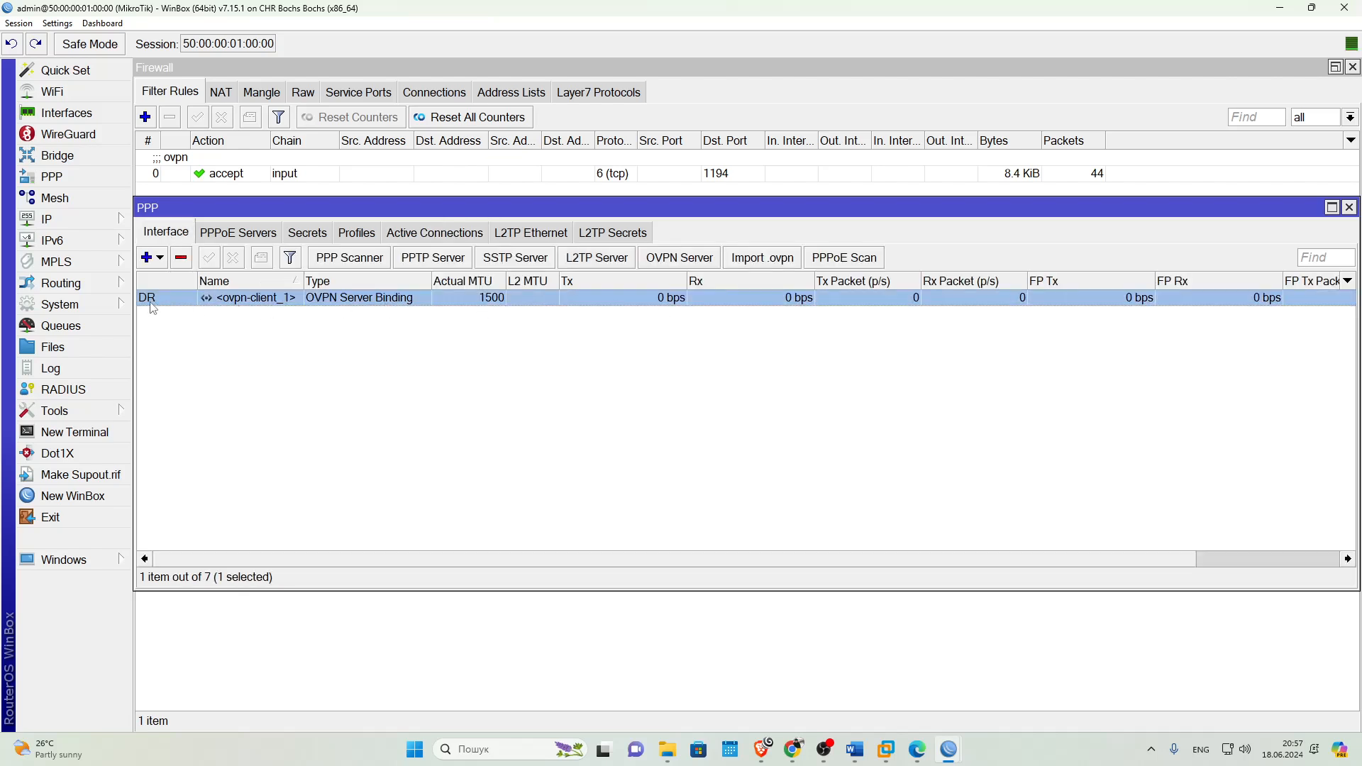
pyautogui.moveTo(219, 335)
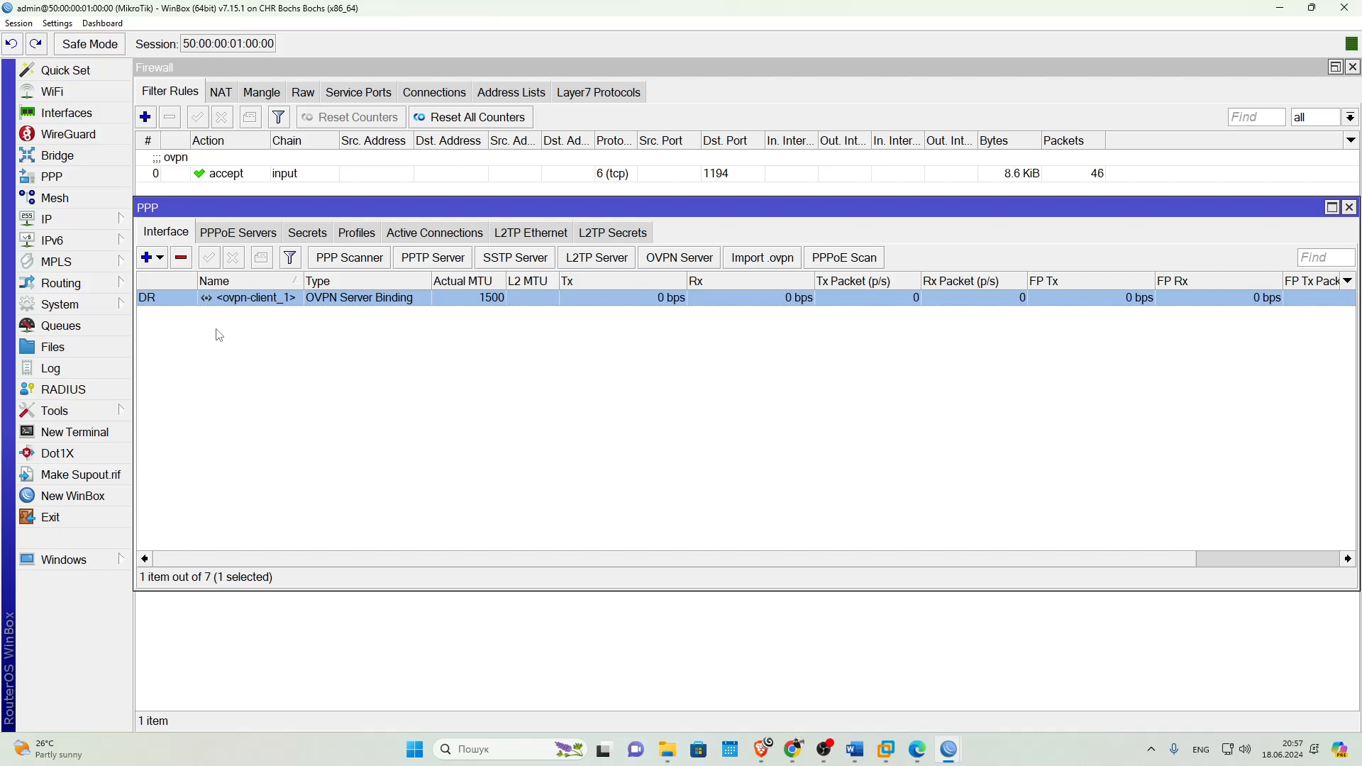
# Add a static OVPN Server Binding interface named client_1 for user client_1.
pyautogui.click(160, 258)
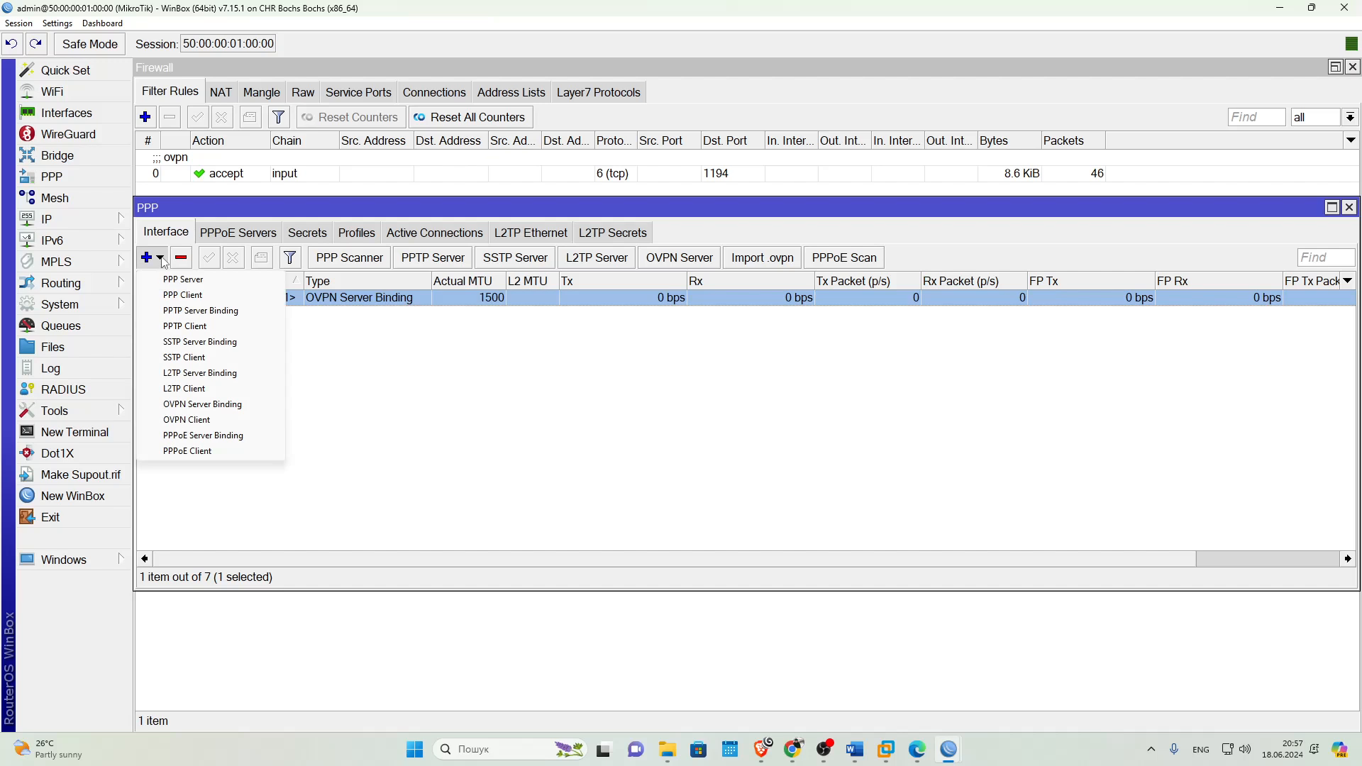
pyautogui.moveTo(202, 404)
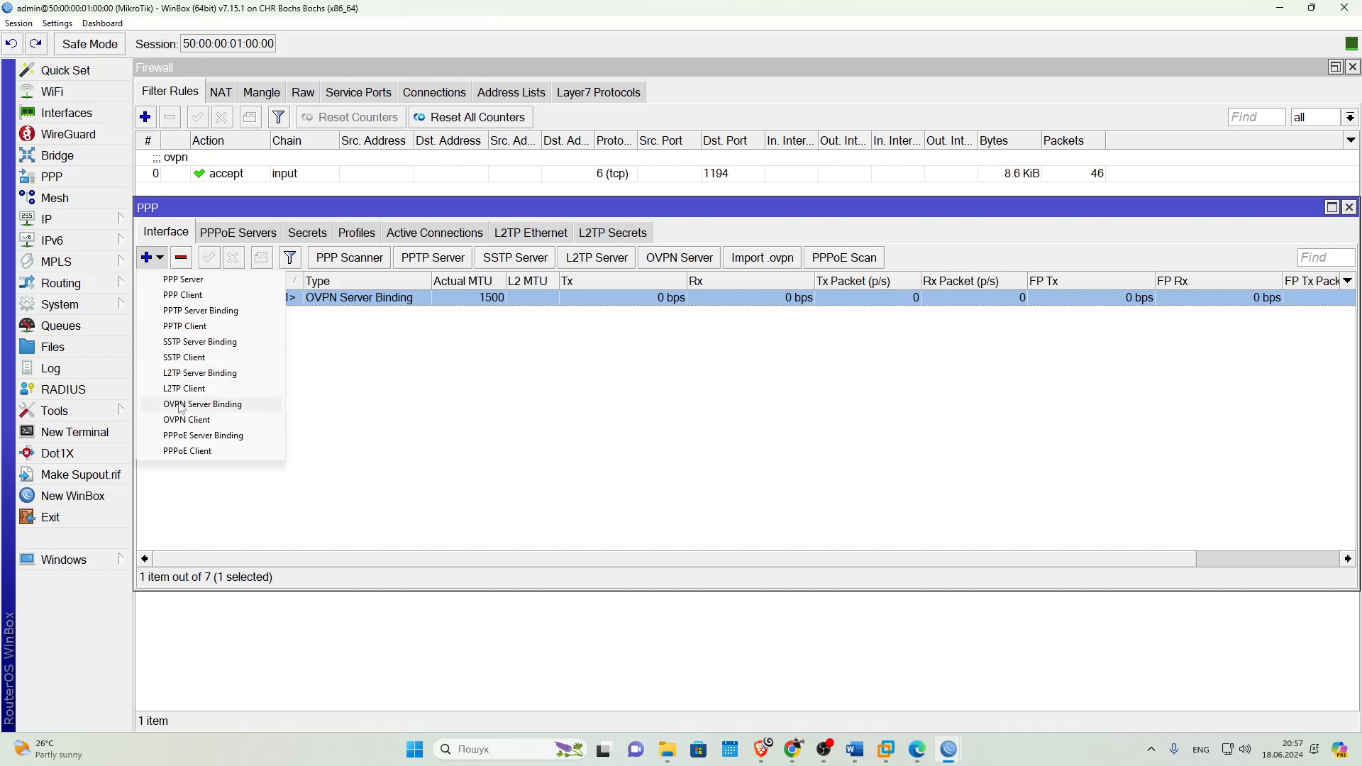
pyautogui.click(203, 405)
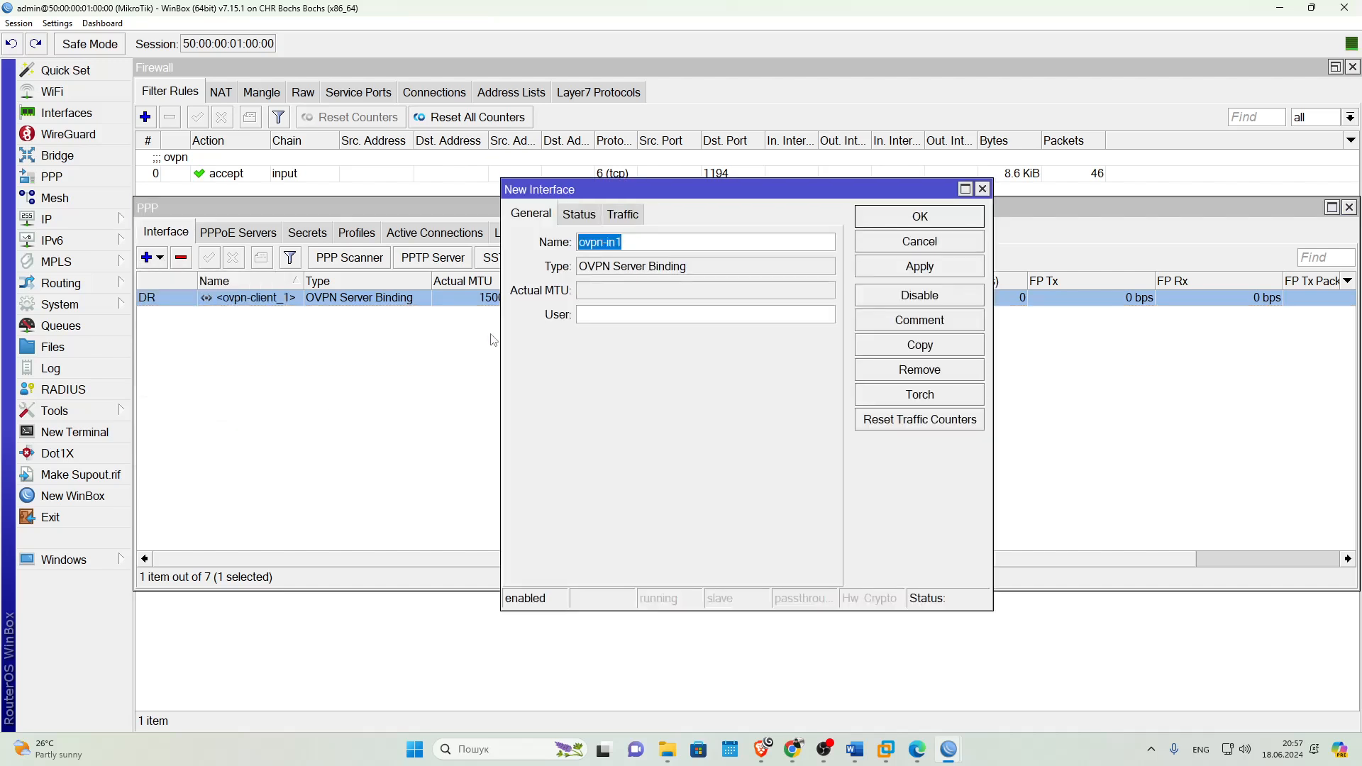
pyautogui.write('cli')
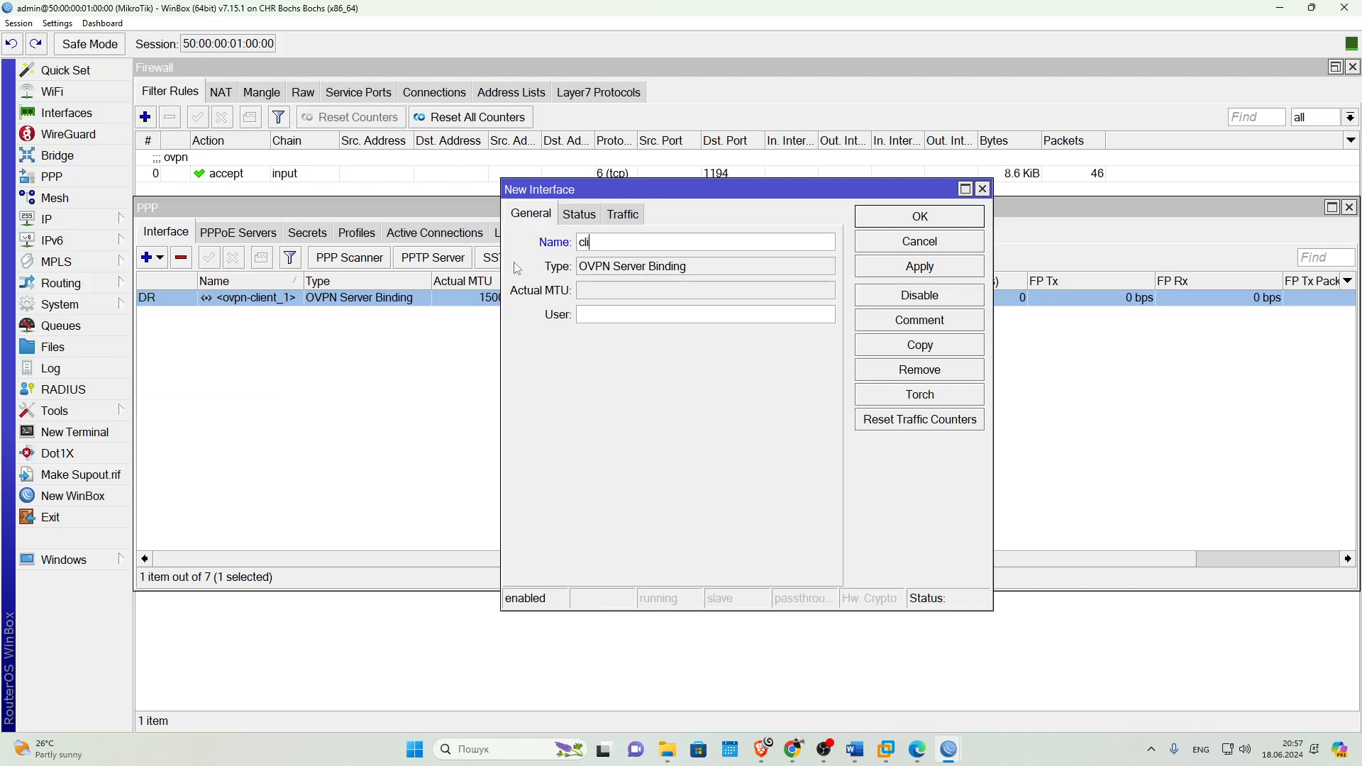
pyautogui.write('ent_1')
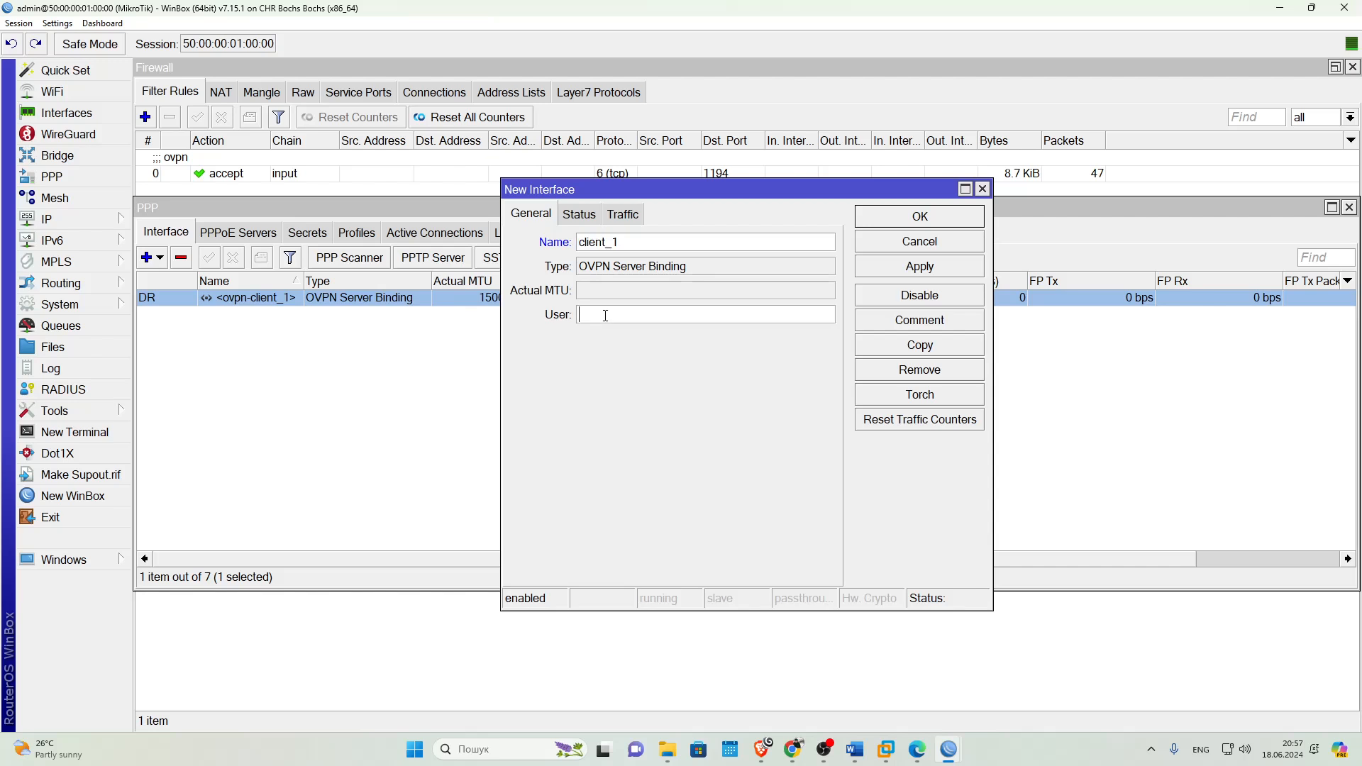
pyautogui.click(919, 216)
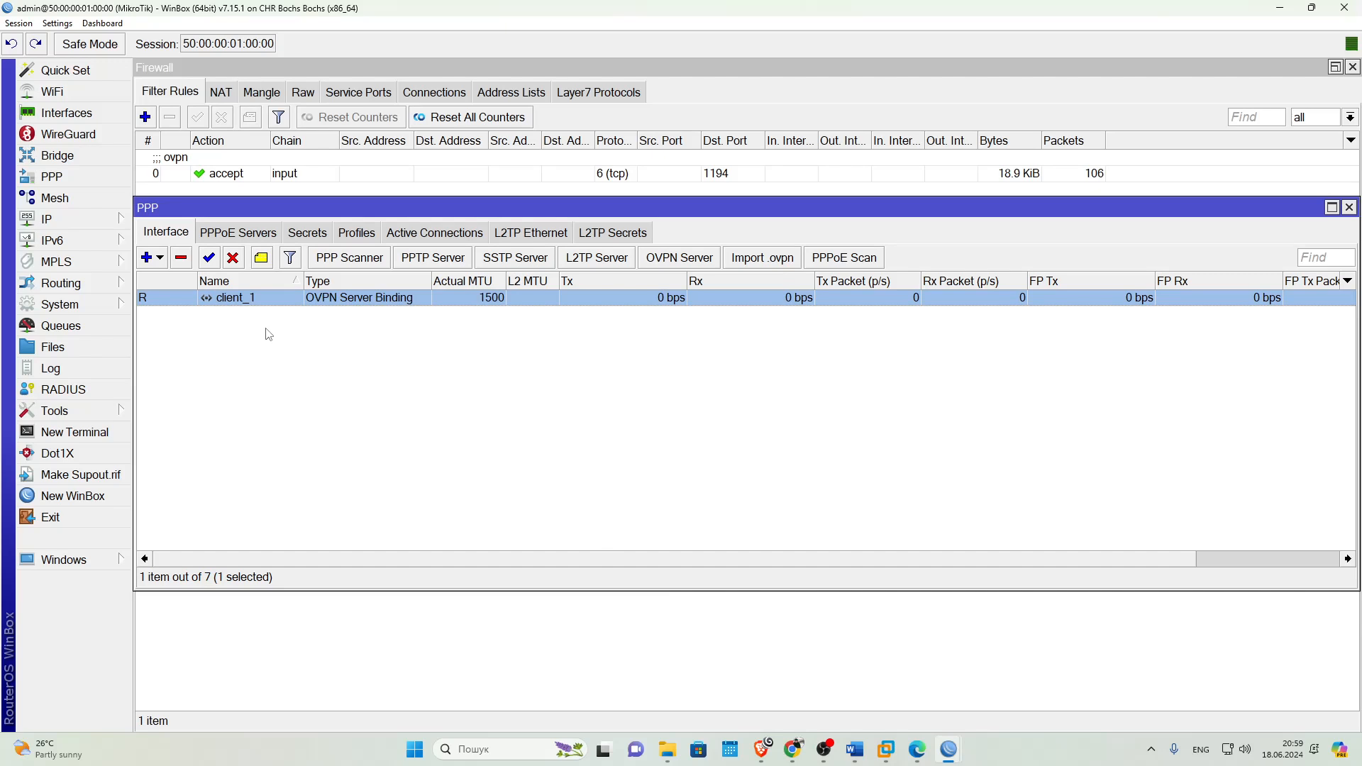
# In IP > Routes, start a static route using client_1 as gateway.
pyautogui.click(46, 219)
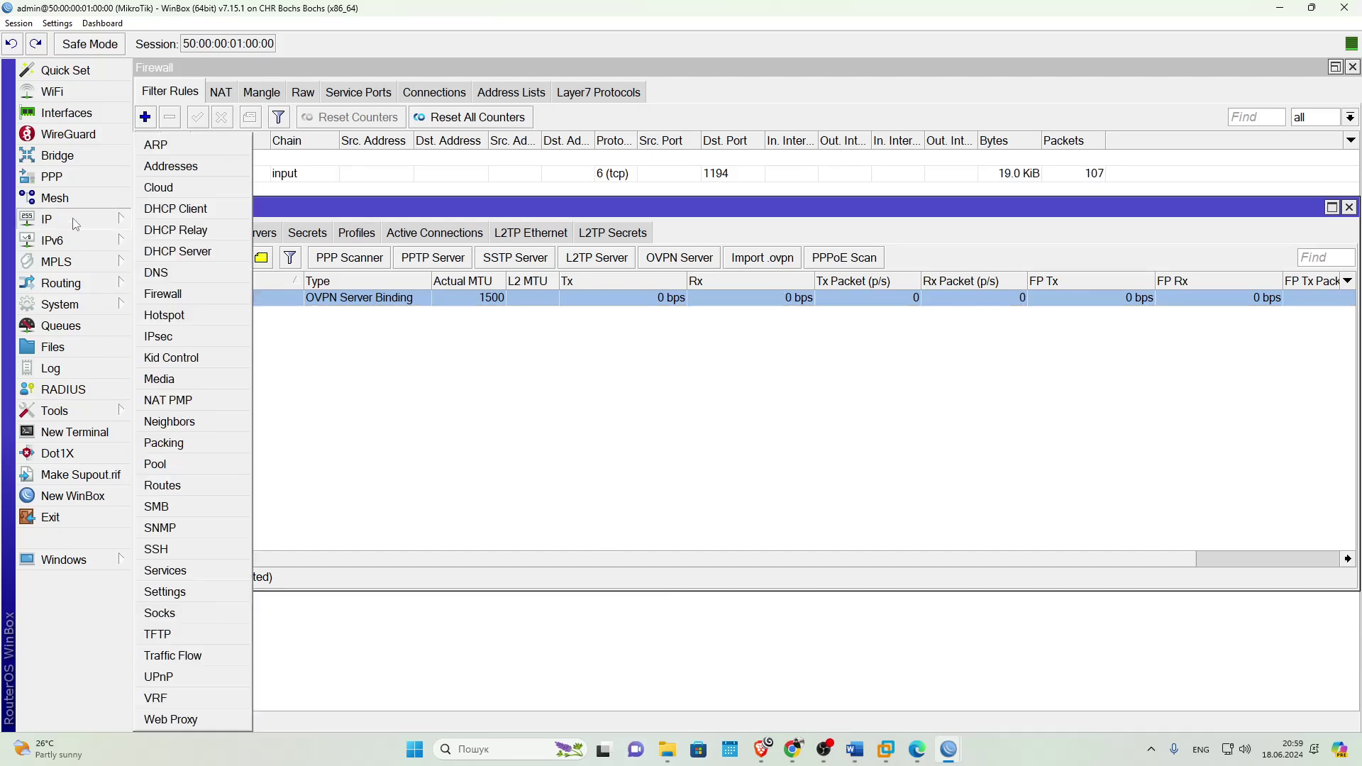
pyautogui.click(162, 485)
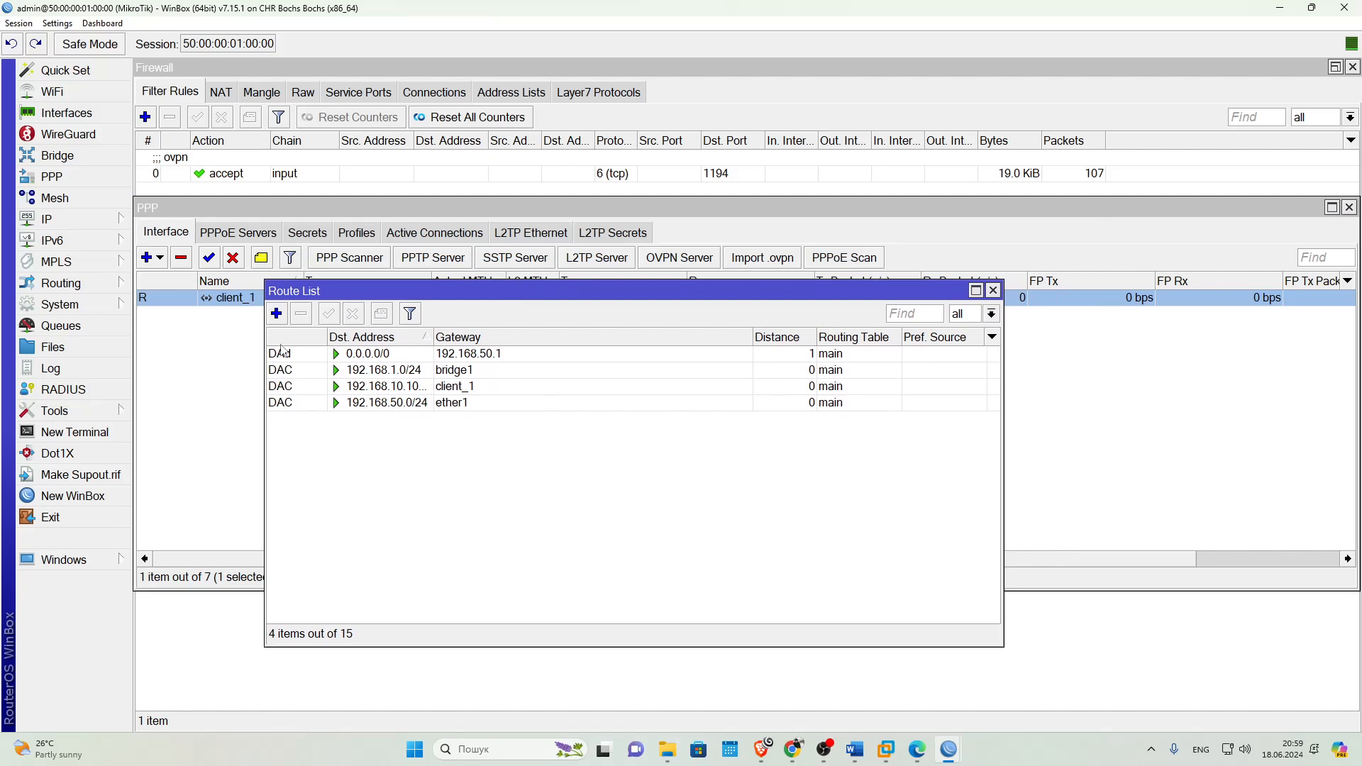
pyautogui.click(277, 314)
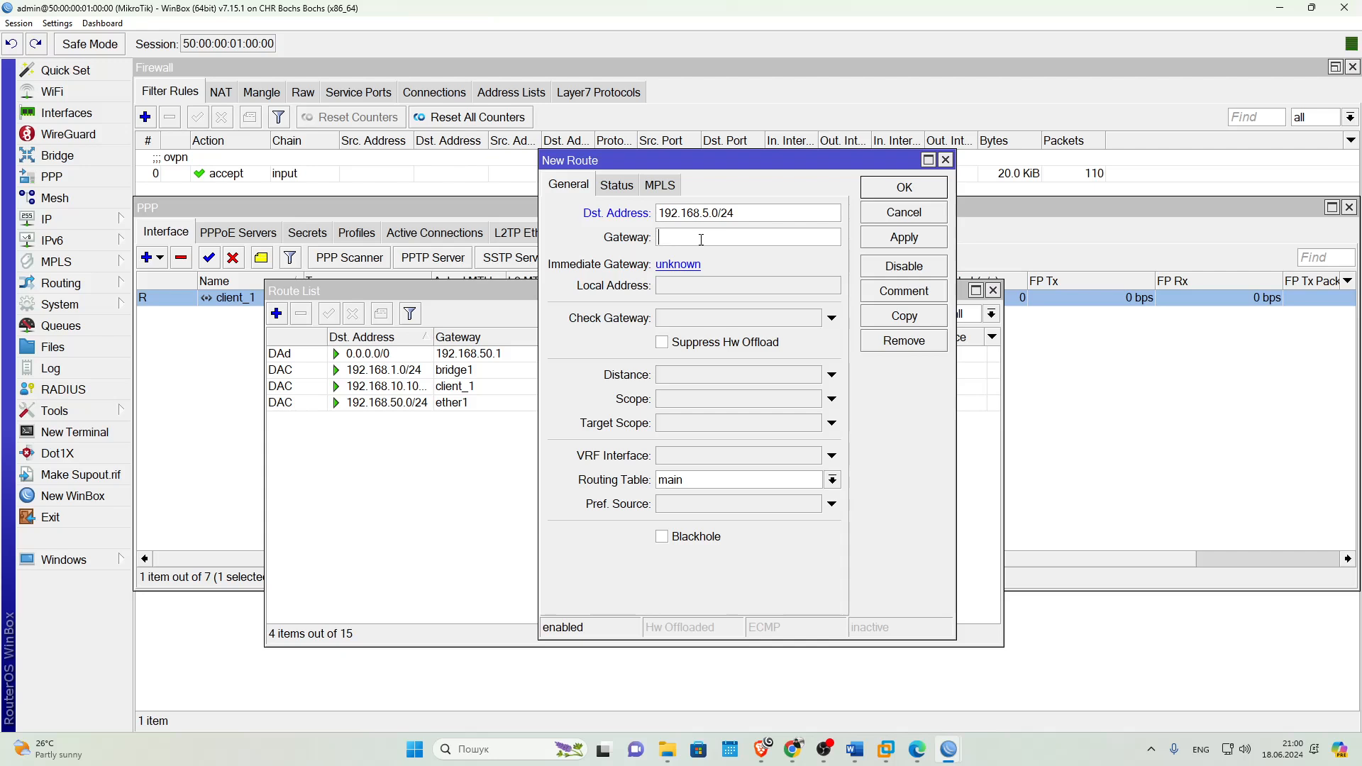
pyautogui.write('client_1')
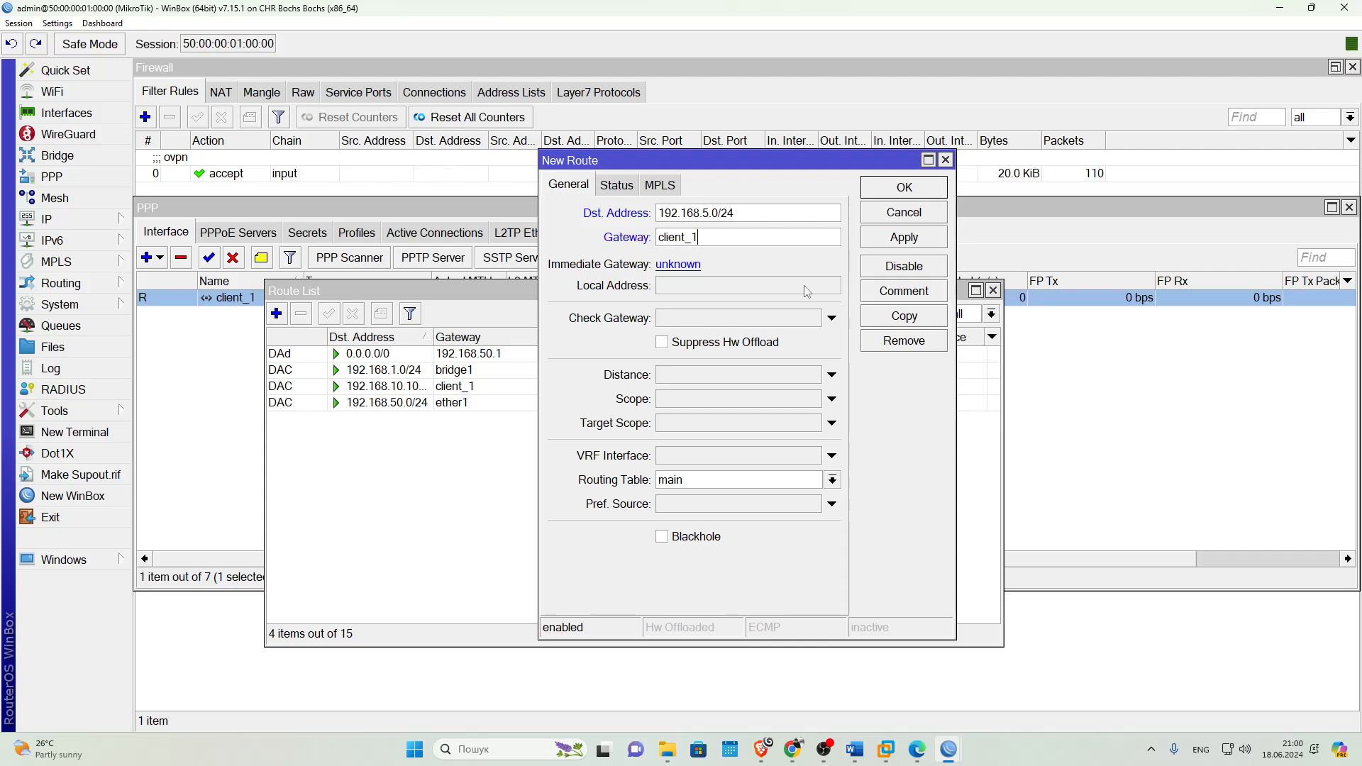
# Select the 192.168.5.0/24 route via client_1 and bring up its properties.
pyautogui.click(902, 188)
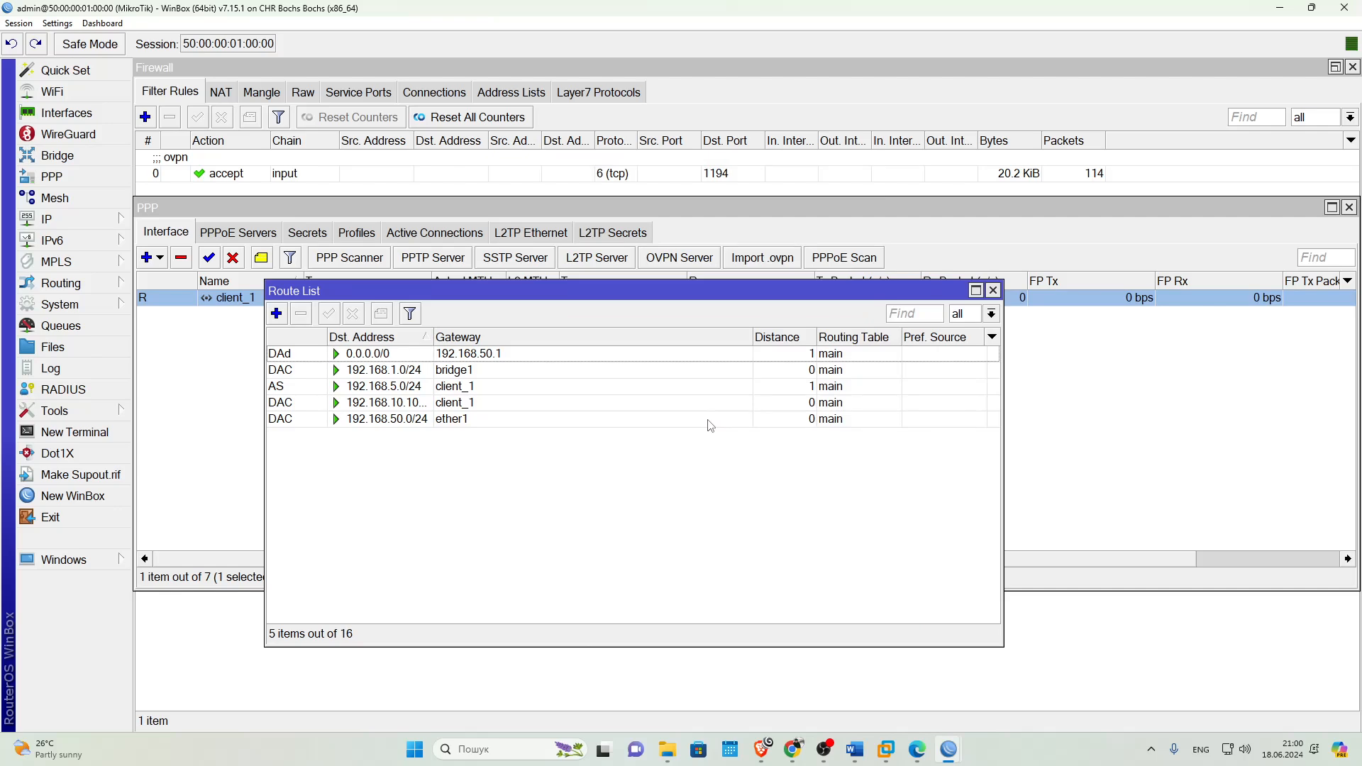
pyautogui.doubleClick(383, 386)
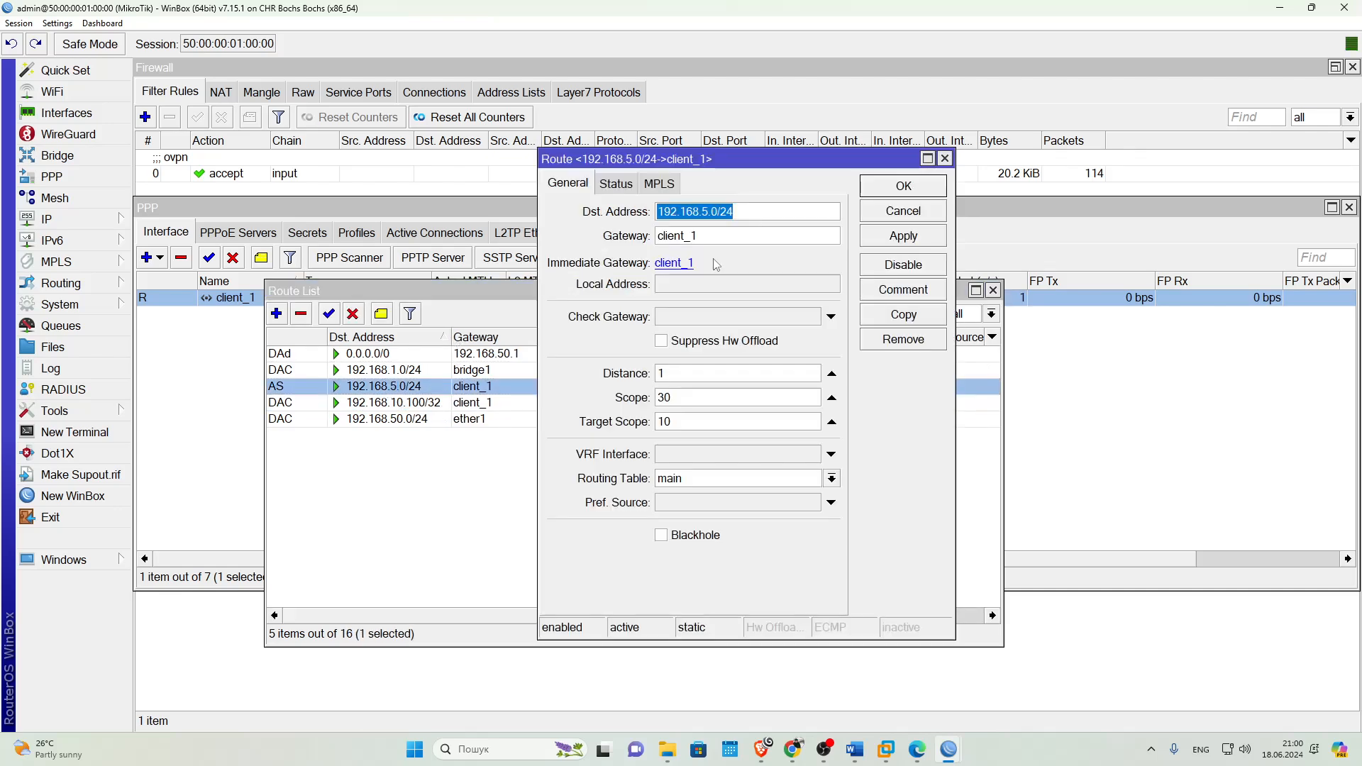
# In a new router terminal, ping 192.168.5.1 and get successful replies.
pyautogui.click(76, 431)
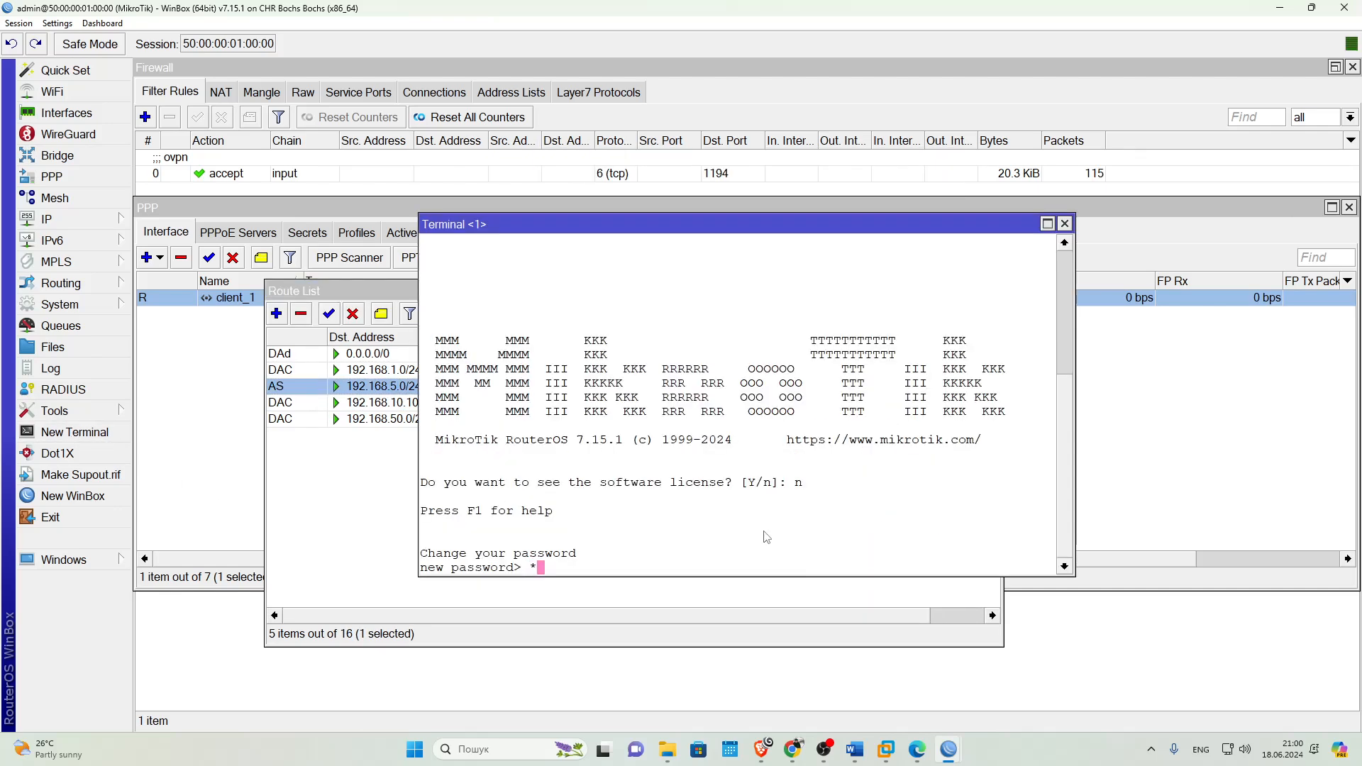
pyautogui.write('ping')
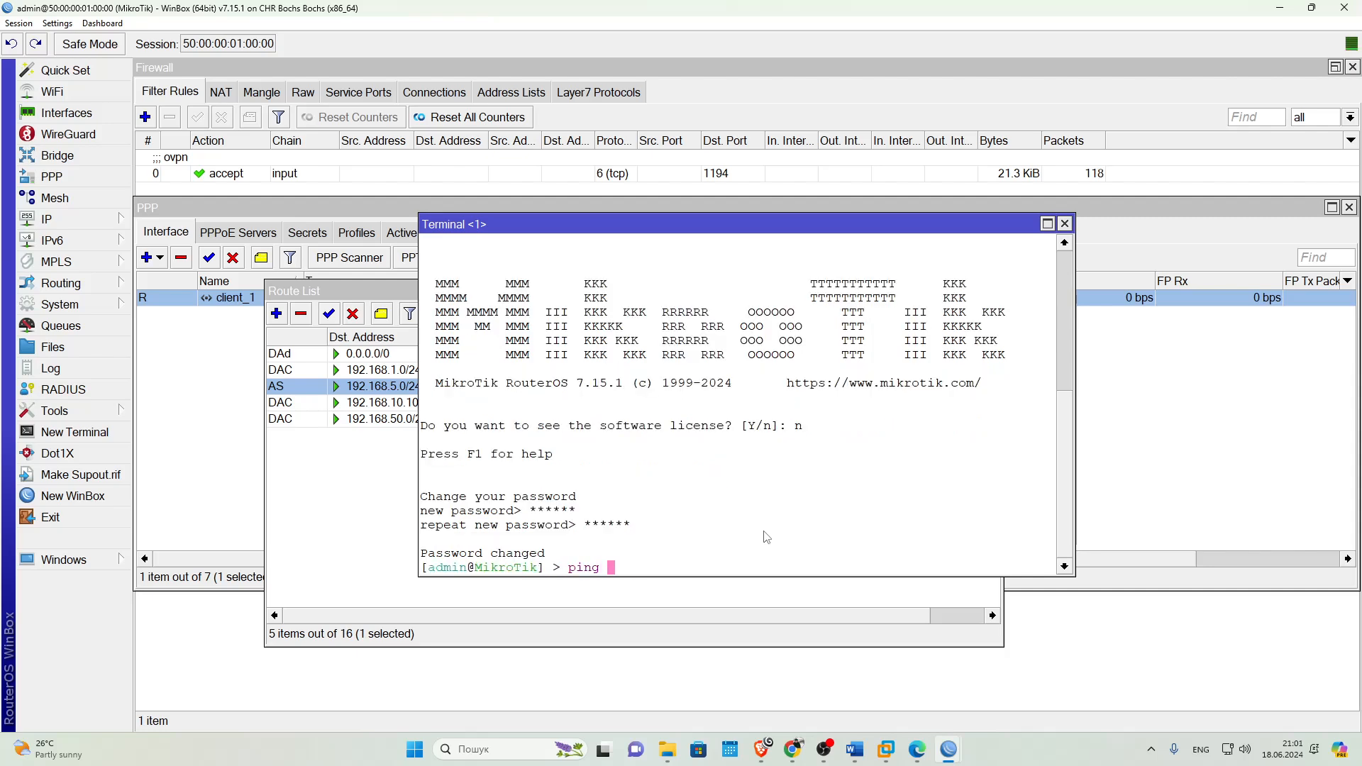
pyautogui.write('192.168.5.1')
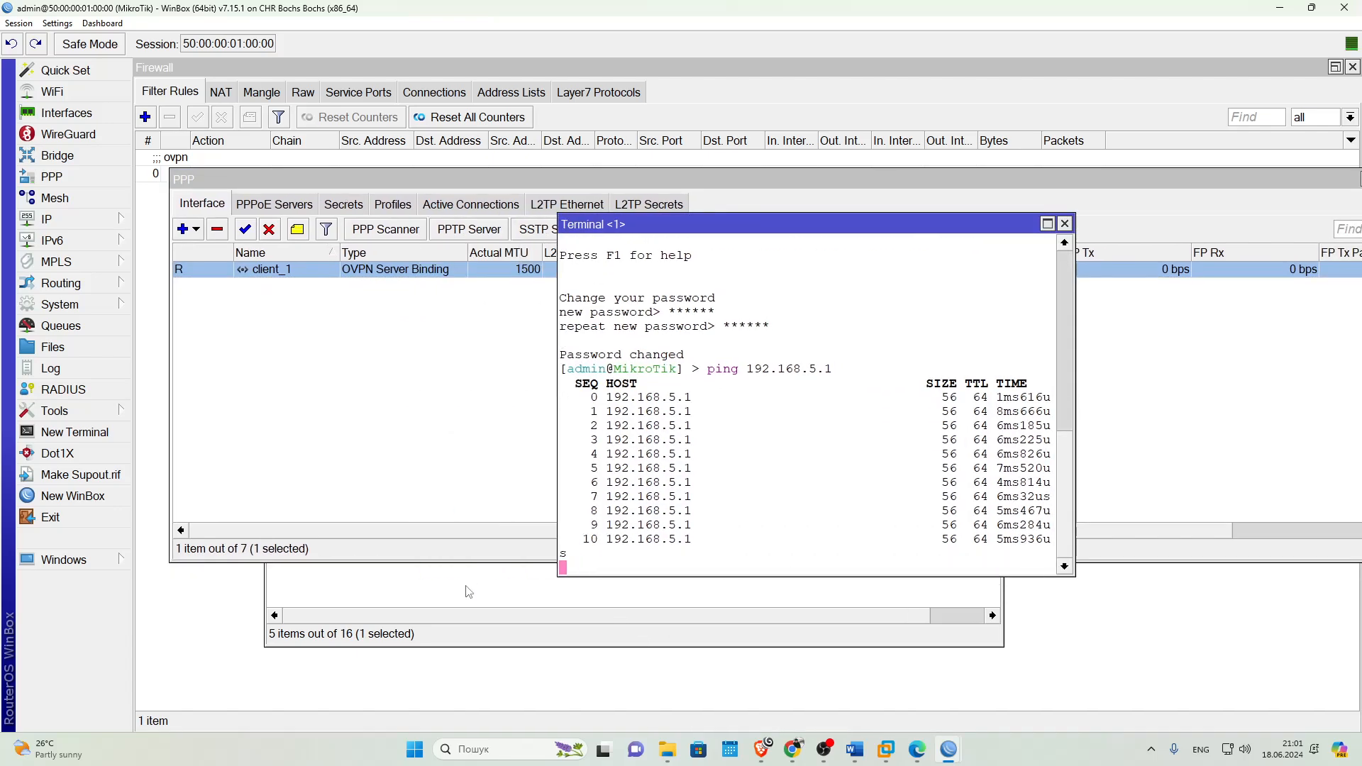
pyautogui.click(61, 282)
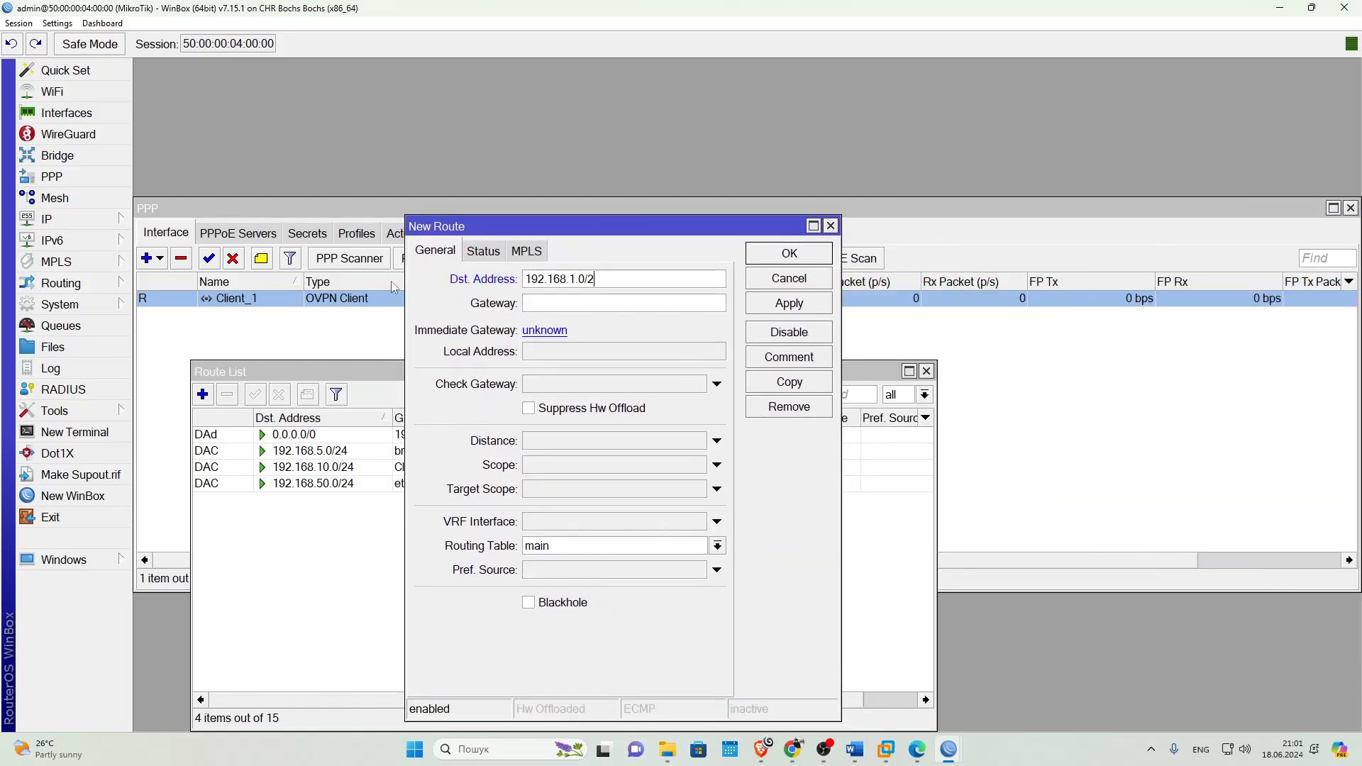
# Save a static route to 192.168.1.0/24 with gateway Client_1 on the client router.
pyautogui.write('cli')
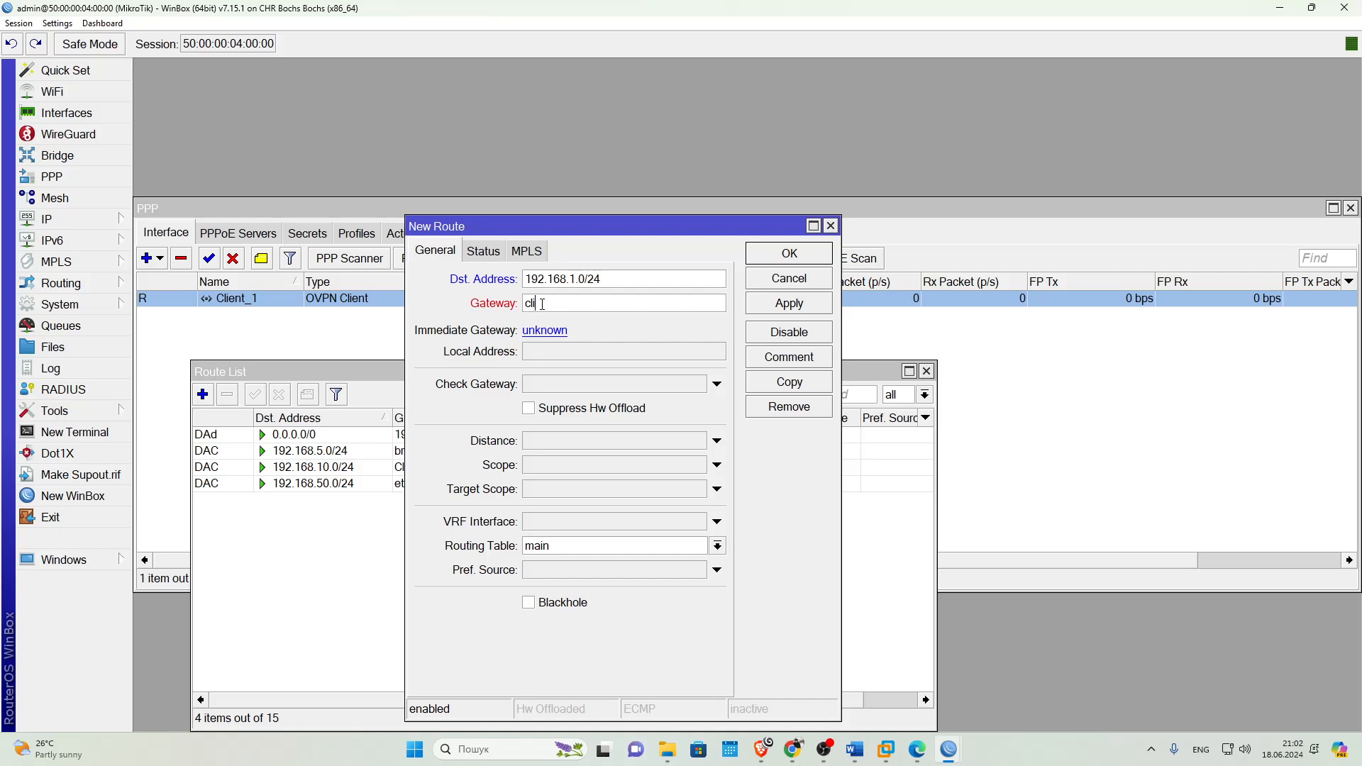
pyautogui.click(787, 304)
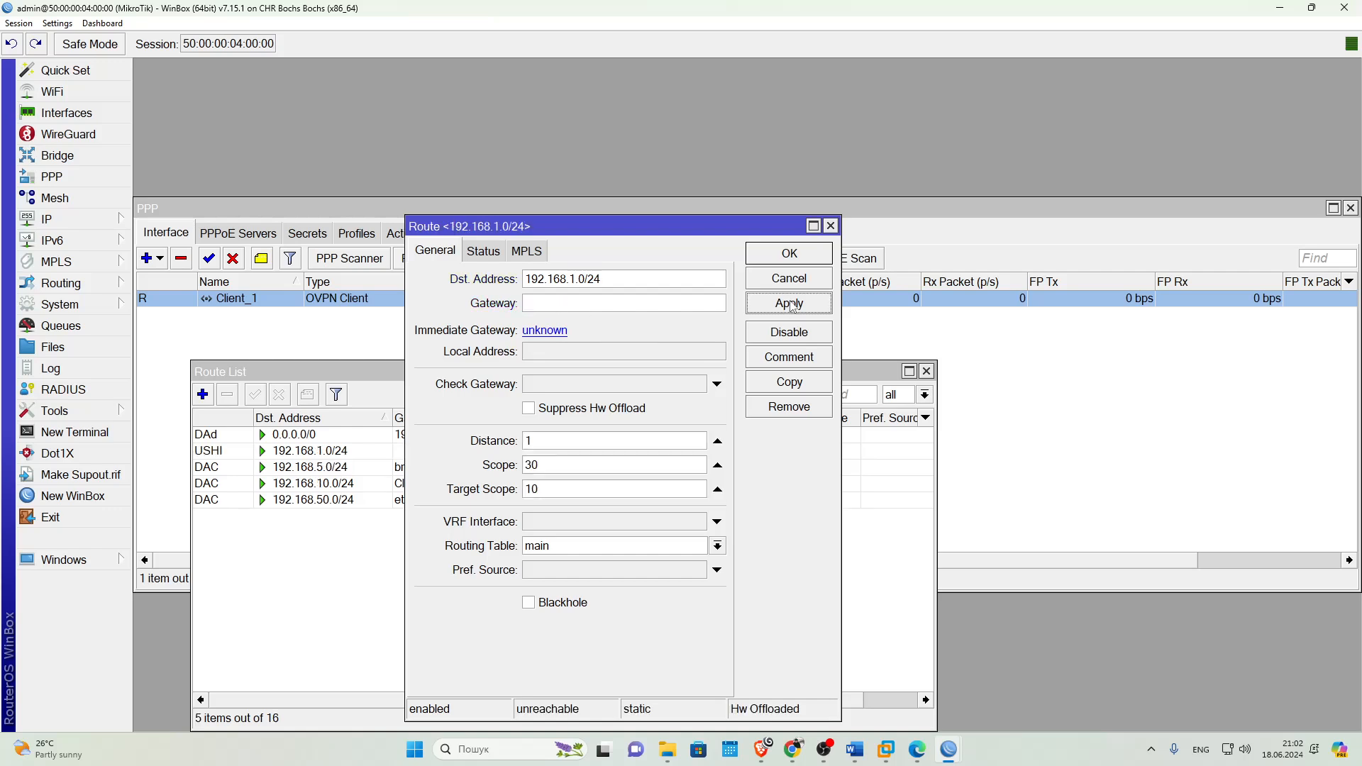
pyautogui.click(788, 303)
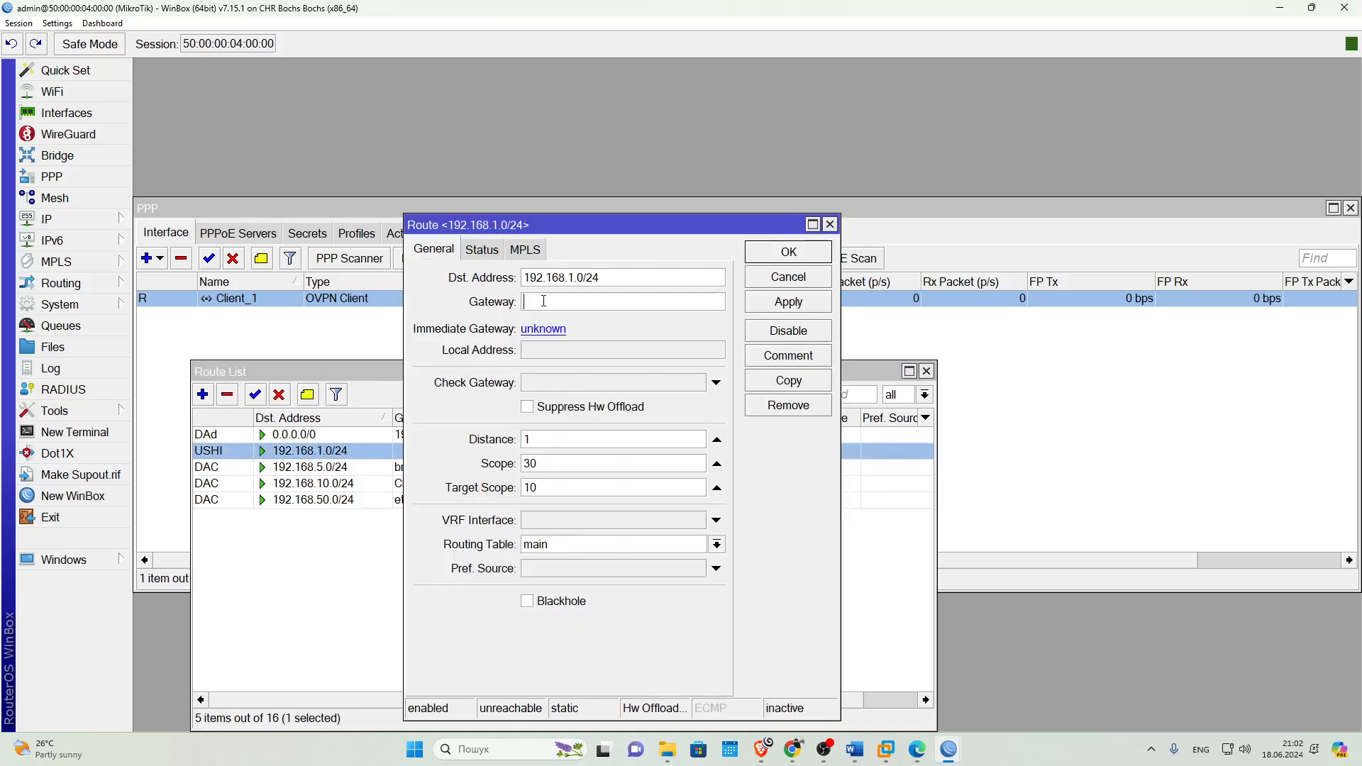
pyautogui.write('C')
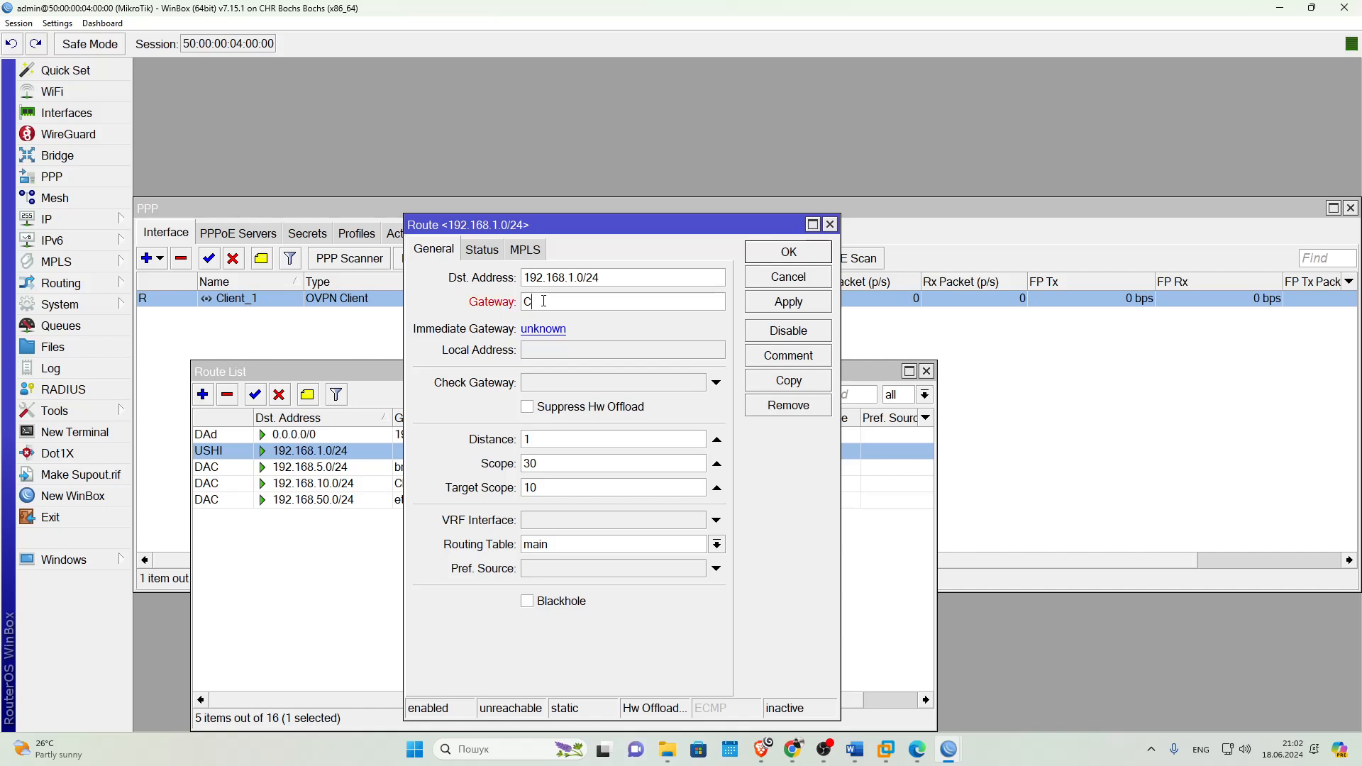
pyautogui.click(786, 301)
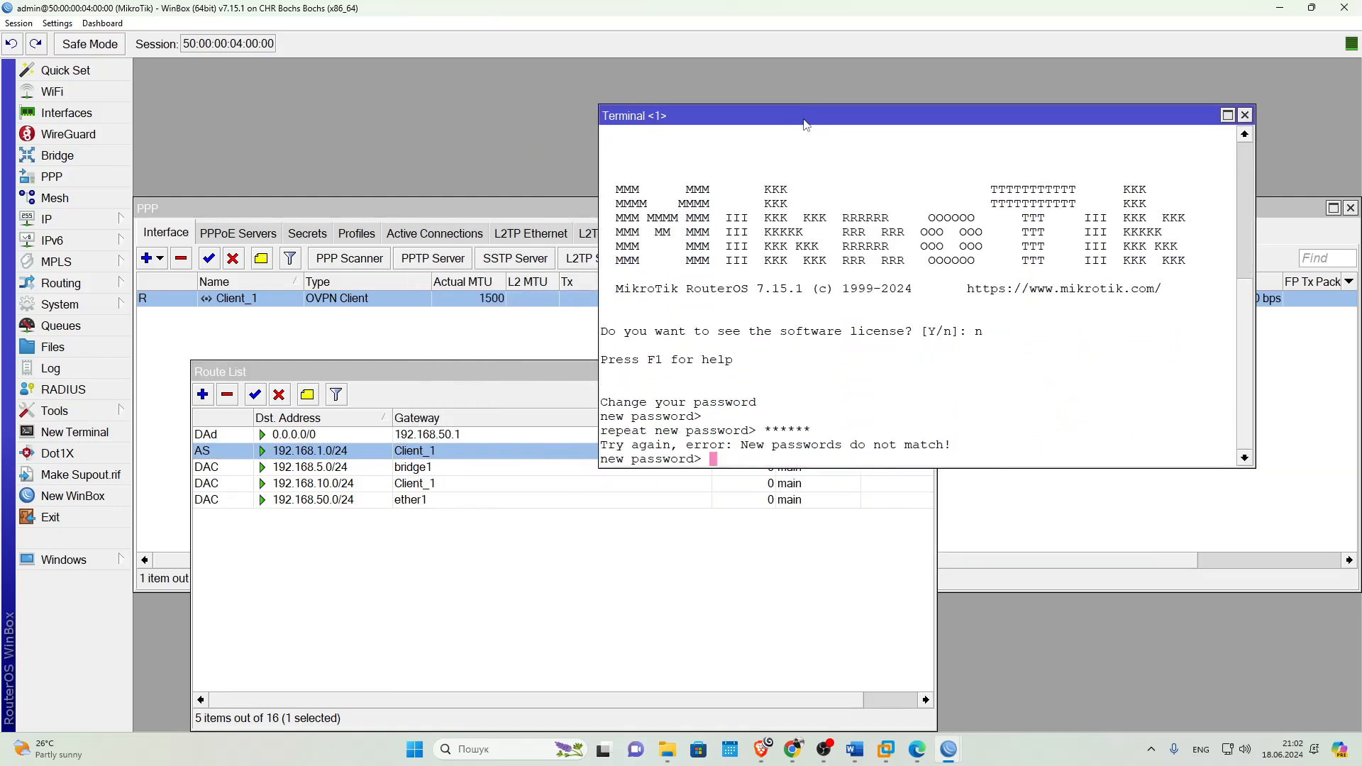
# Re-enter the client router's new password in the terminal and begin a ping command.
pyautogui.write('******')
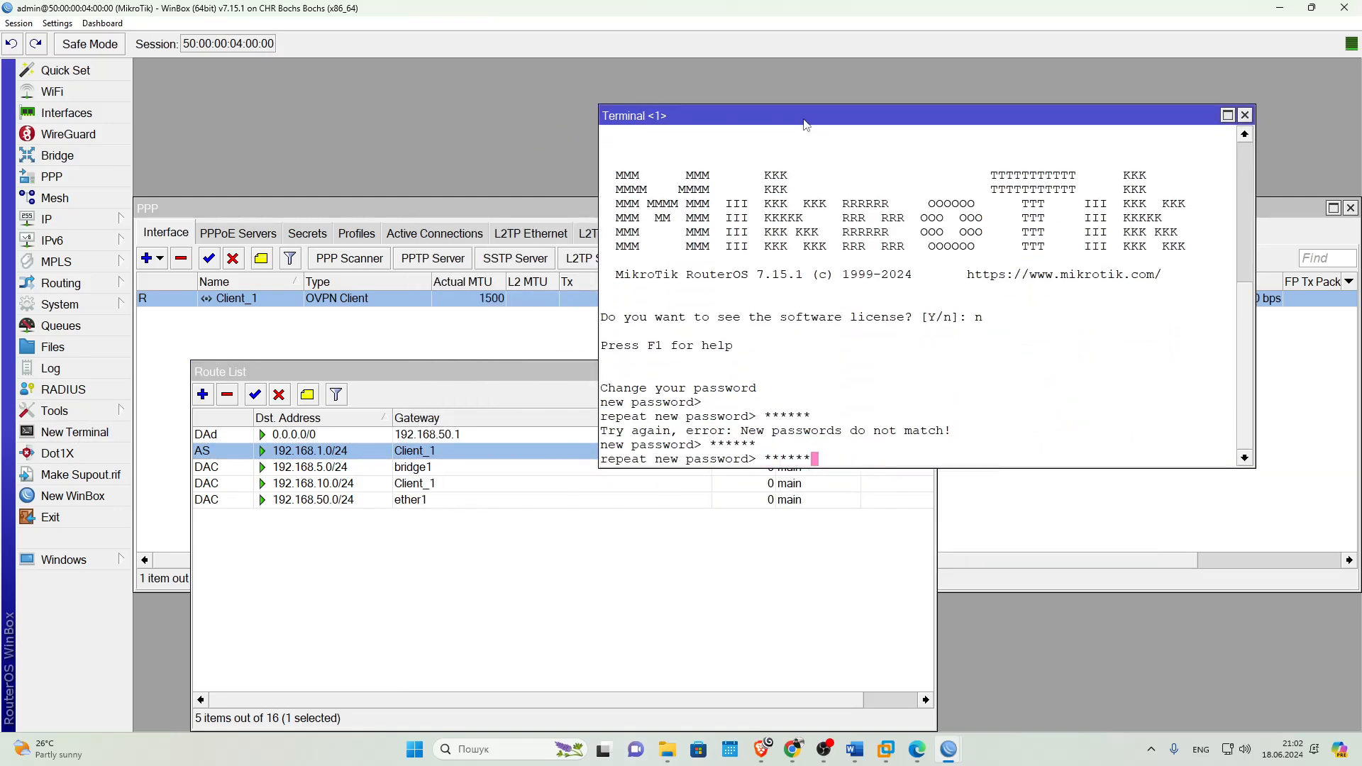
pyautogui.write('ping 19')
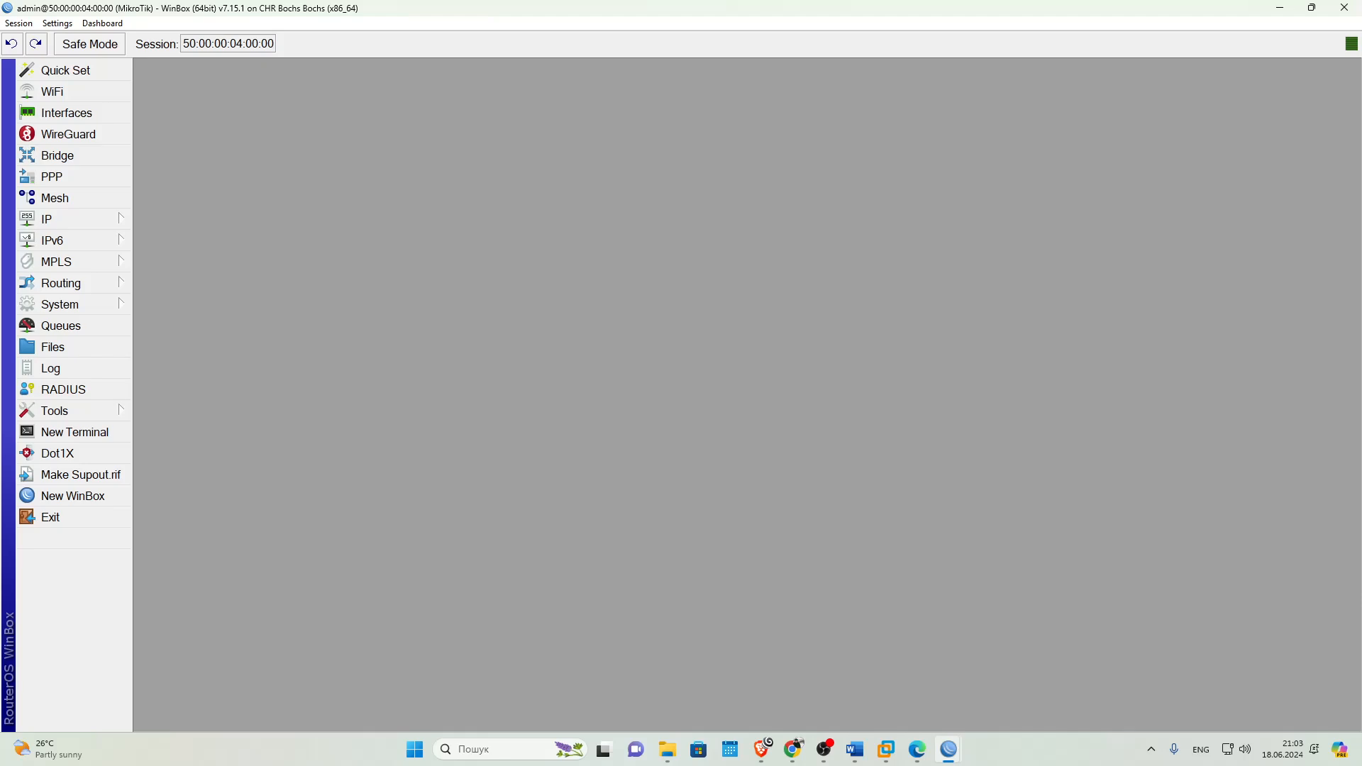
pyautogui.moveTo(1346, 8)
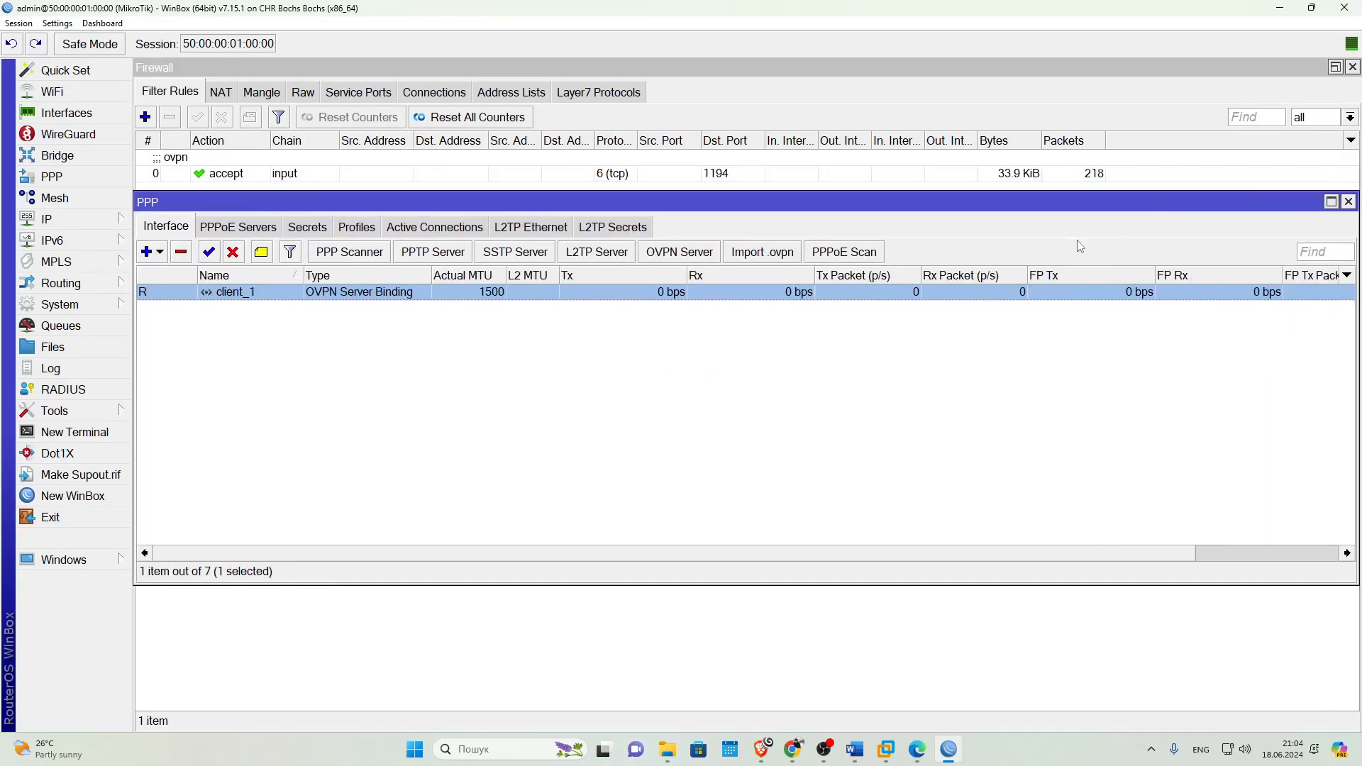
# Close the server router's PPP and Firewall windows, leaving an empty workspace.
pyautogui.click(1349, 201)
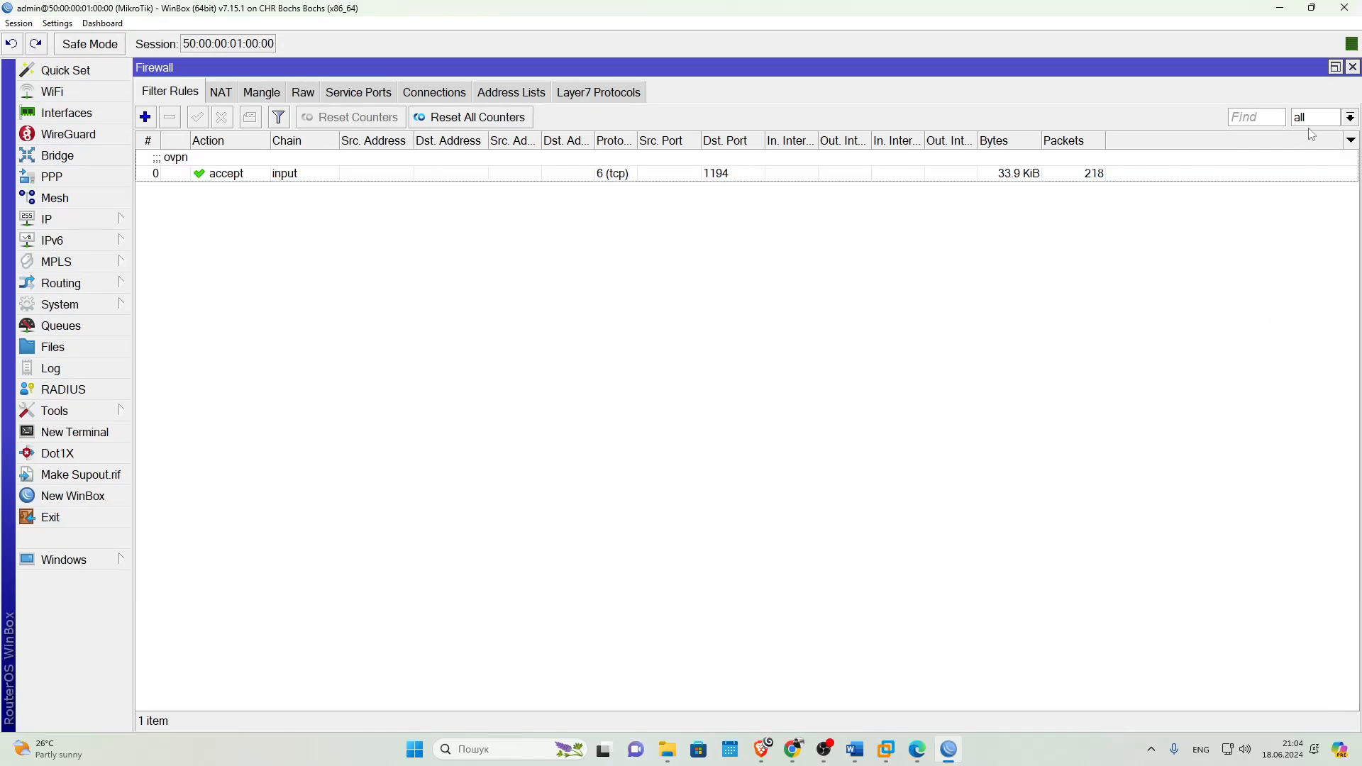
pyautogui.click(1353, 66)
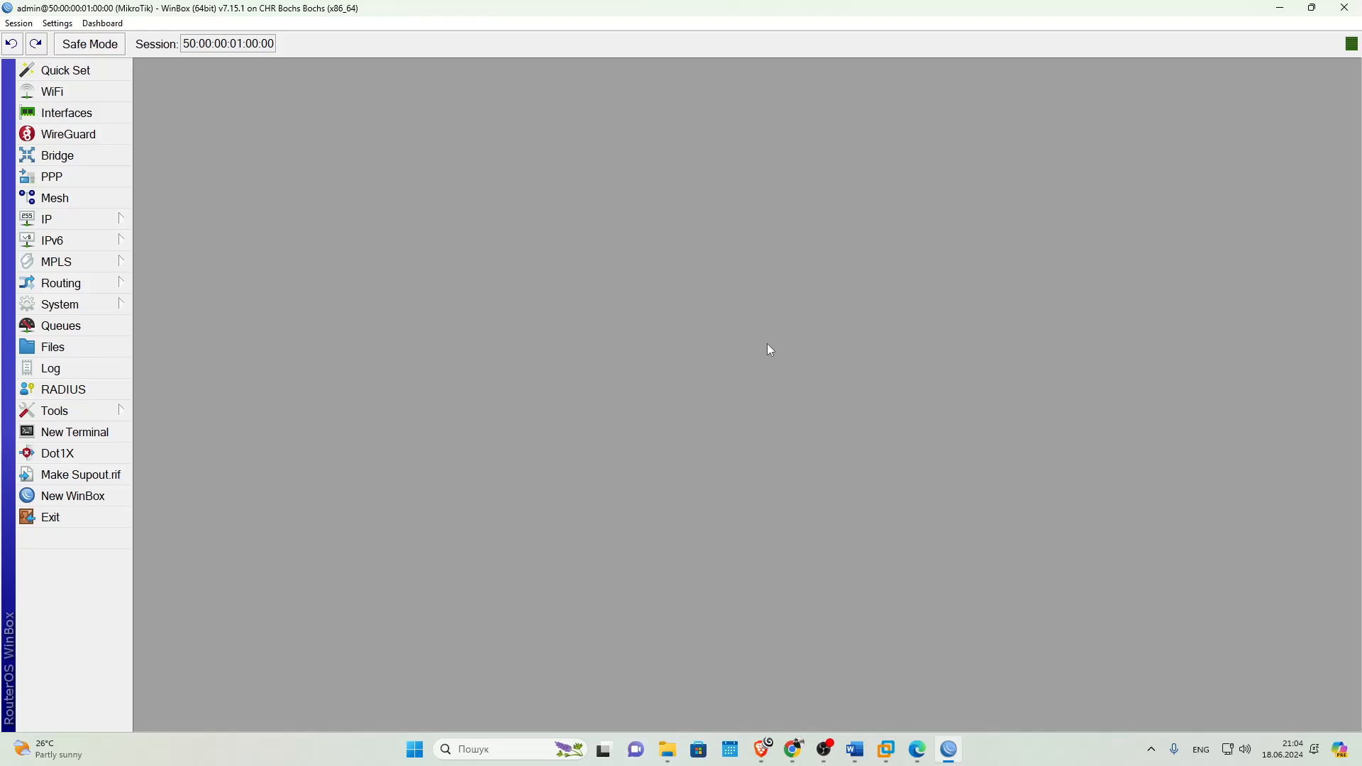
pyautogui.moveTo(312, 340)
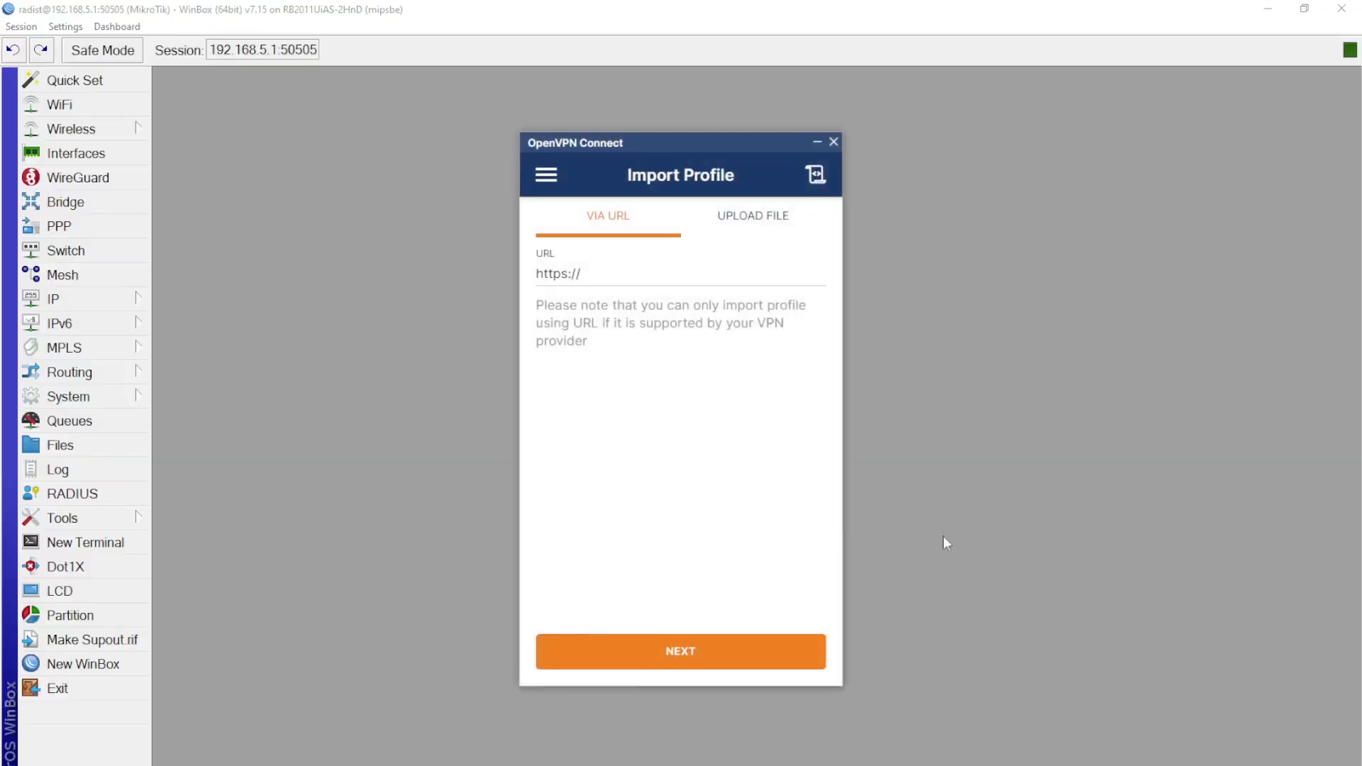
pyautogui.moveTo(1010, 533)
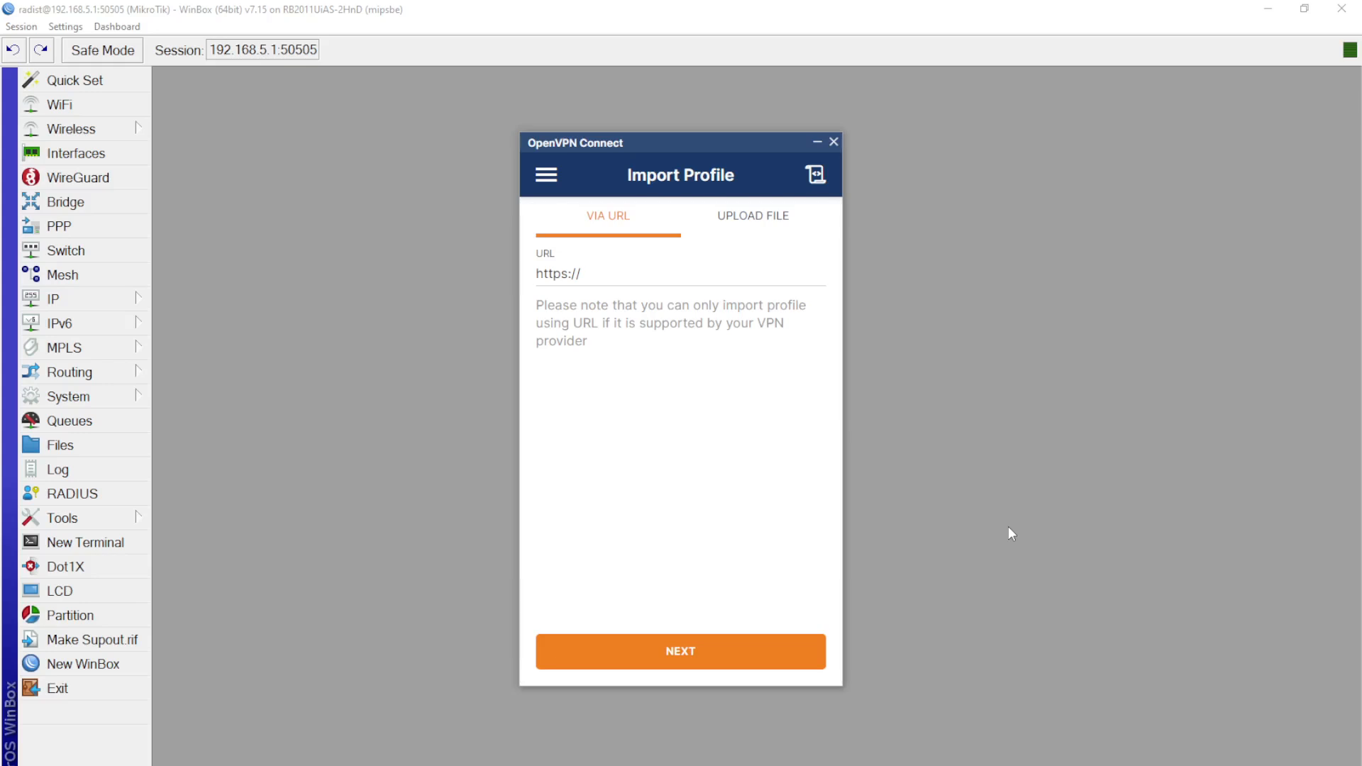
pyautogui.moveTo(671, 155)
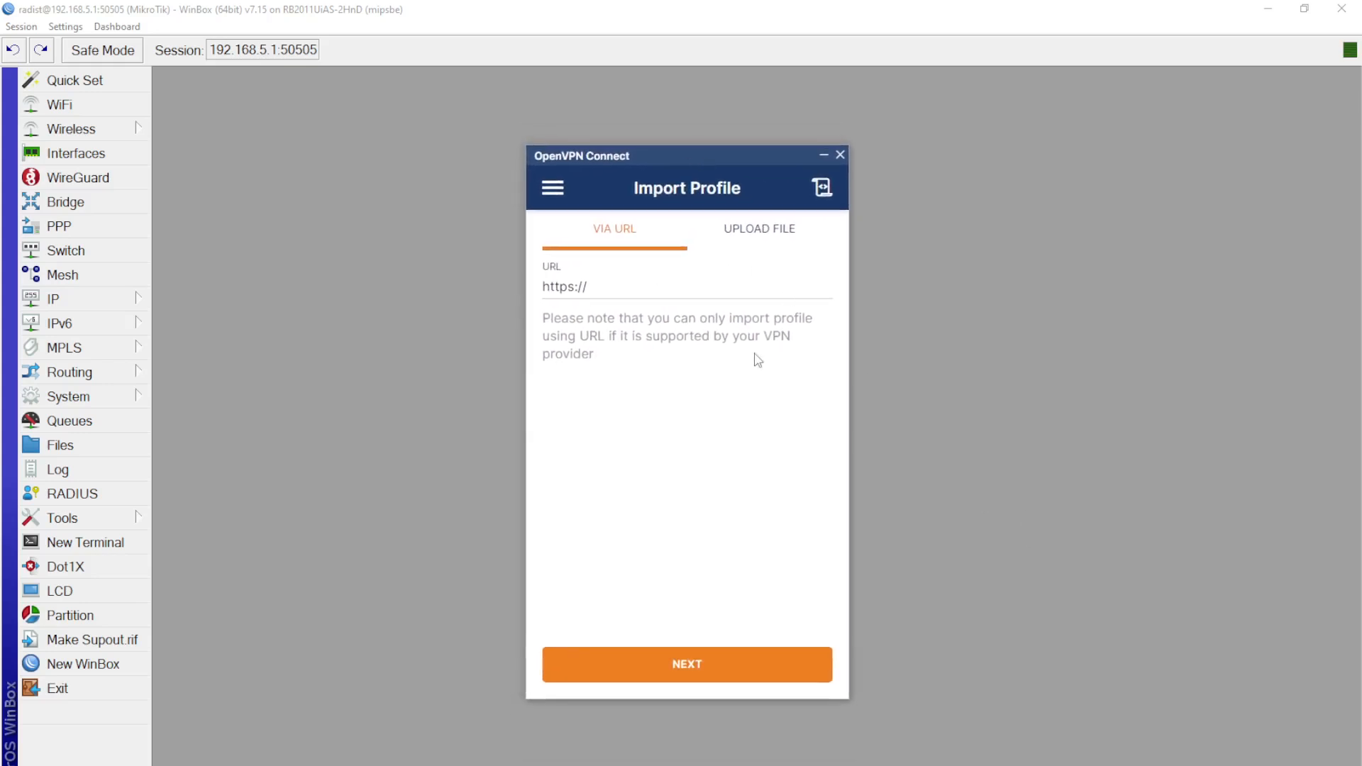
pyautogui.moveTo(808, 254)
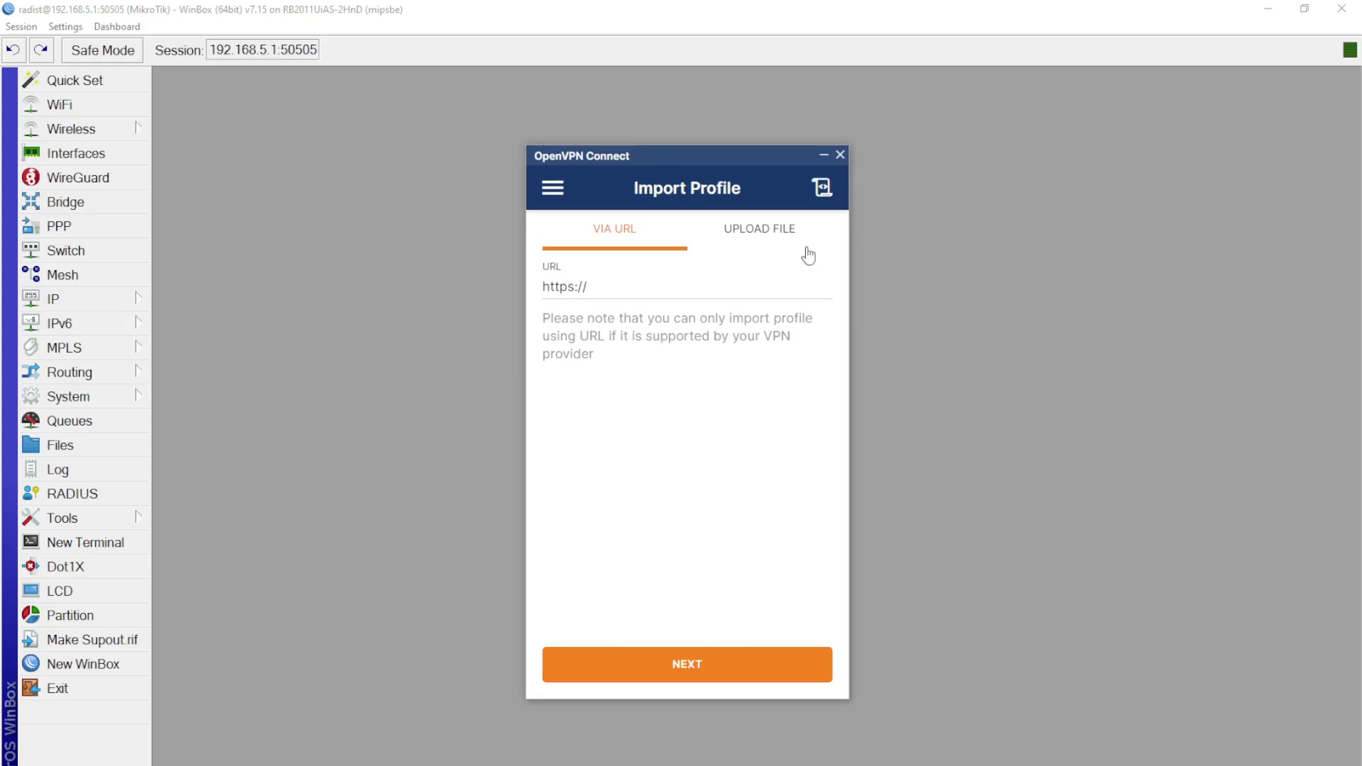
pyautogui.click(839, 155)
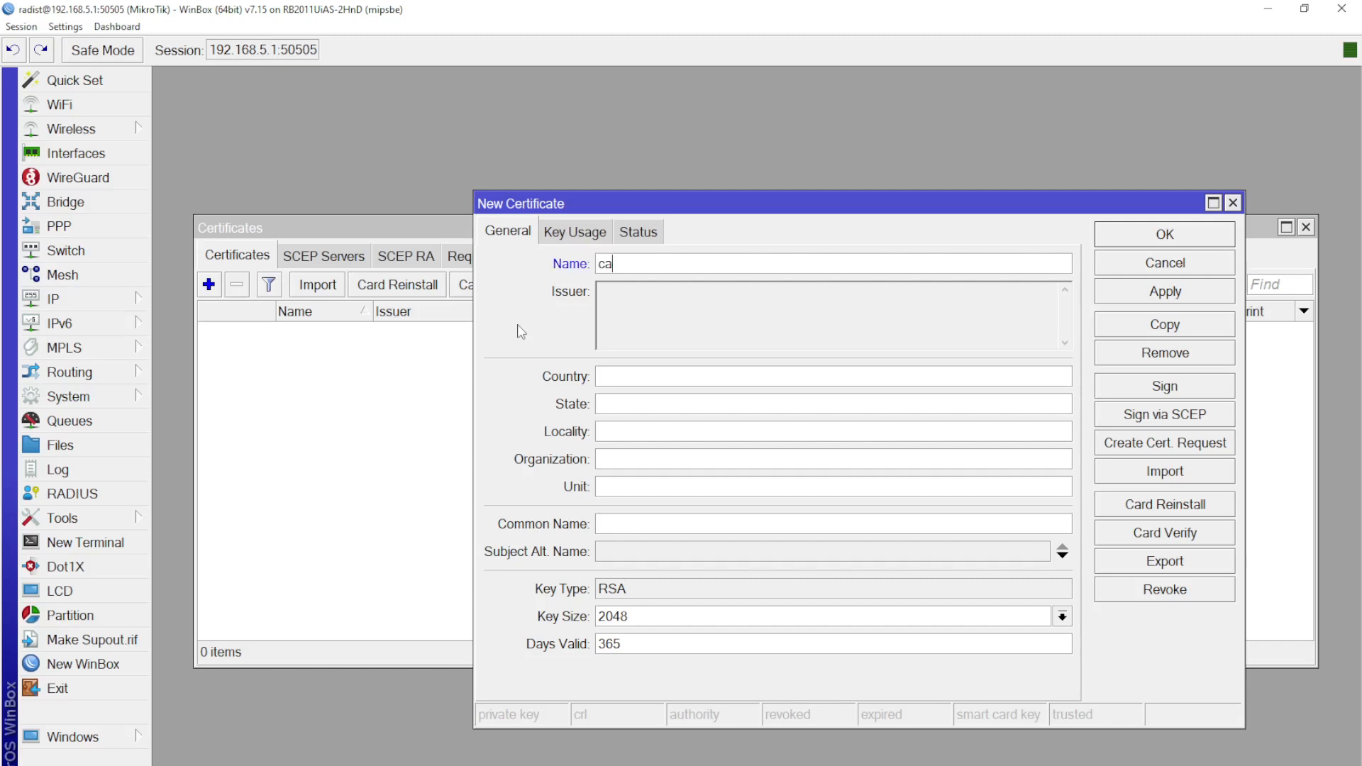
# Give the ca certificate a 4096-bit key and self-sign it as trusted.
pyautogui.click(1061, 616)
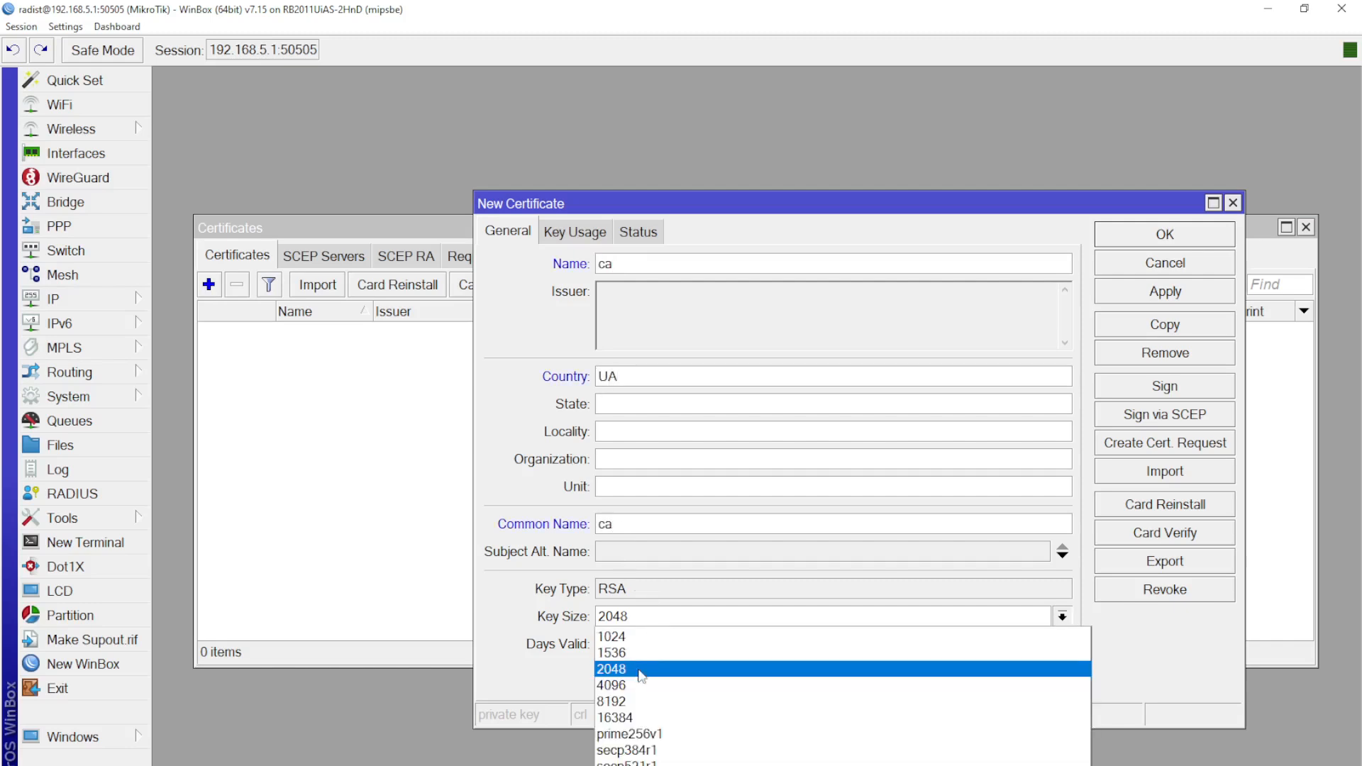
pyautogui.click(575, 231)
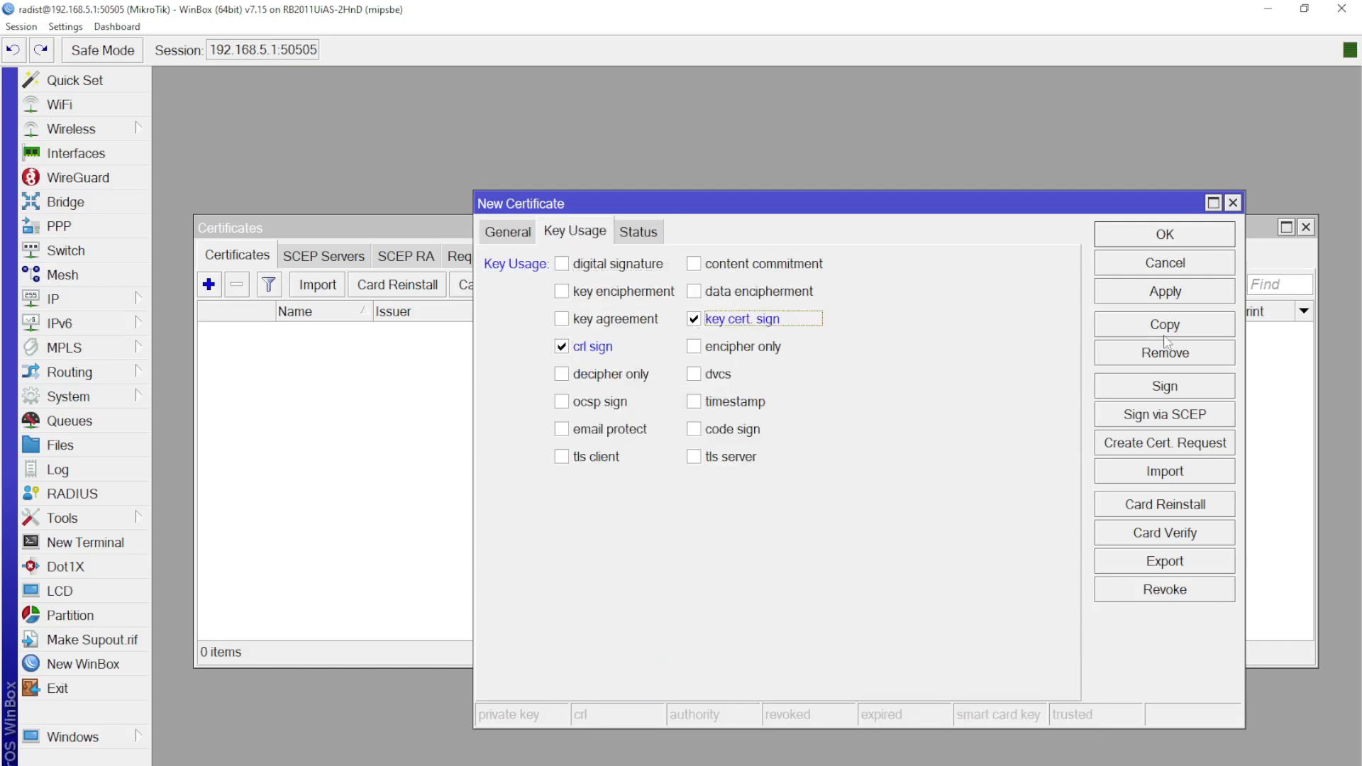
pyautogui.click(1164, 386)
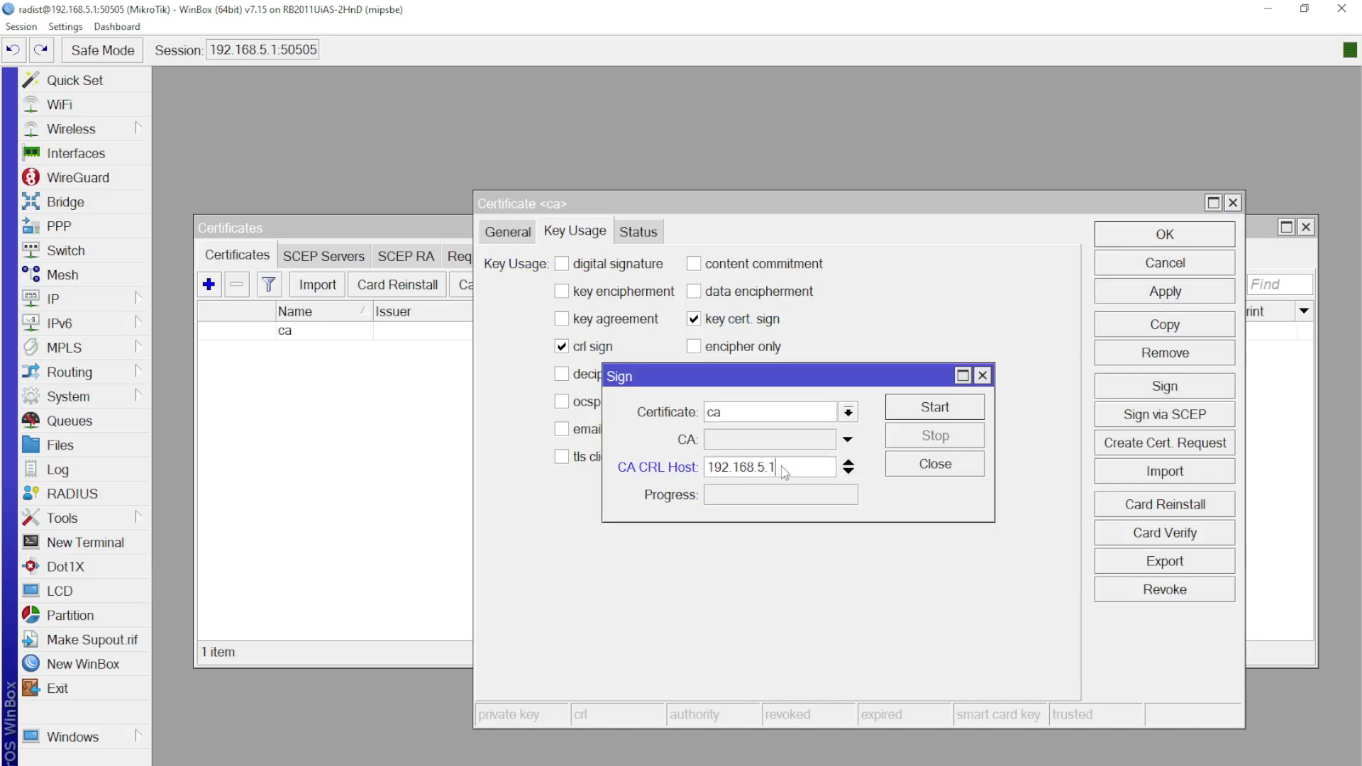
pyautogui.click(934, 407)
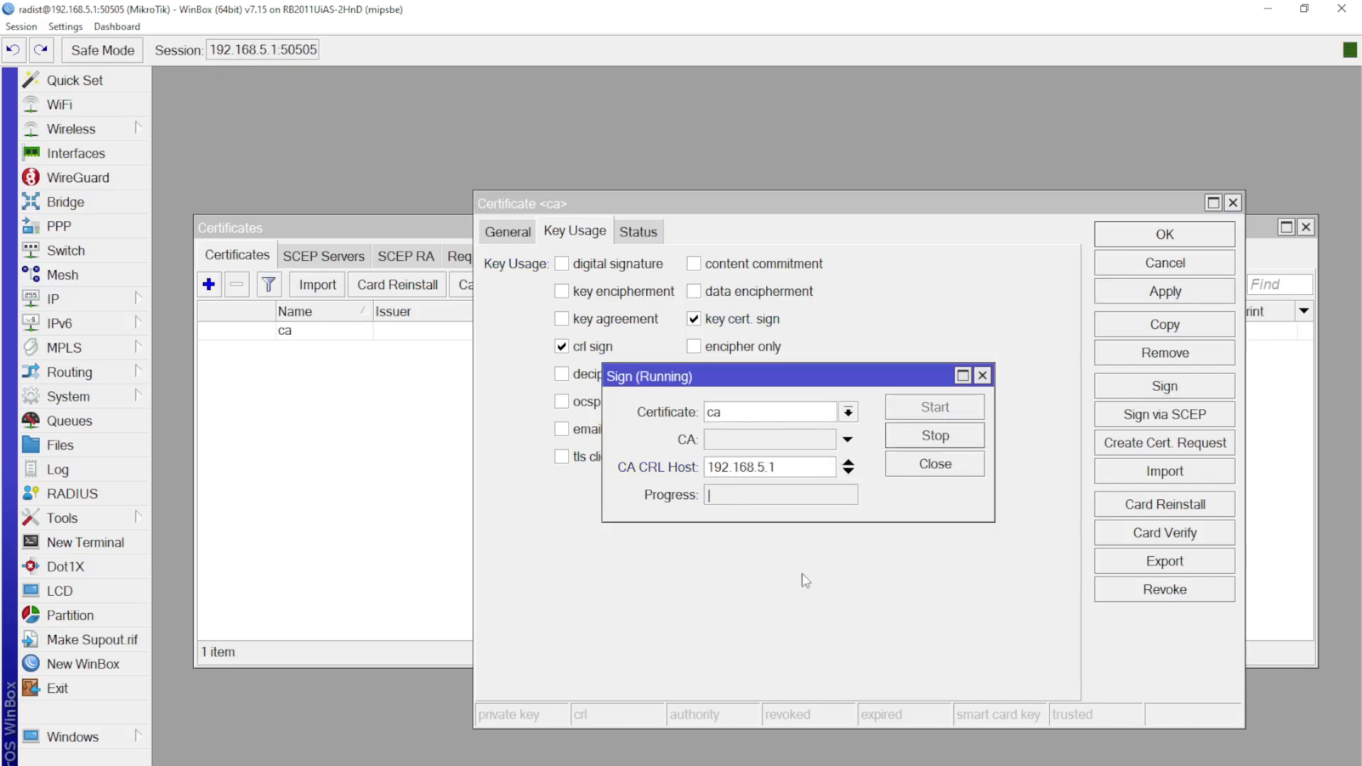
# Create the server certificate with tls server key usage and sign it with CA ca.
pyautogui.click(934, 463)
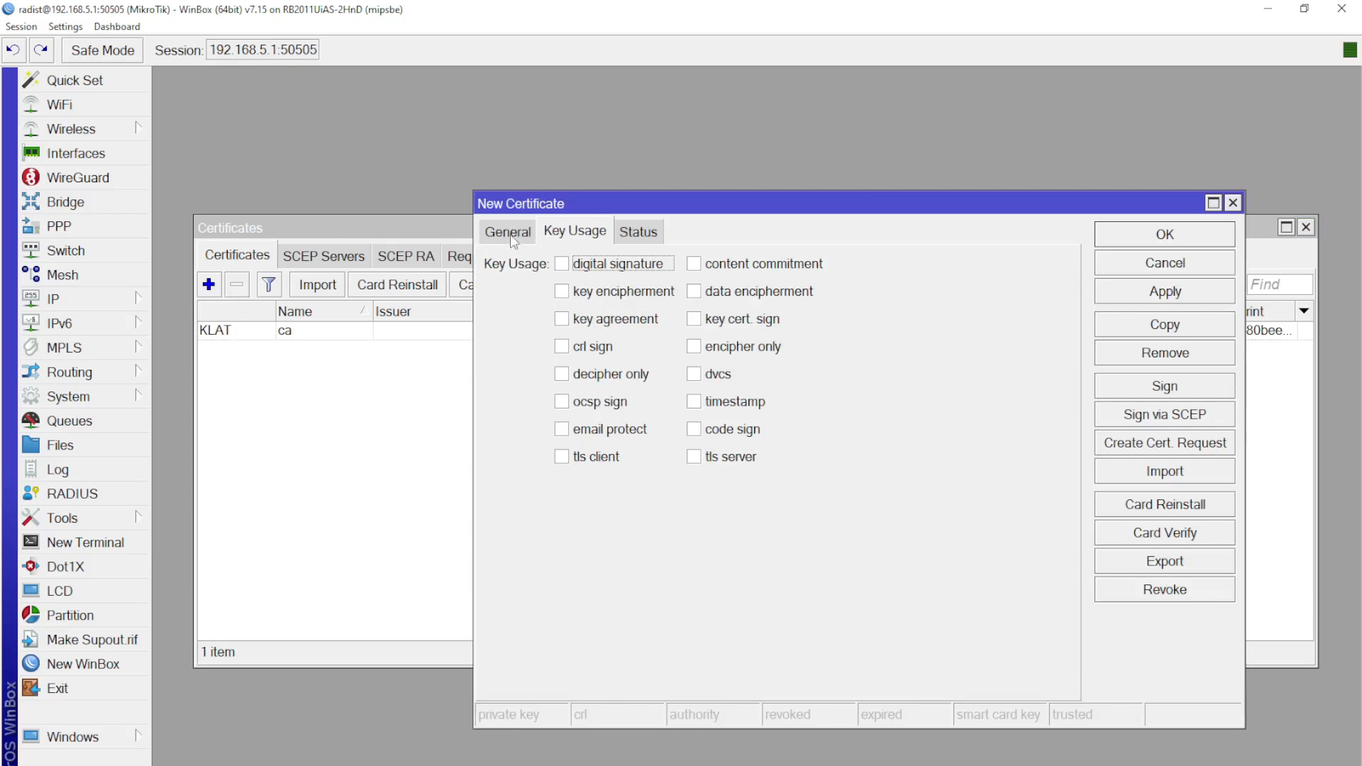
pyautogui.click(508, 231)
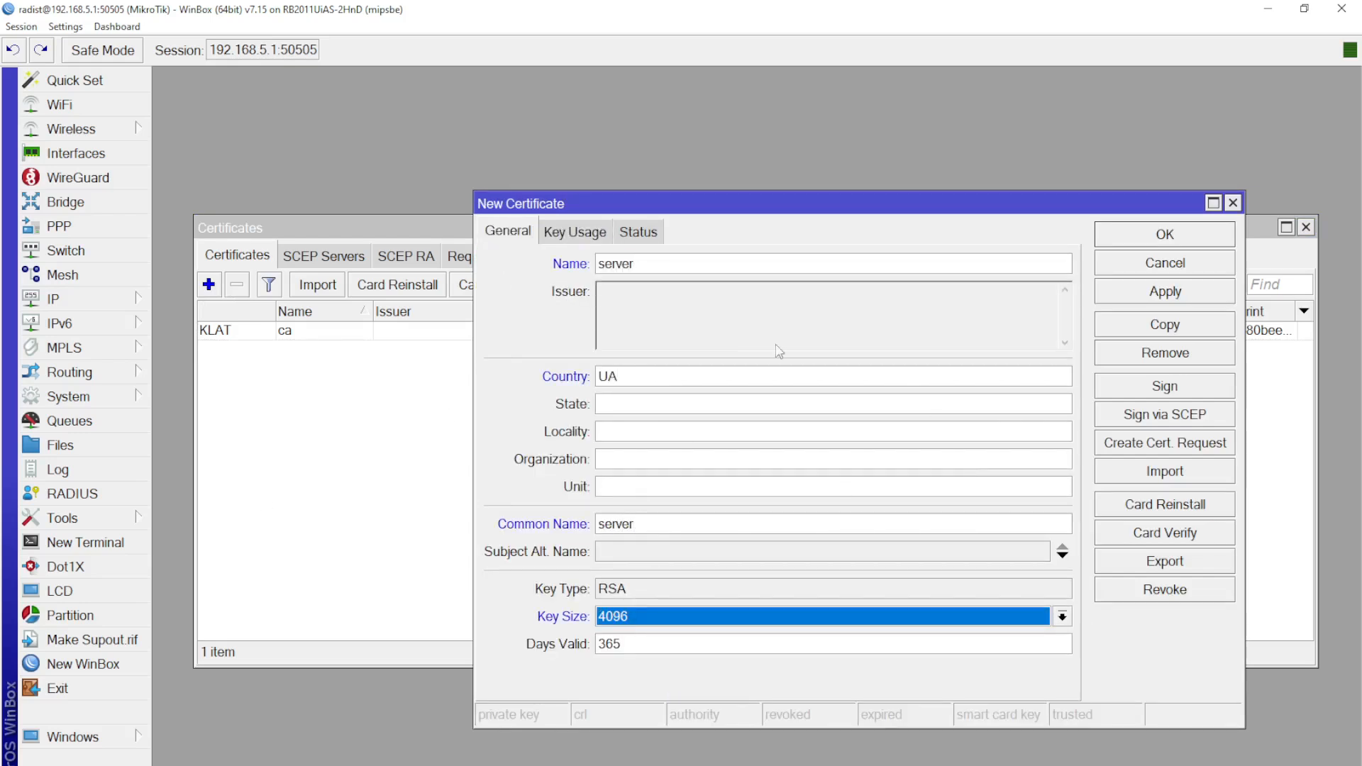
pyautogui.click(1164, 291)
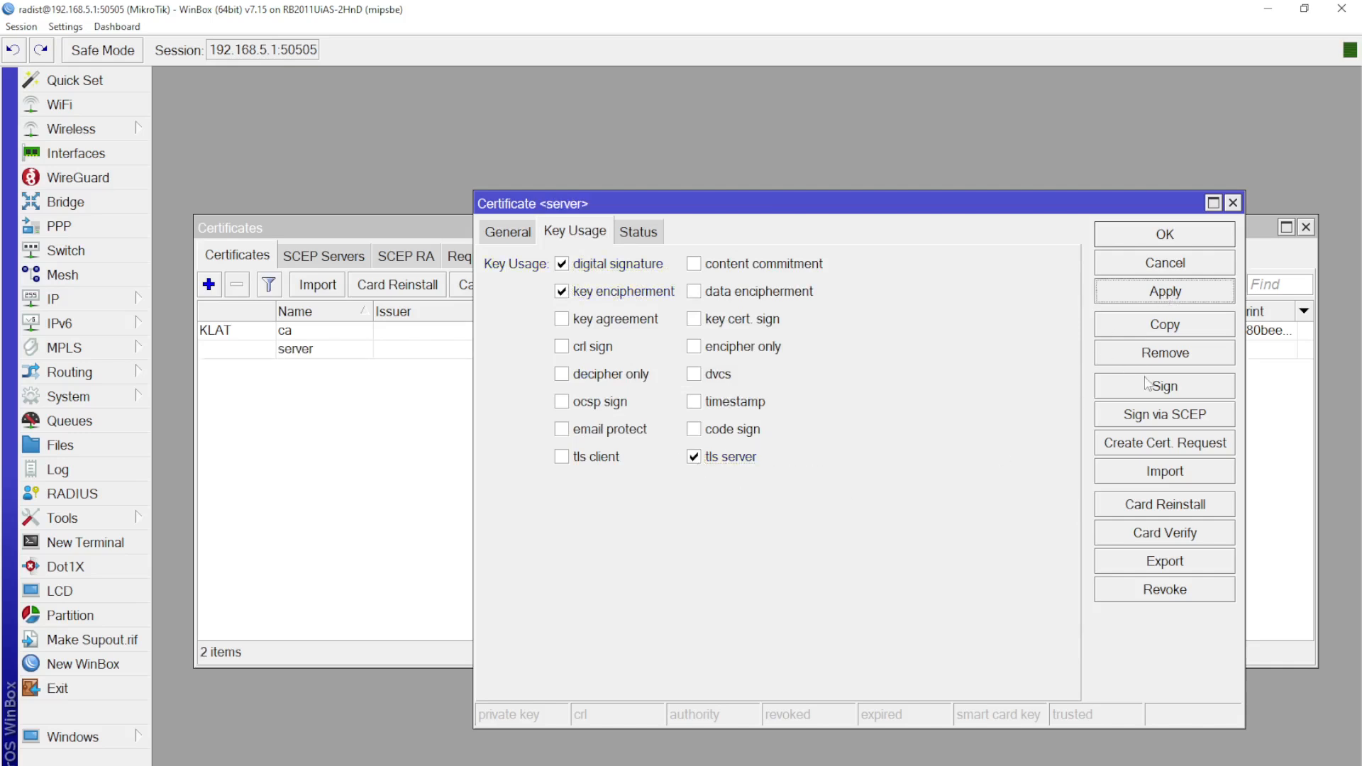
pyautogui.click(1164, 386)
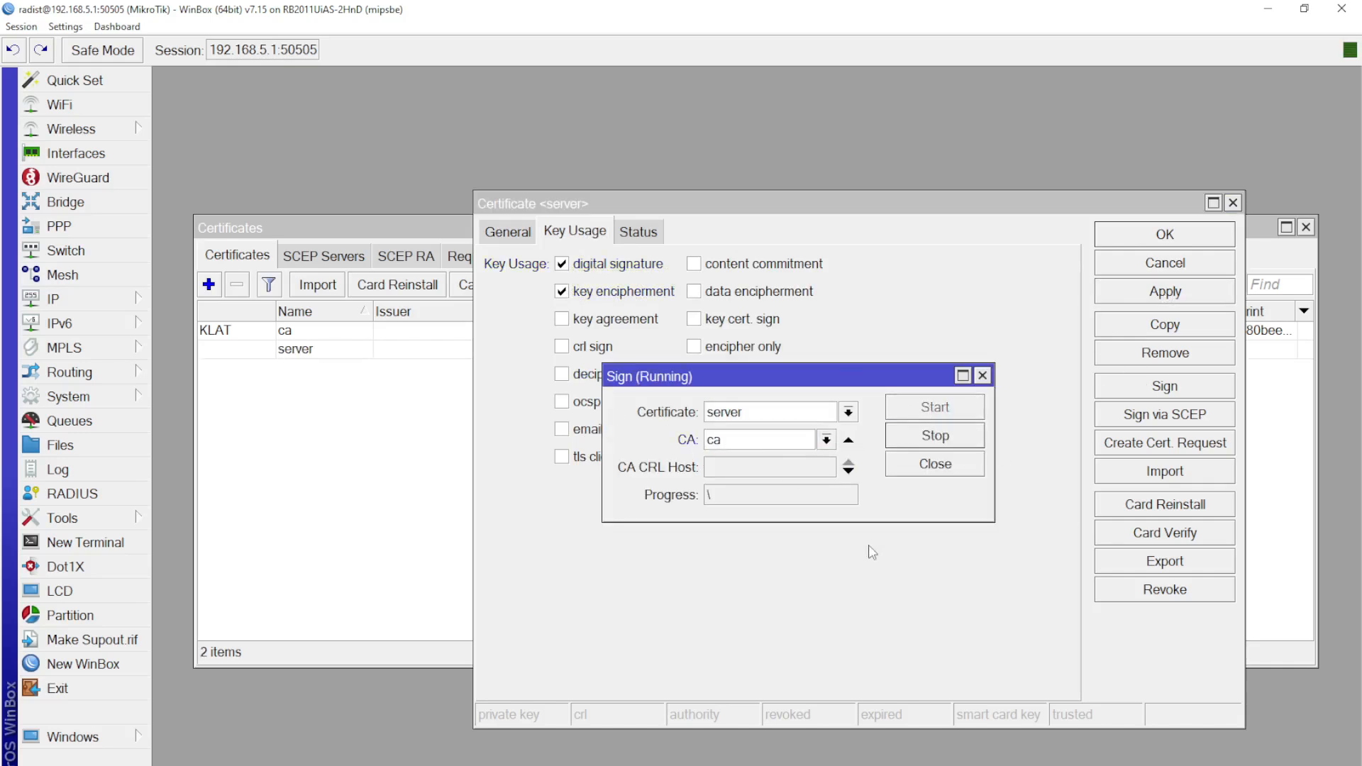
pyautogui.click(934, 462)
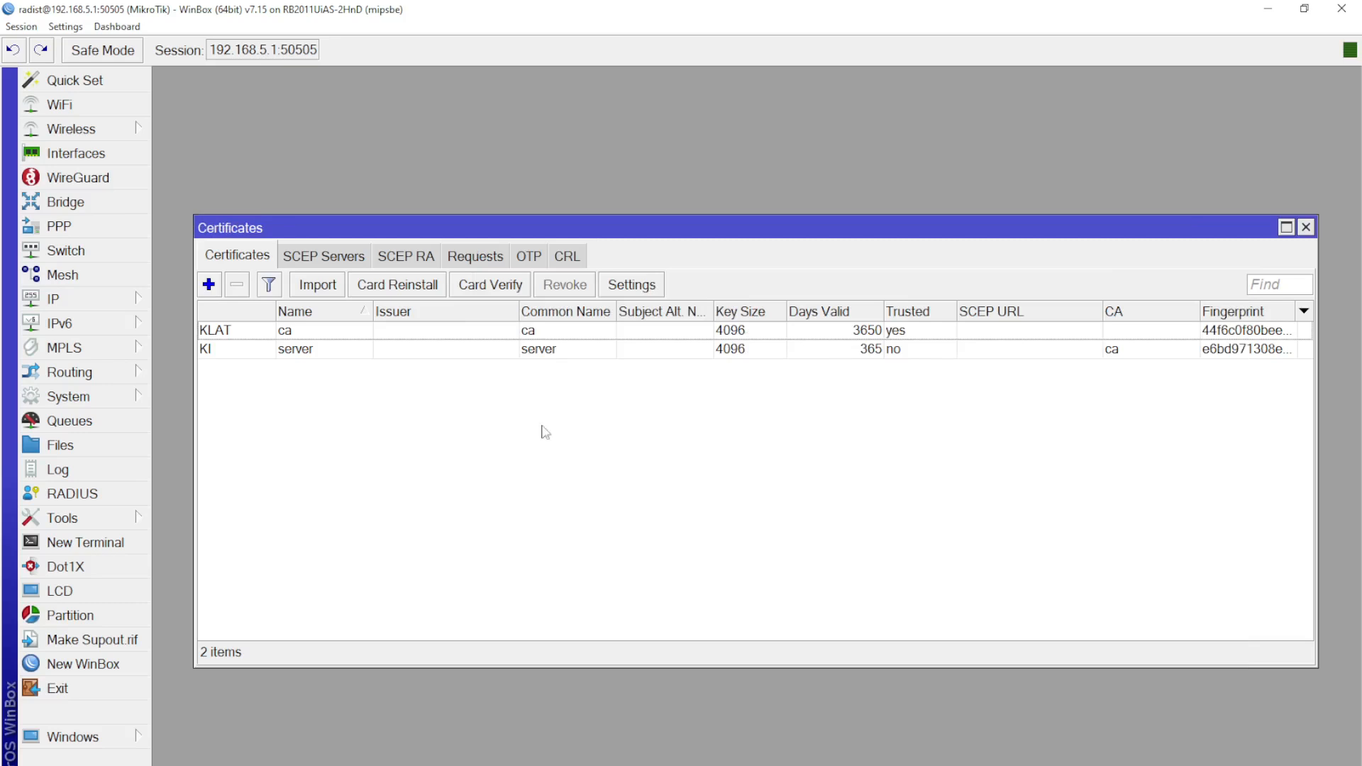
# Create the client_1 certificate and sign it with CA ca.
pyautogui.doubleClick(284, 331)
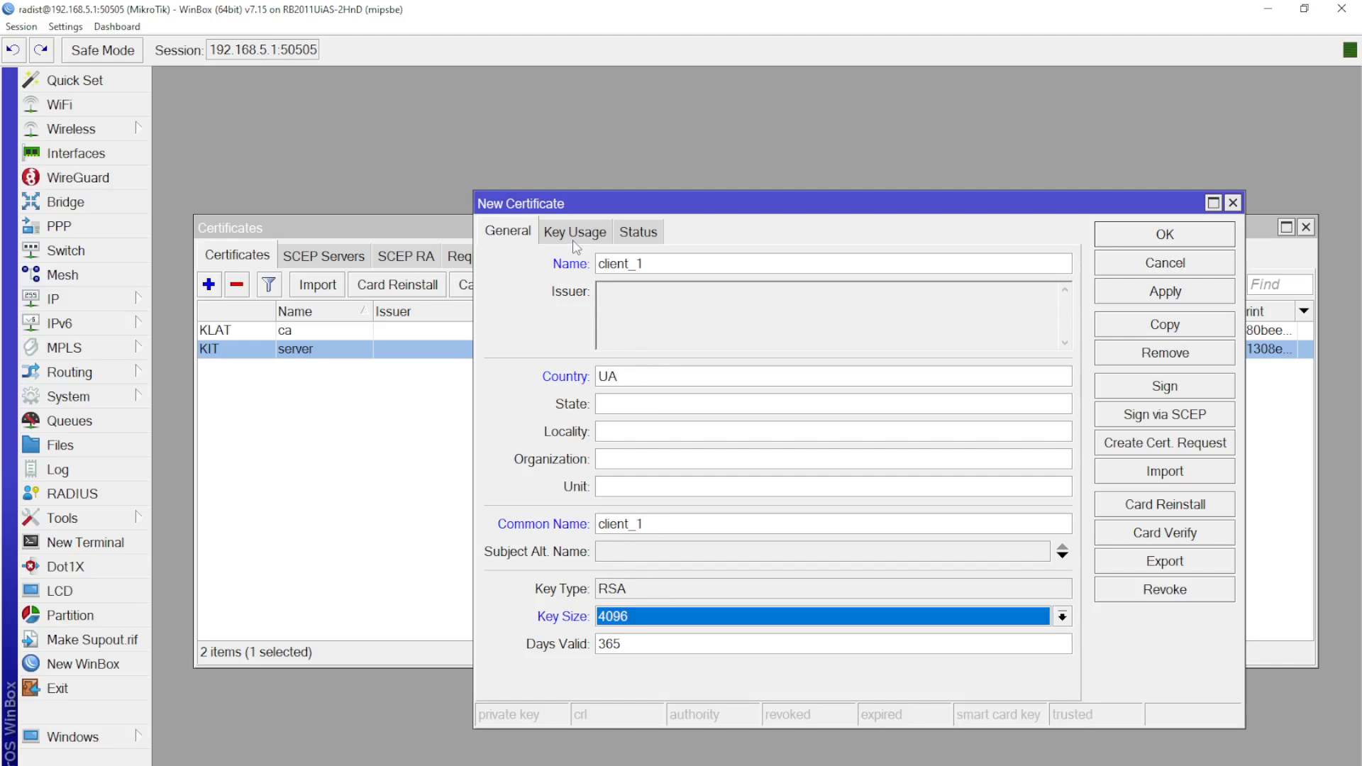
pyautogui.click(1164, 386)
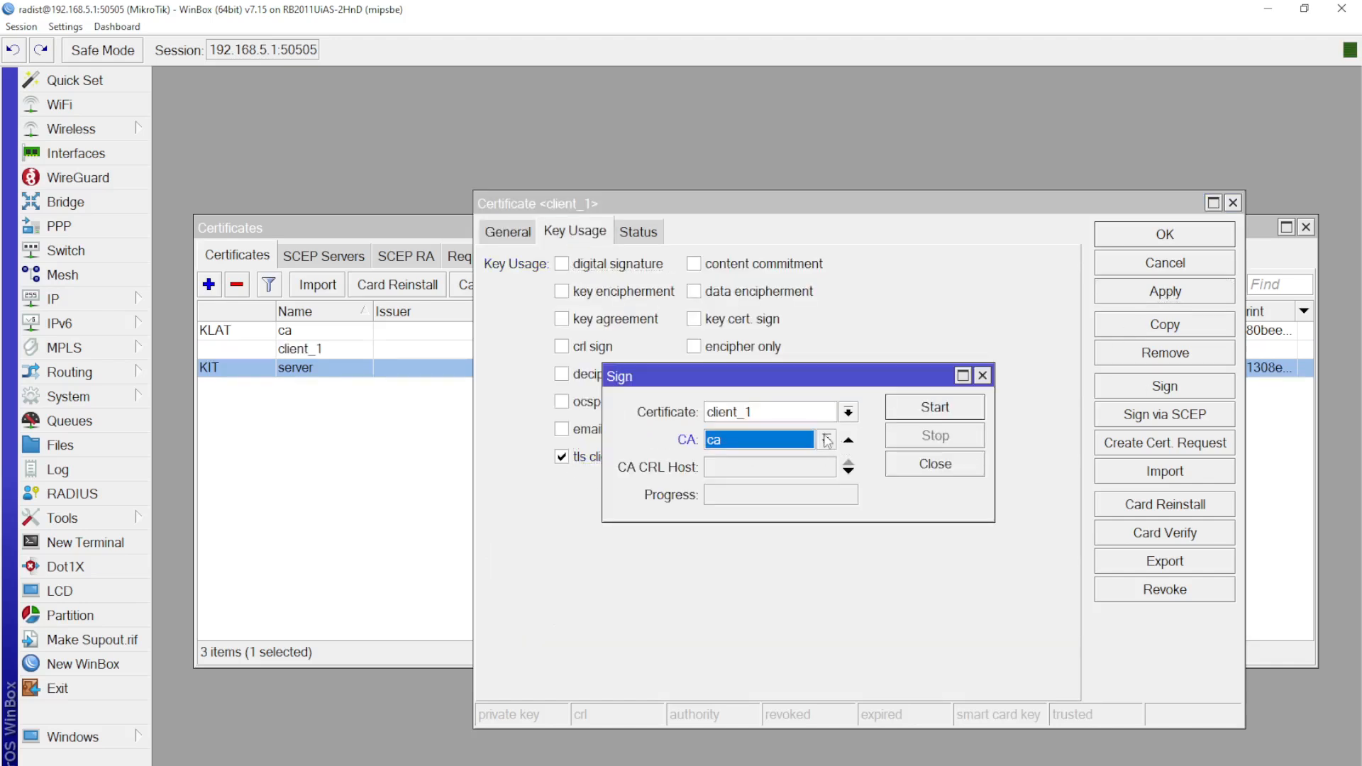
pyautogui.click(935, 407)
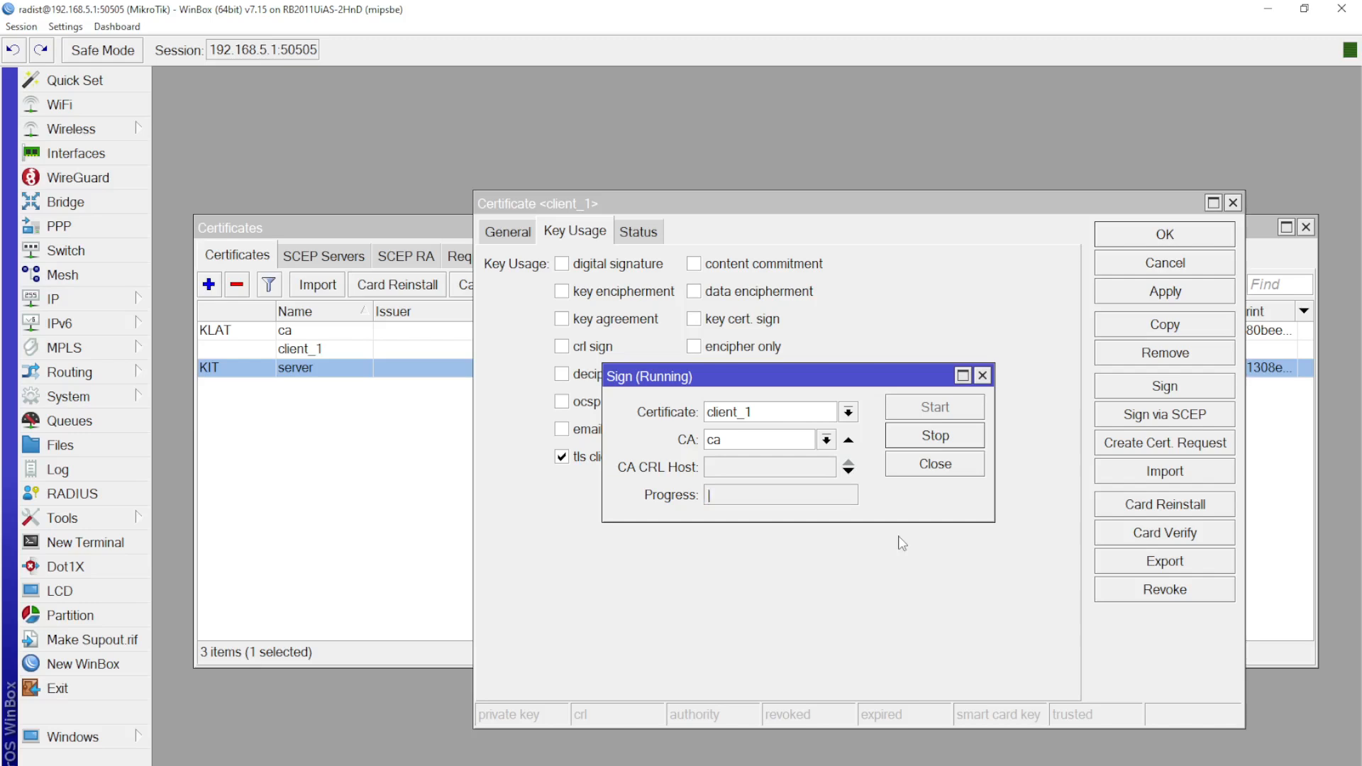
pyautogui.click(933, 463)
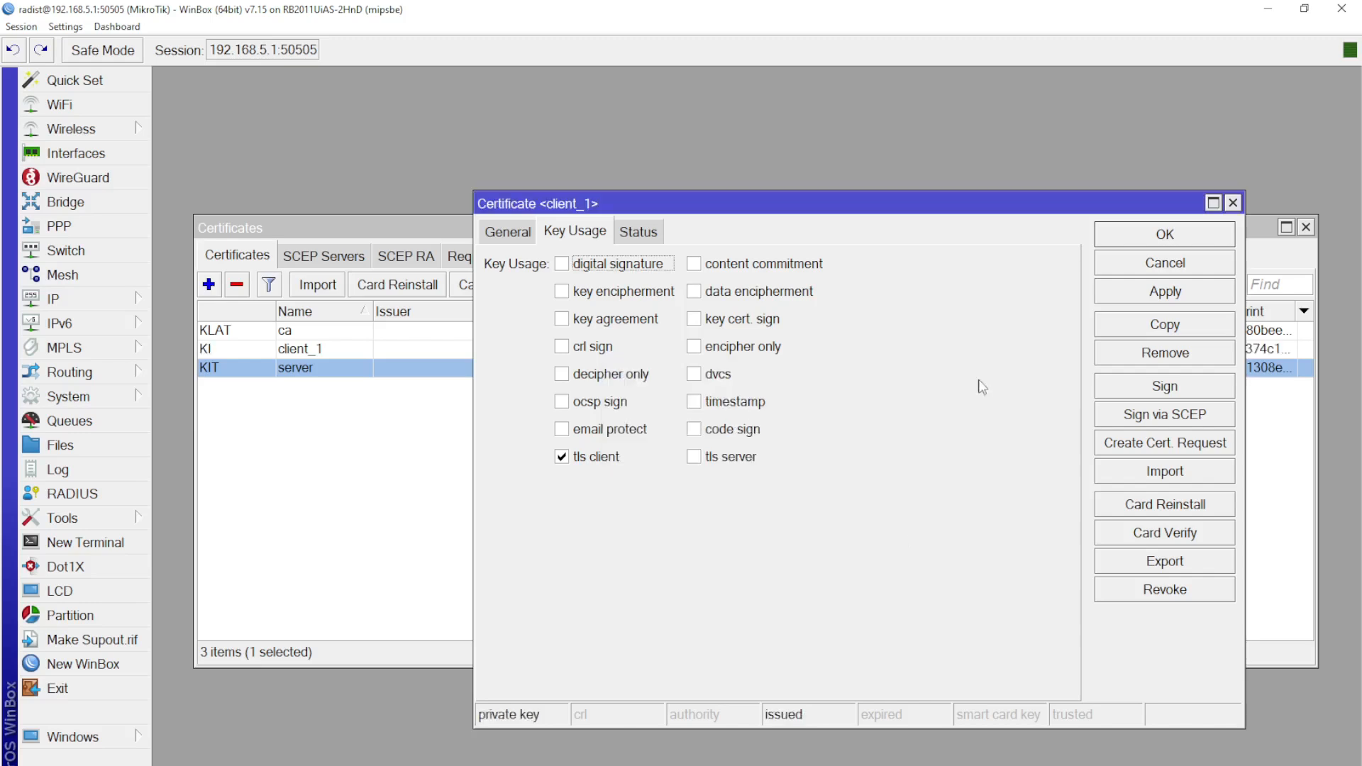
pyautogui.click(508, 231)
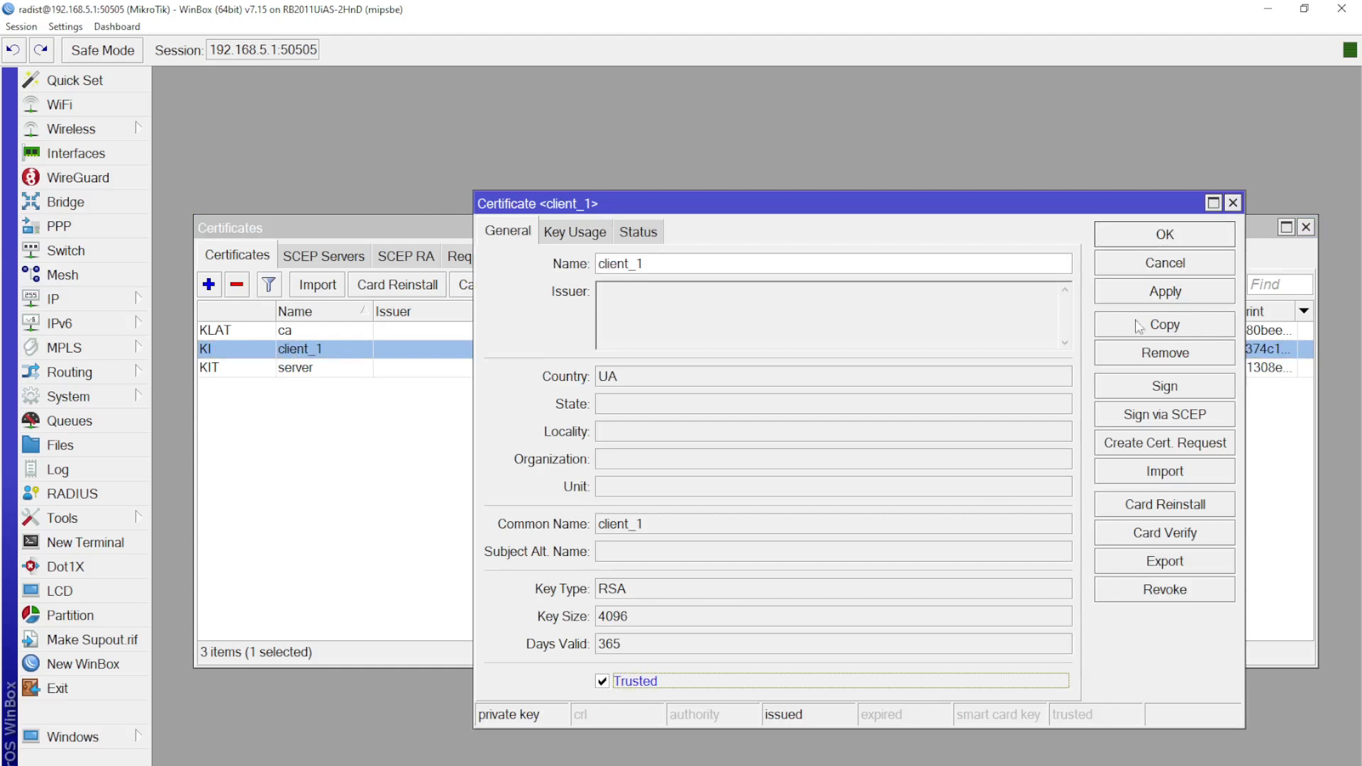
# Export the ca and client_1 certificates as PEM, client_1 with a passphrase.
pyautogui.rightClick(213, 349)
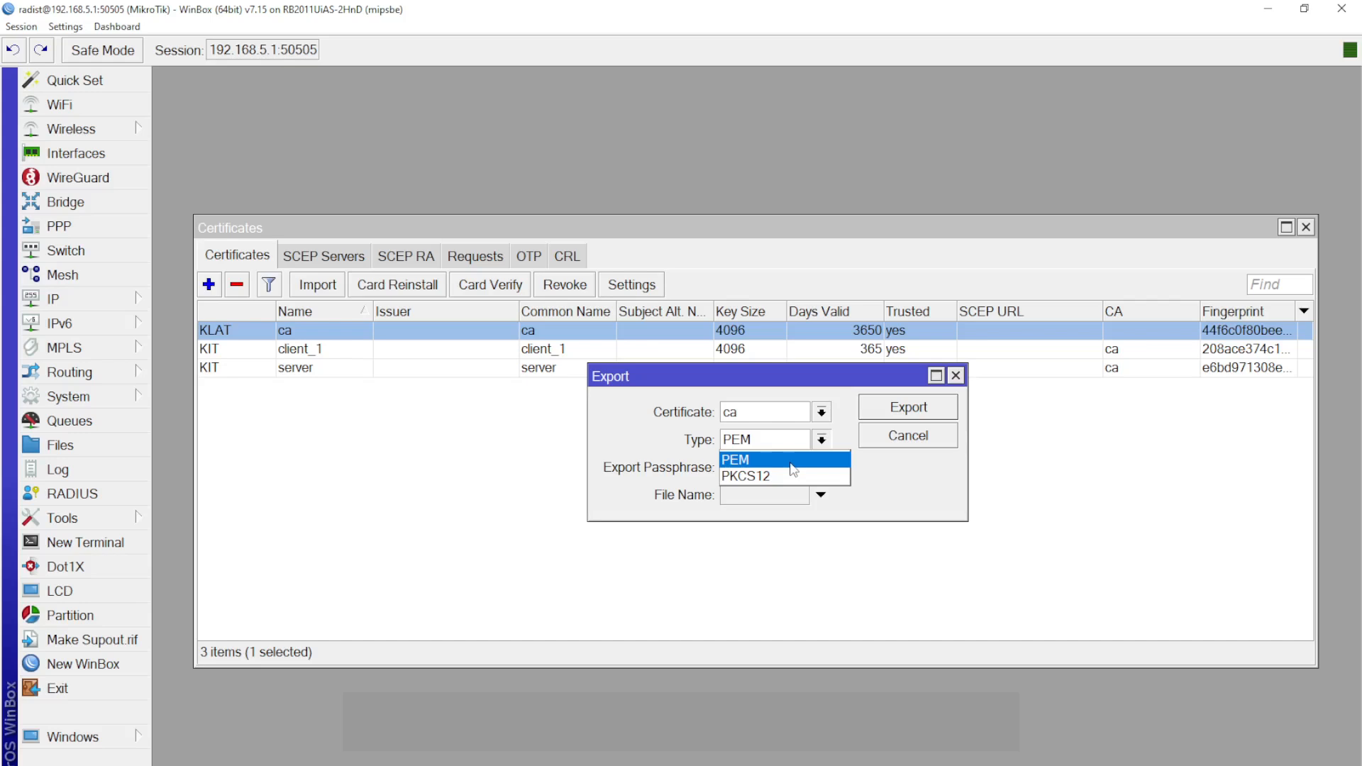
pyautogui.click(736, 458)
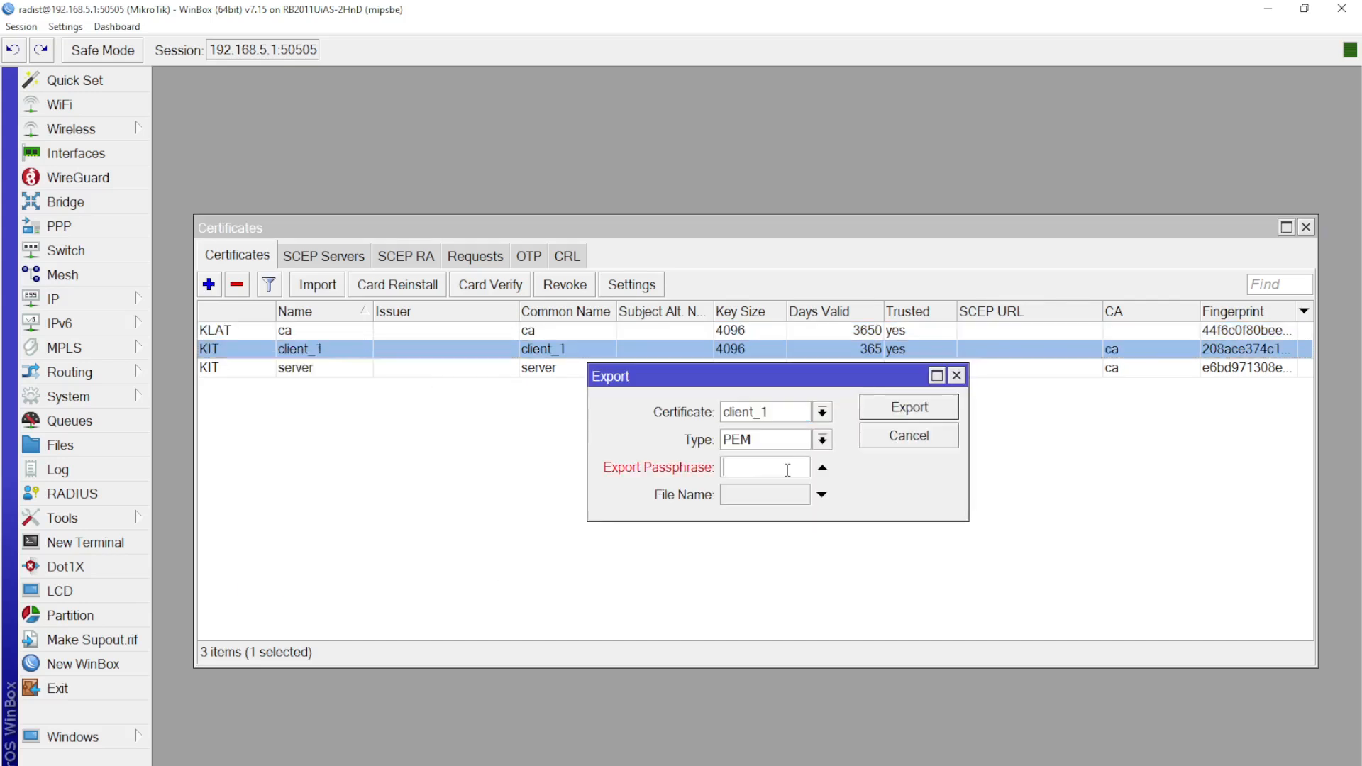
pyautogui.click(907, 436)
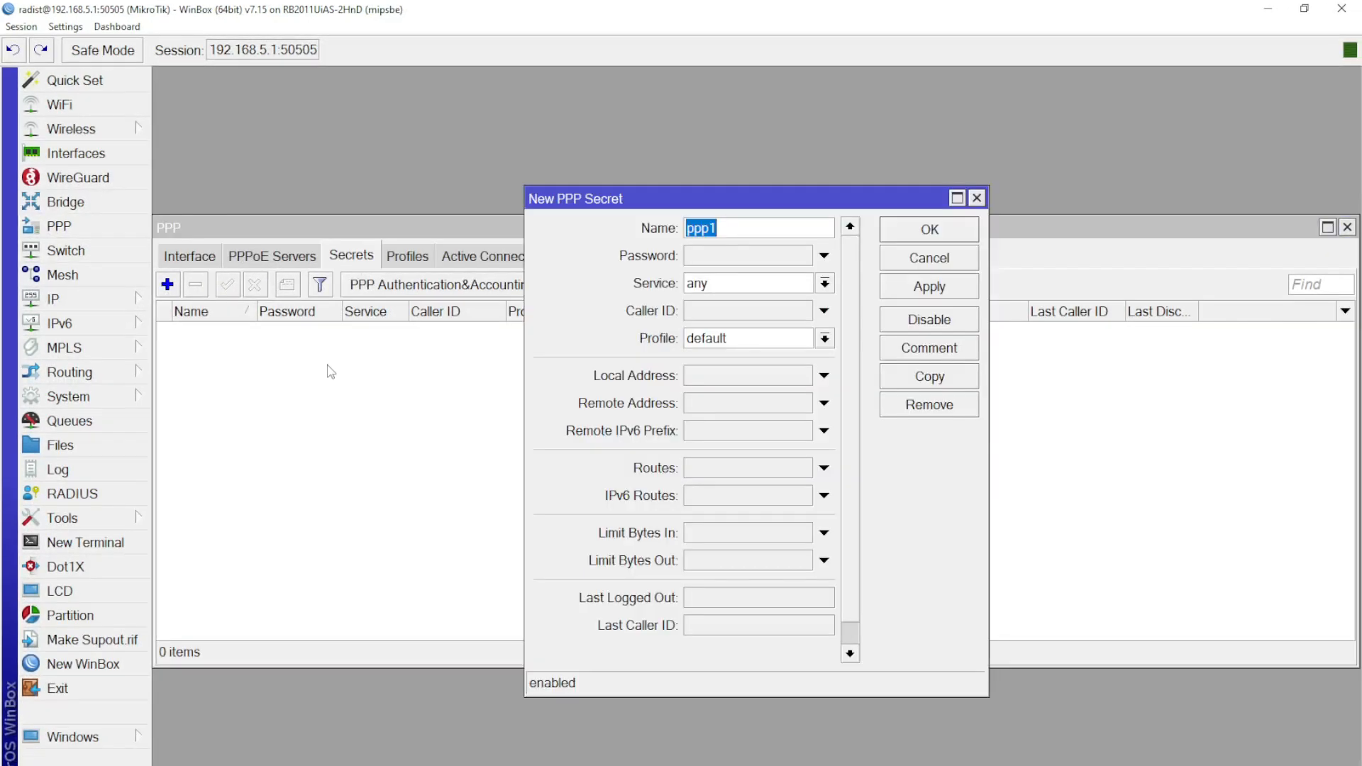
# Save a PPP secret named client_1 with service ovpn and profile ovpn.
pyautogui.write('client_1')
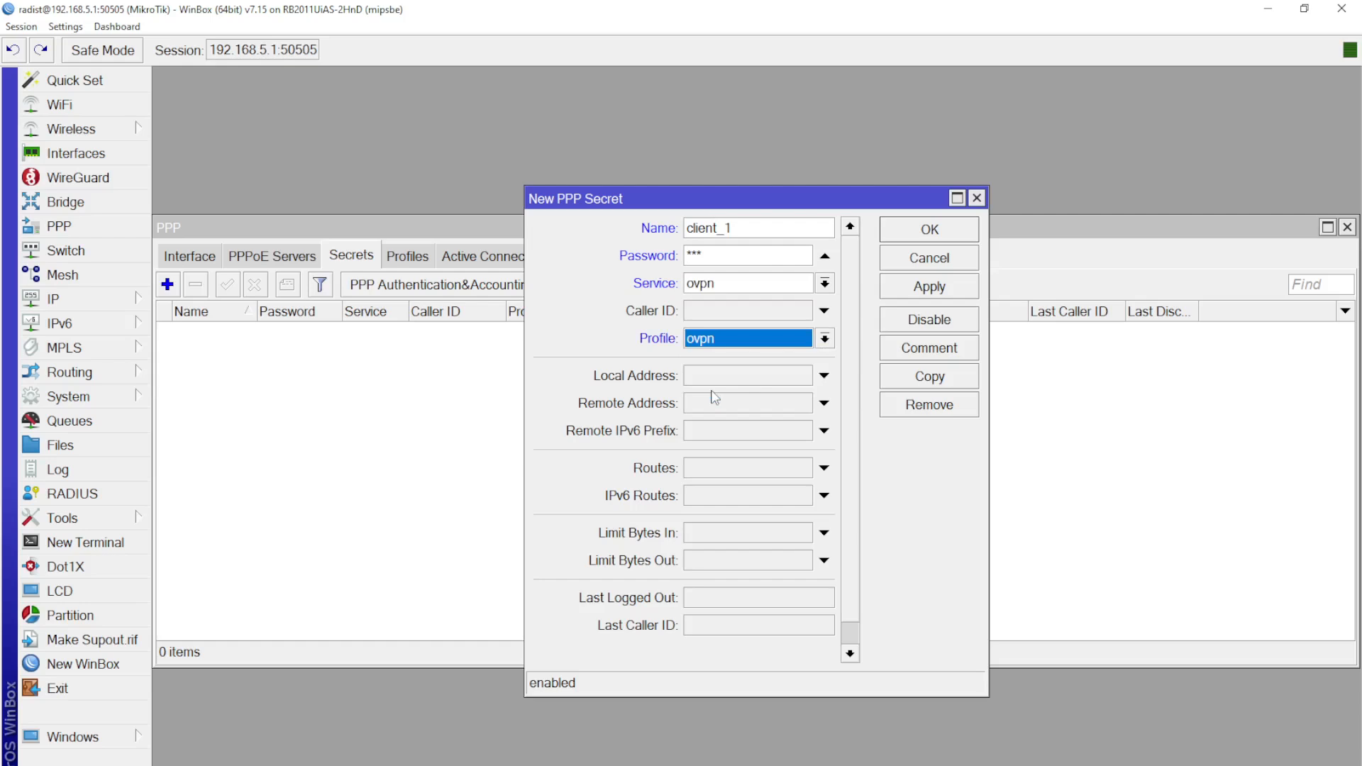
pyautogui.click(926, 229)
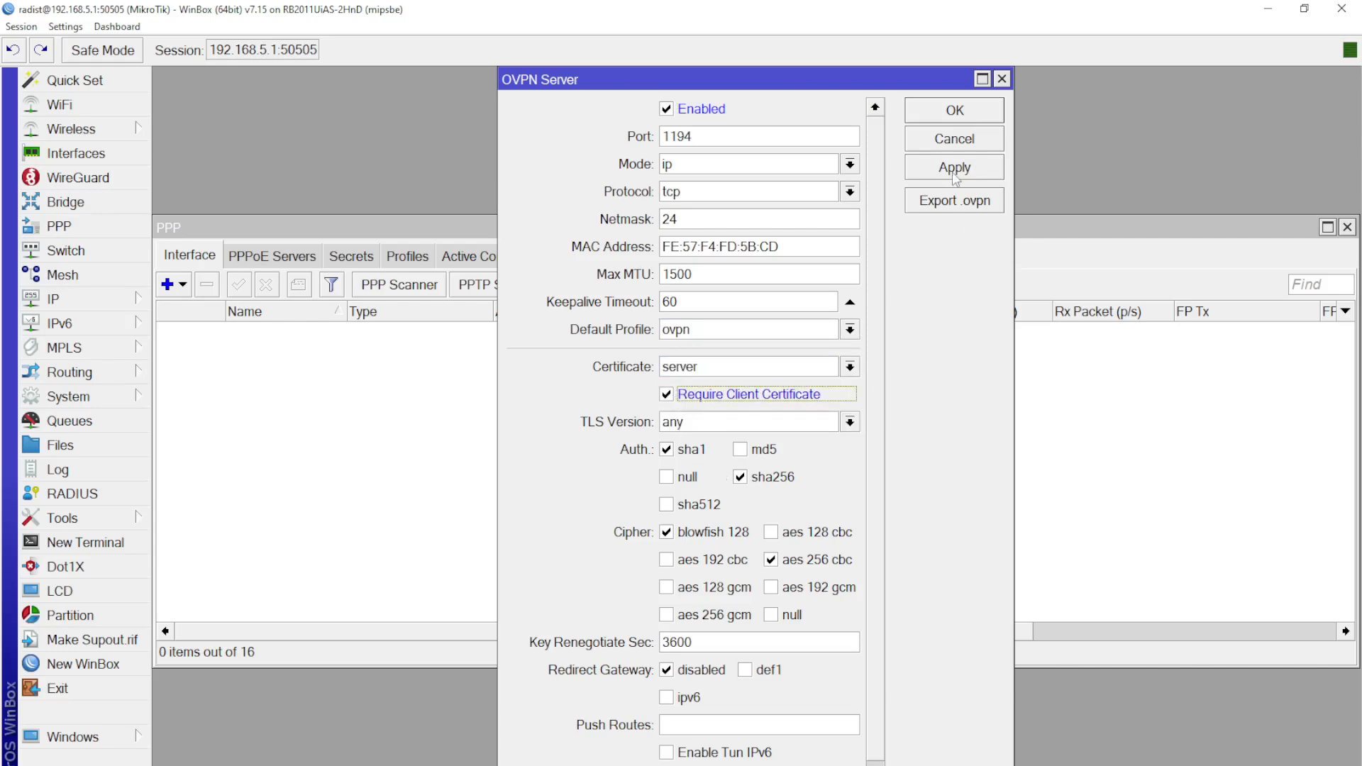
# Export a .ovpn profile for 192.168.5.1 using cert_export_ca.crt, cert_export_client_1.crt and .key.
pyautogui.click(954, 200)
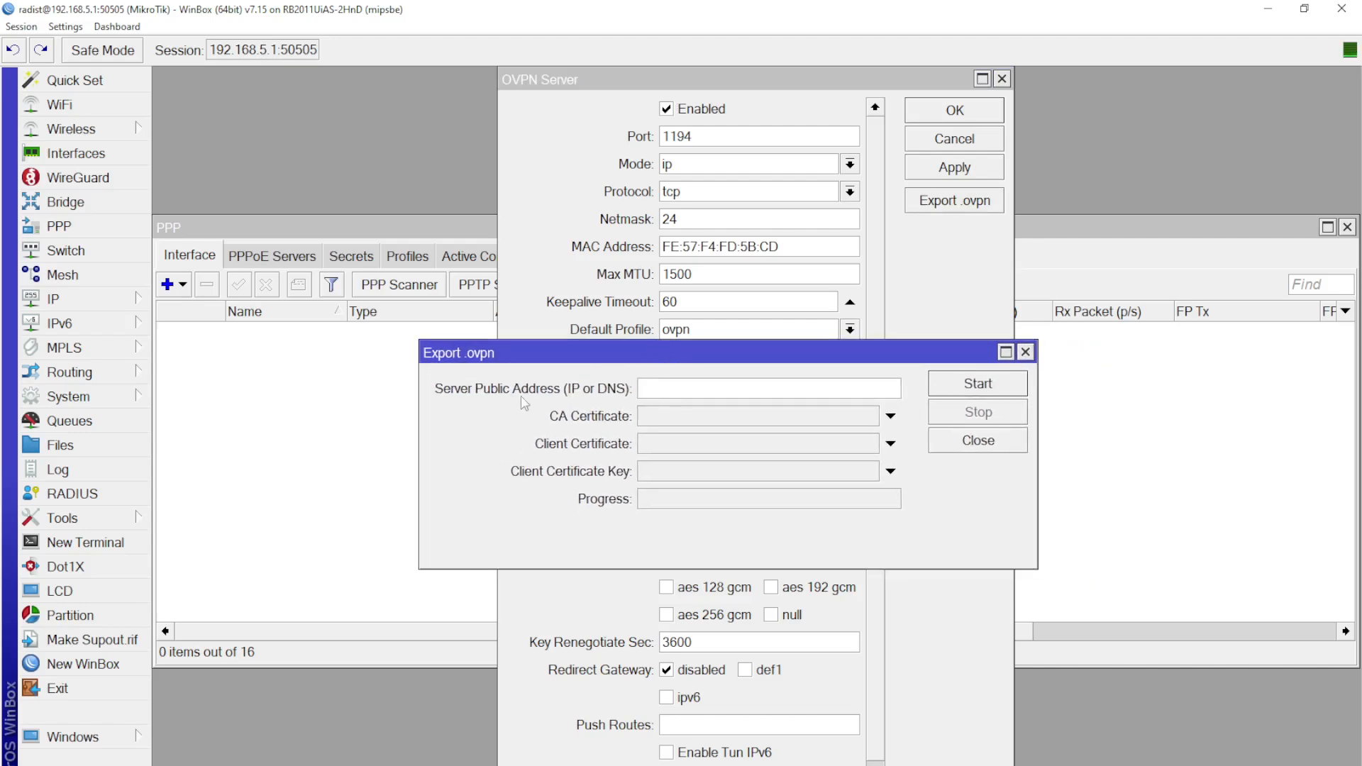
pyautogui.write('1')
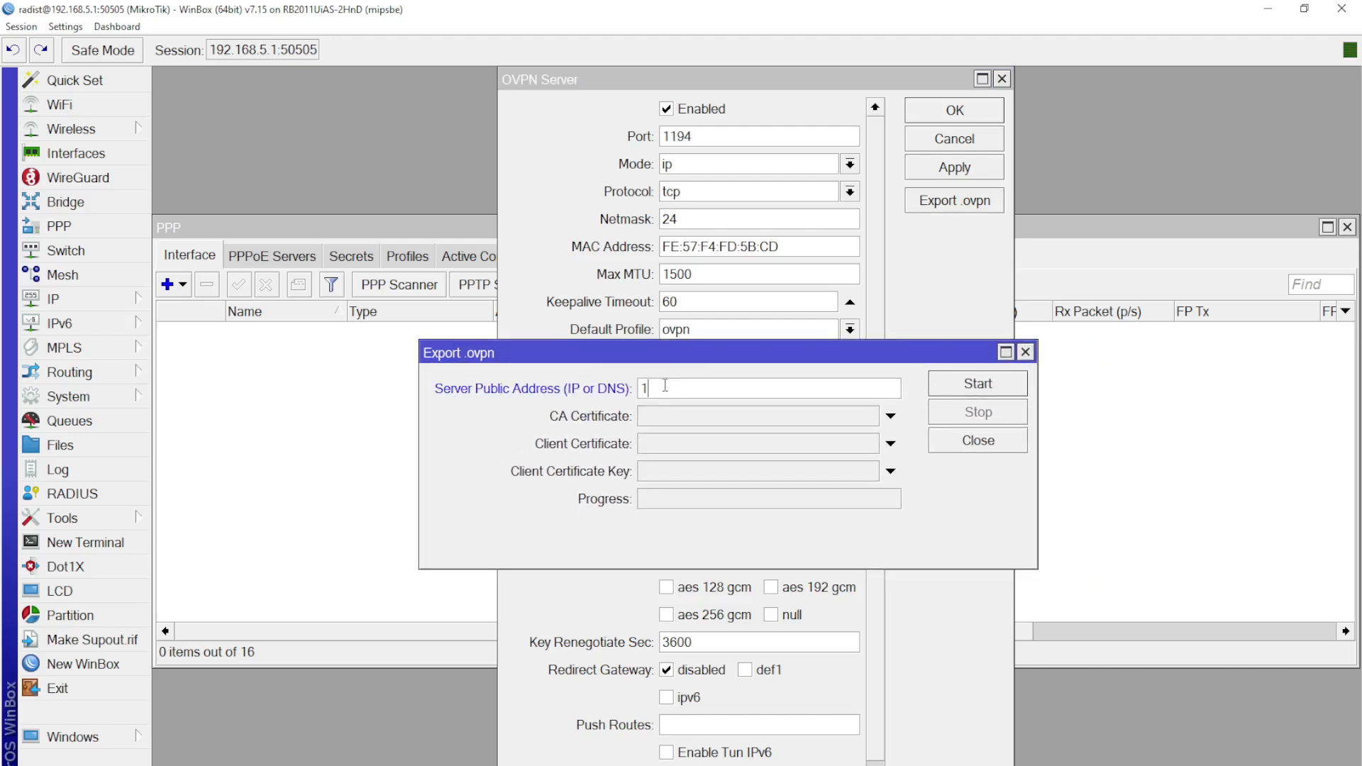
pyautogui.write('92.168.5.1')
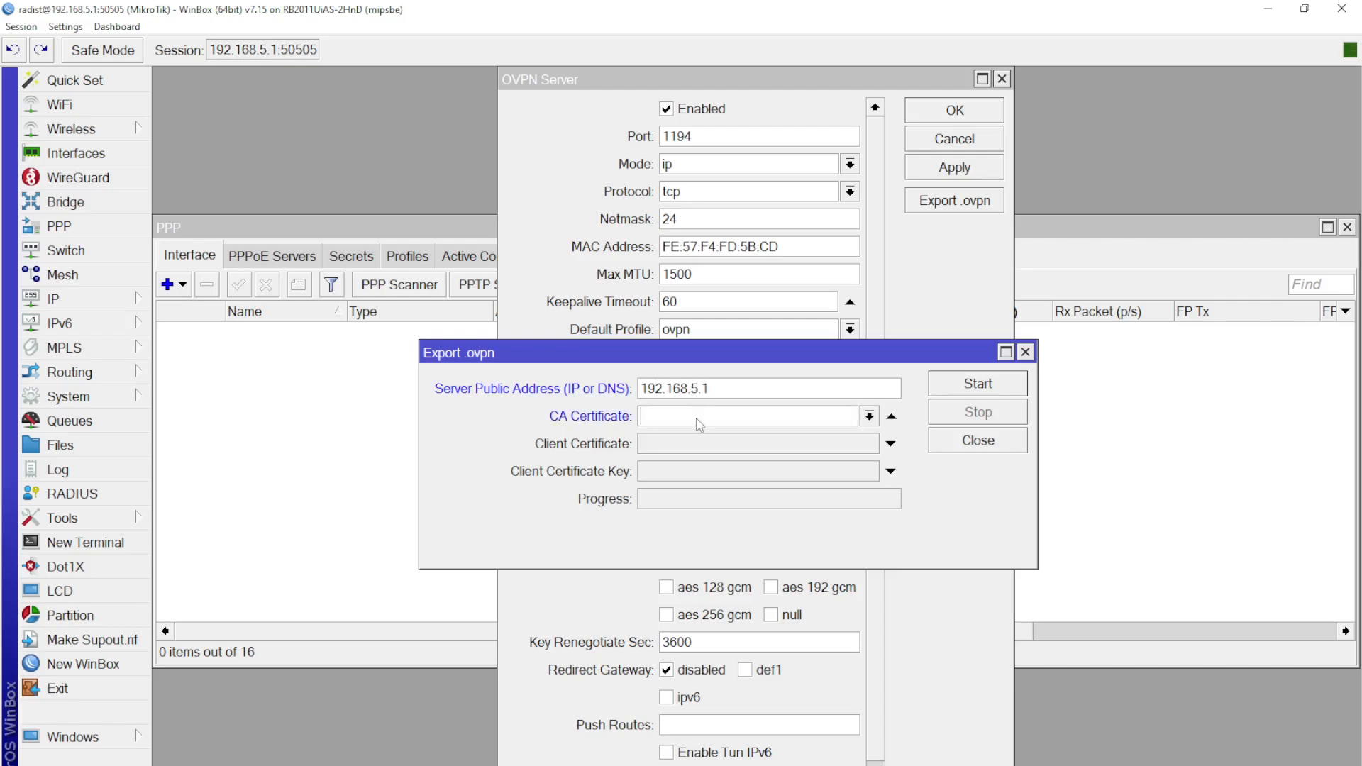
pyautogui.click(869, 416)
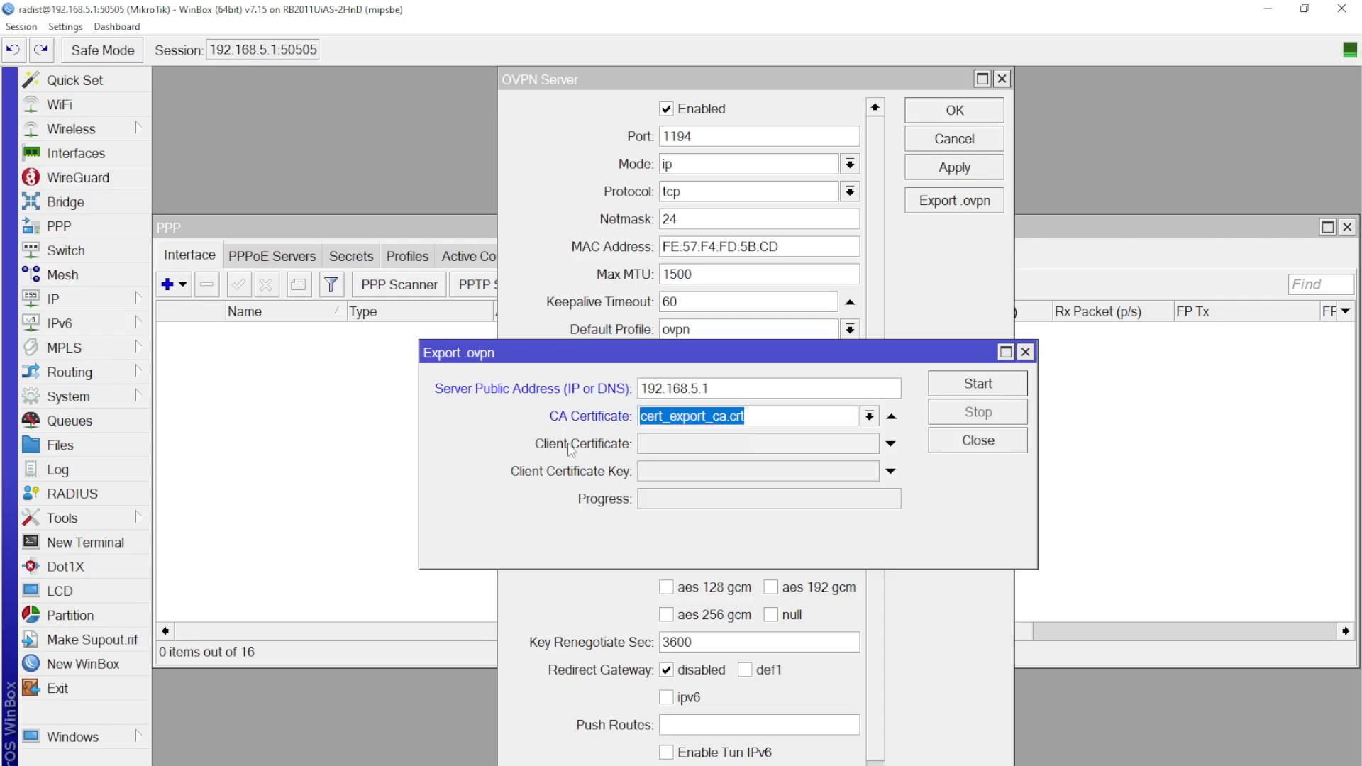
pyautogui.click(869, 471)
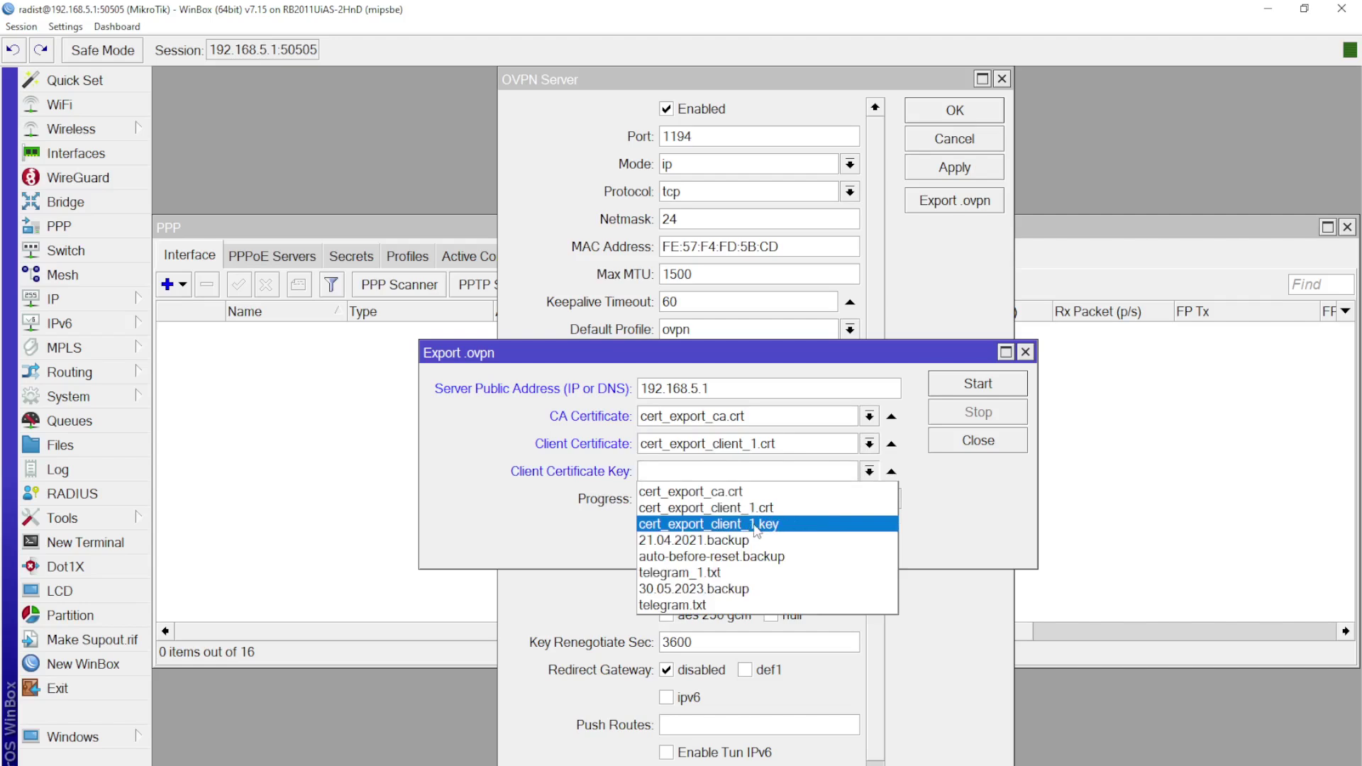
pyautogui.click(707, 523)
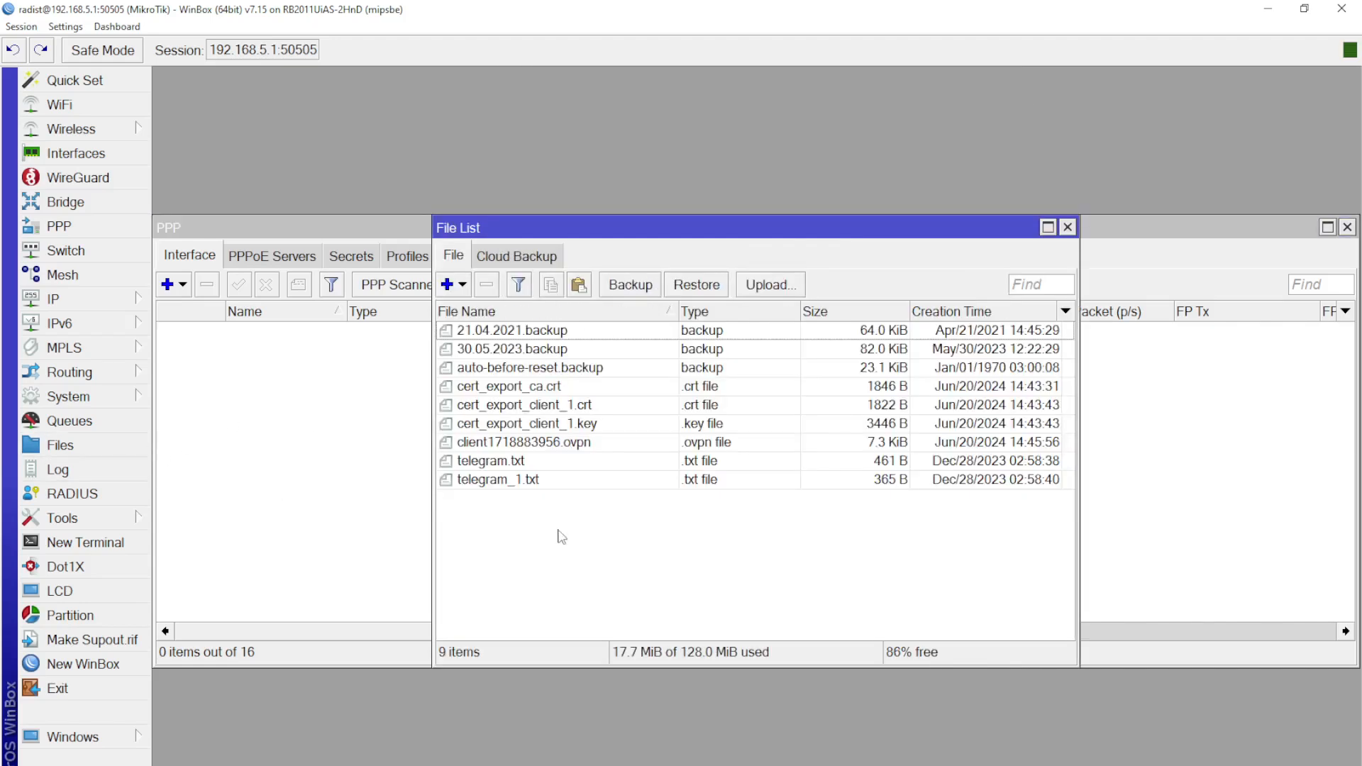
# Add route 192.168.5.0 255.255.255.0 to client1718883956.ovpn in Notepad++ and save it.
pyautogui.click(523, 442)
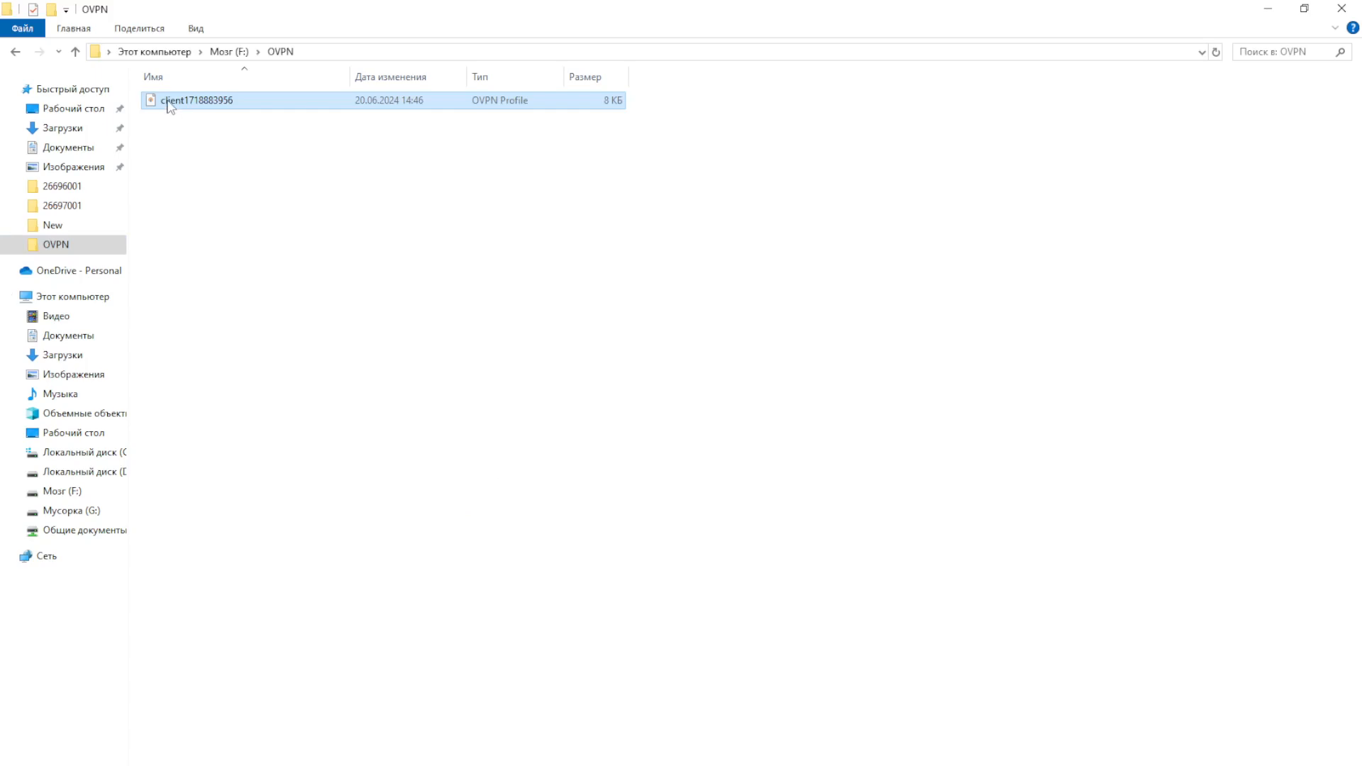
pyautogui.doubleClick(193, 99)
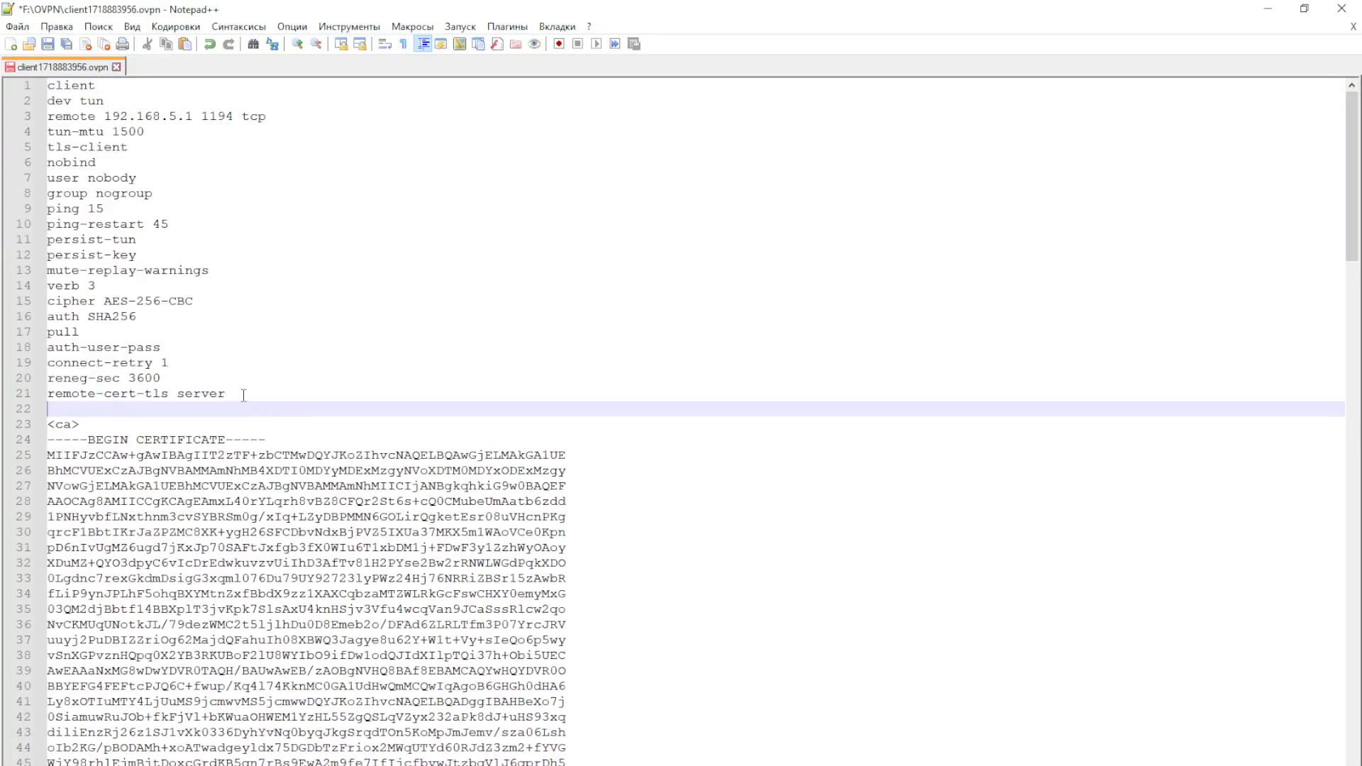
pyautogui.write('route')
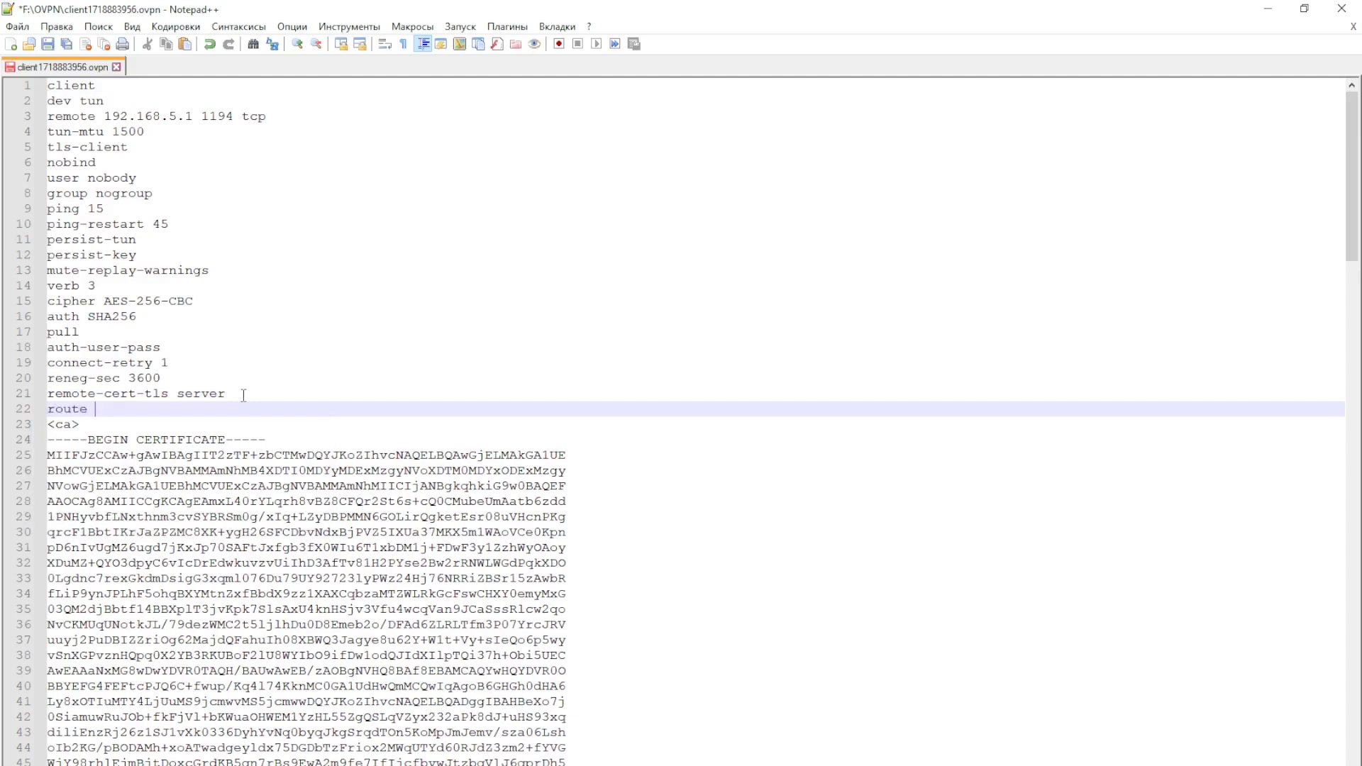
pyautogui.write('192.168.')
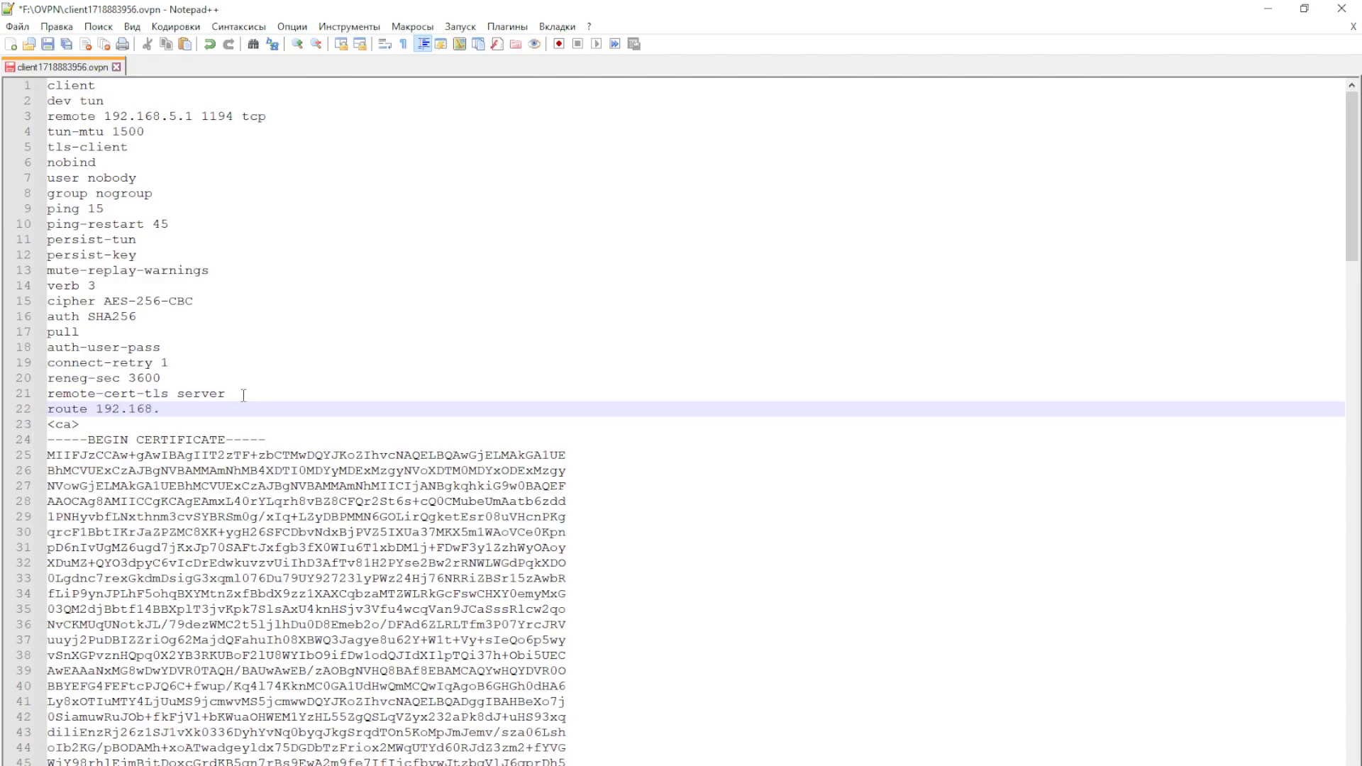
pyautogui.write('5.0 255.')
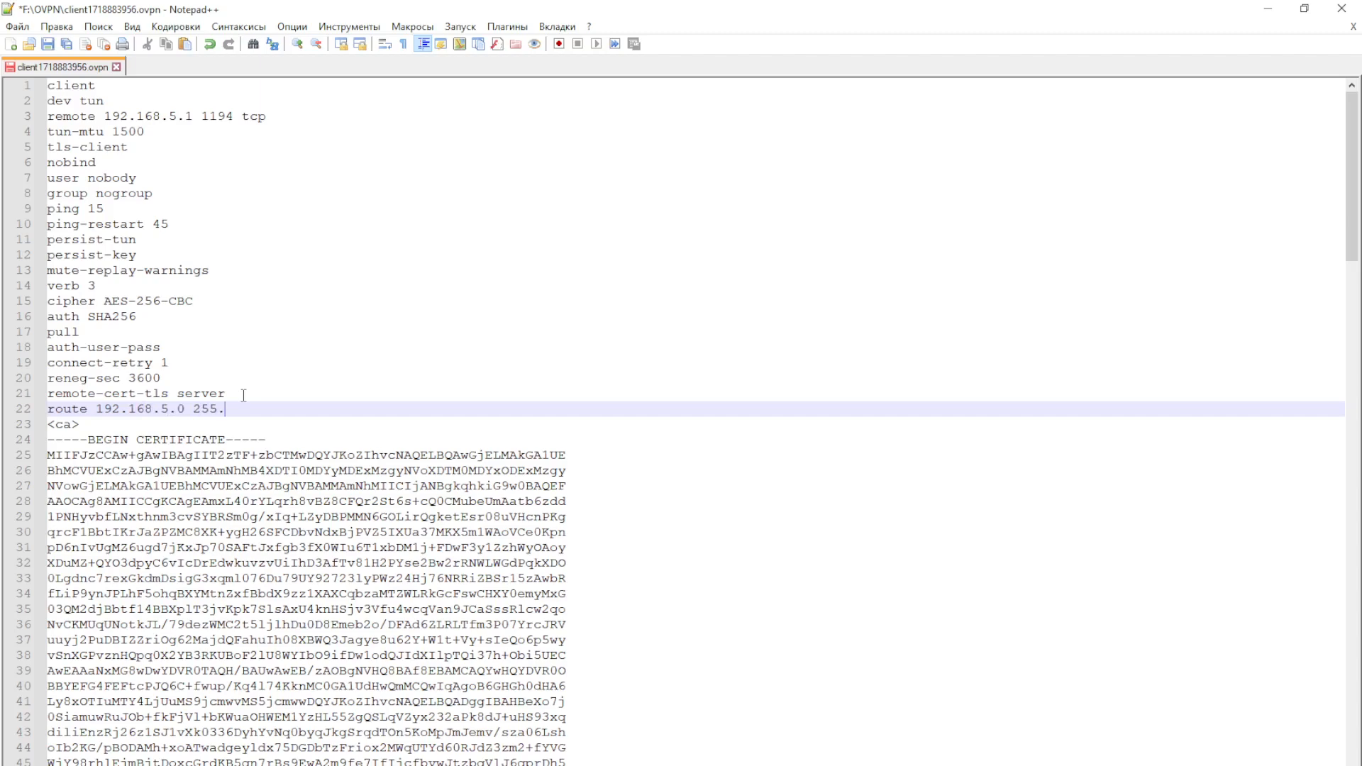
pyautogui.write('255.255.0')
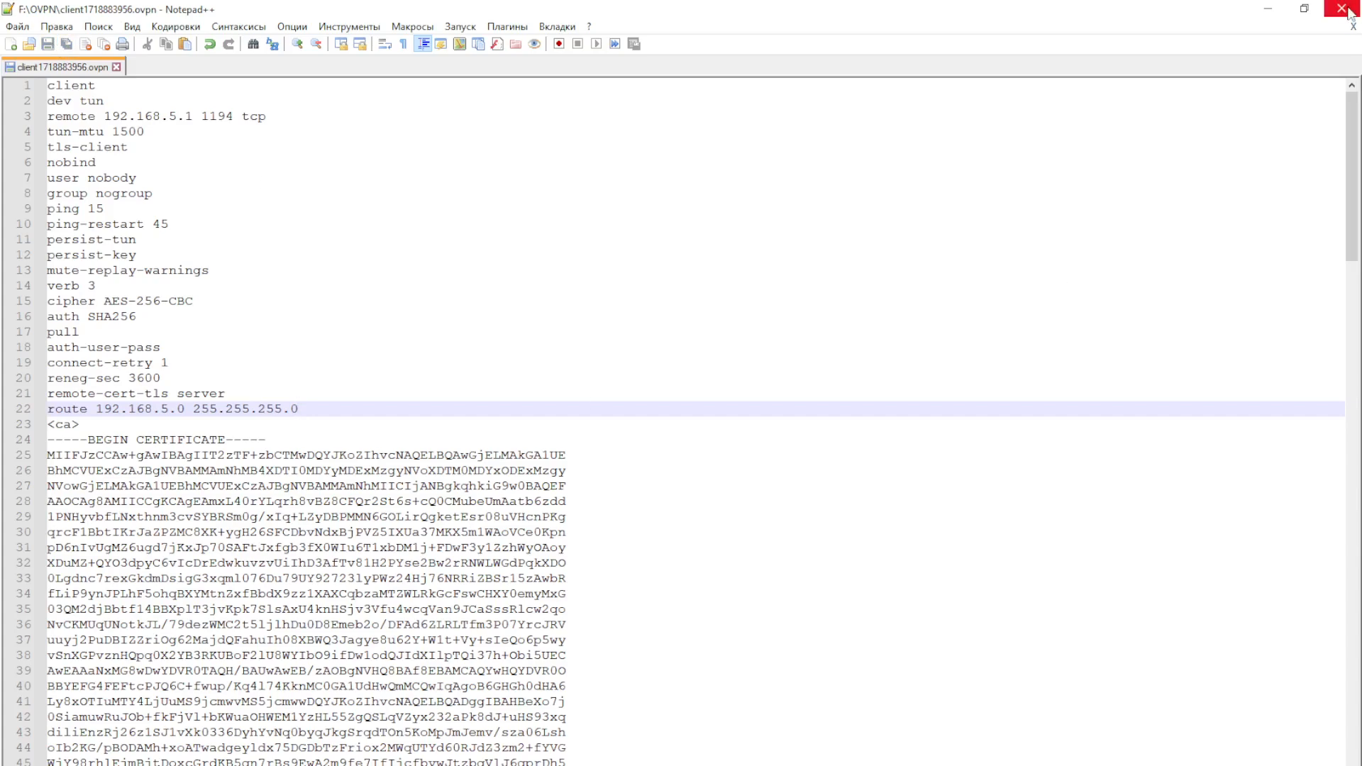
pyautogui.click(1348, 9)
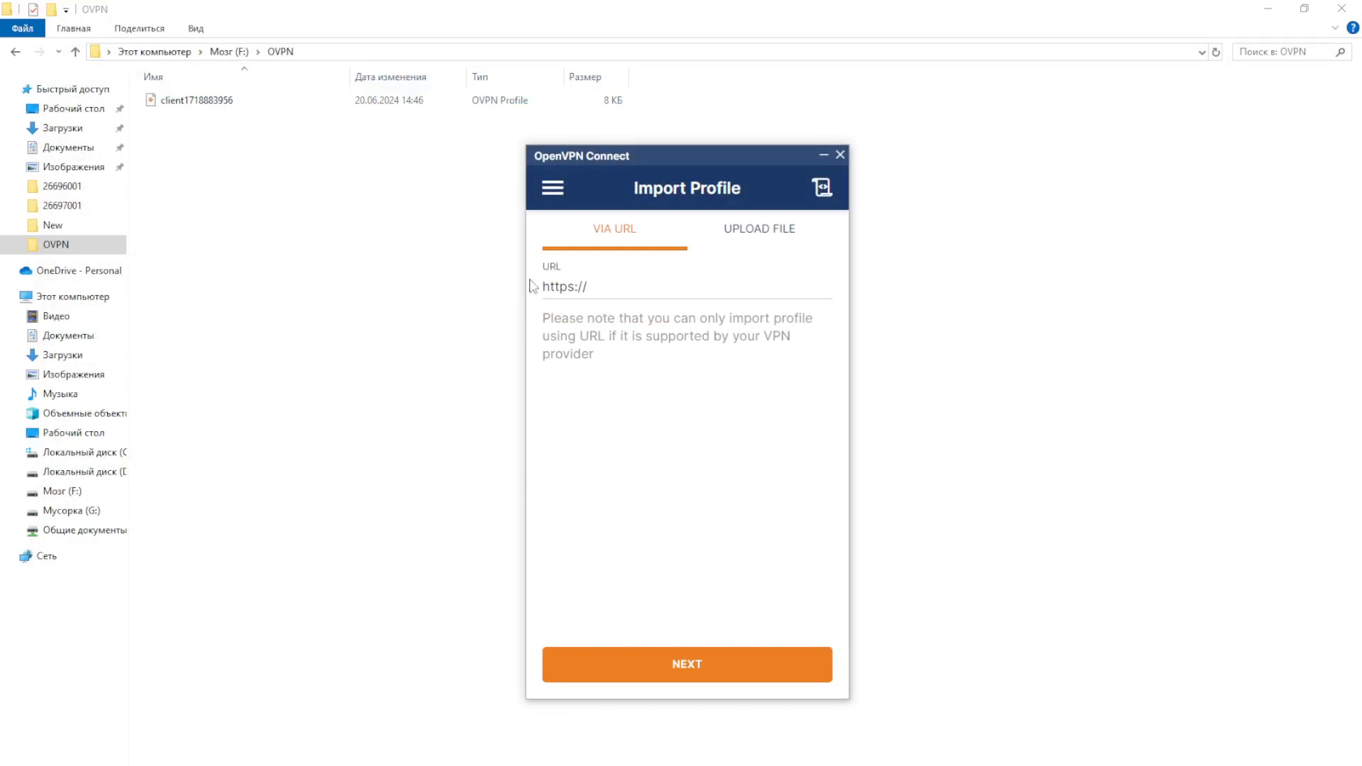
pyautogui.click(758, 229)
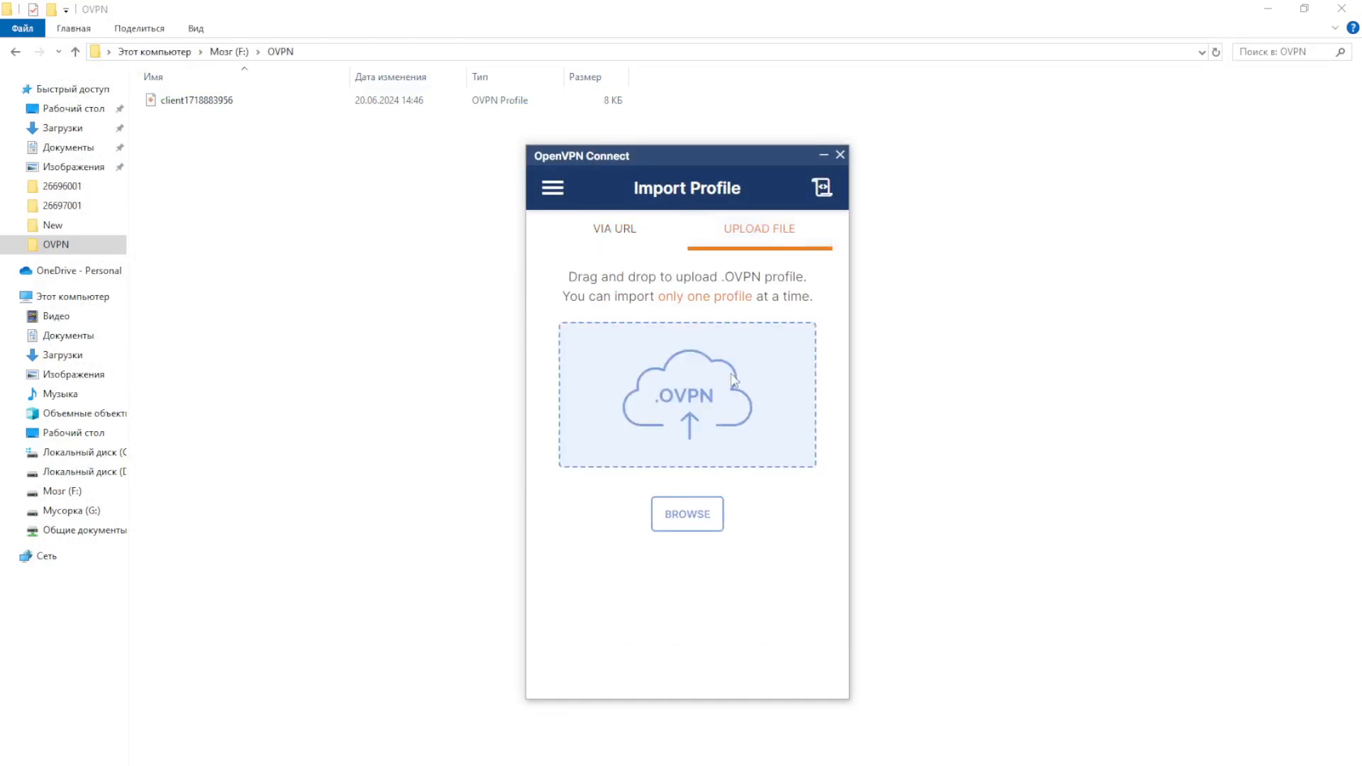
pyautogui.click(687, 513)
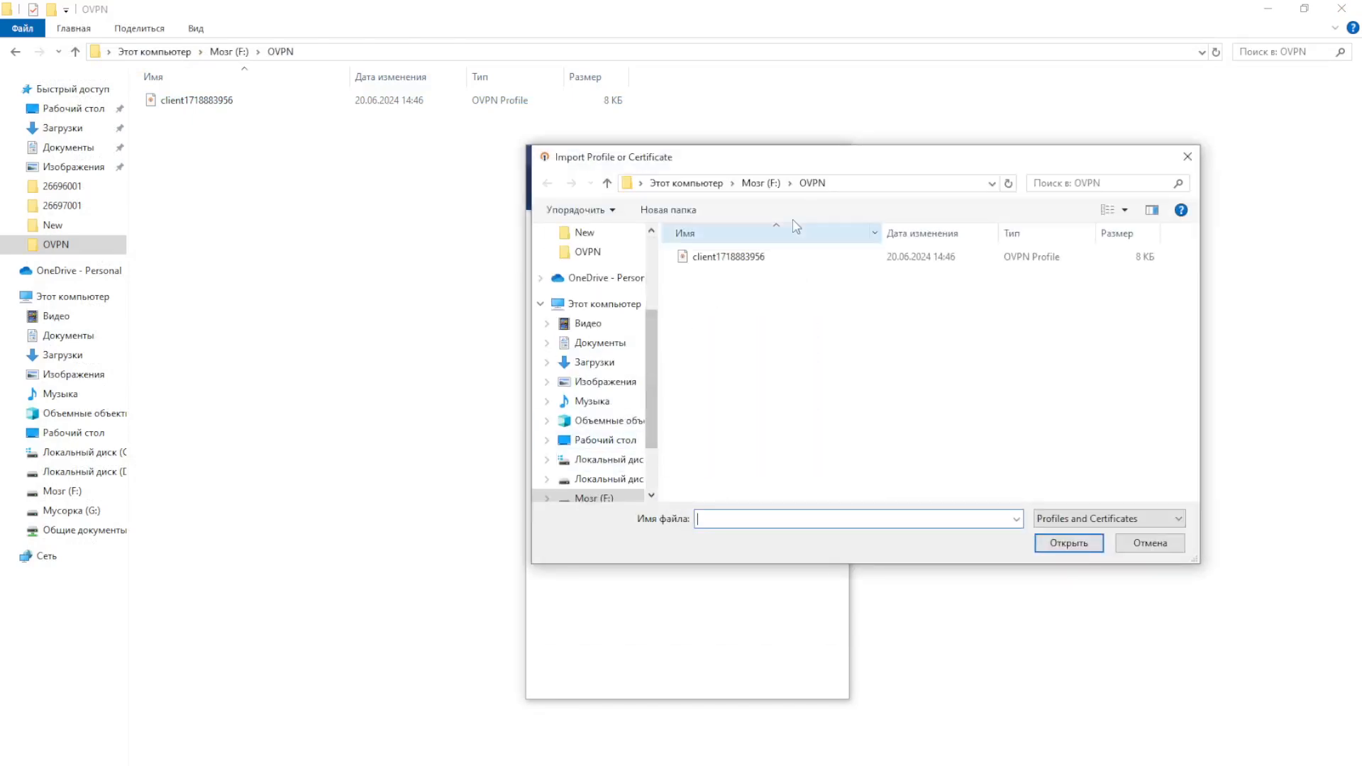
pyautogui.click(728, 257)
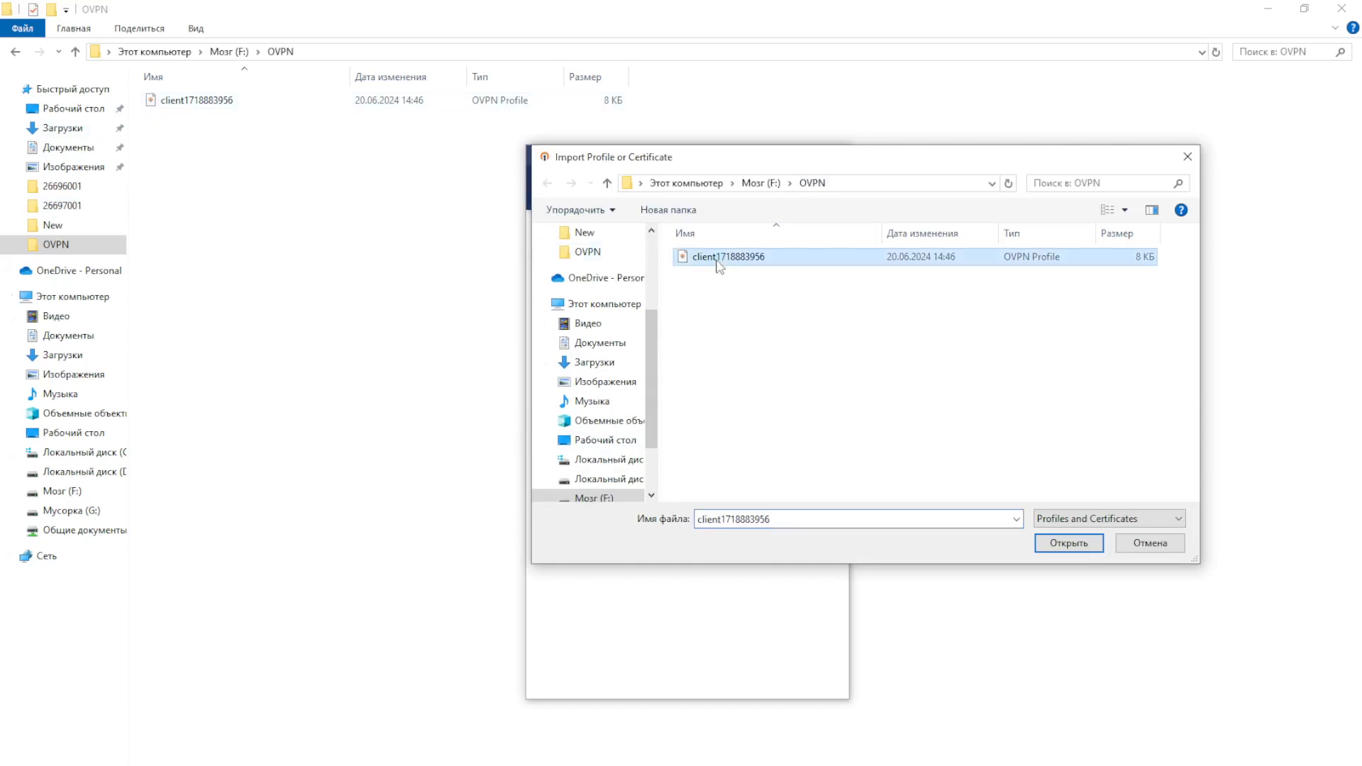
pyautogui.click(1067, 544)
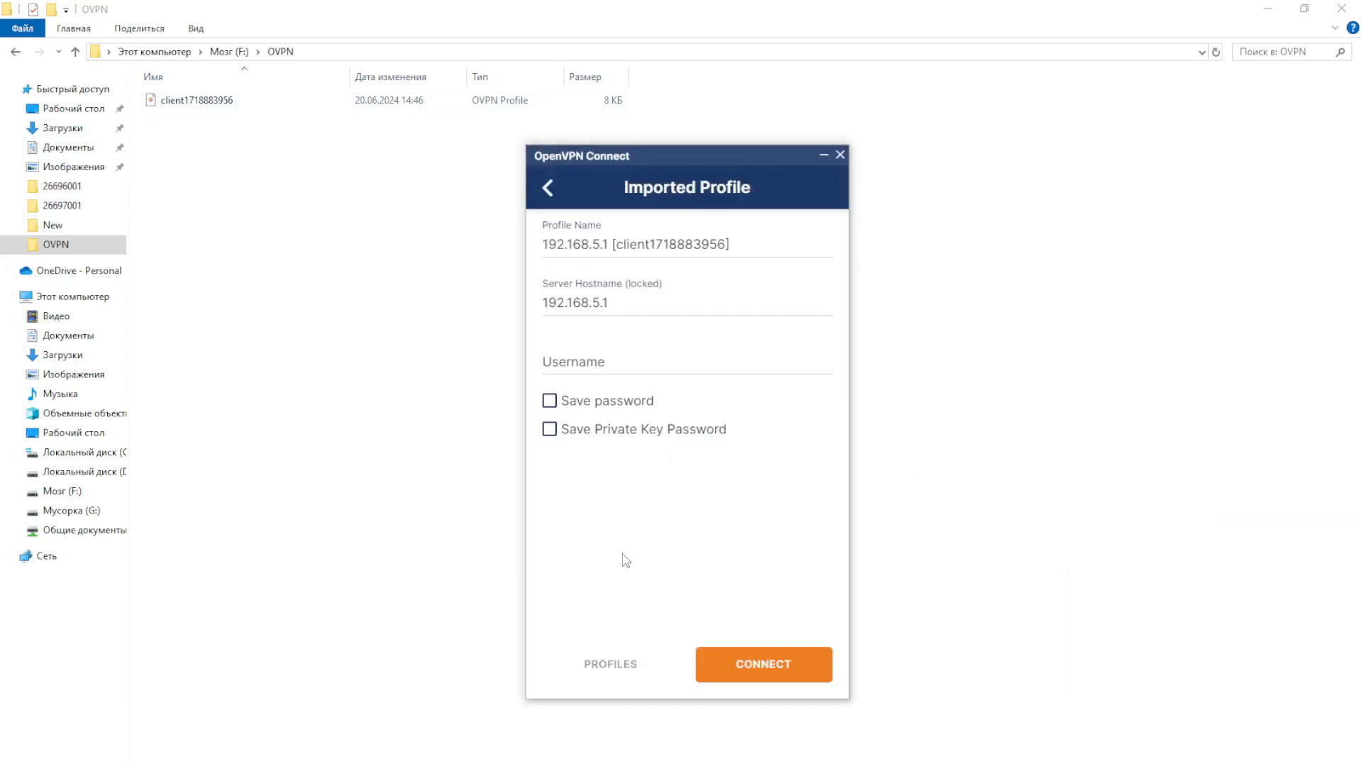
pyautogui.click(685, 362)
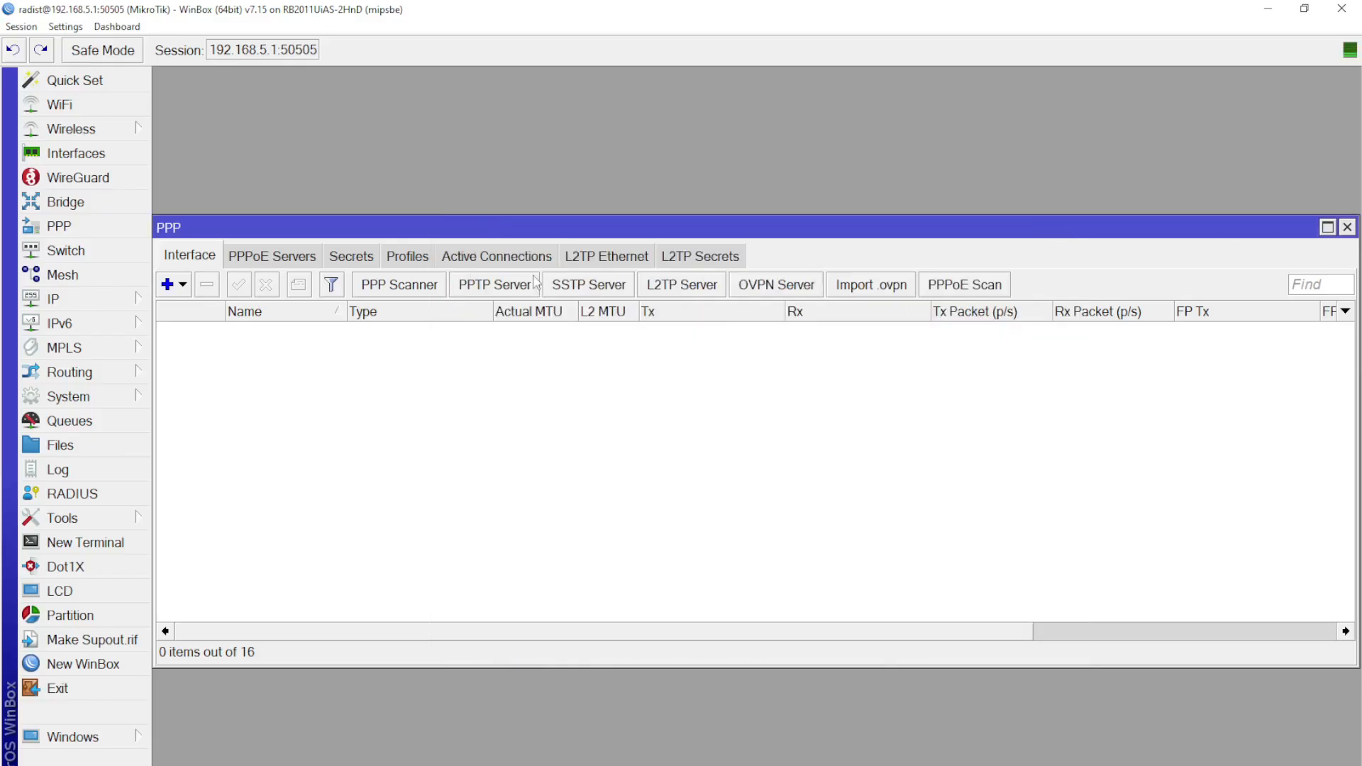
# Connect the 192.168.5.1 profile as client_1 with its passwords and save the client_1 OVPN server binding.
pyautogui.click(351, 256)
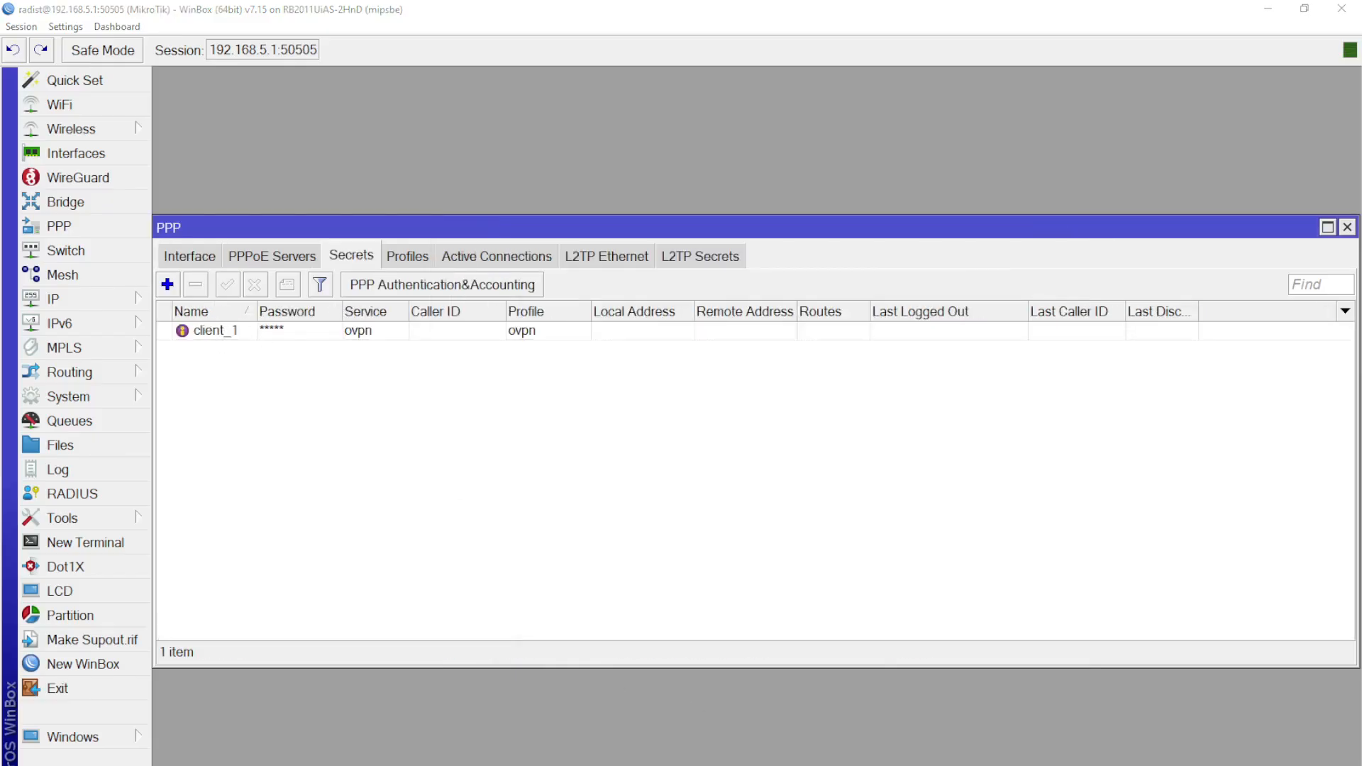
pyautogui.write('cli')
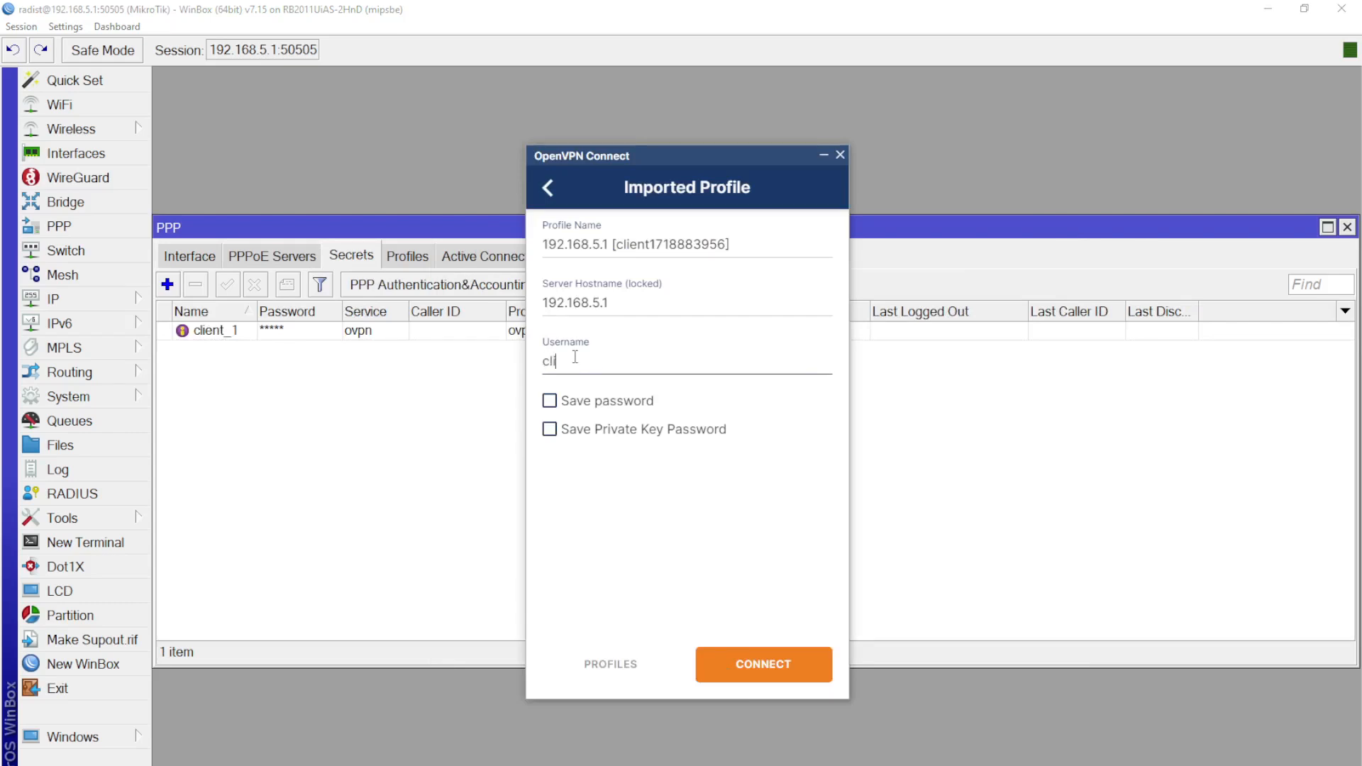
pyautogui.click(763, 664)
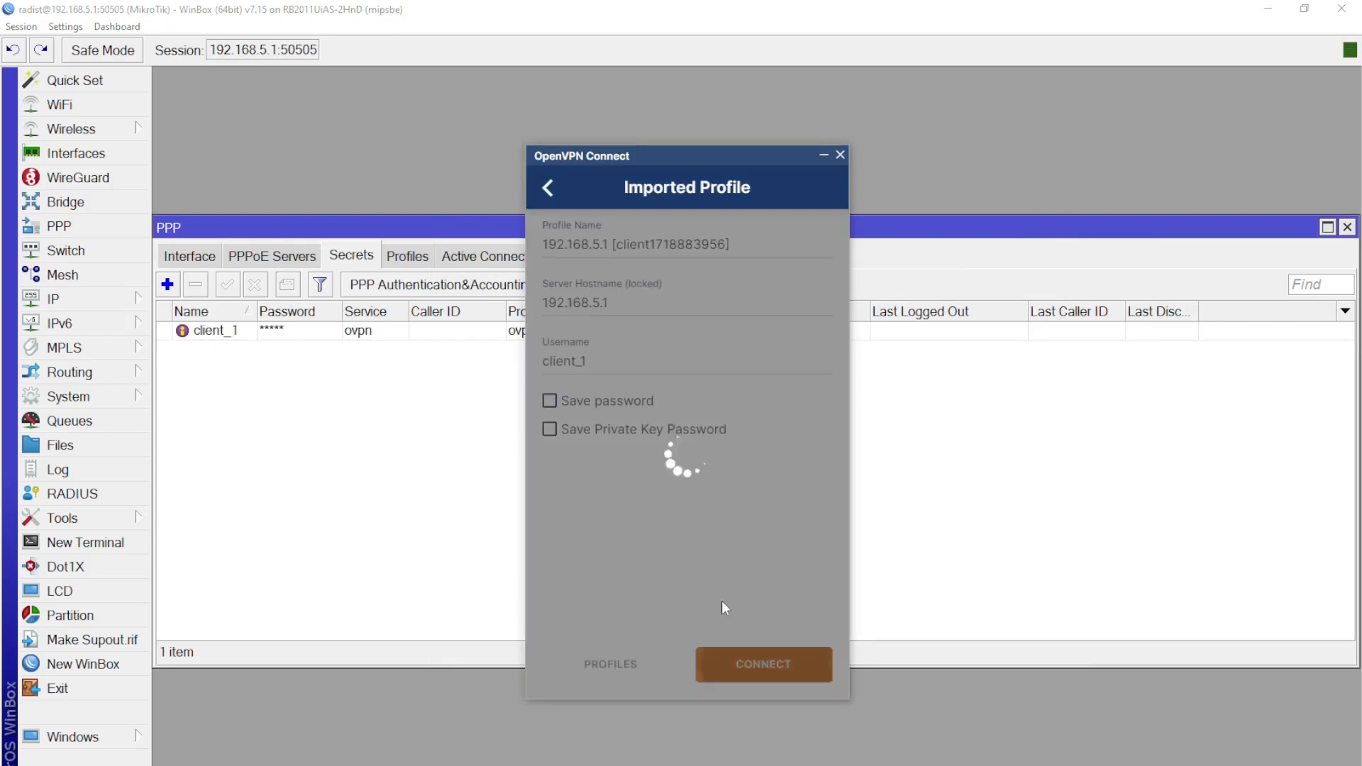
pyautogui.click(763, 664)
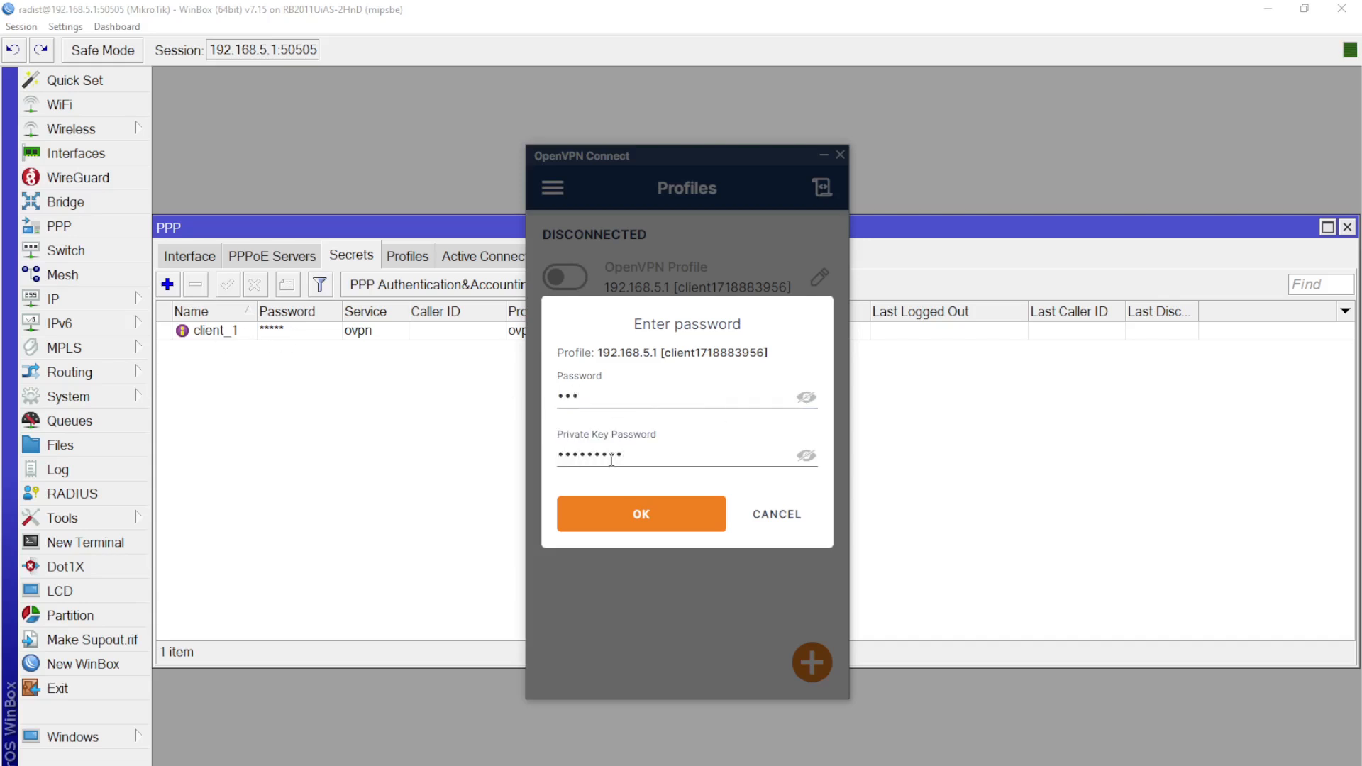
pyautogui.click(641, 514)
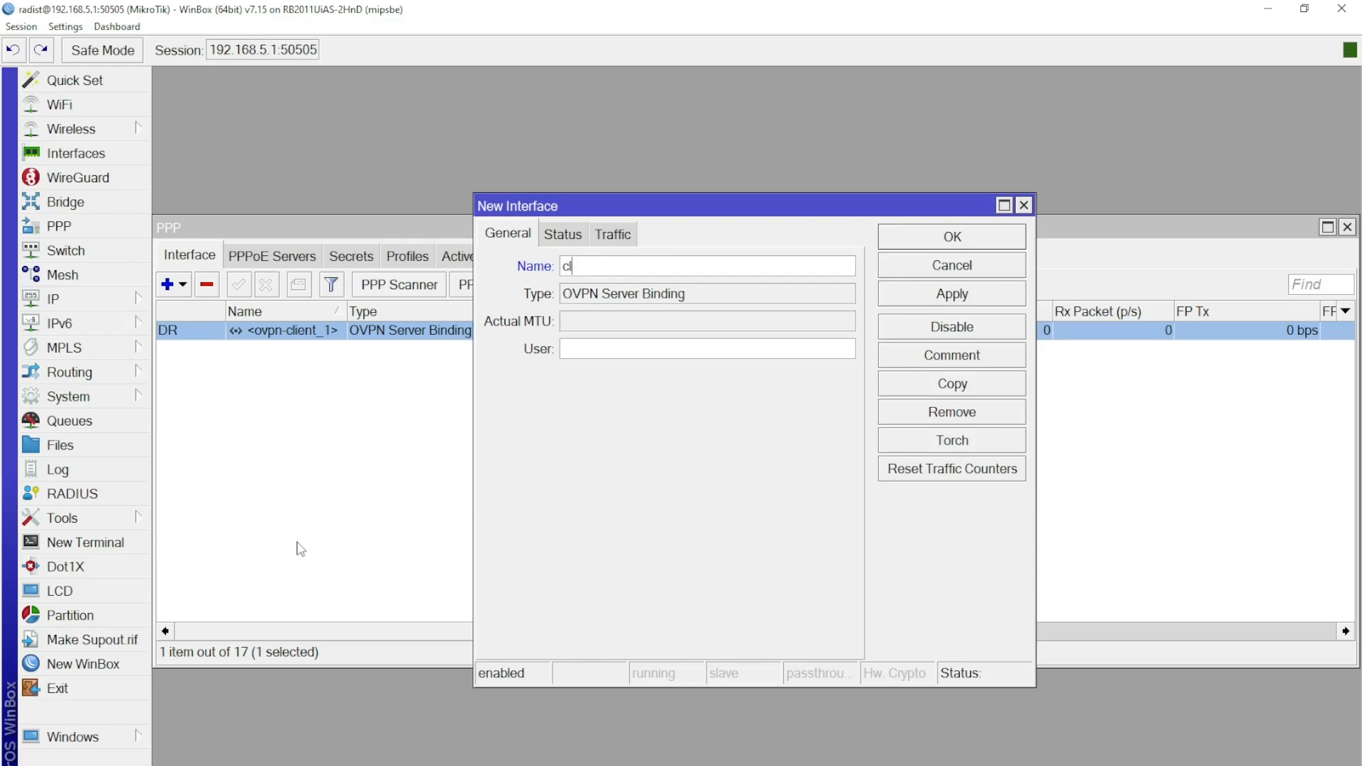
pyautogui.click(951, 237)
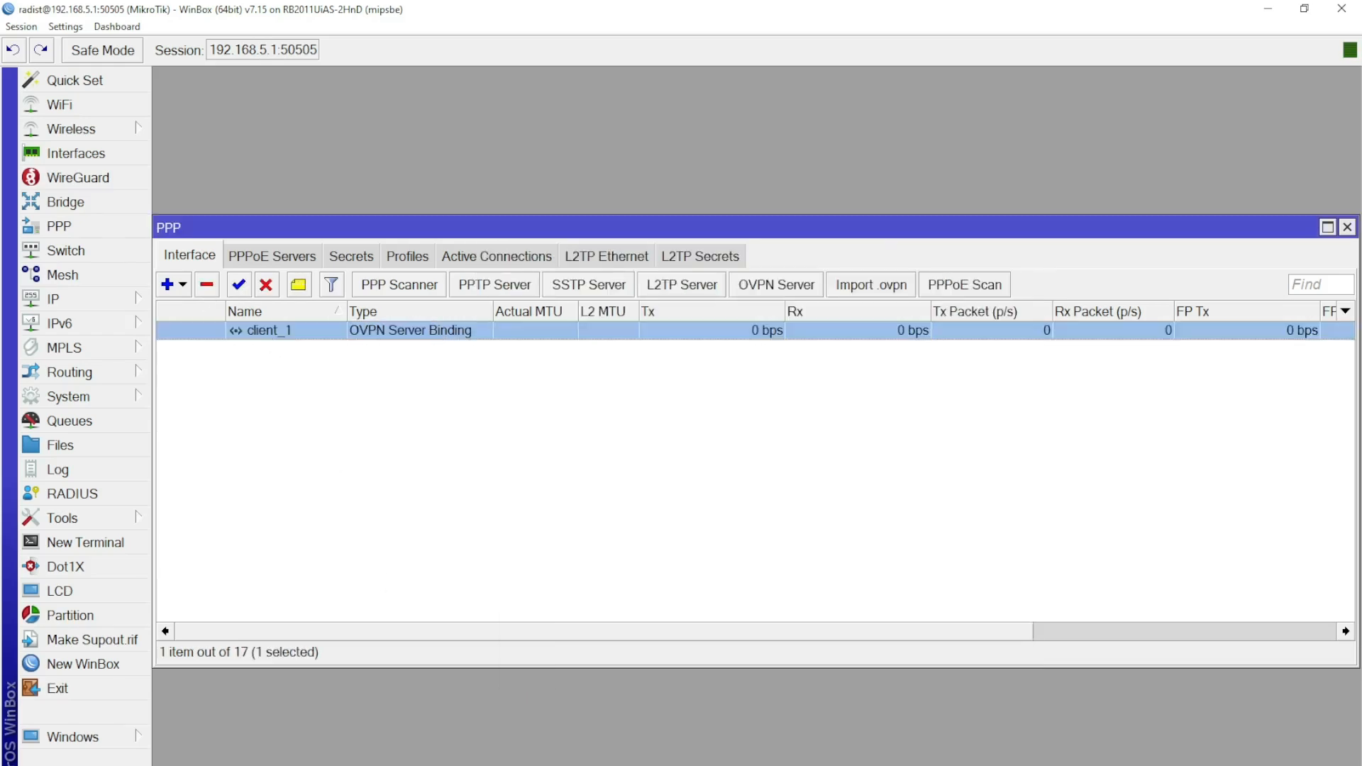